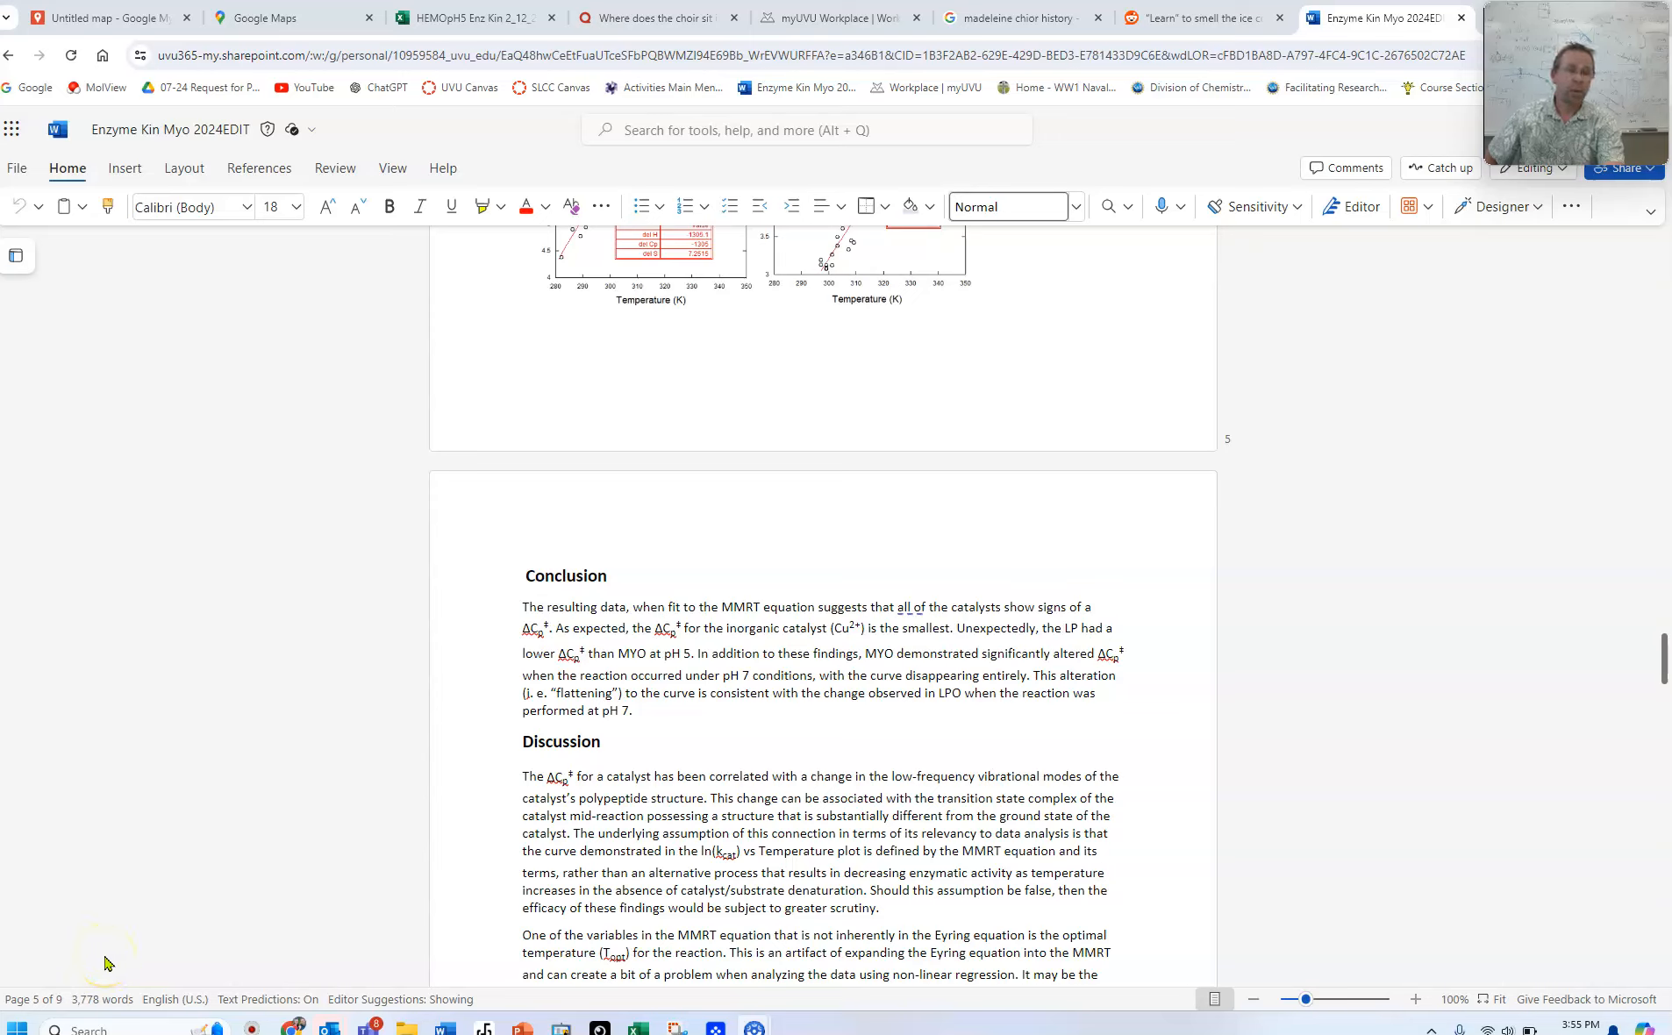
mouse_move(477, 18)
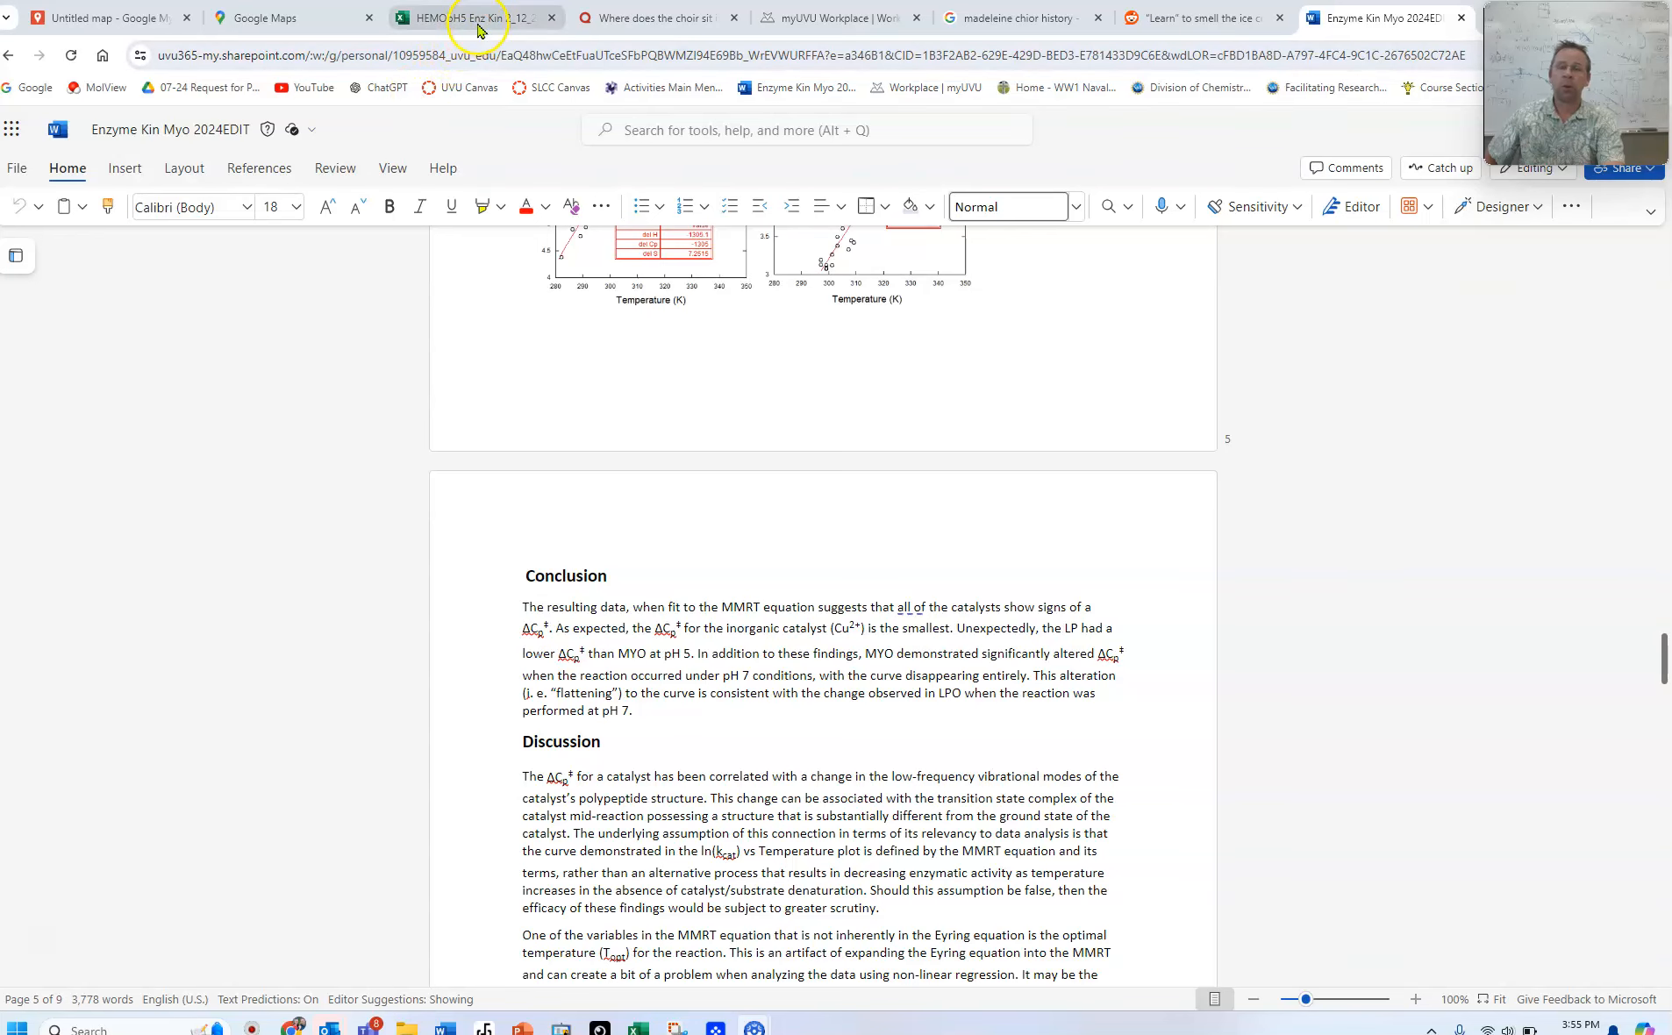
Switch to the HEMOpH5 Enz Kin workbook, view the 3rd cuvette sheet, and land on the Myo pH7 2nd cuvette sheet
click(473, 18)
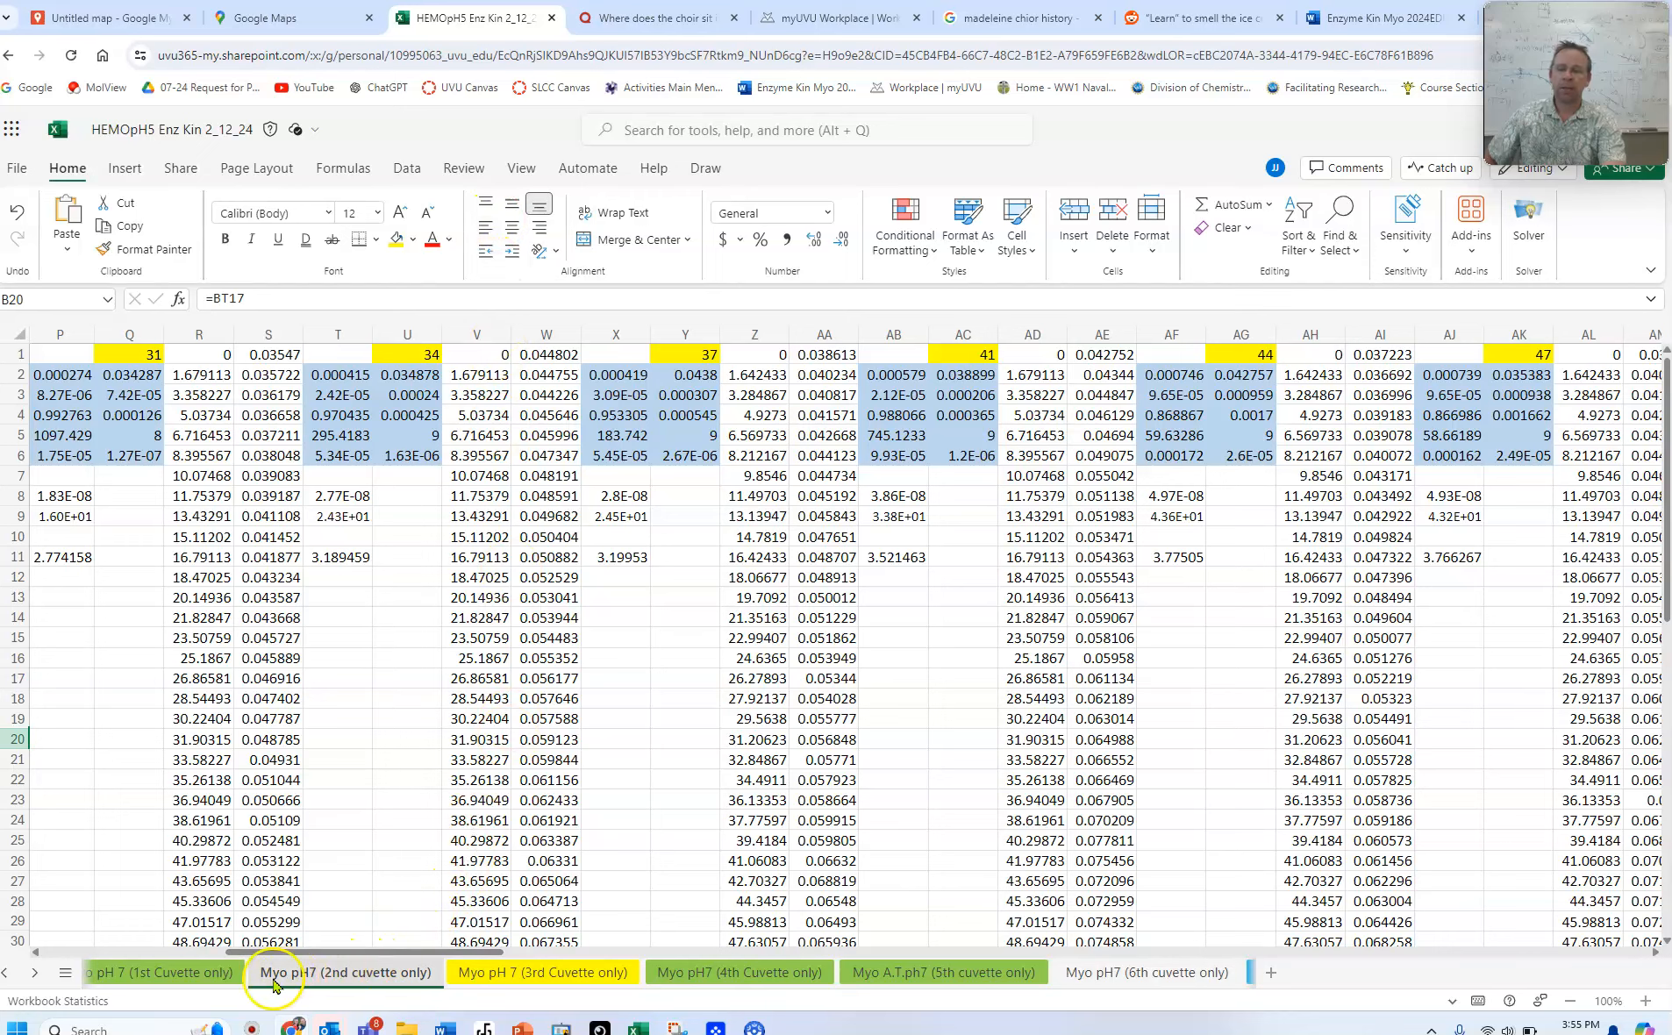
click(13, 972)
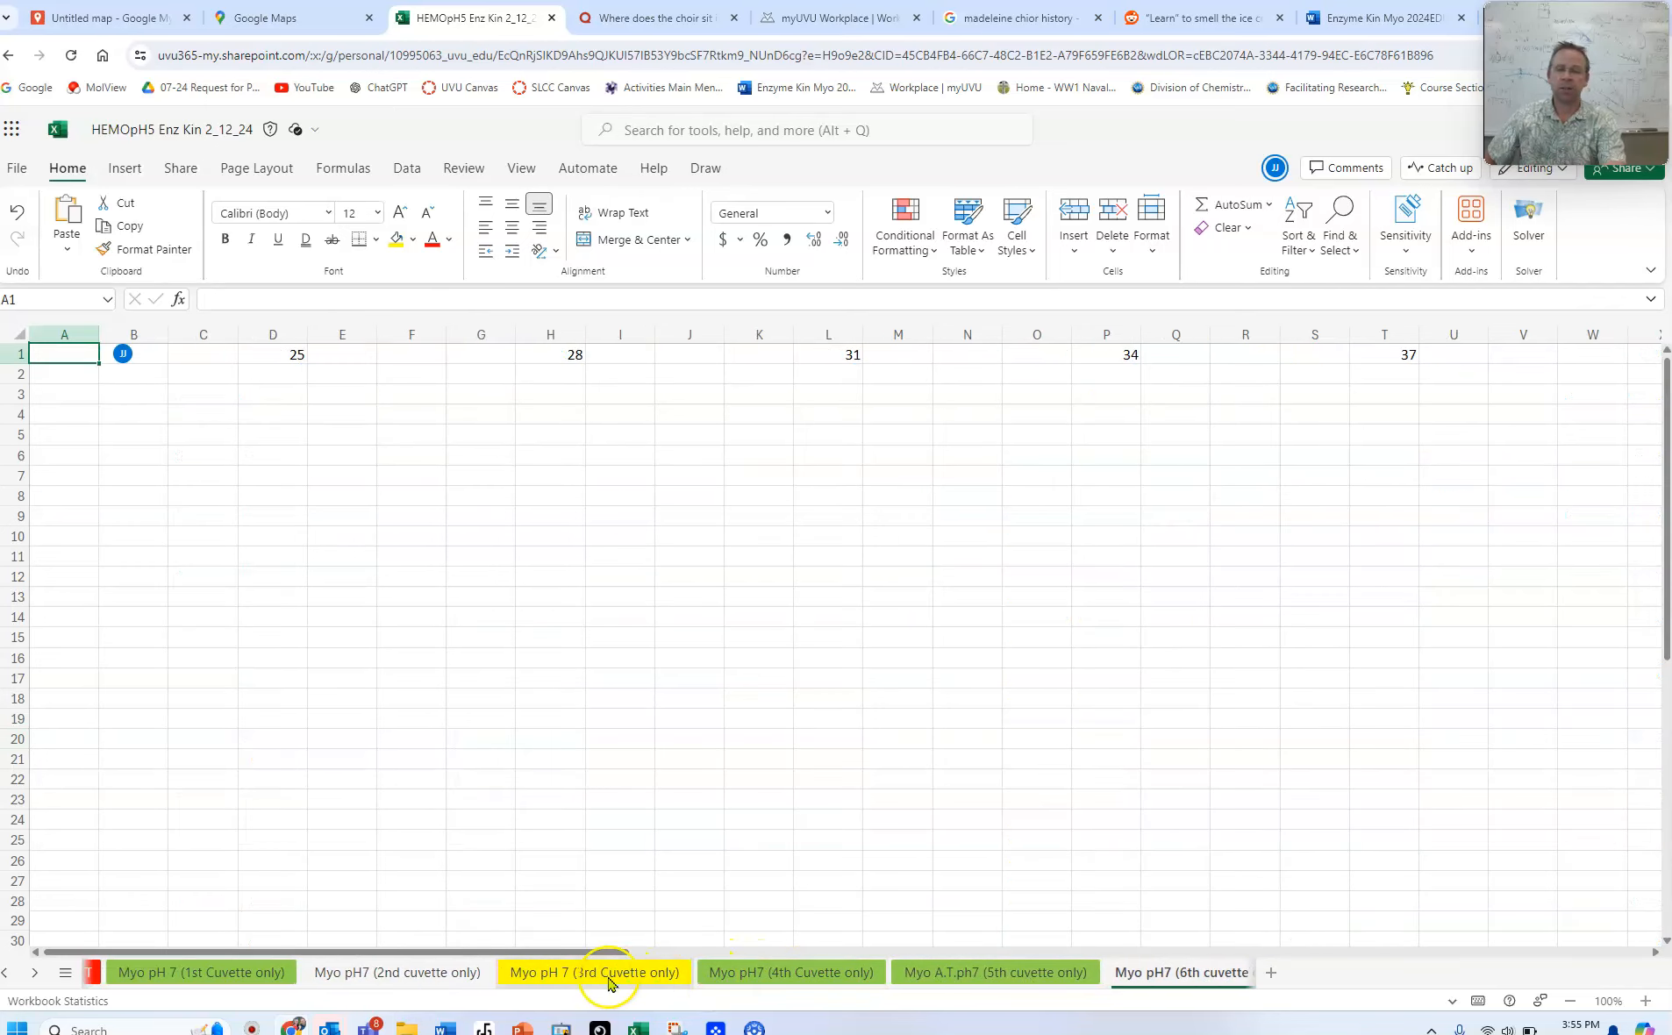
click(595, 972)
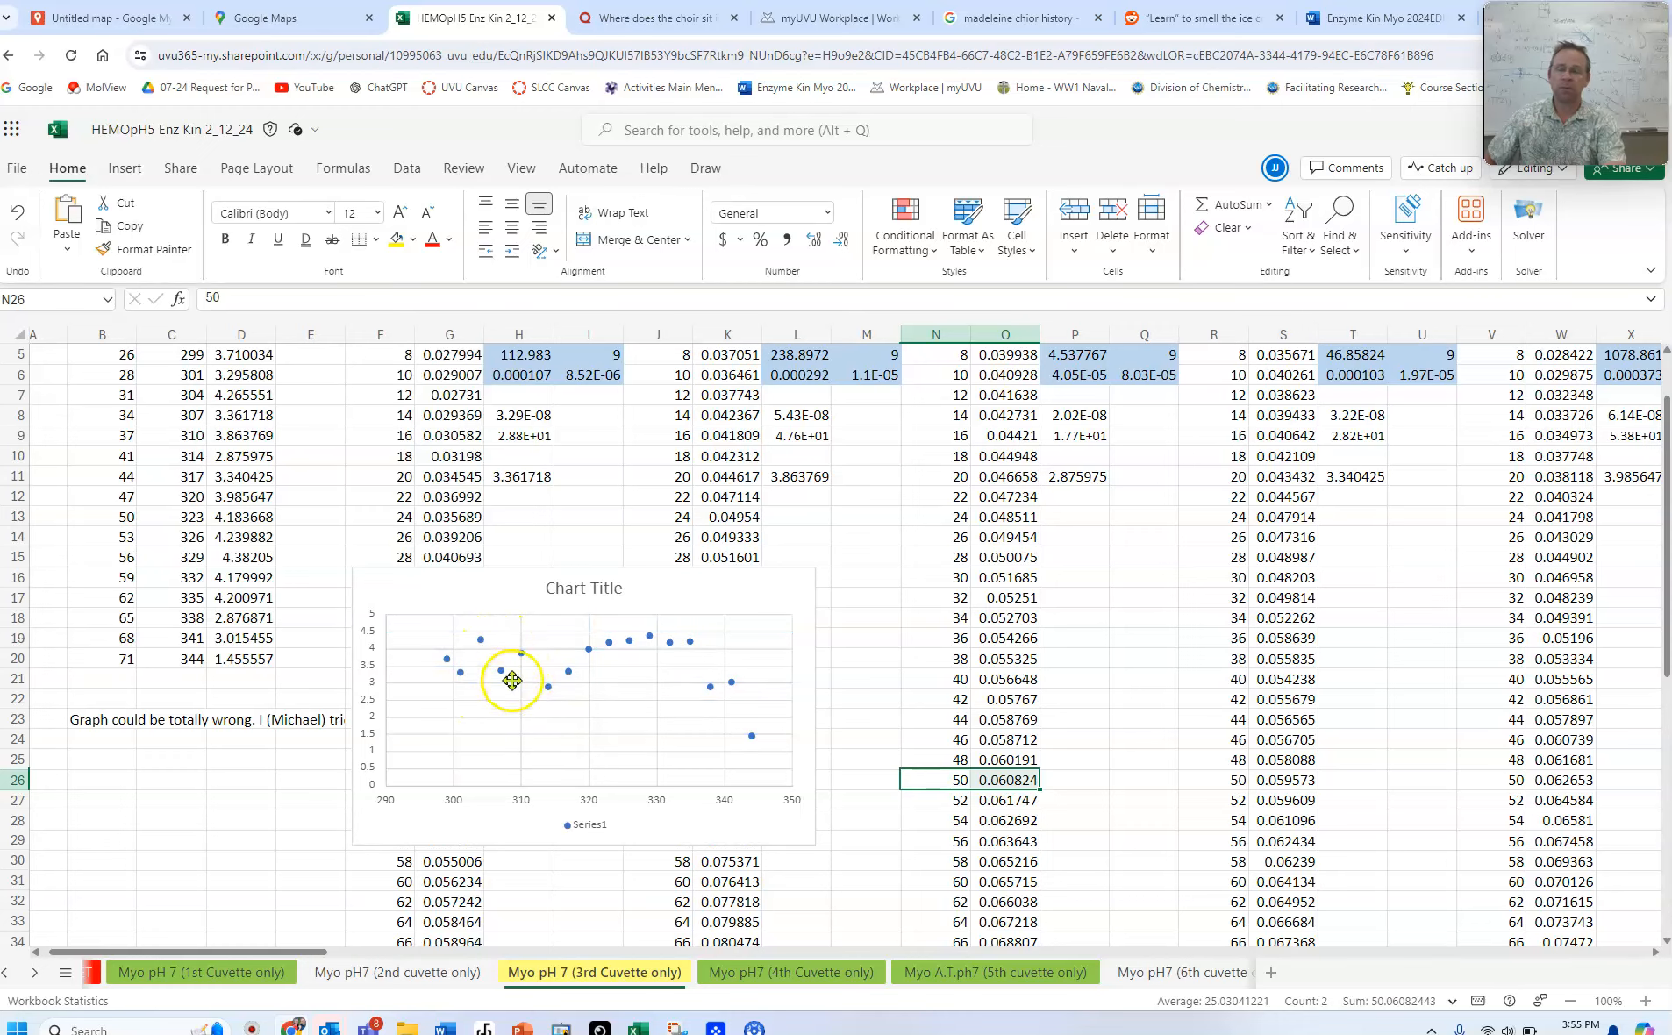
mouse_move(462, 744)
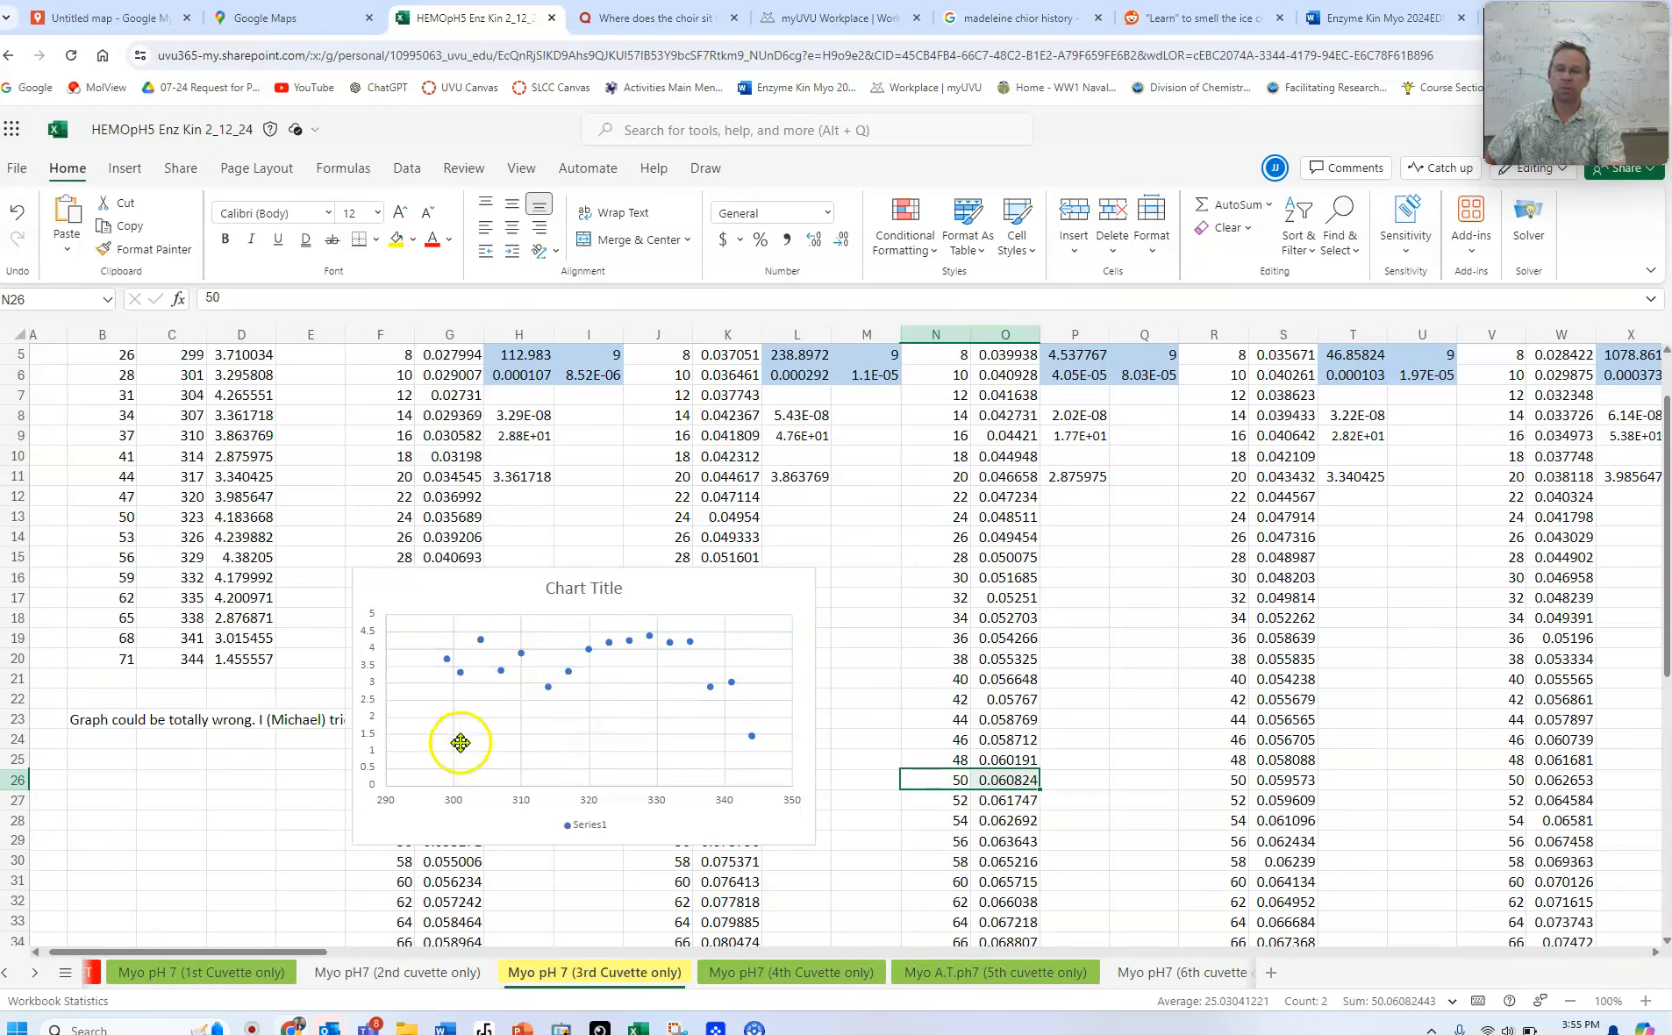
mouse_move(502, 691)
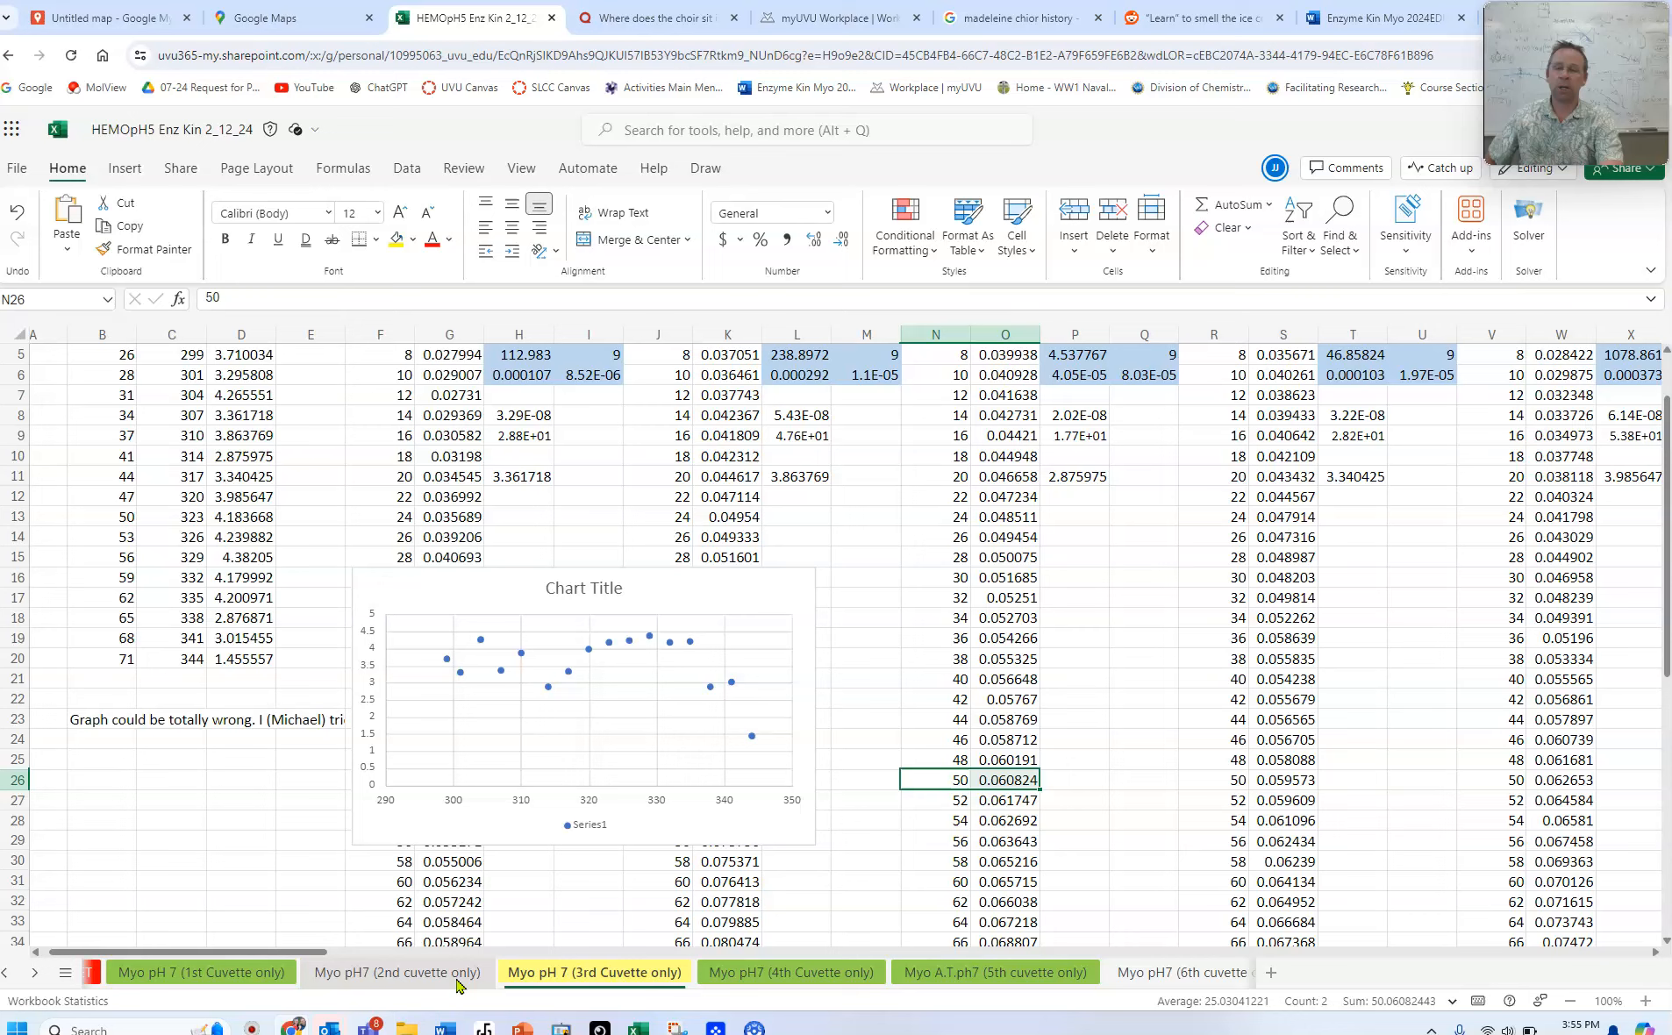
click(395, 972)
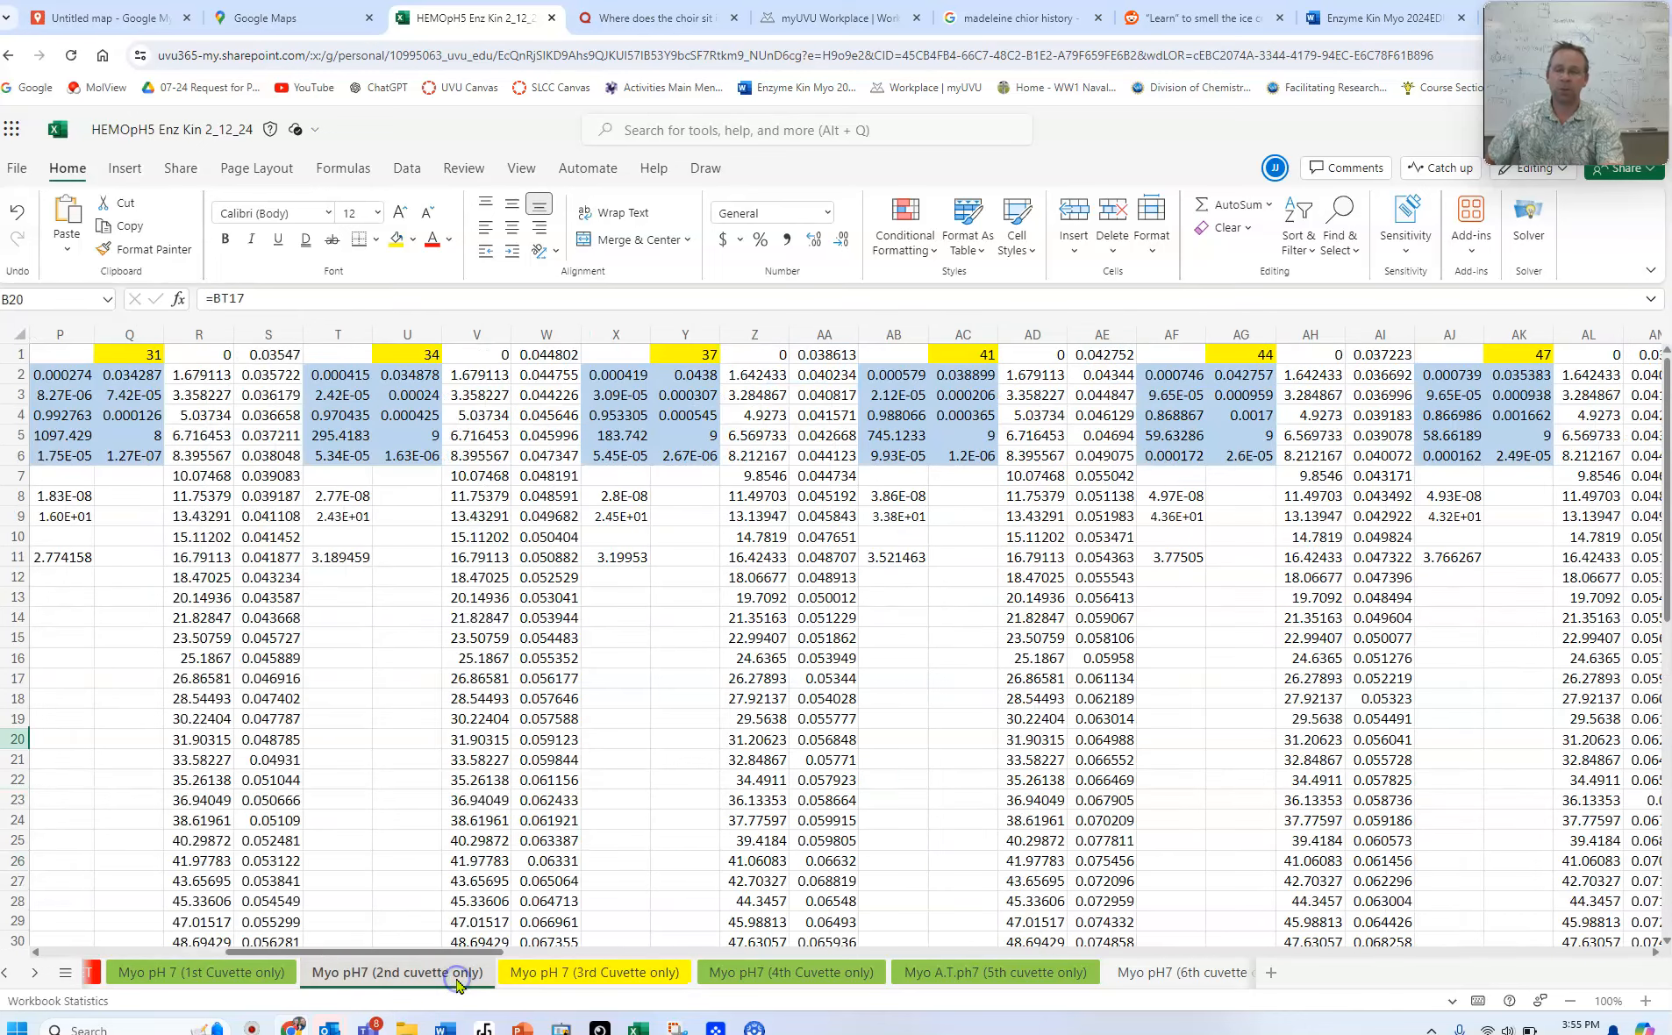
On the Myo pH 7 (1st Cuvette only) sheet, inspect the LINEST result in G2 and the conversion formula in G9
click(200, 972)
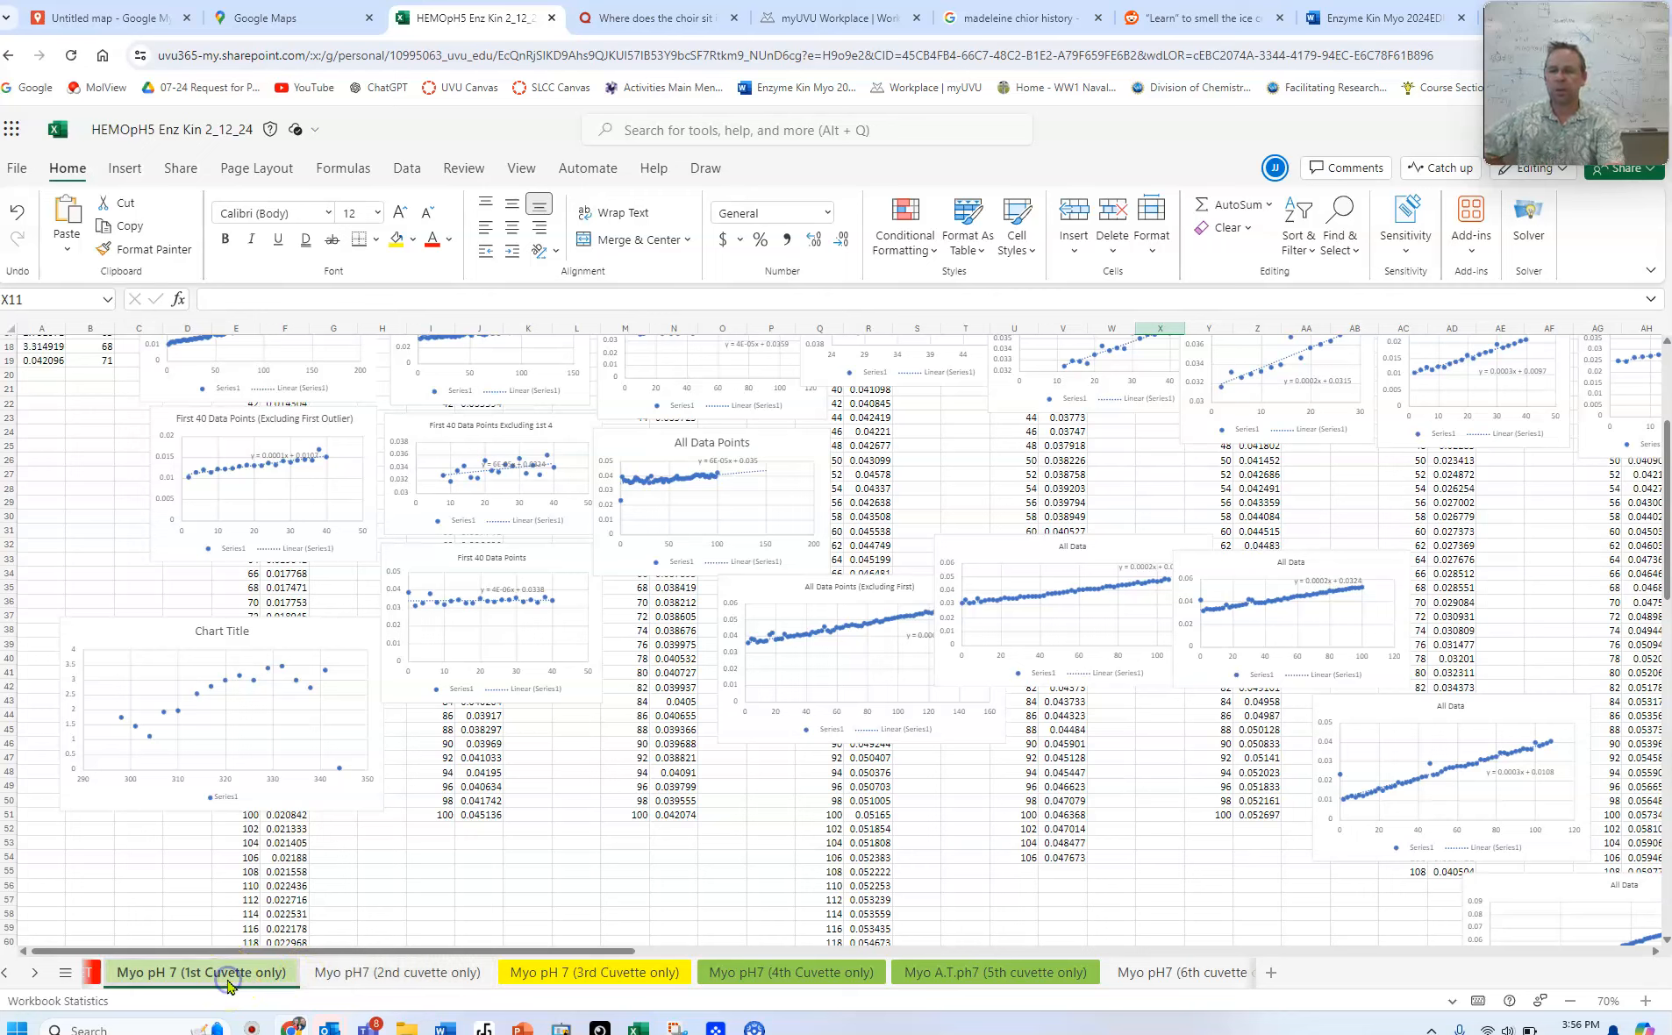
scroll(up, 3)
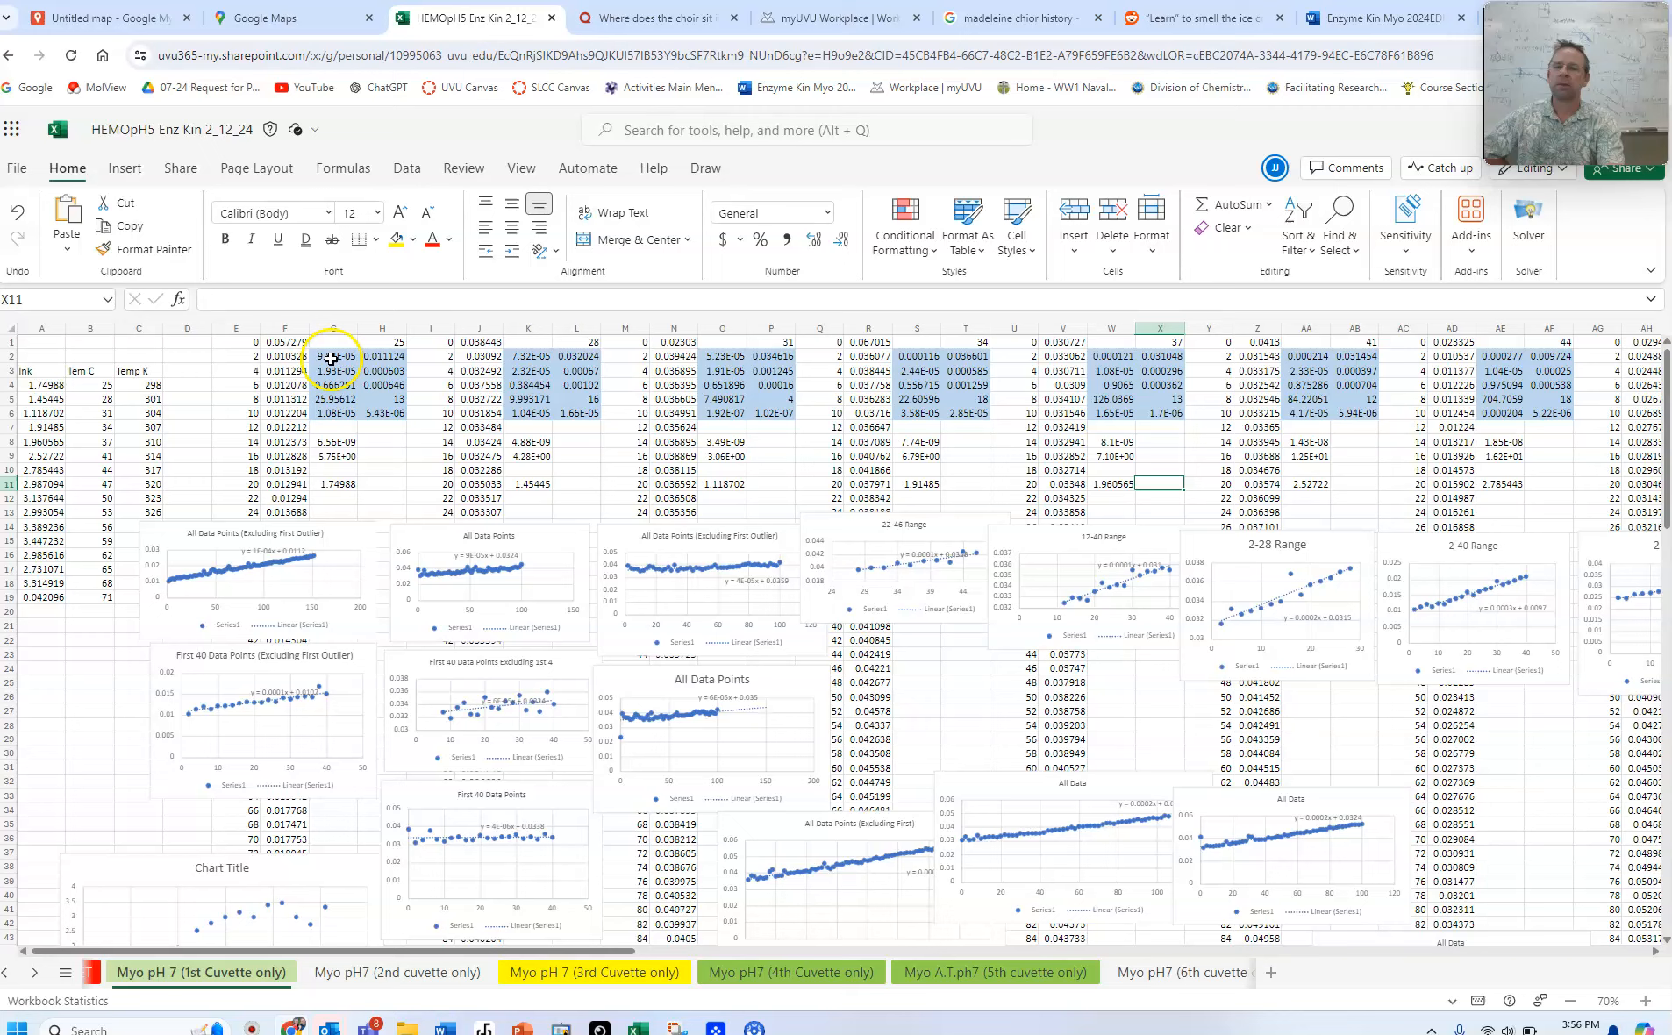
click(333, 356)
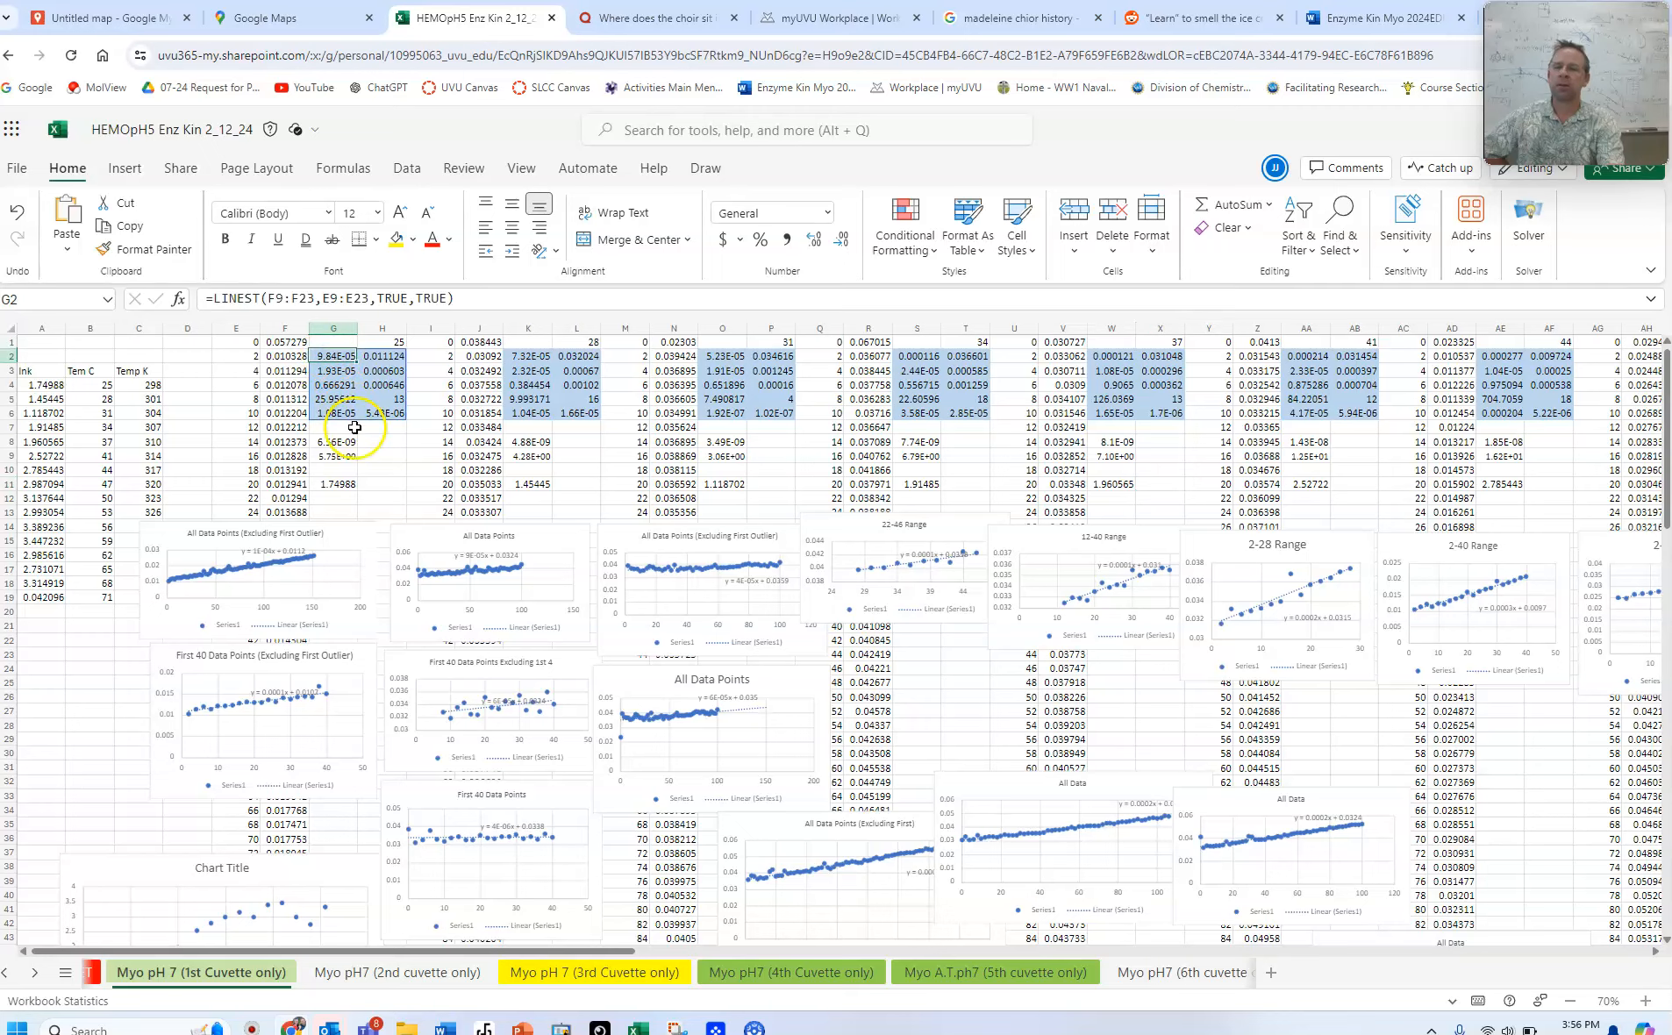
click(333, 484)
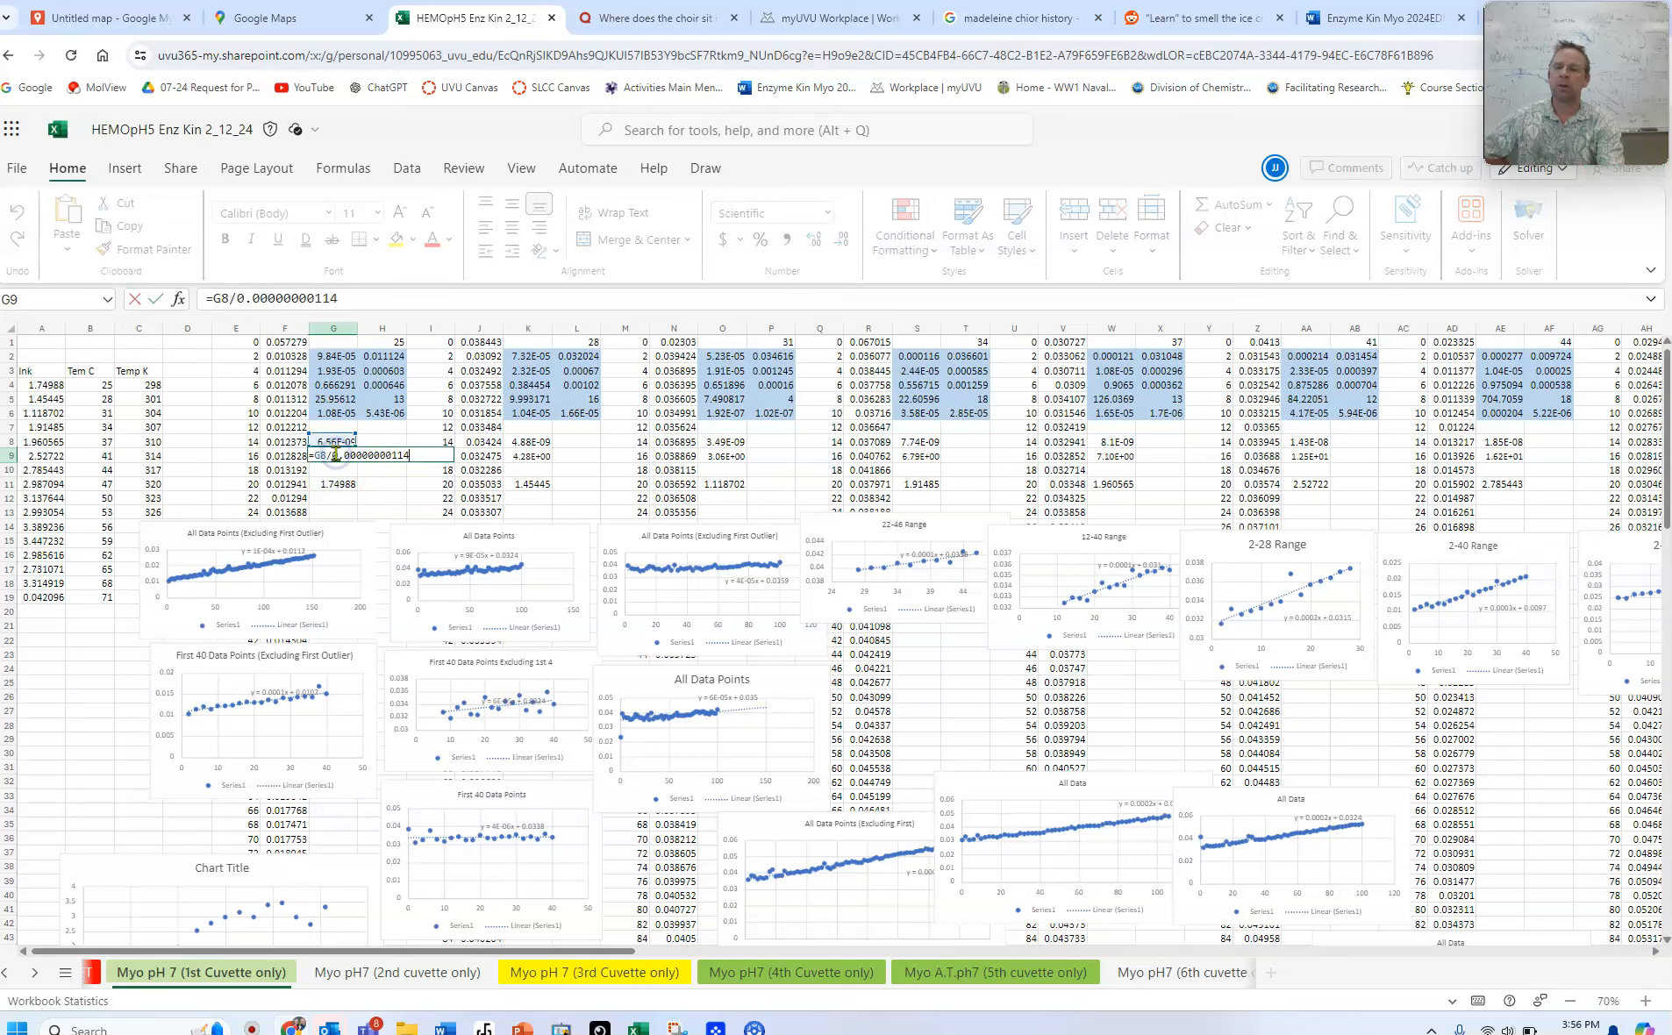
mouse_move(81, 868)
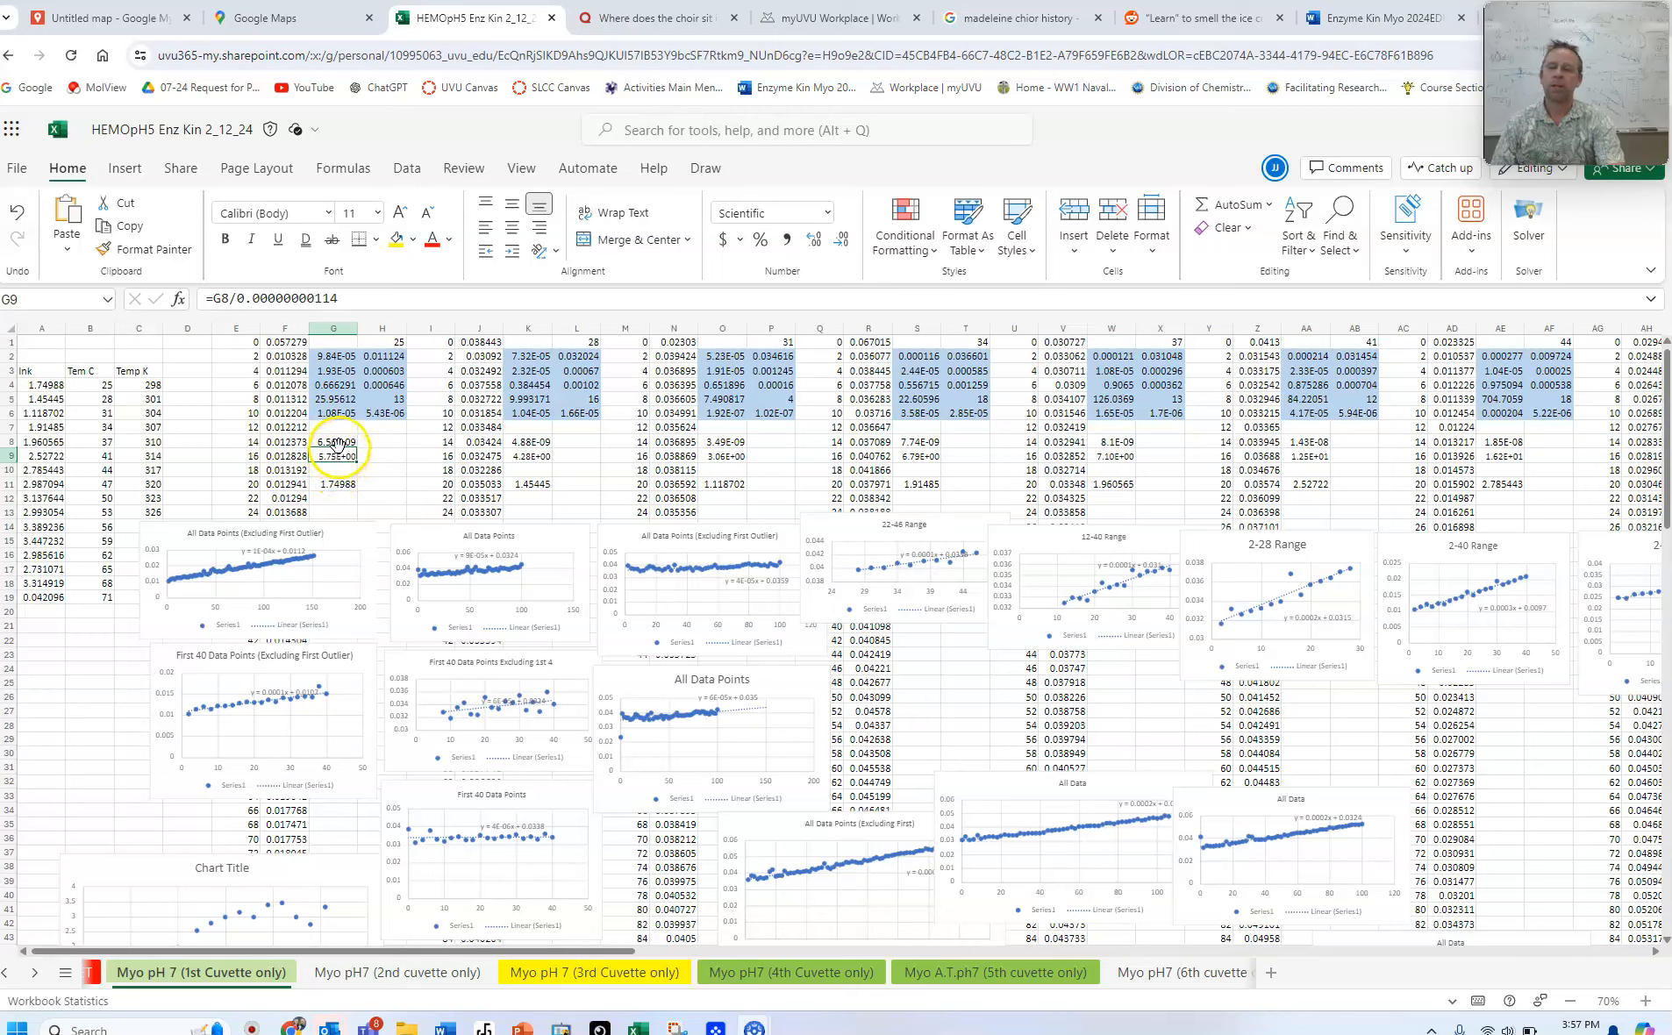
Copy the calculated rate in G8 (G2/15000)
click(333, 442)
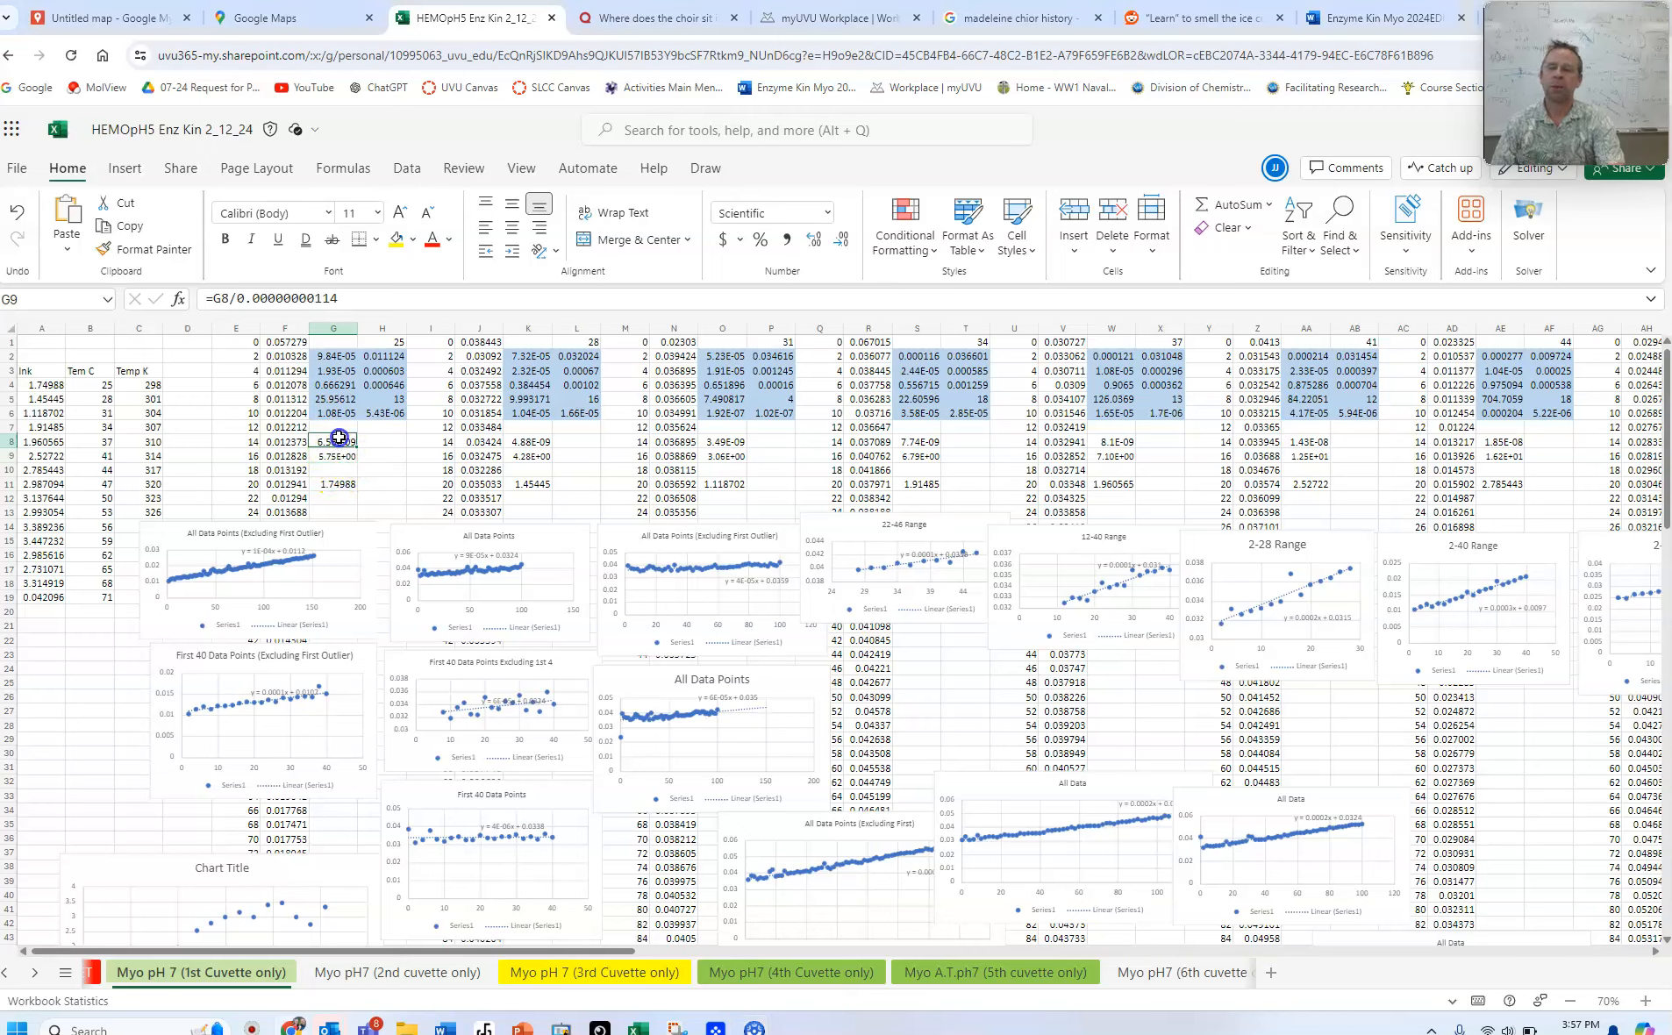
click(334, 442)
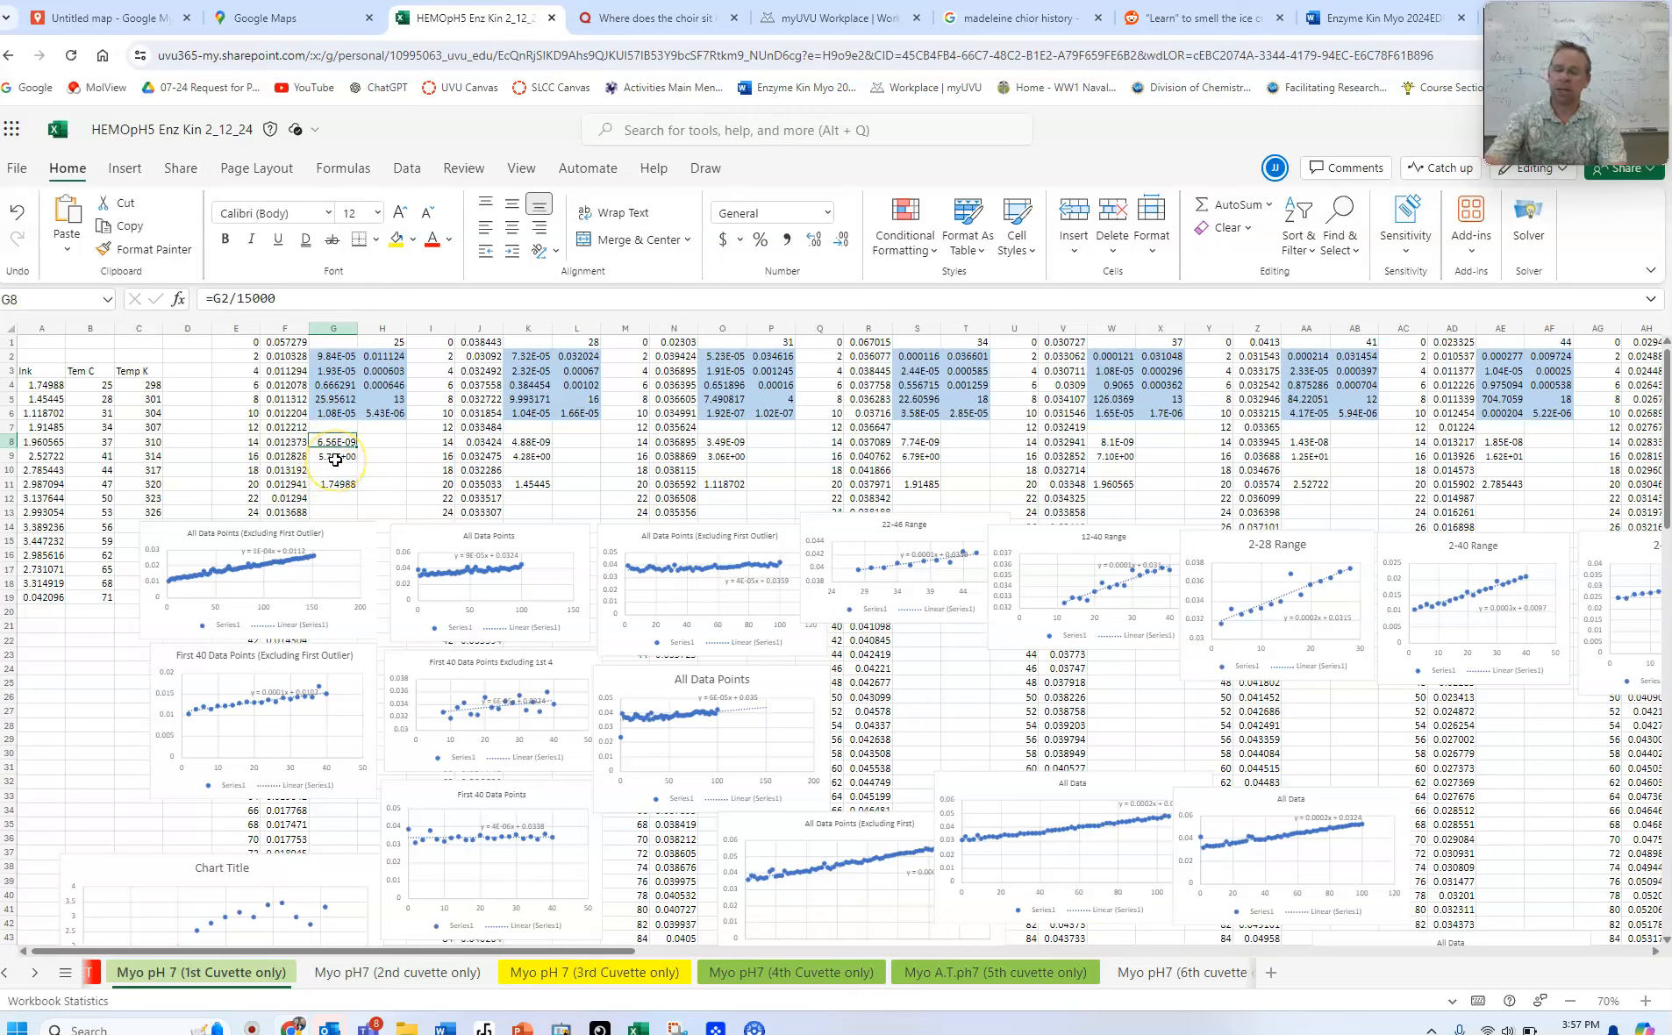
key(ctrl+c)
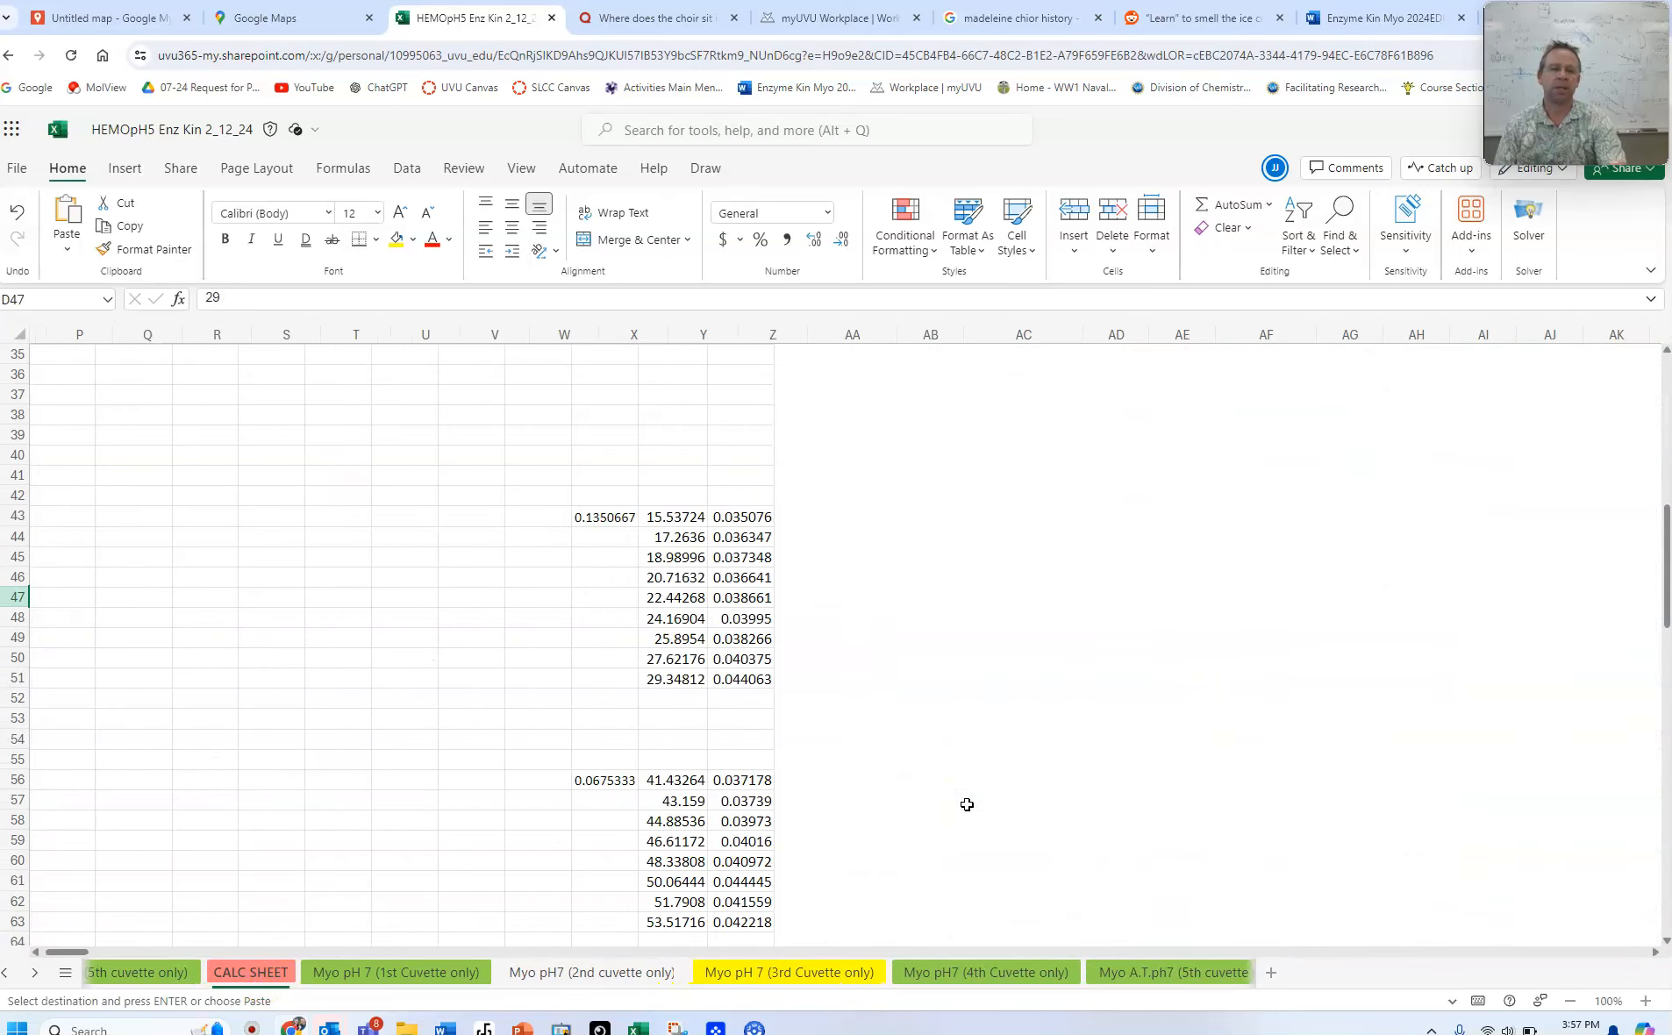
Paste the rate 6.56E-09 as a plain value in AEW3 and add a 'Rate' heading above it
scroll(right, 3)
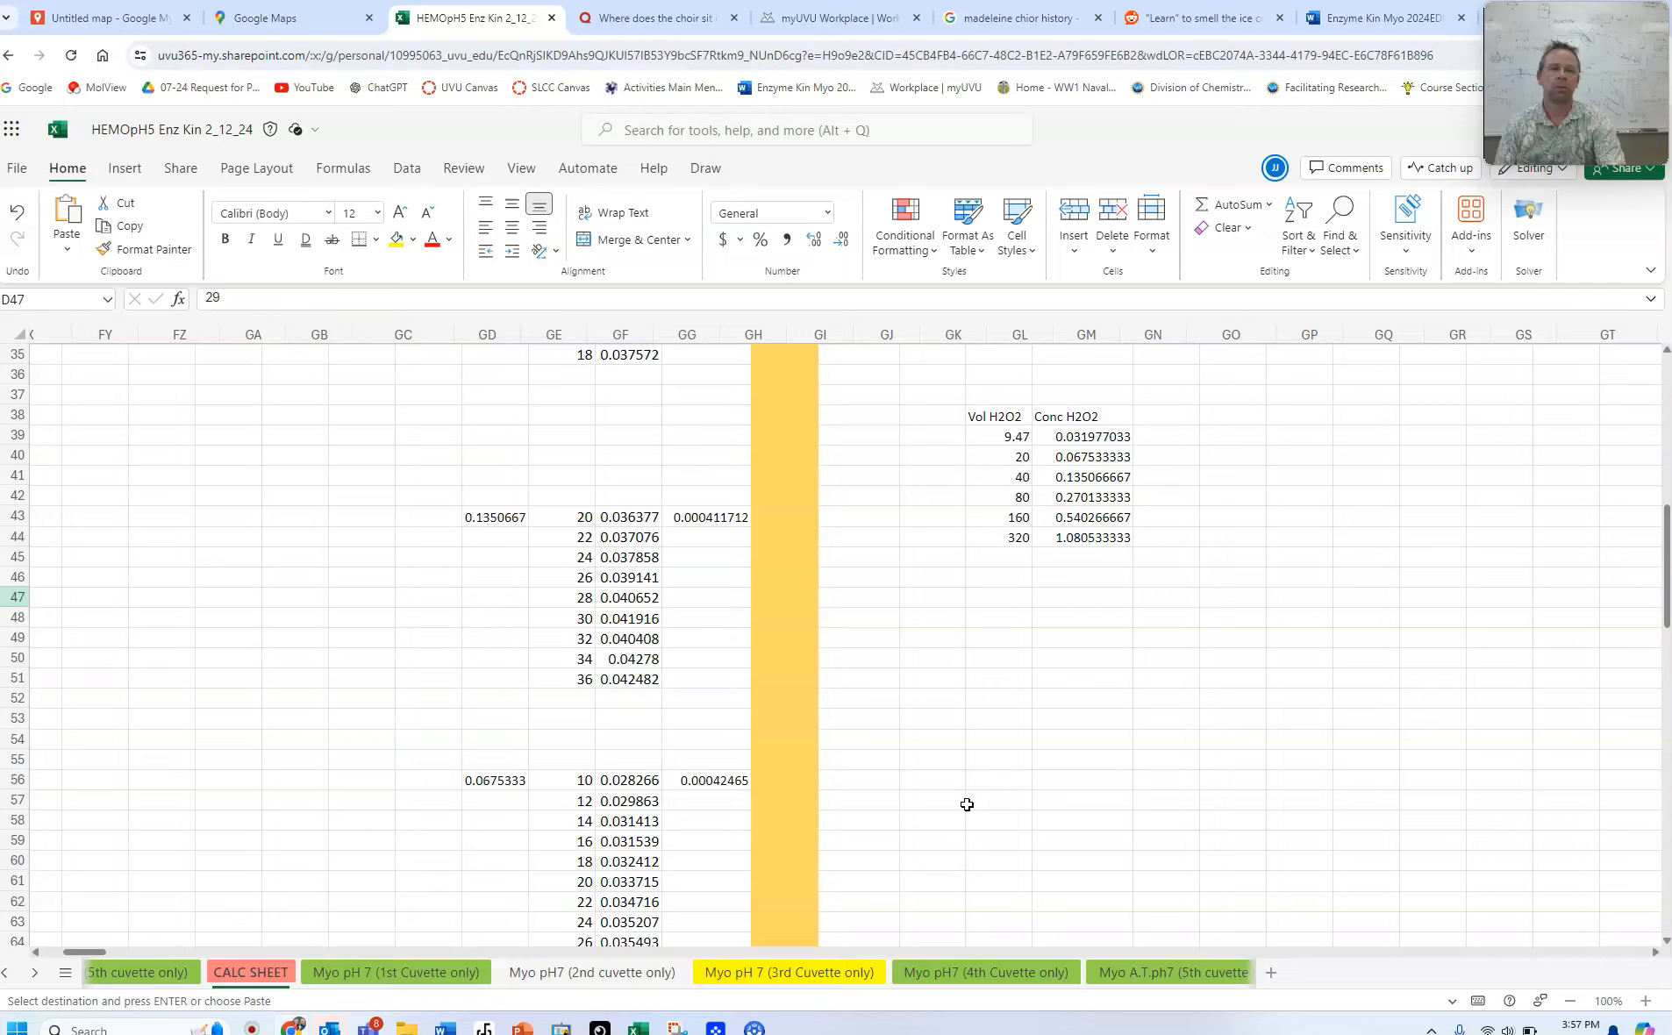
scroll(right, 3)
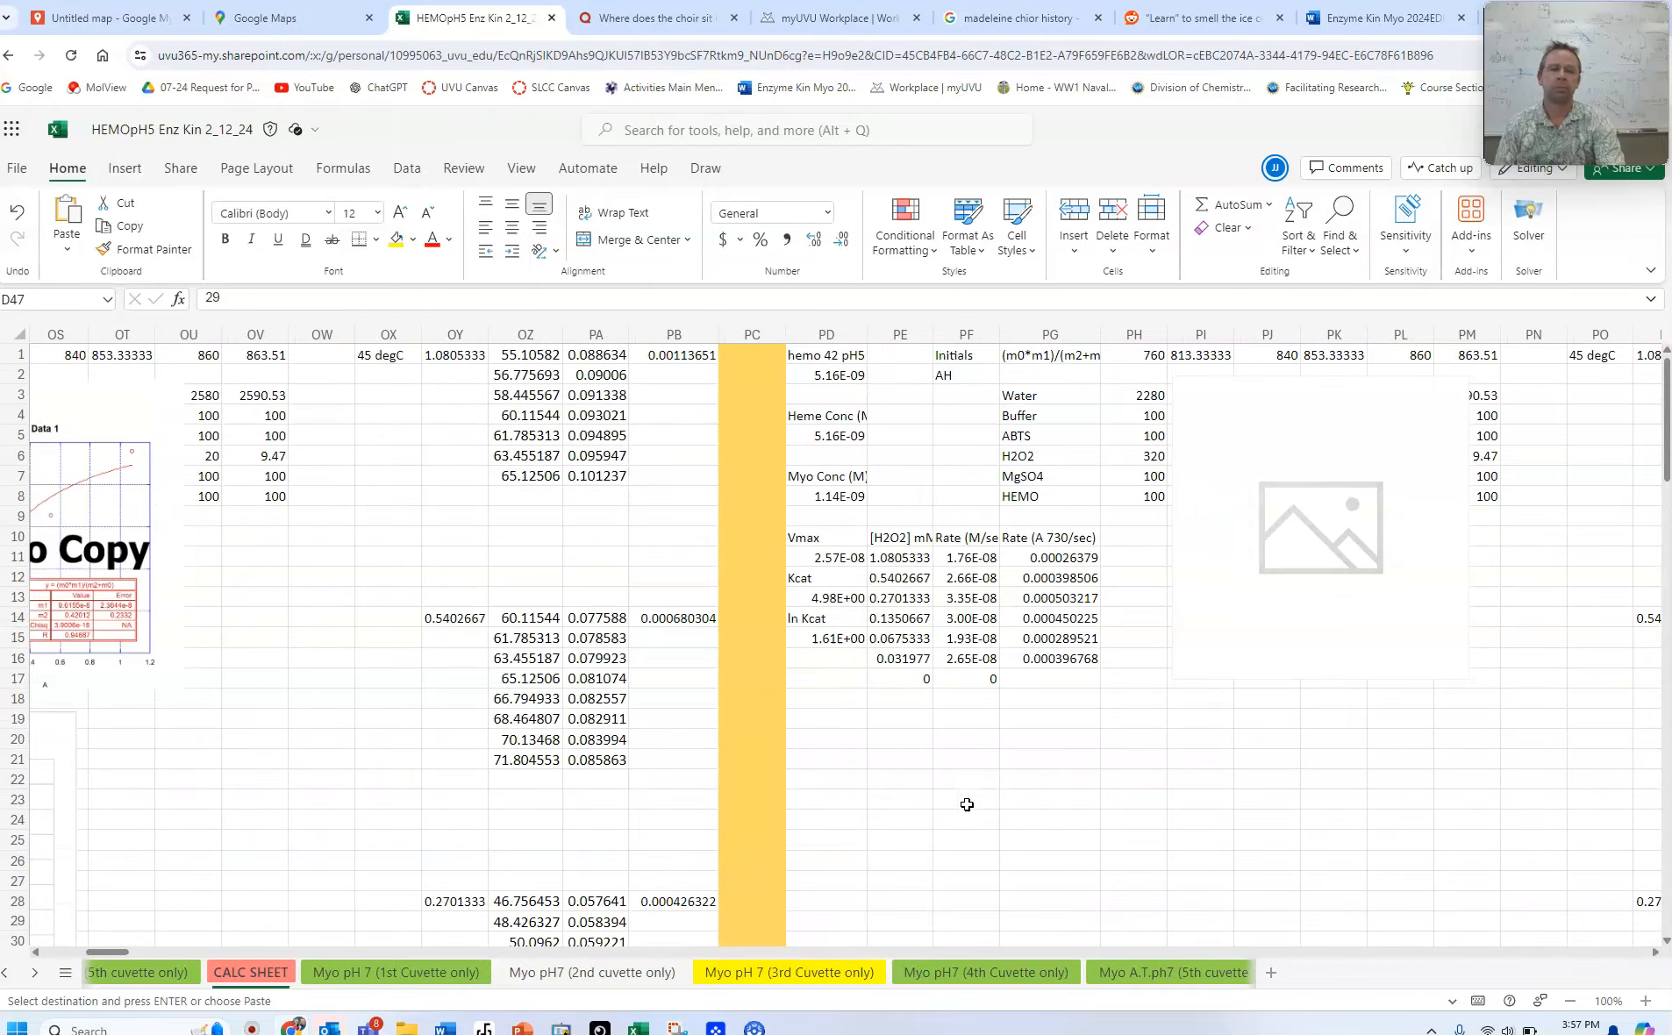
scroll(right, 3)
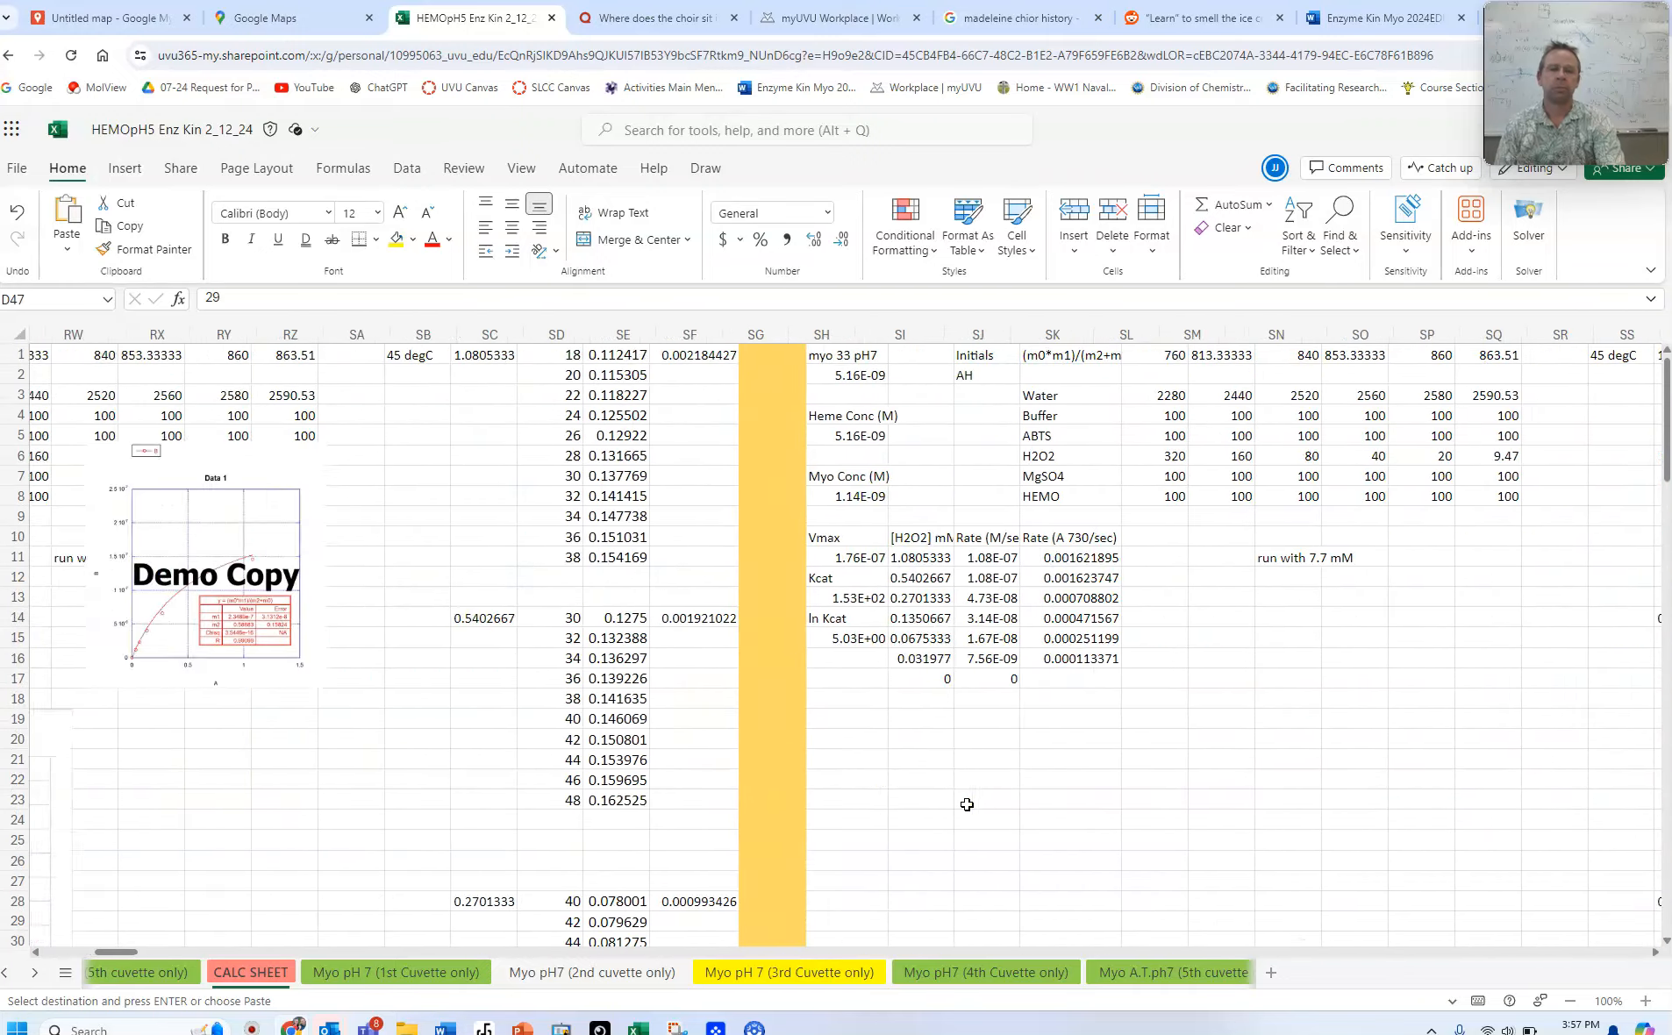
scroll(right, 3)
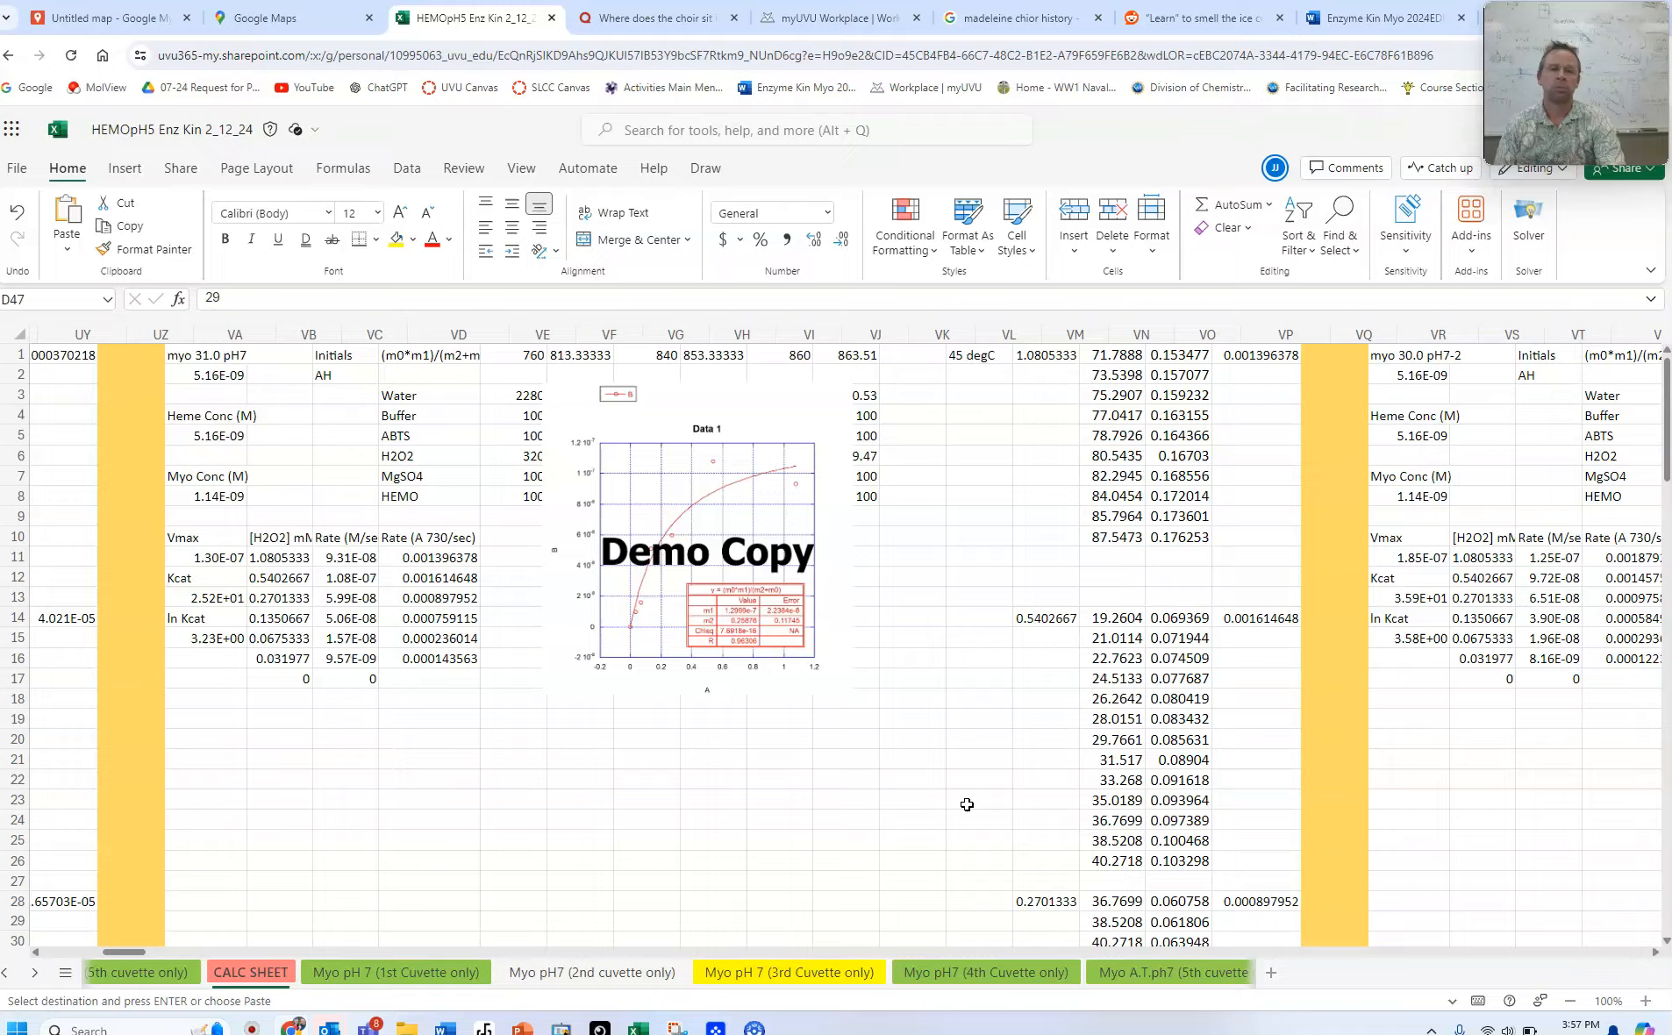
scroll(right, 3)
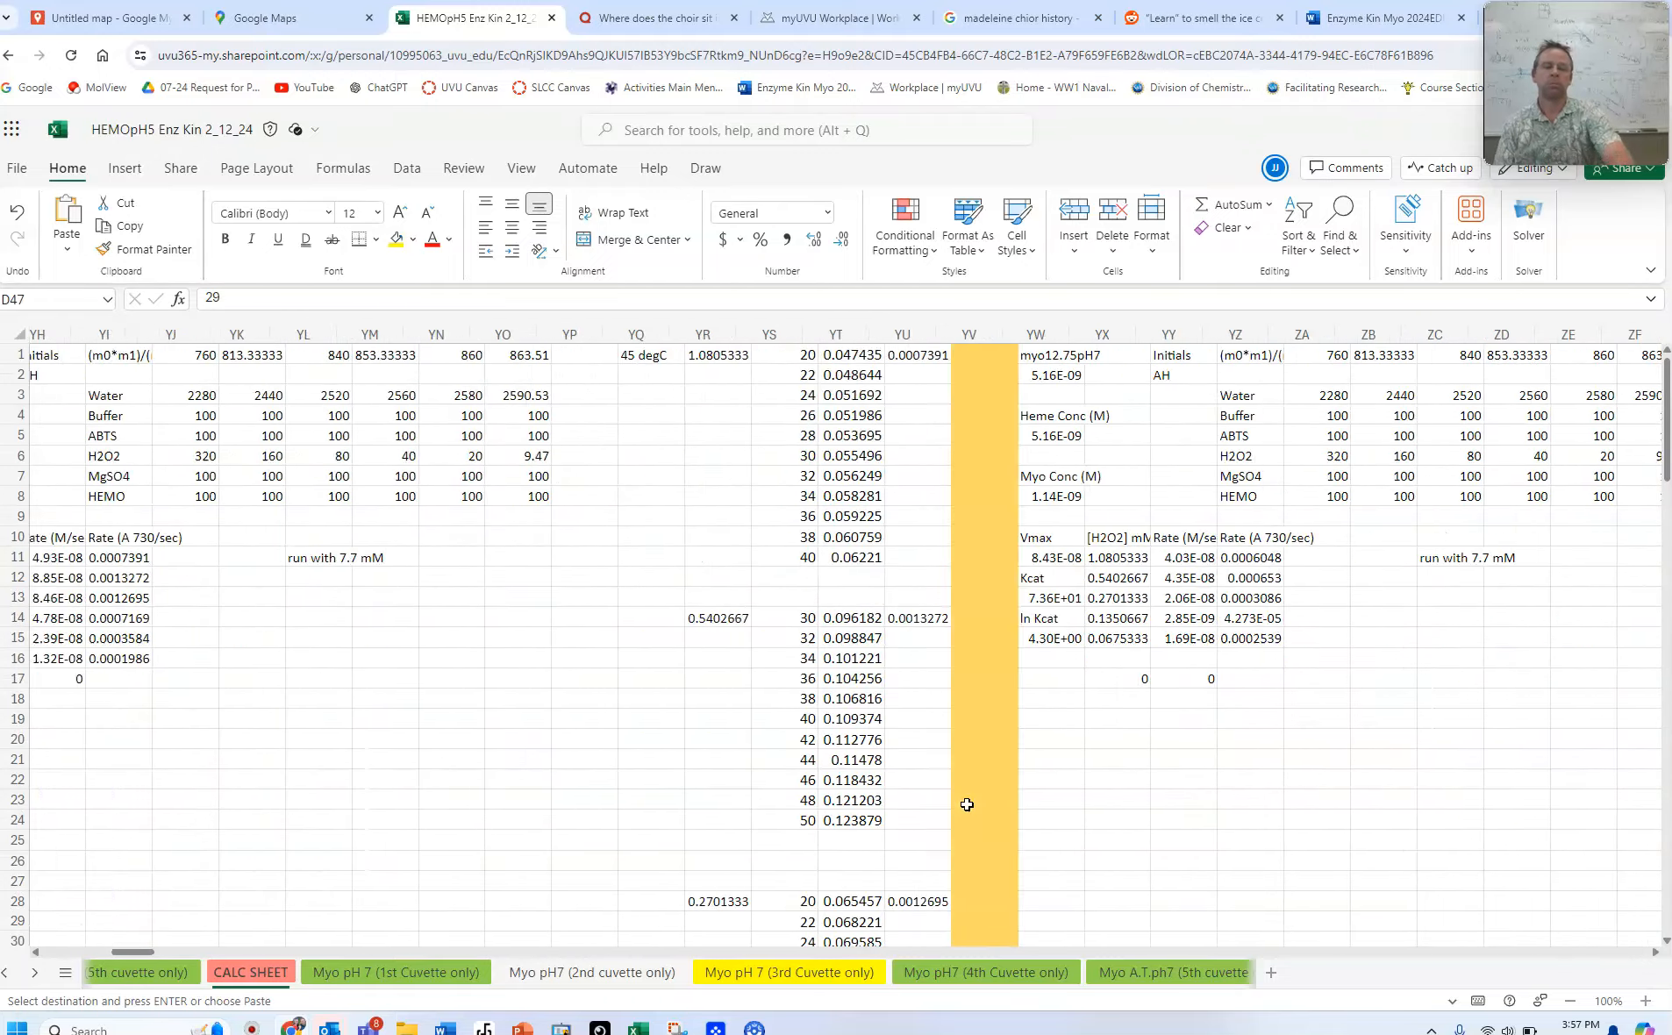
scroll(right, 3)
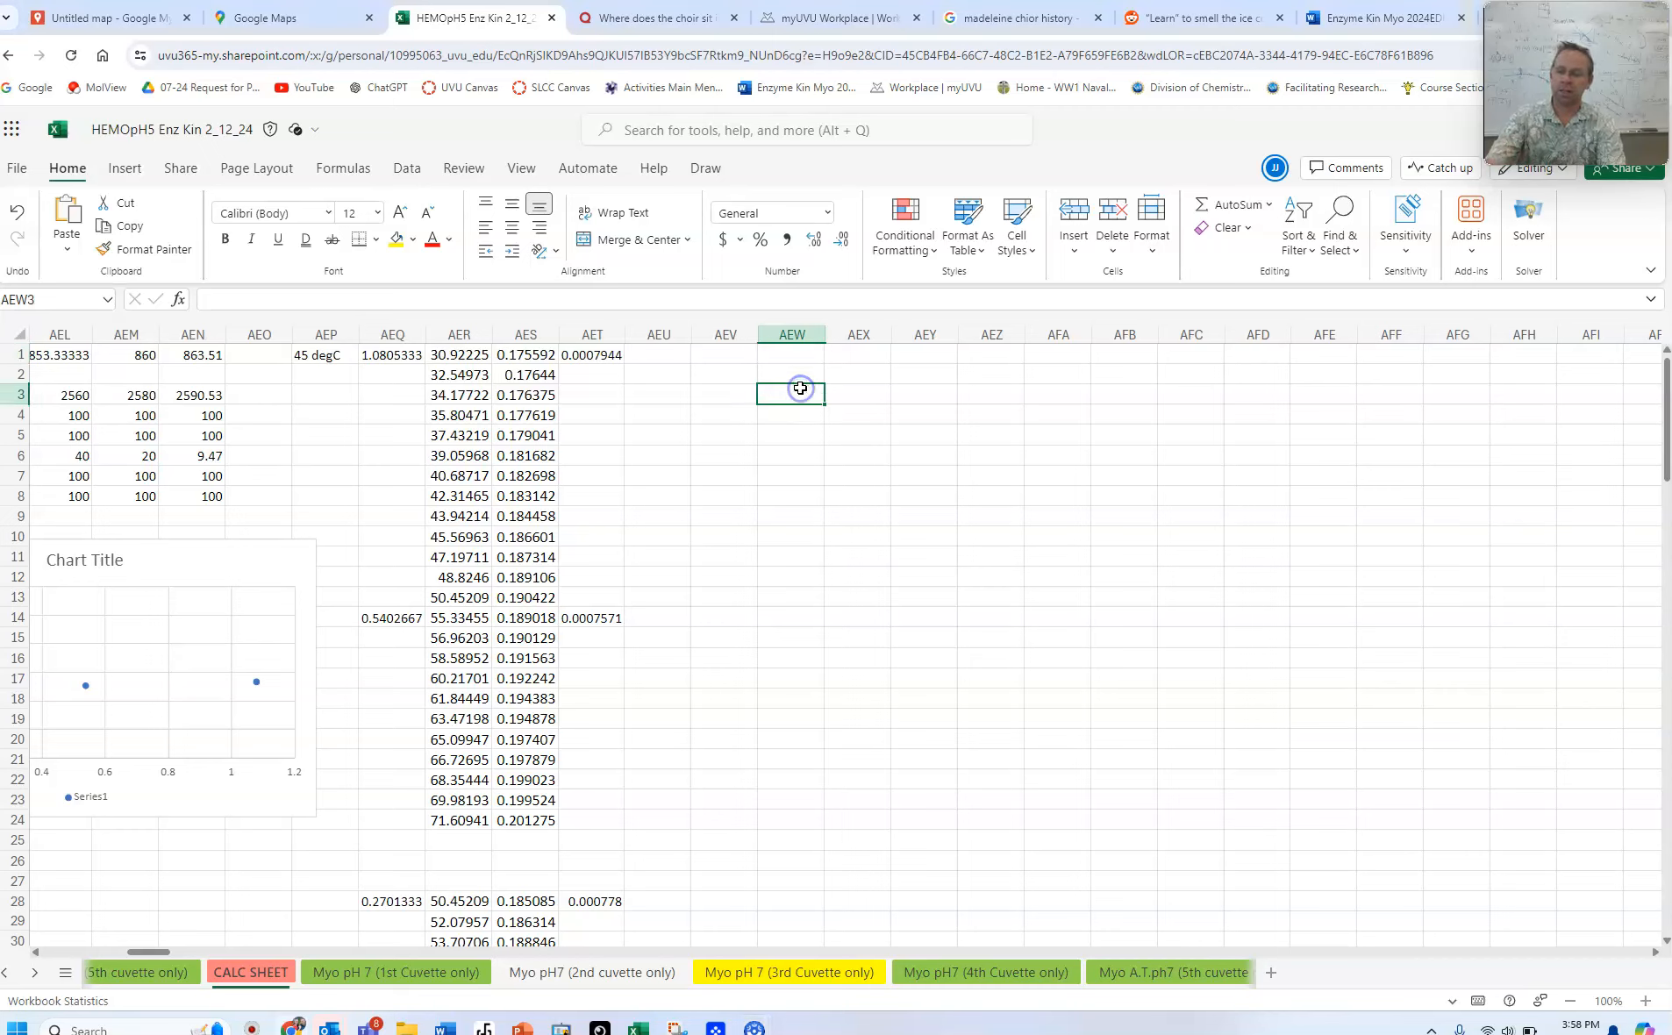
right_click(791, 393)
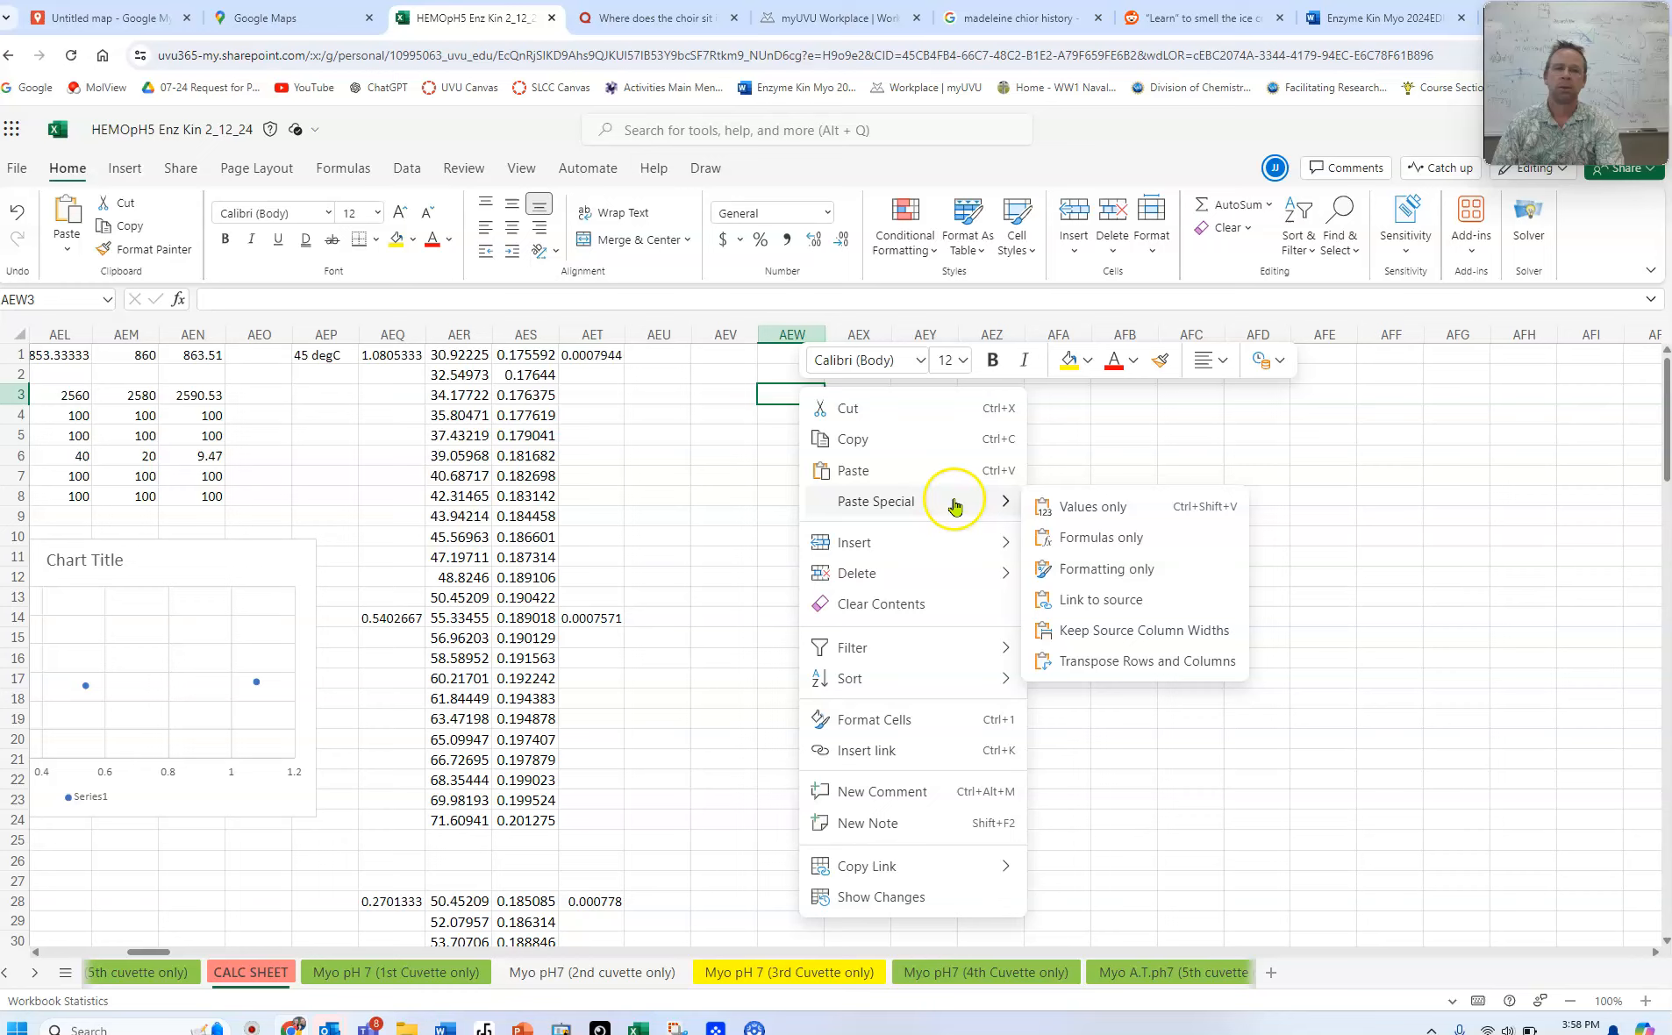
click(1093, 505)
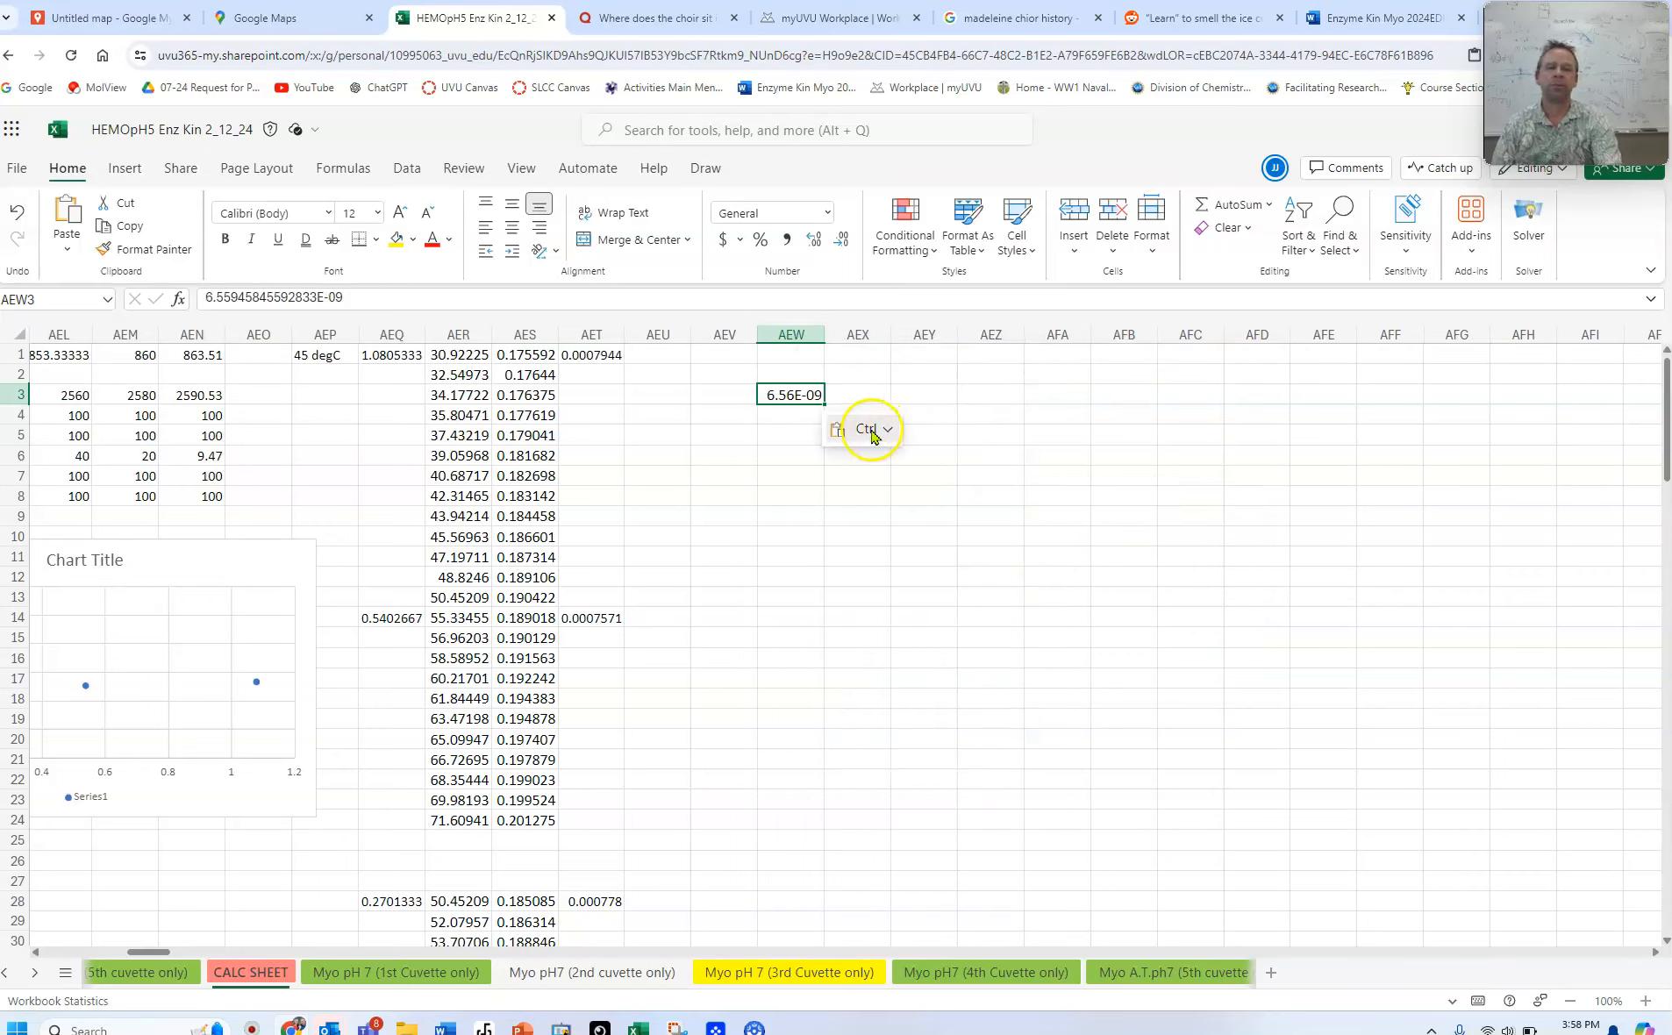
click(790, 373)
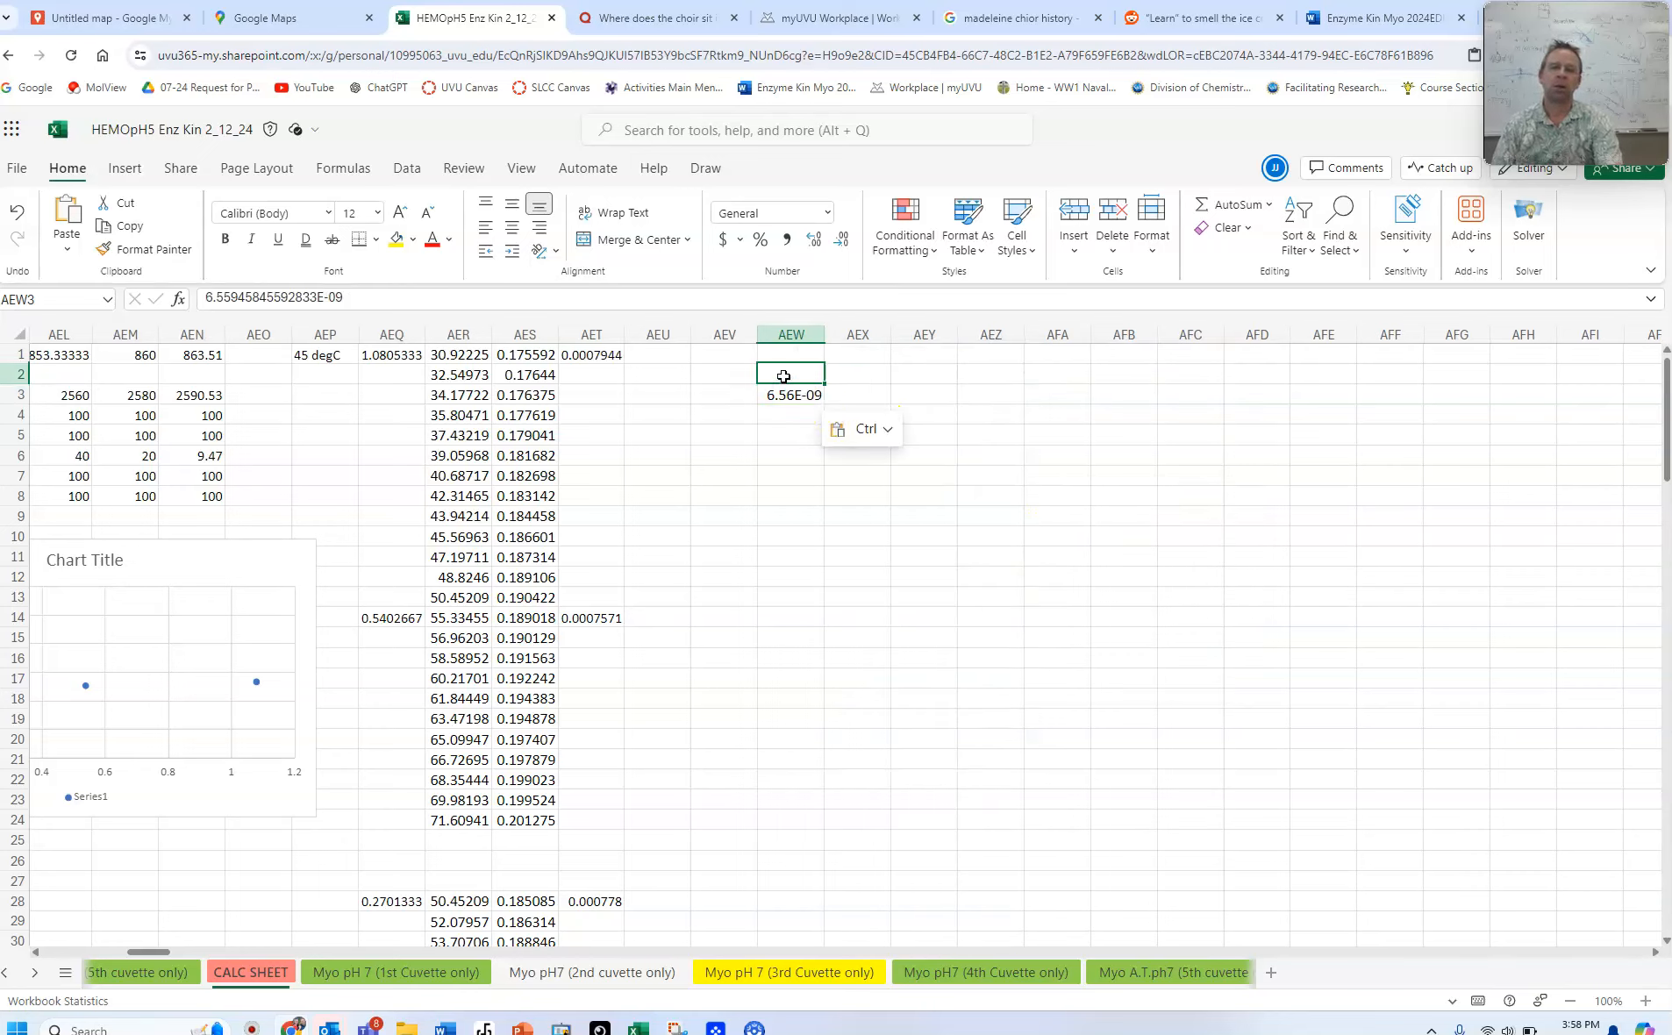
click(863, 428)
text(Rat)
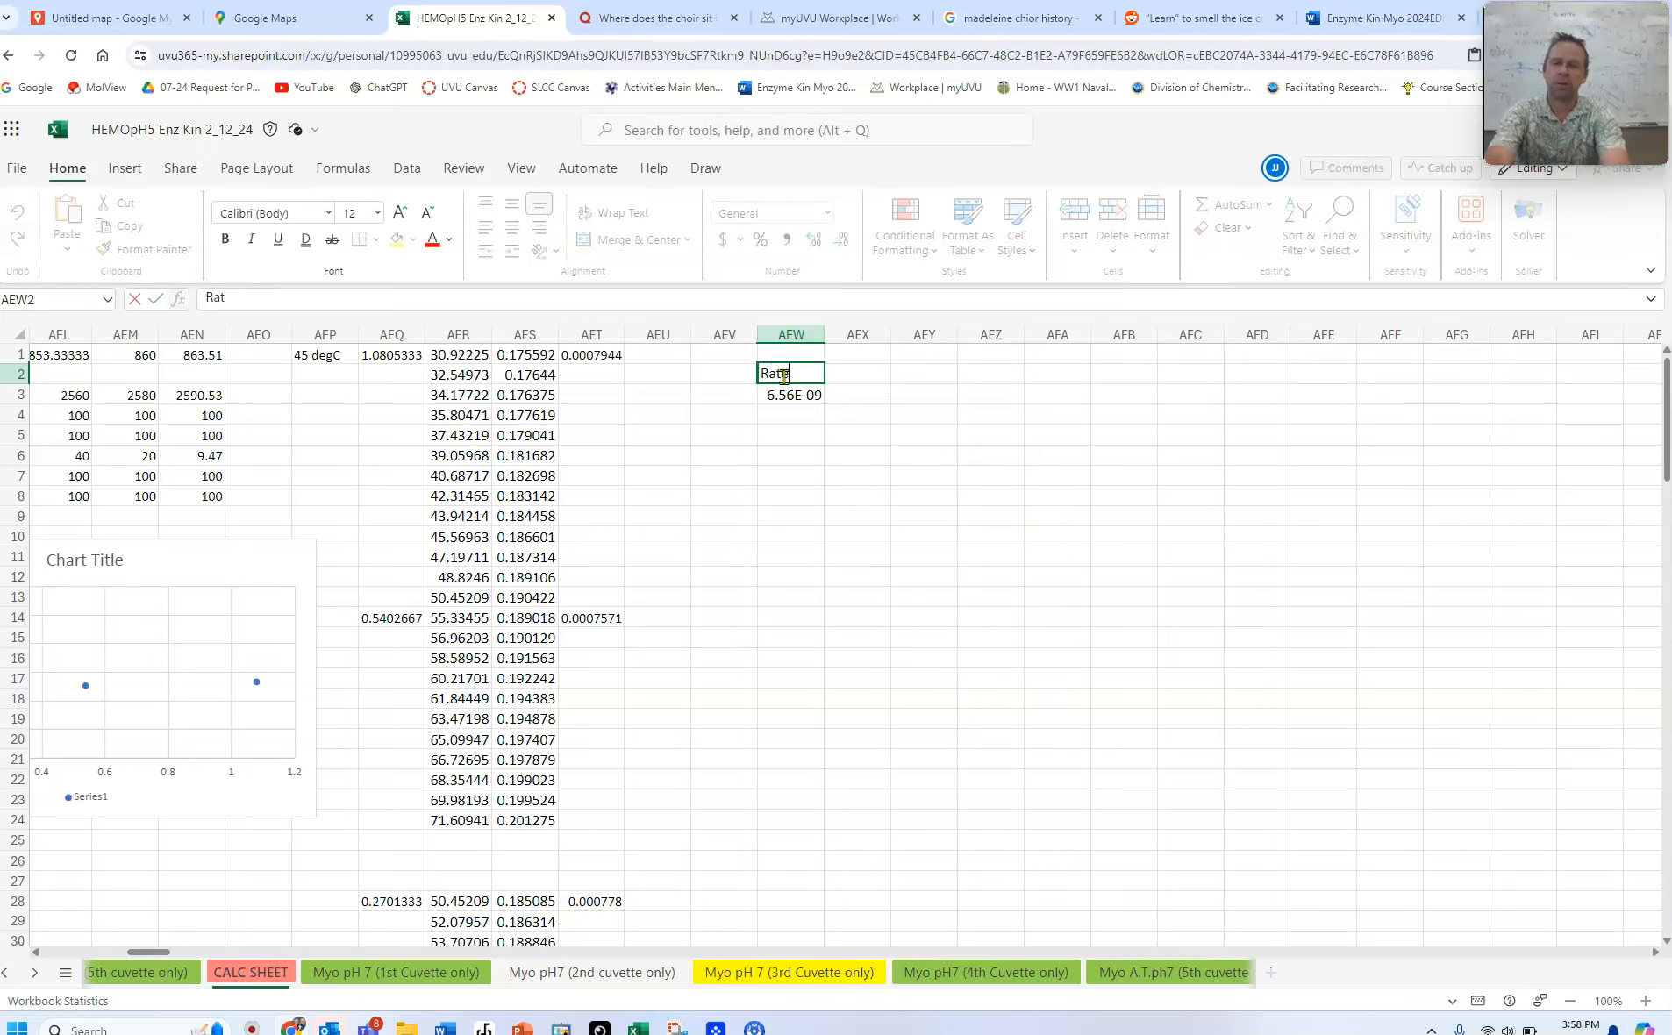
click(724, 394)
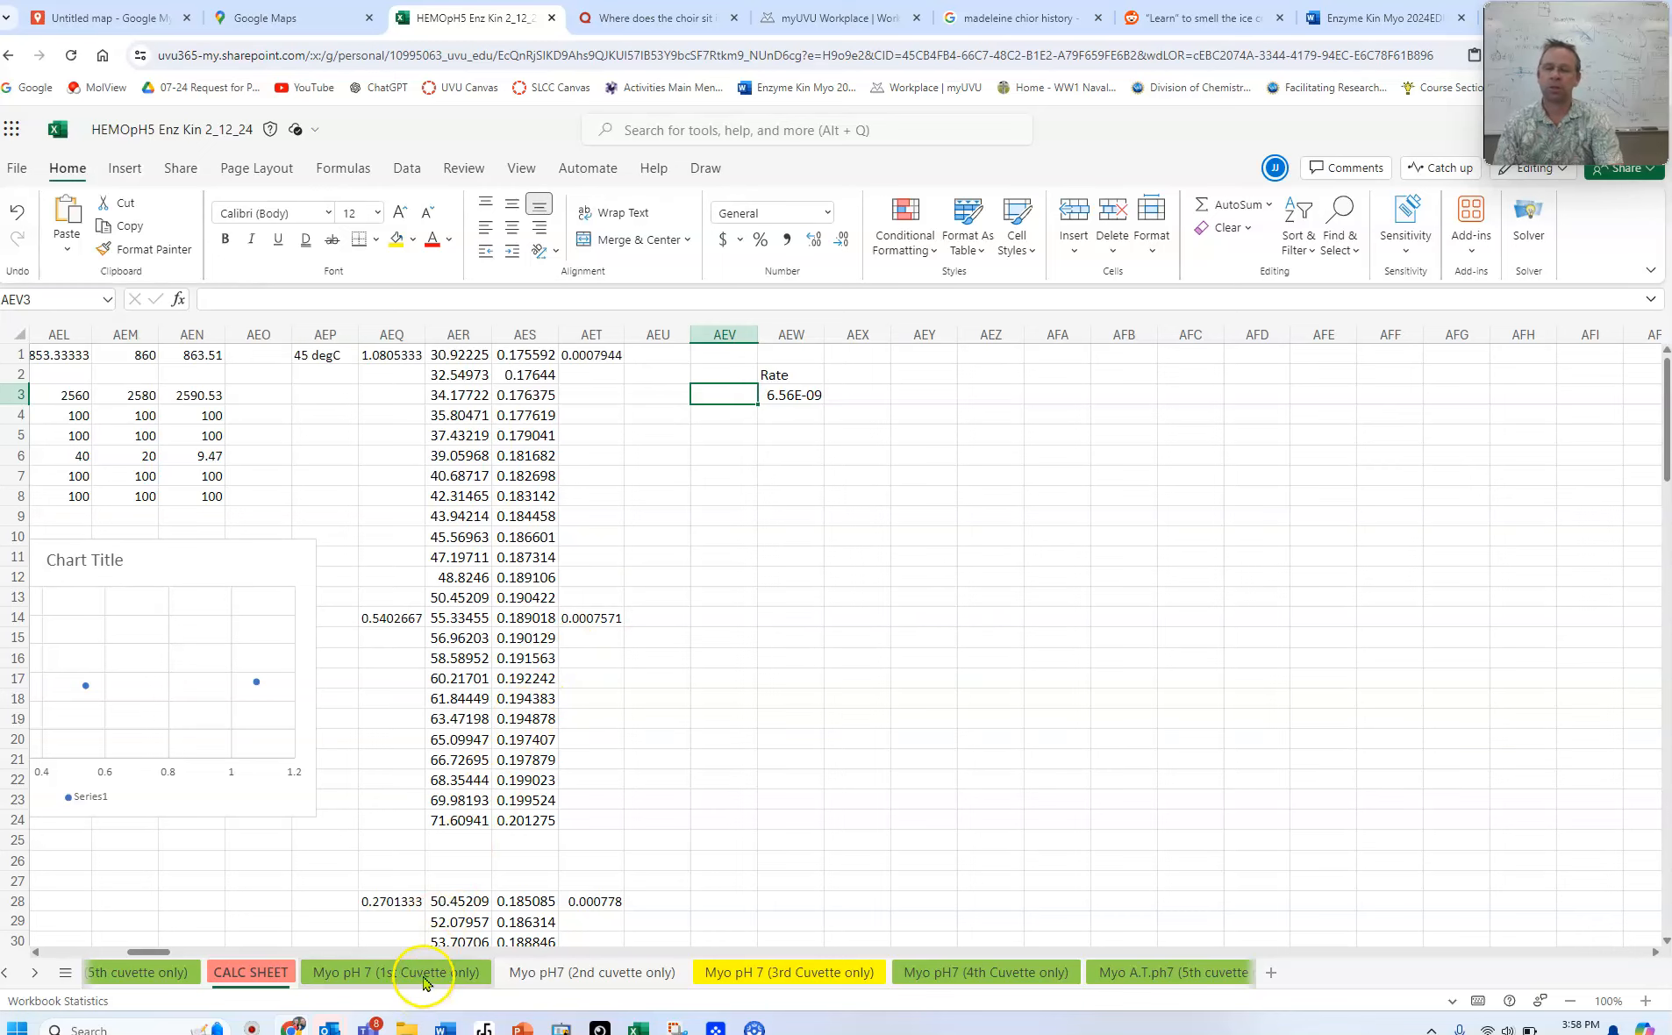
scroll(left, 3)
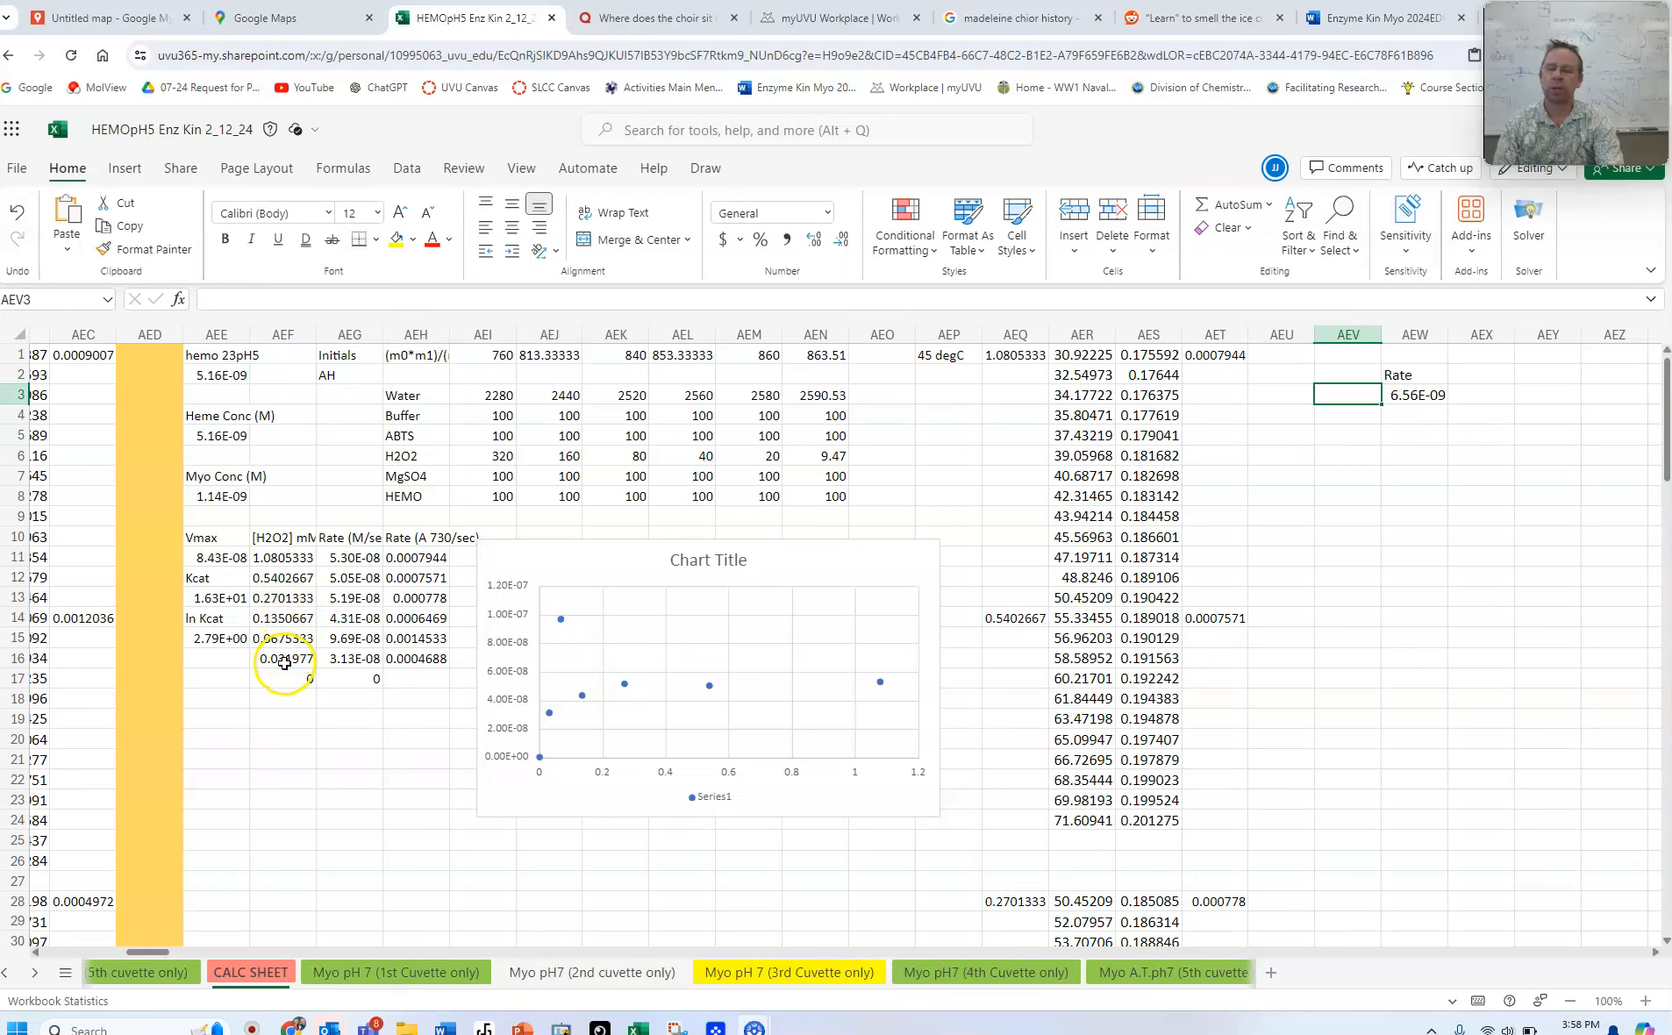
Paste the 0.031977 concentration from AEF16 into AEV9 as a value and move the 6.56E-09 rate beside it in AEW9
click(283, 658)
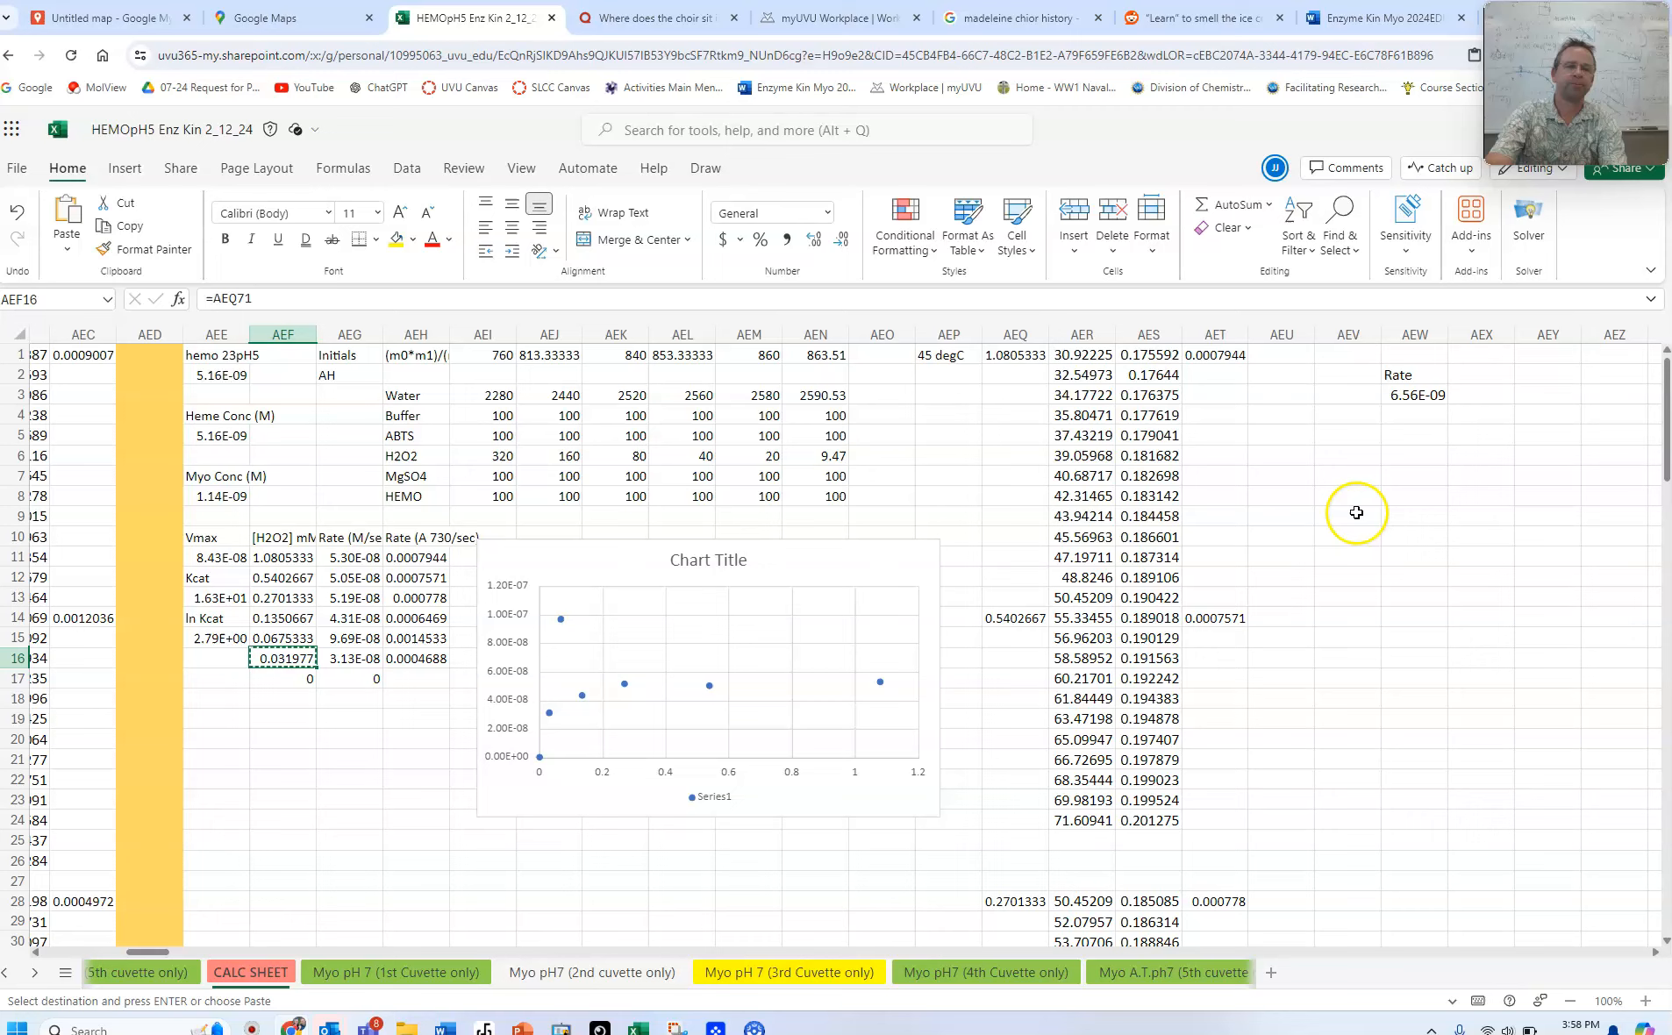
click(1347, 514)
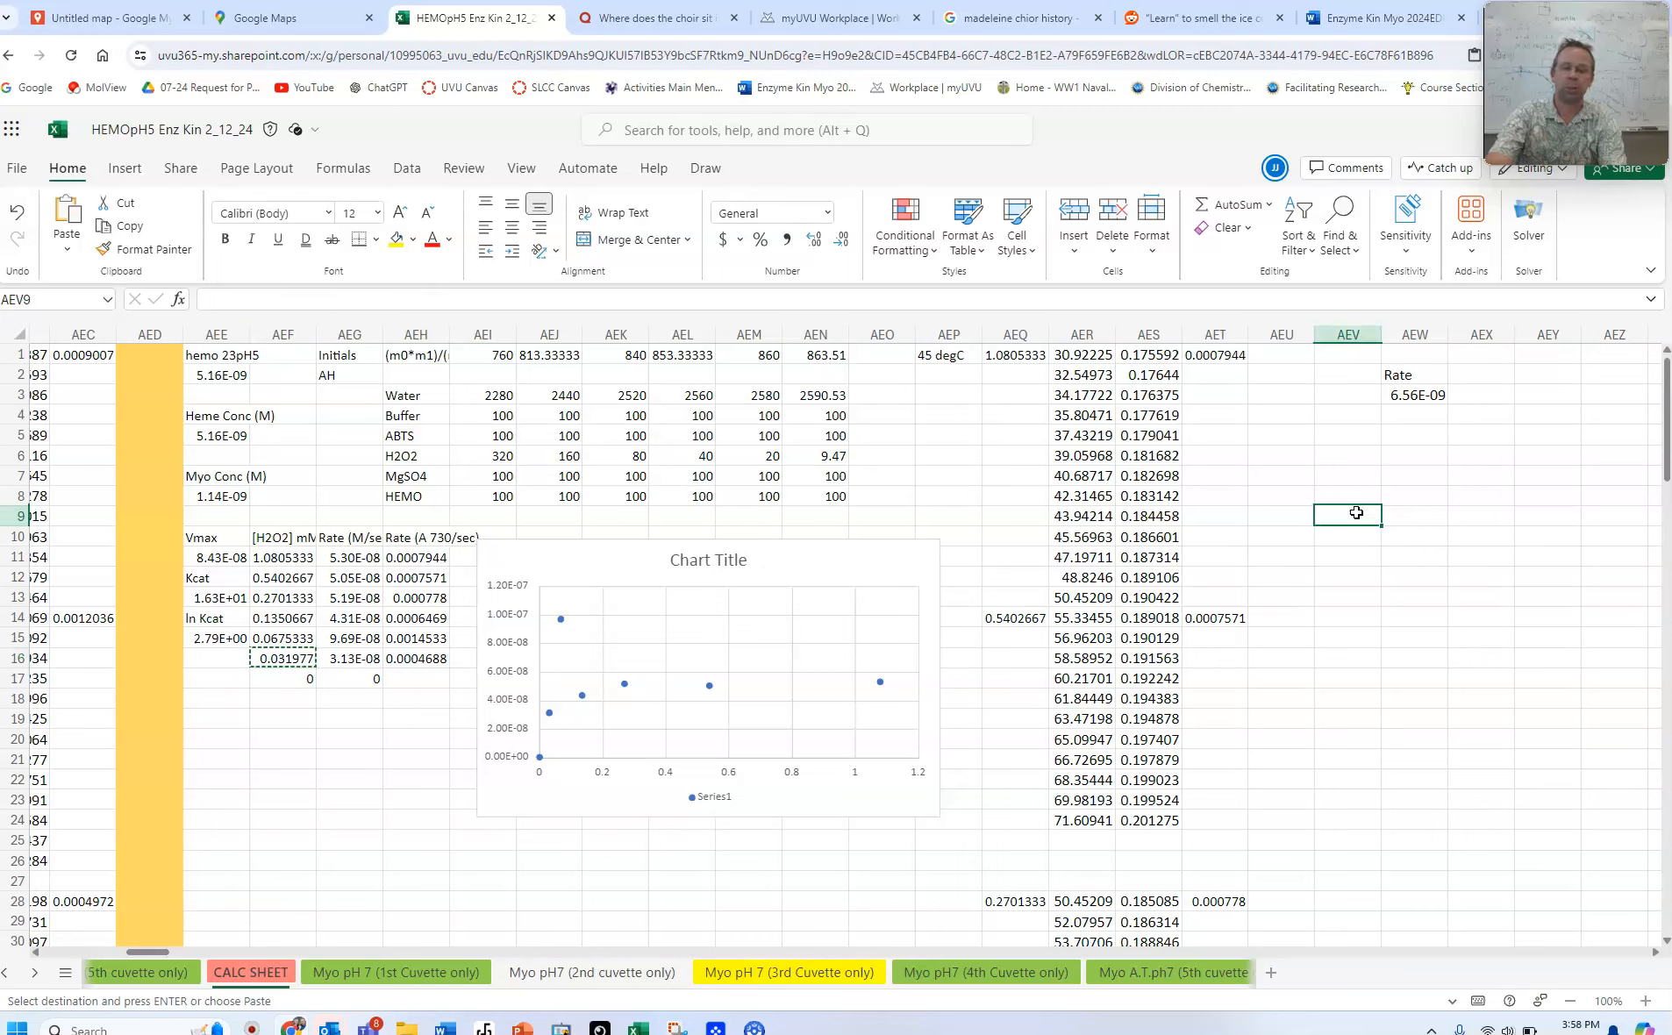
key(ctrl+v)
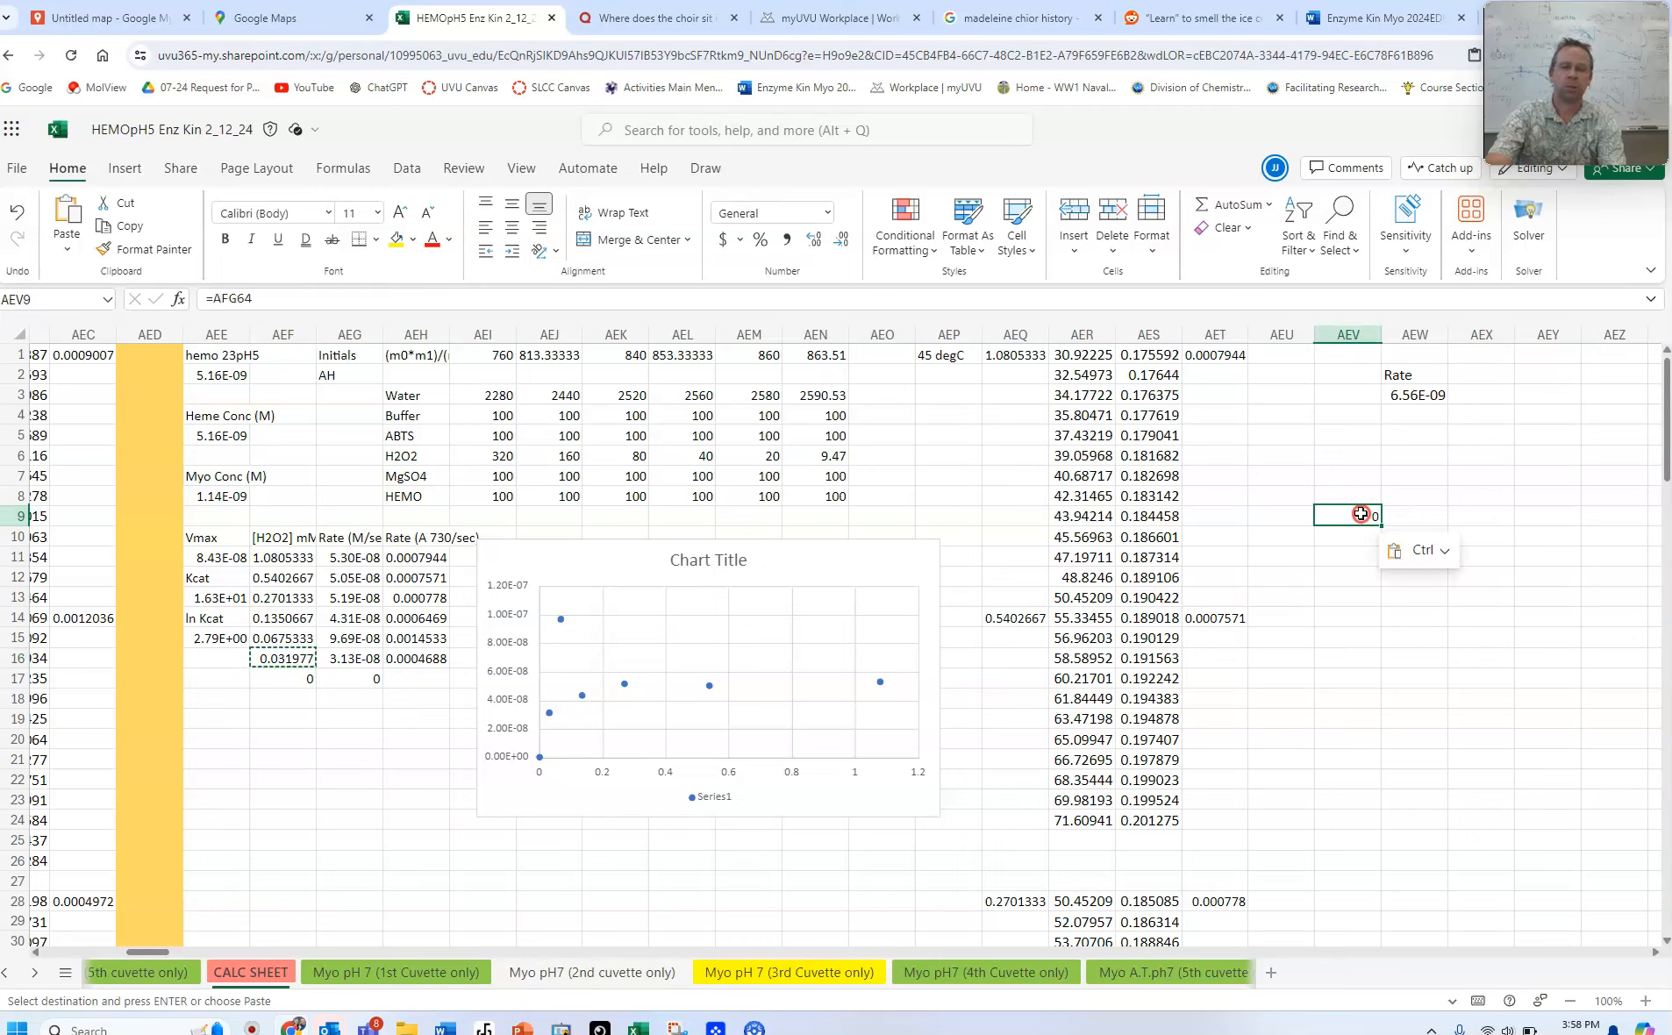
right_click(1347, 516)
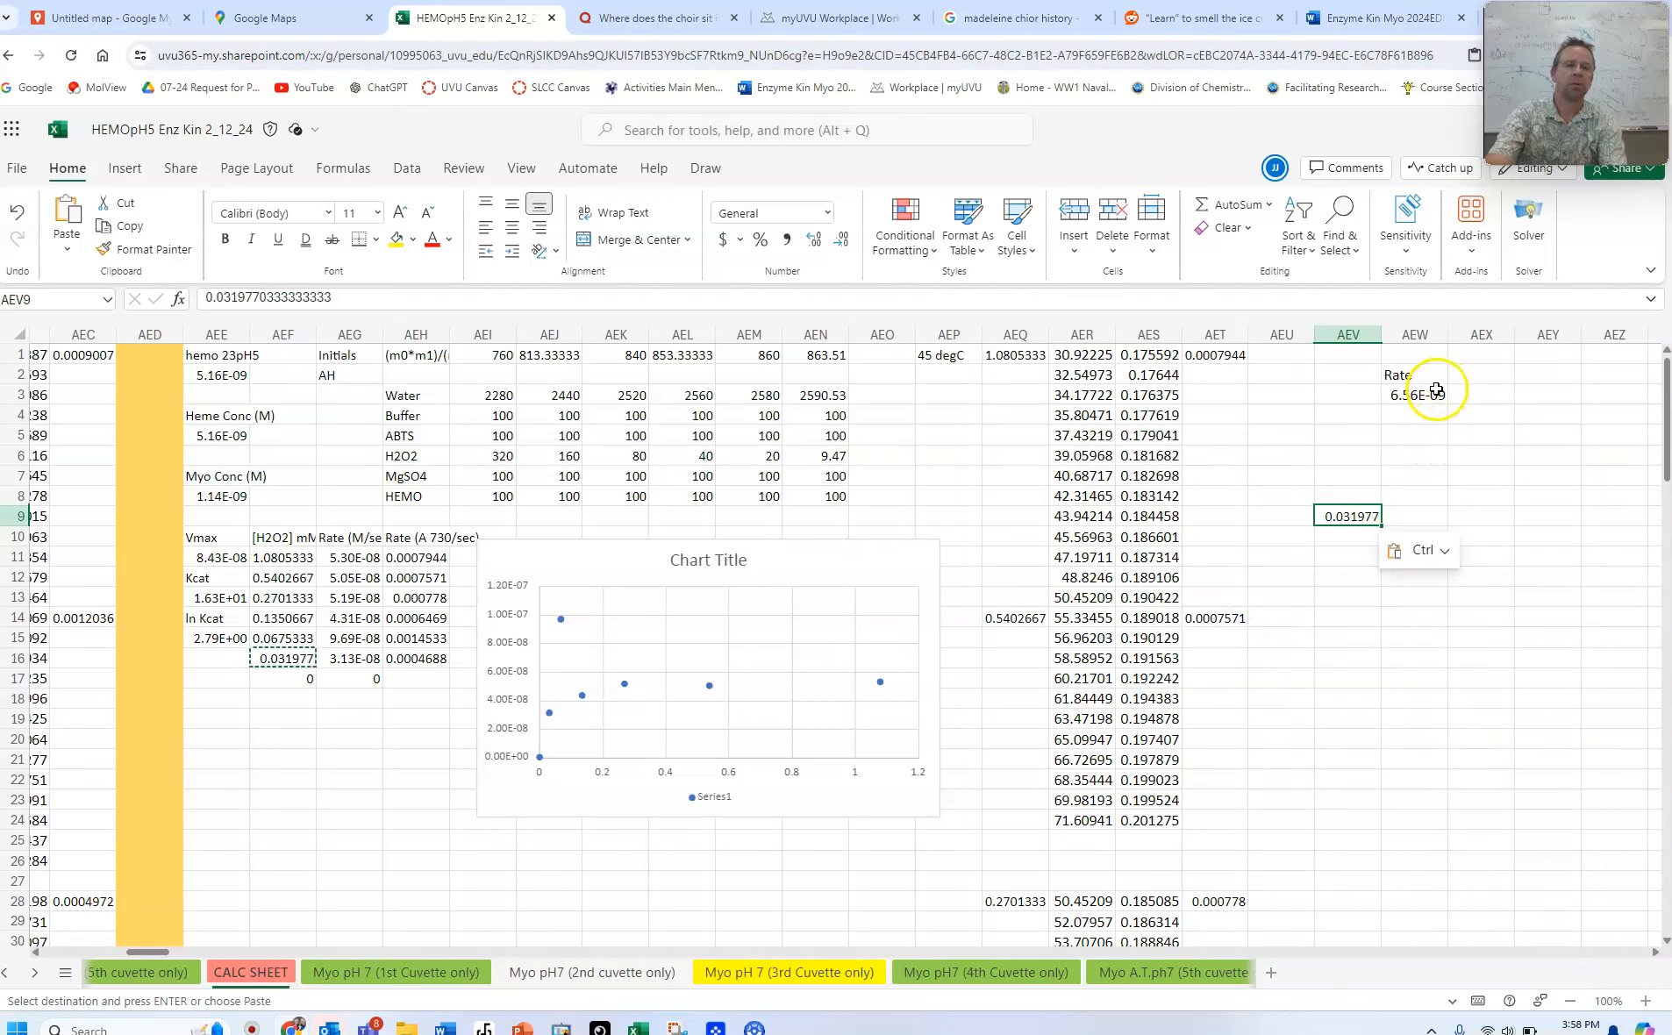
click(1414, 394)
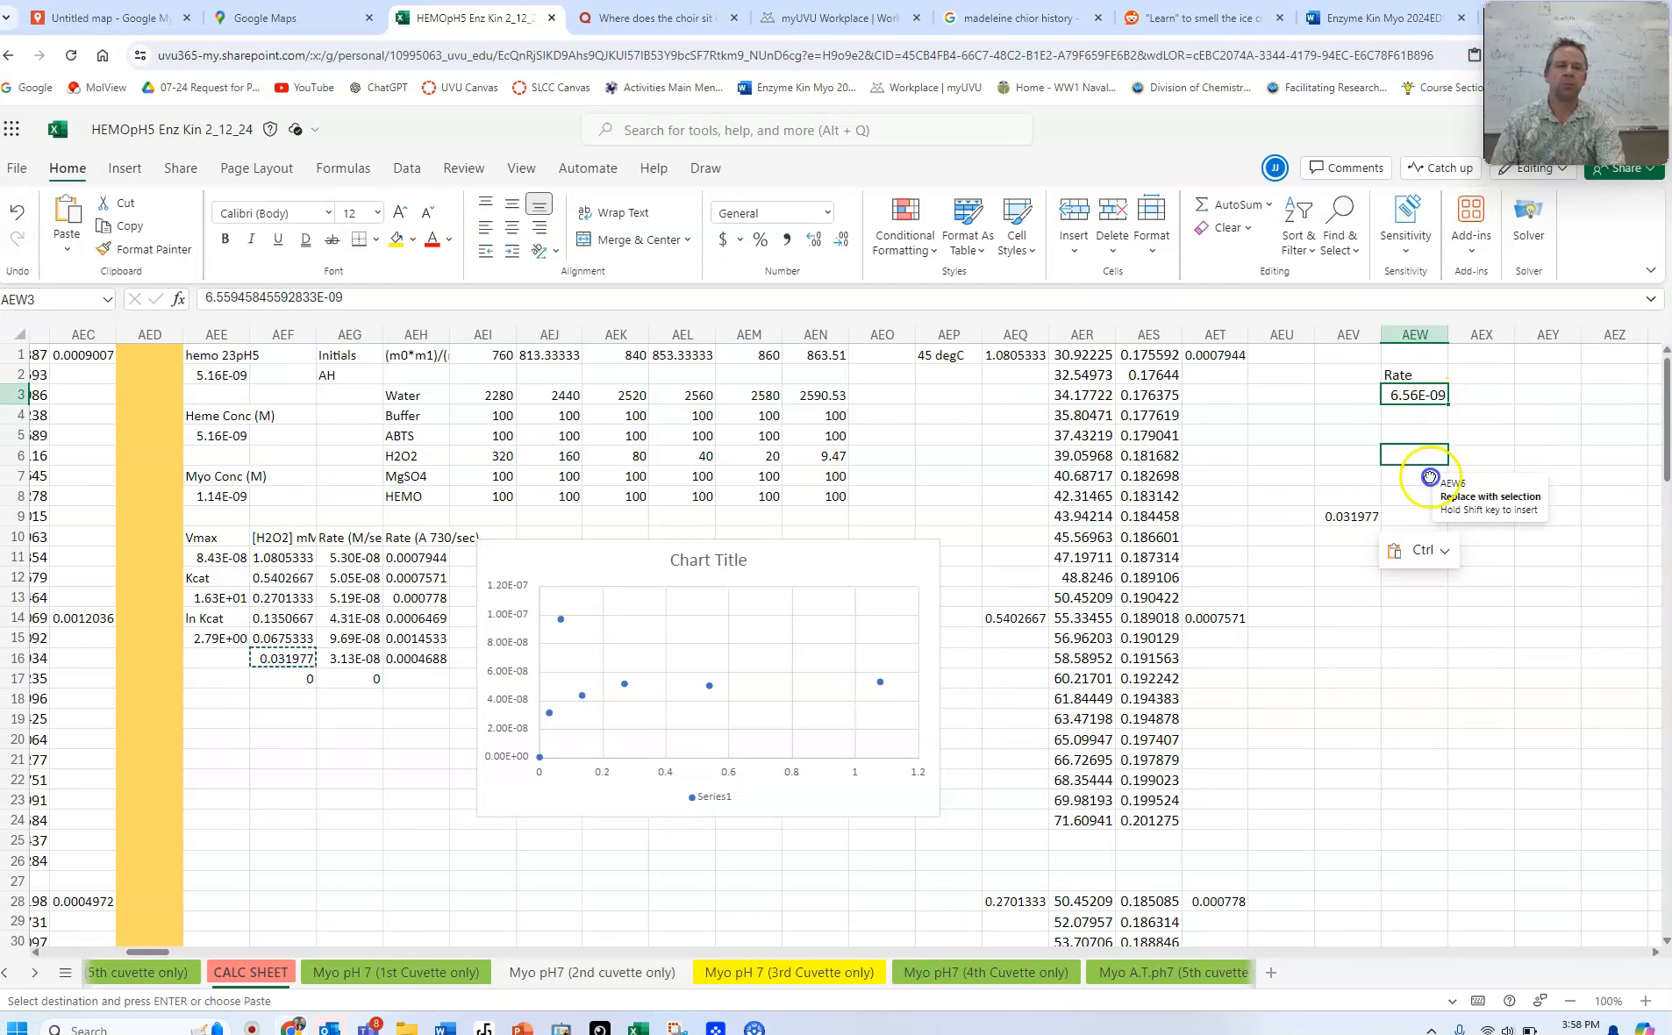
click(1283, 516)
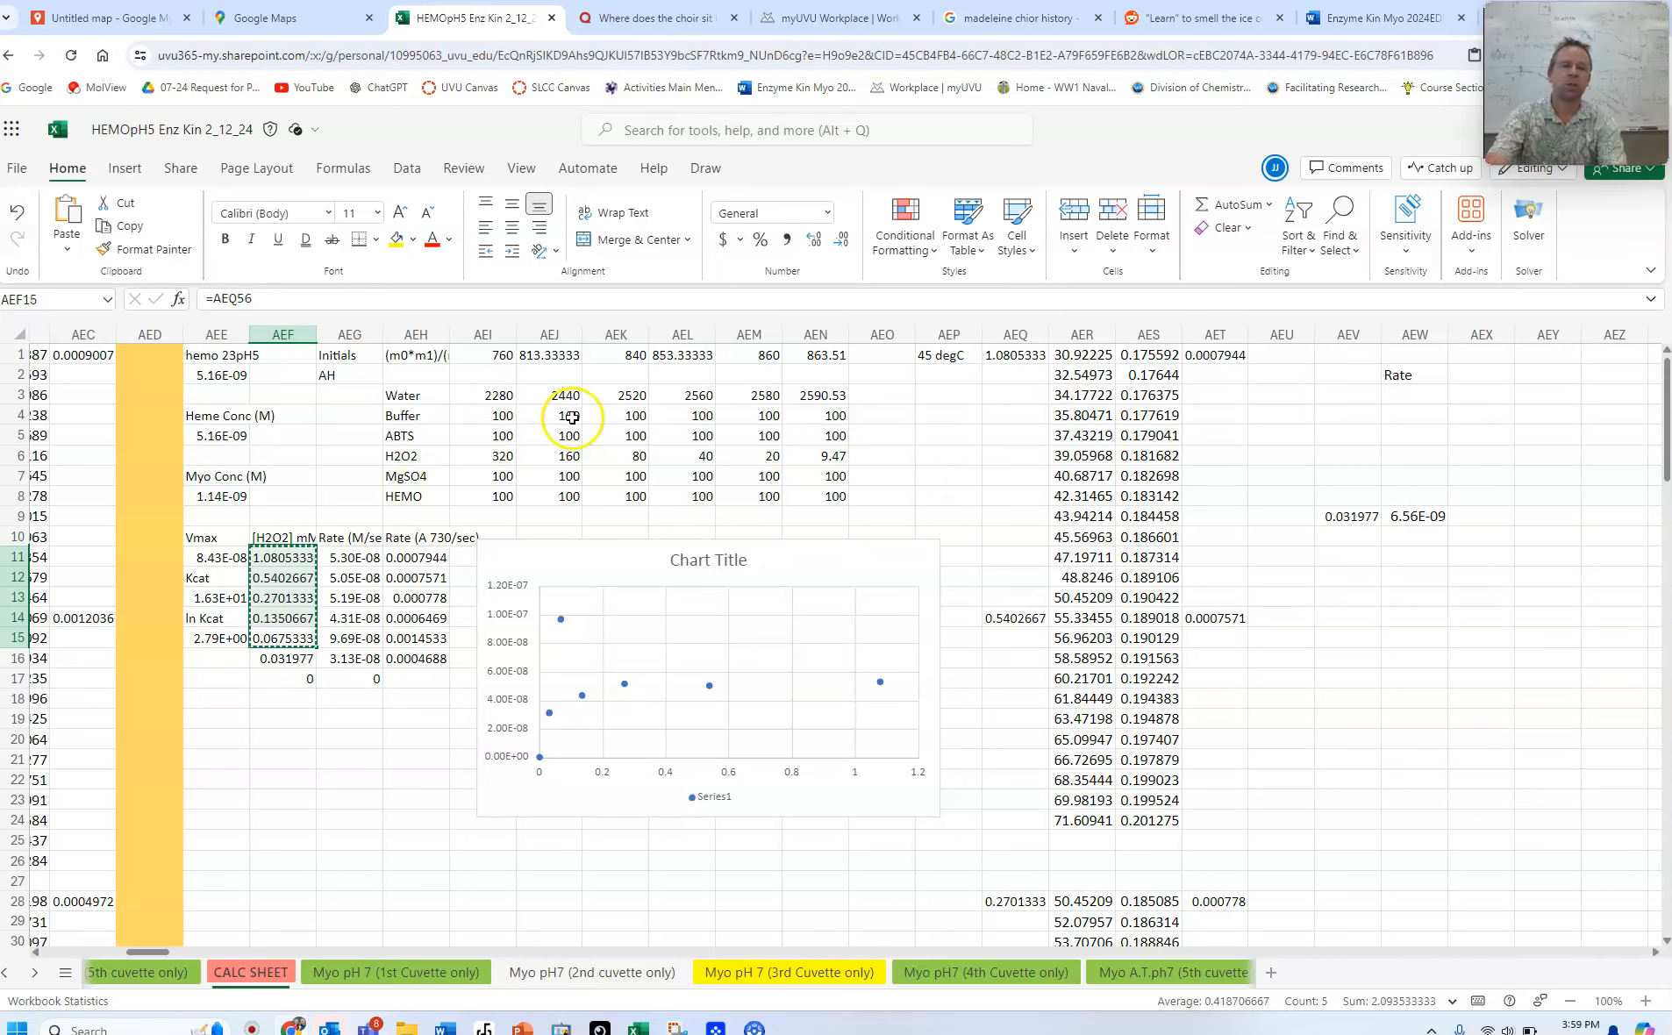
Paste the five concentrations from AEF11:AEF15 into AEV4:AEV8 as values only and check the filled table
click(1348, 414)
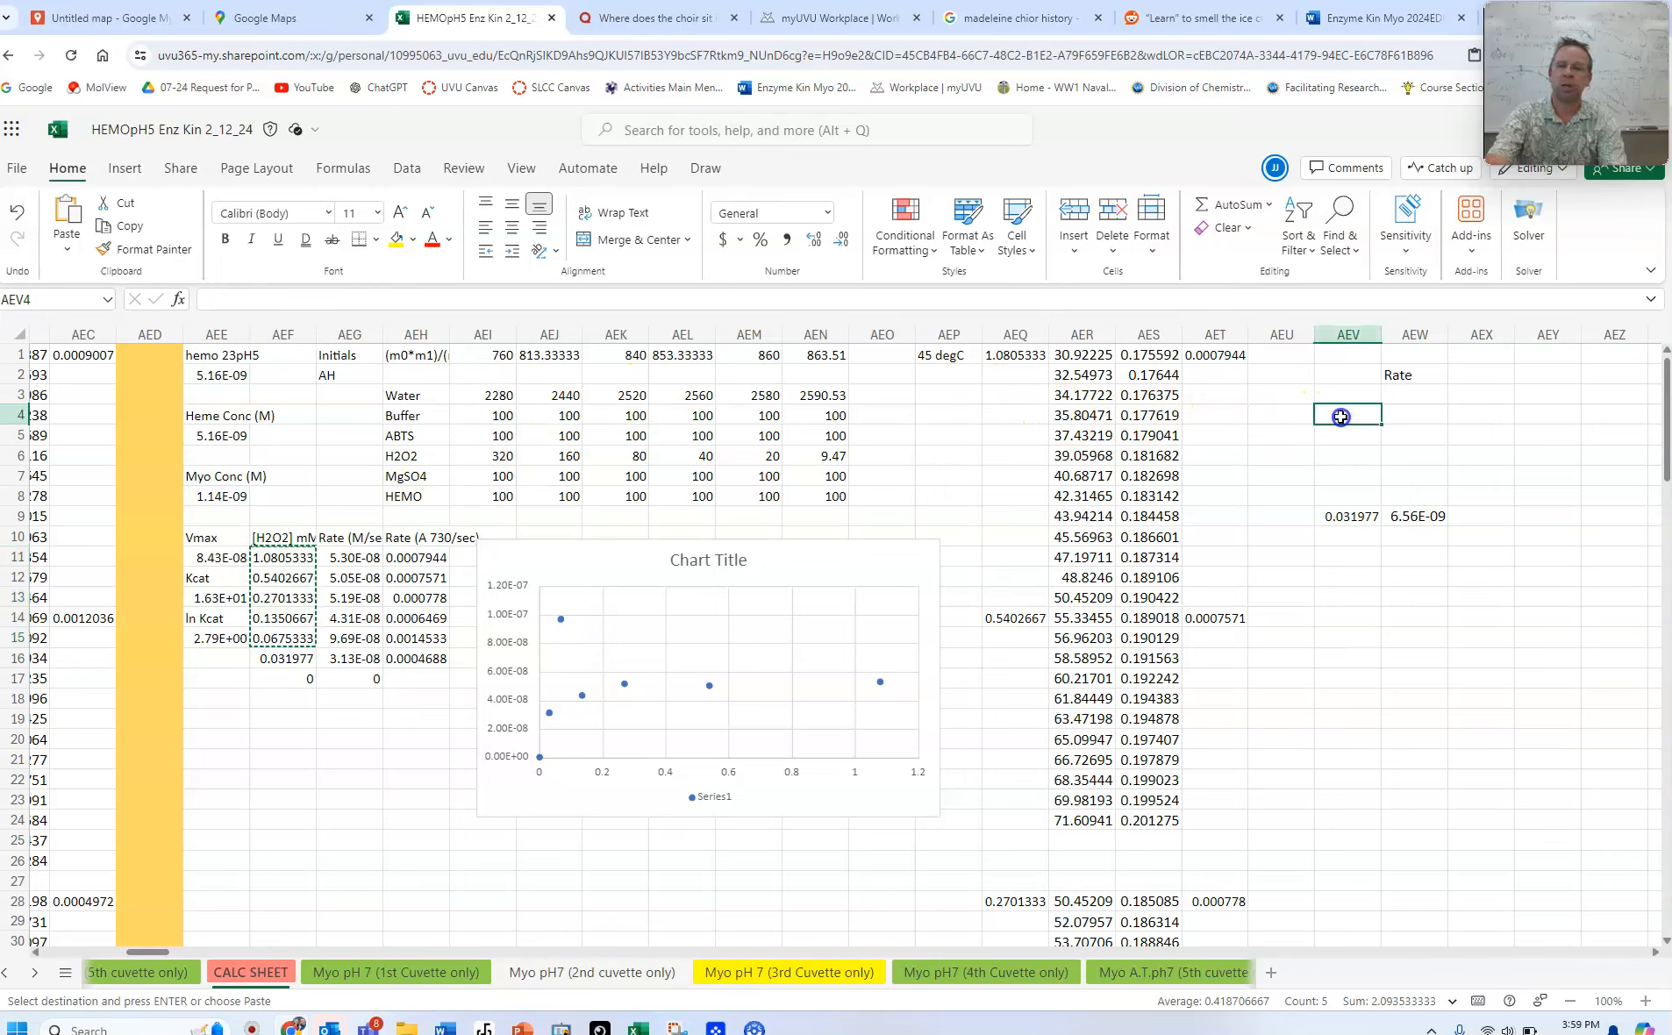
right_click(1348, 414)
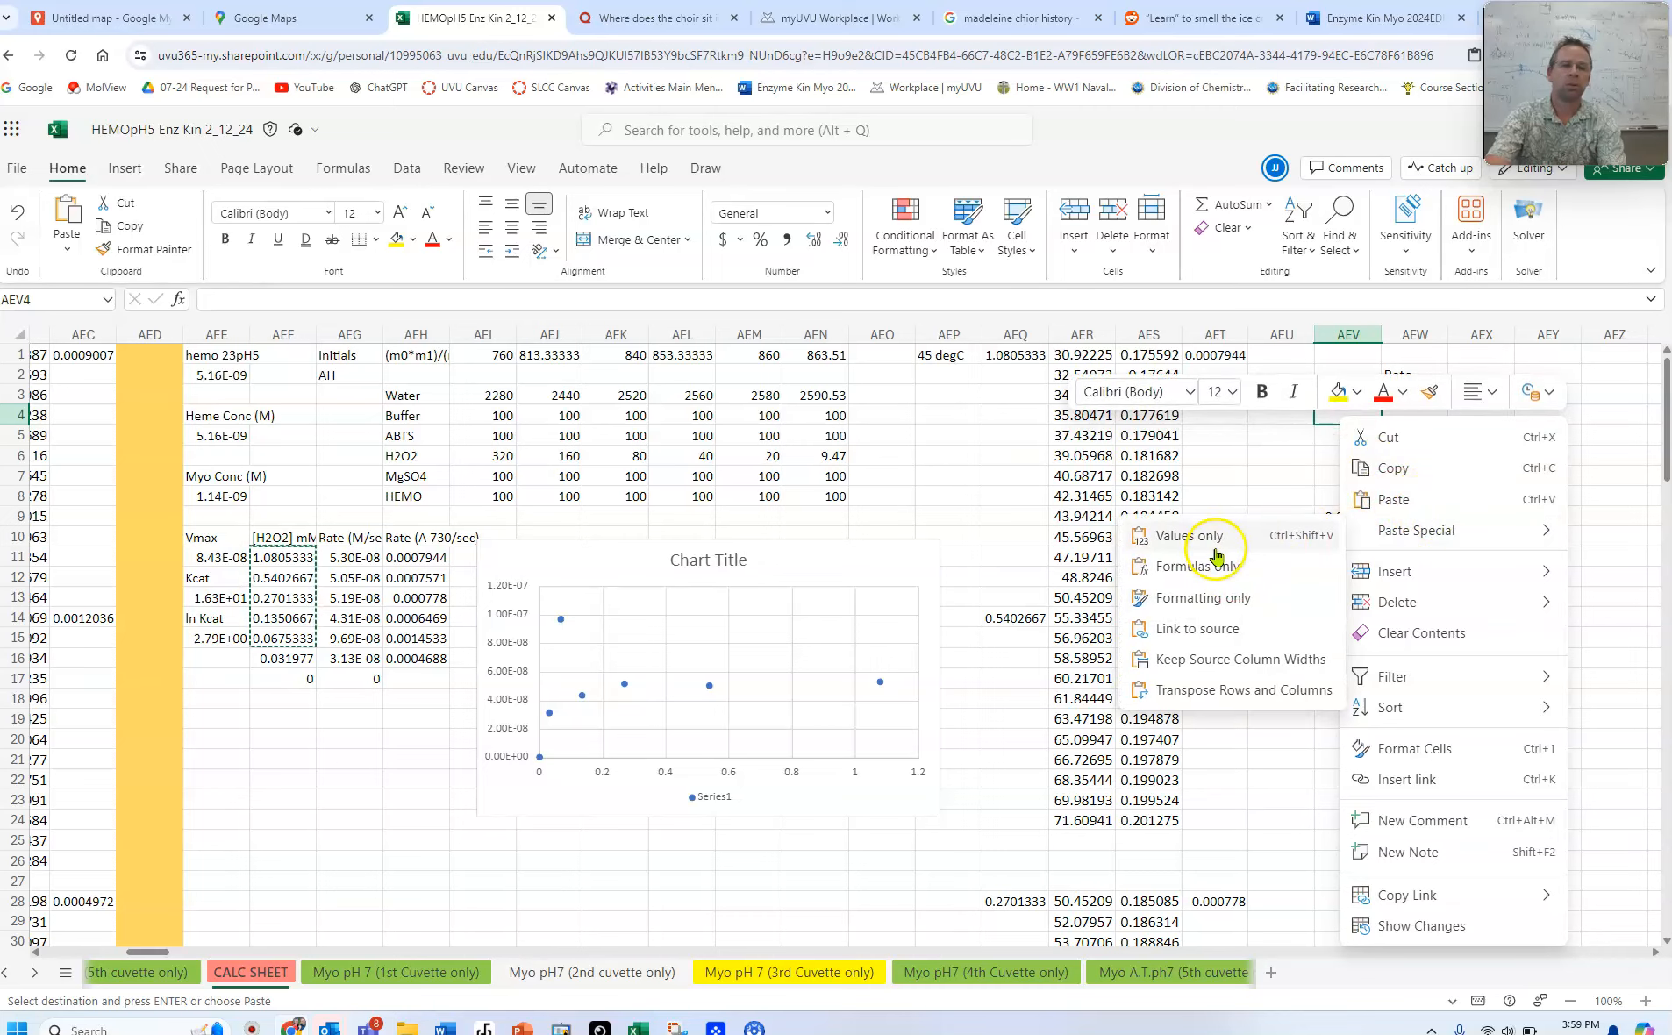
click(1188, 535)
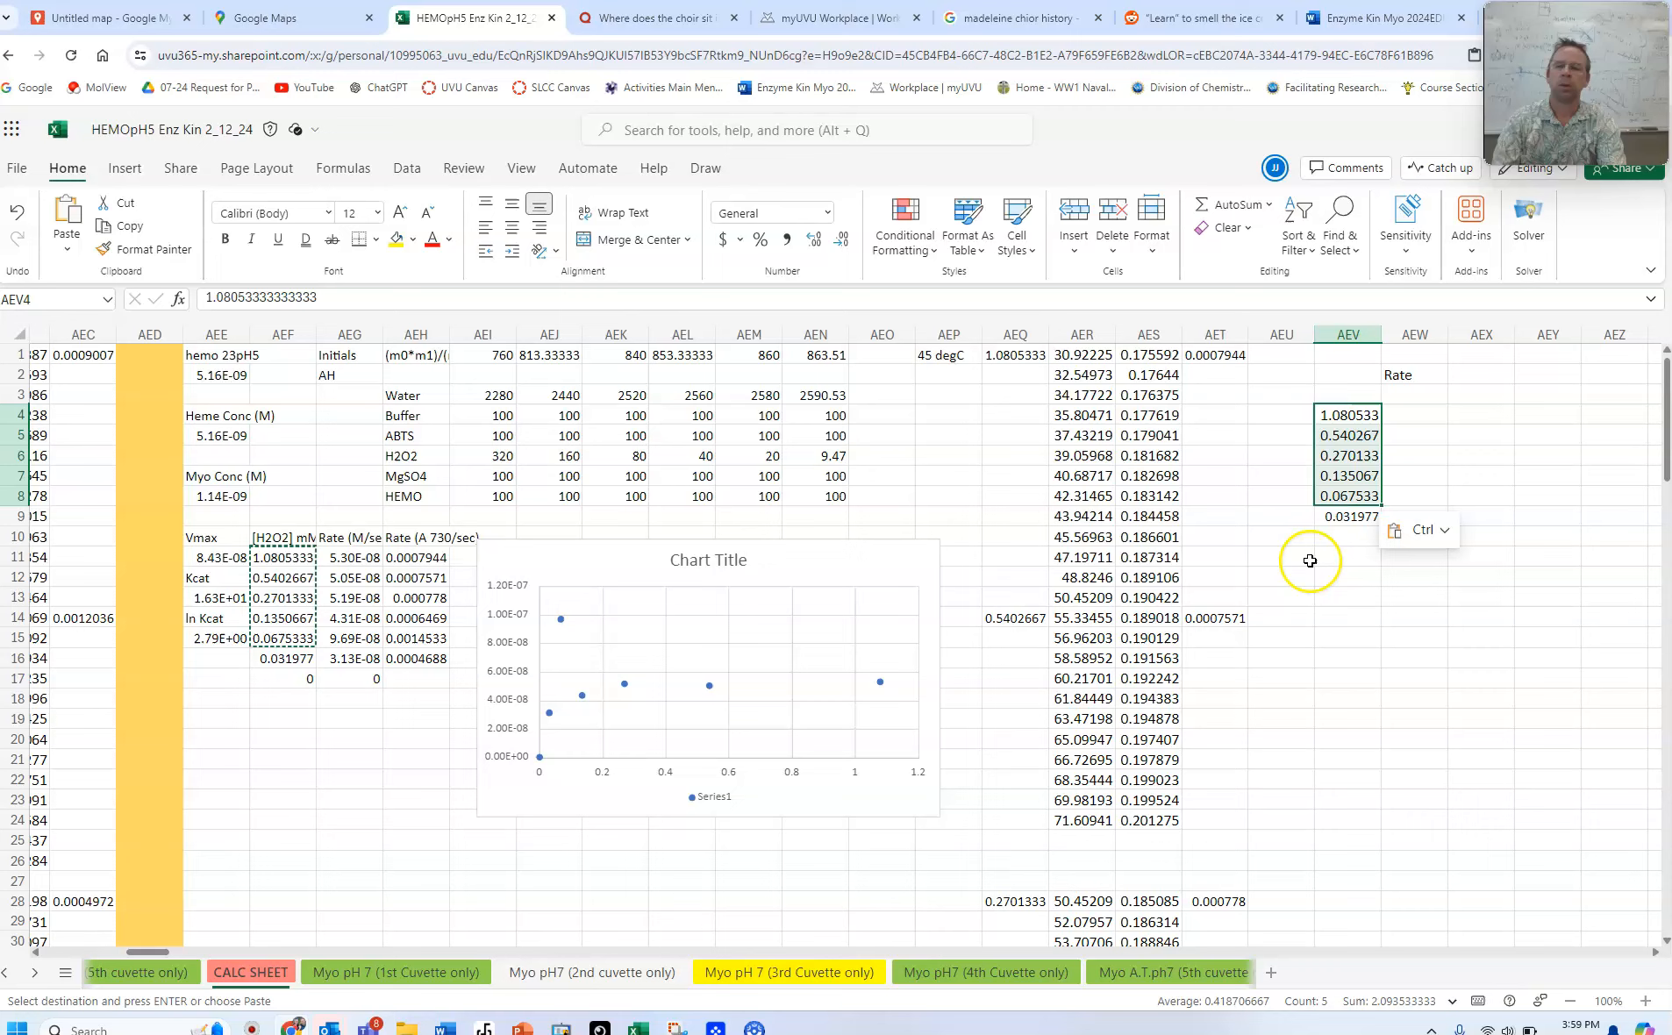
click(1347, 578)
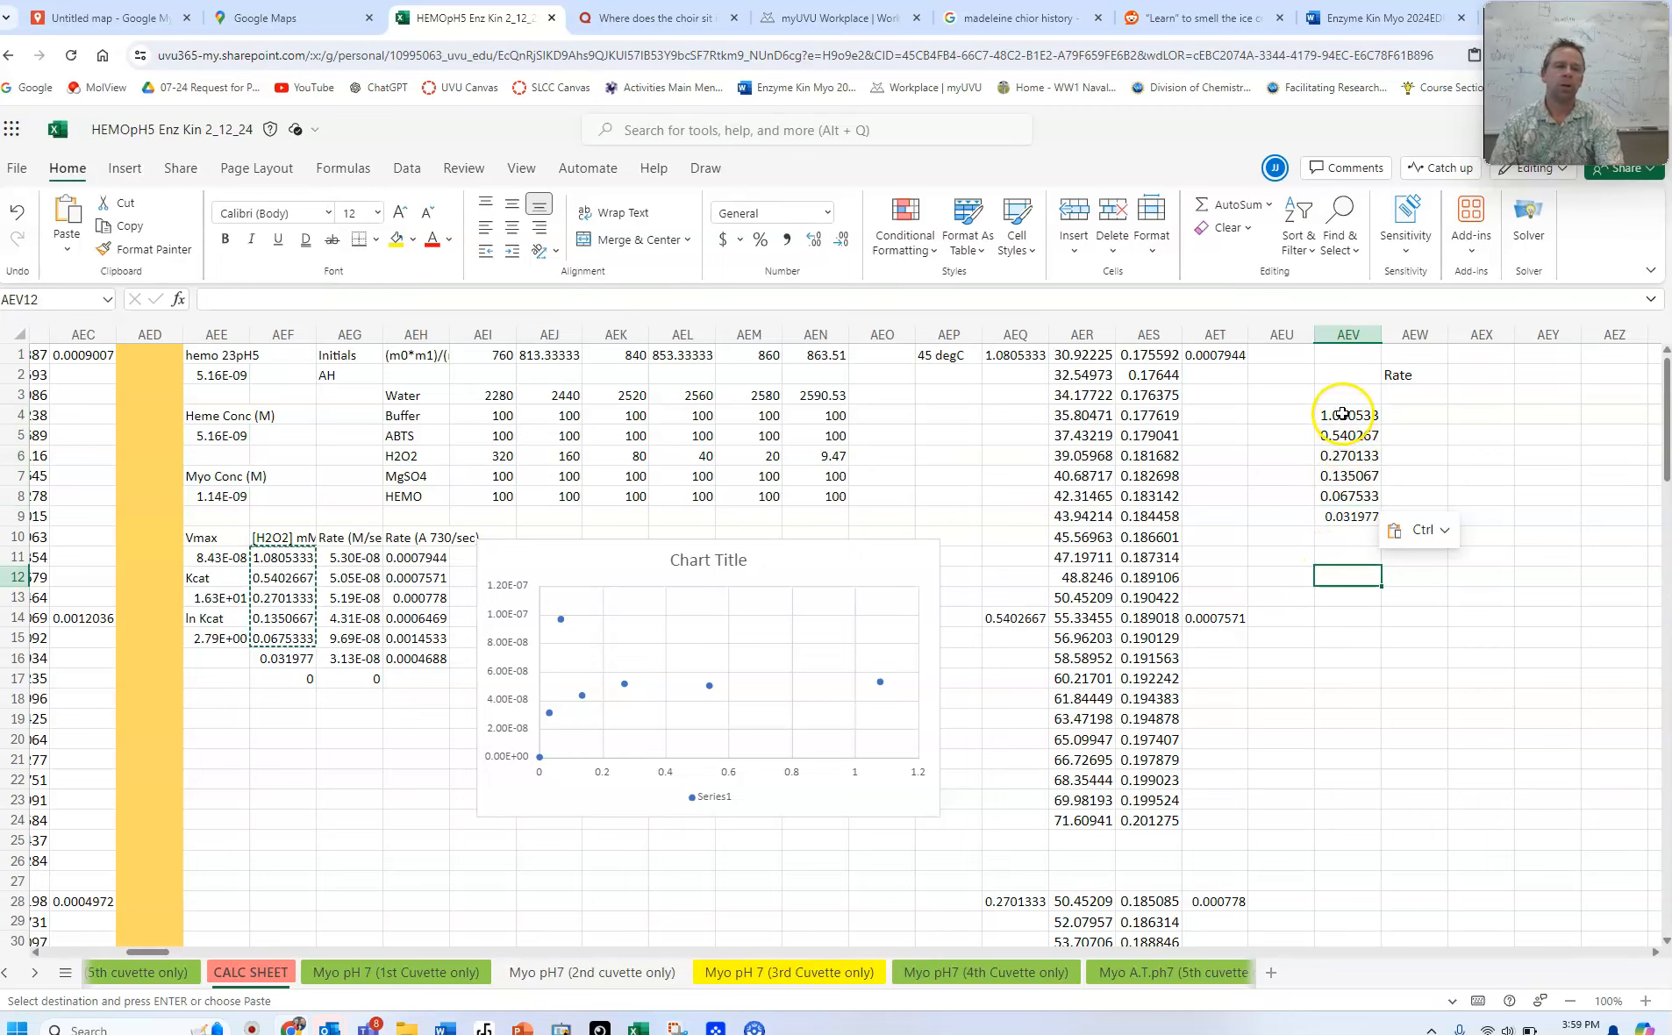
click(1282, 516)
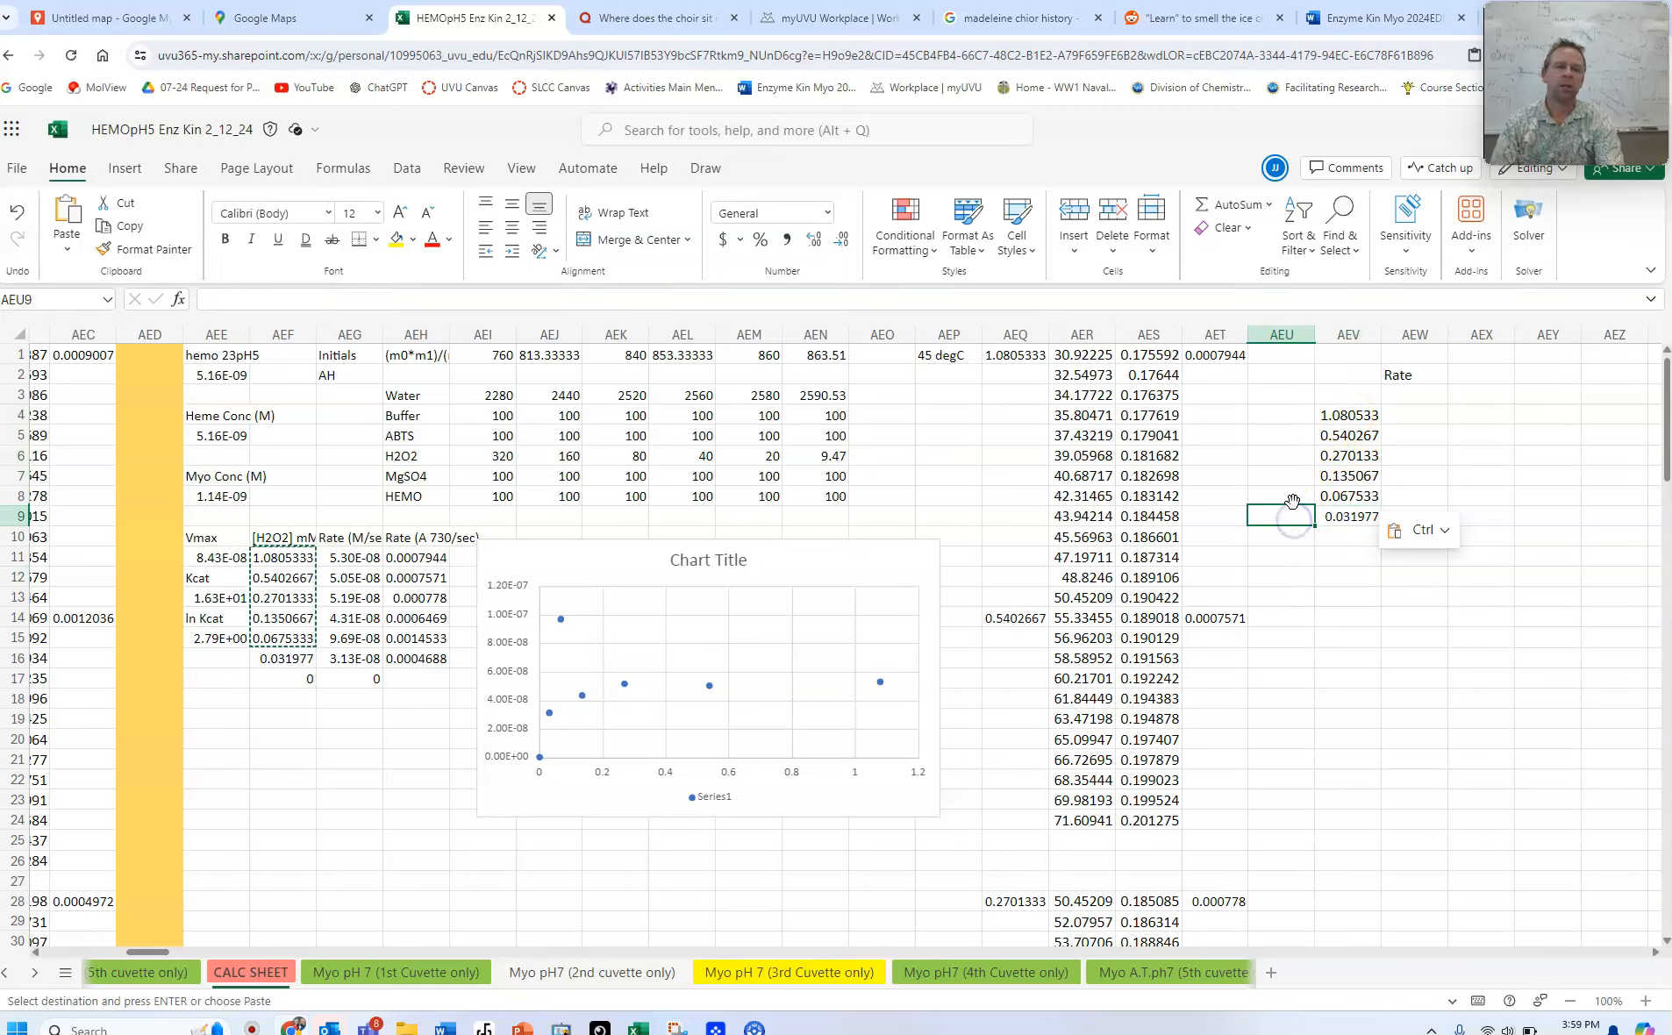
click(1281, 455)
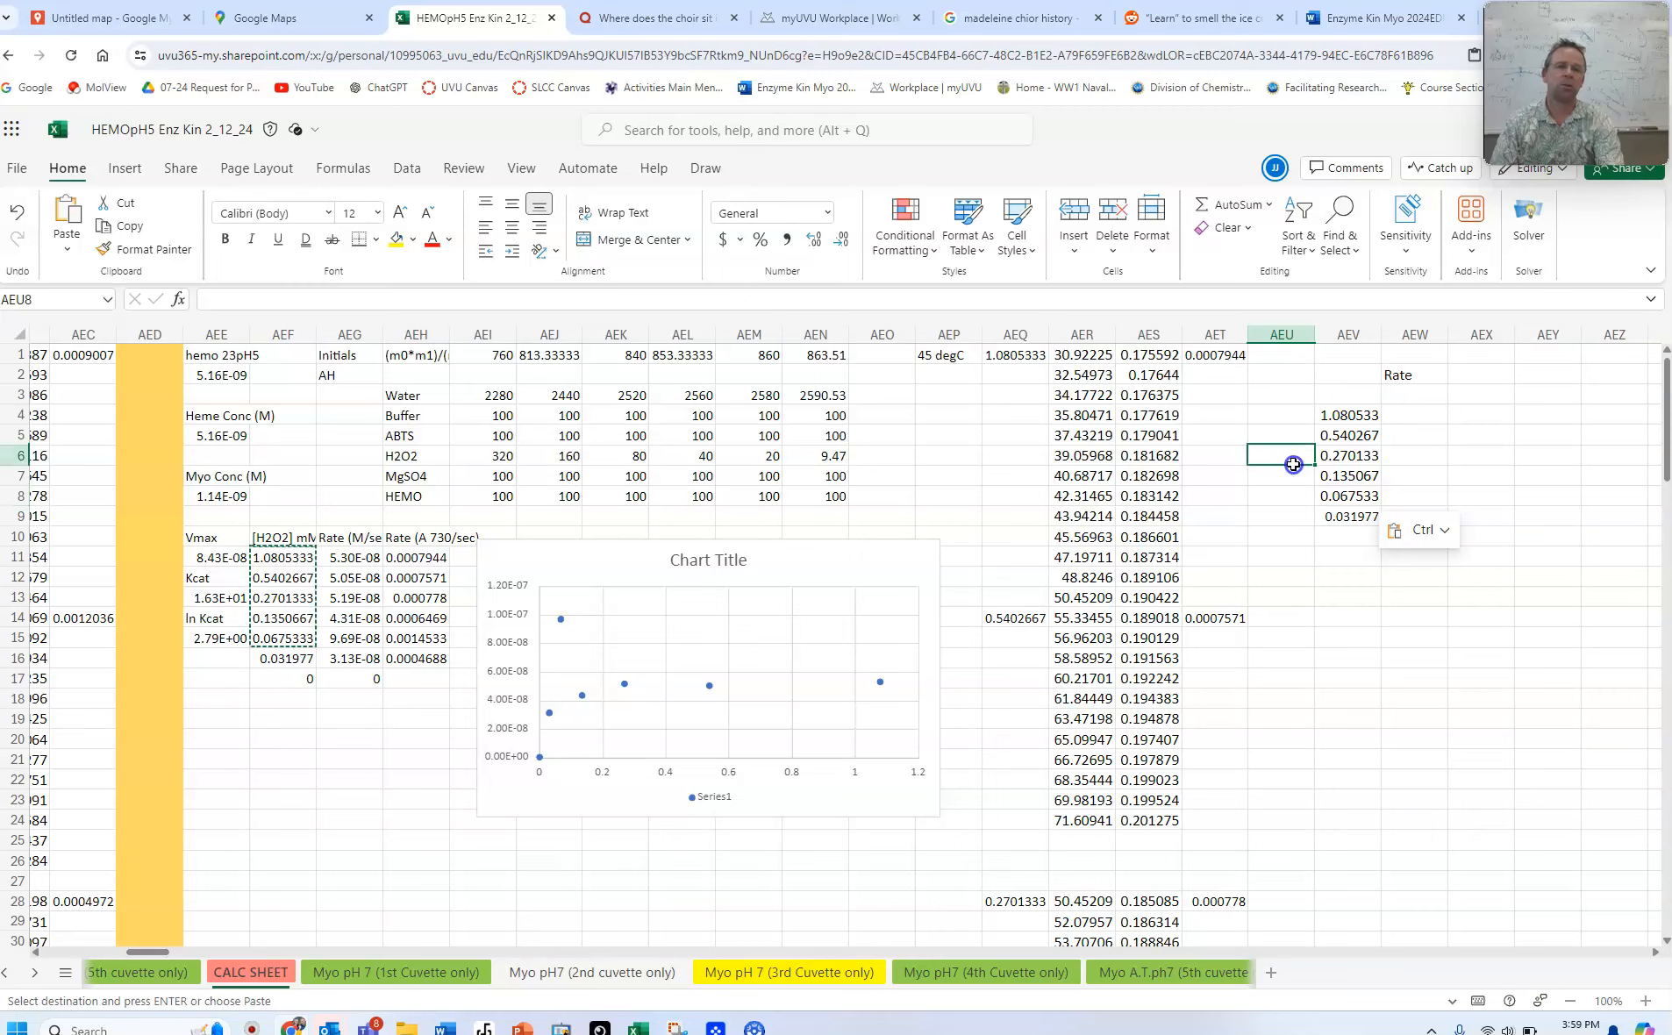
click(1347, 557)
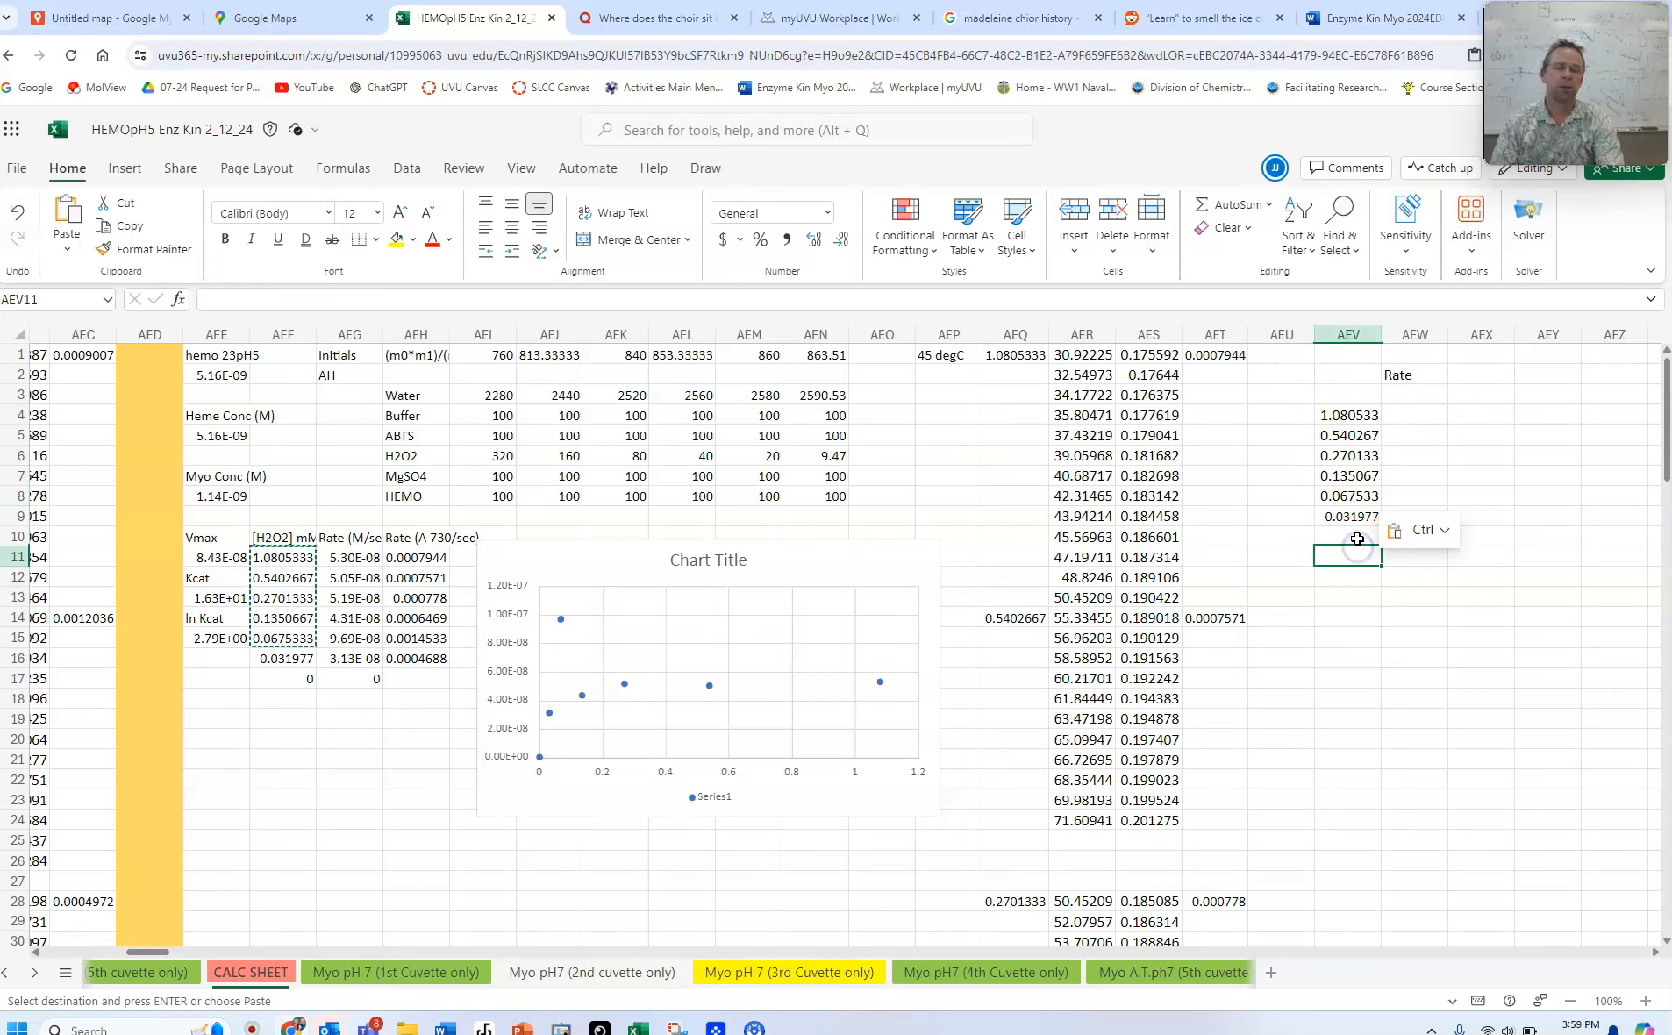
click(1416, 517)
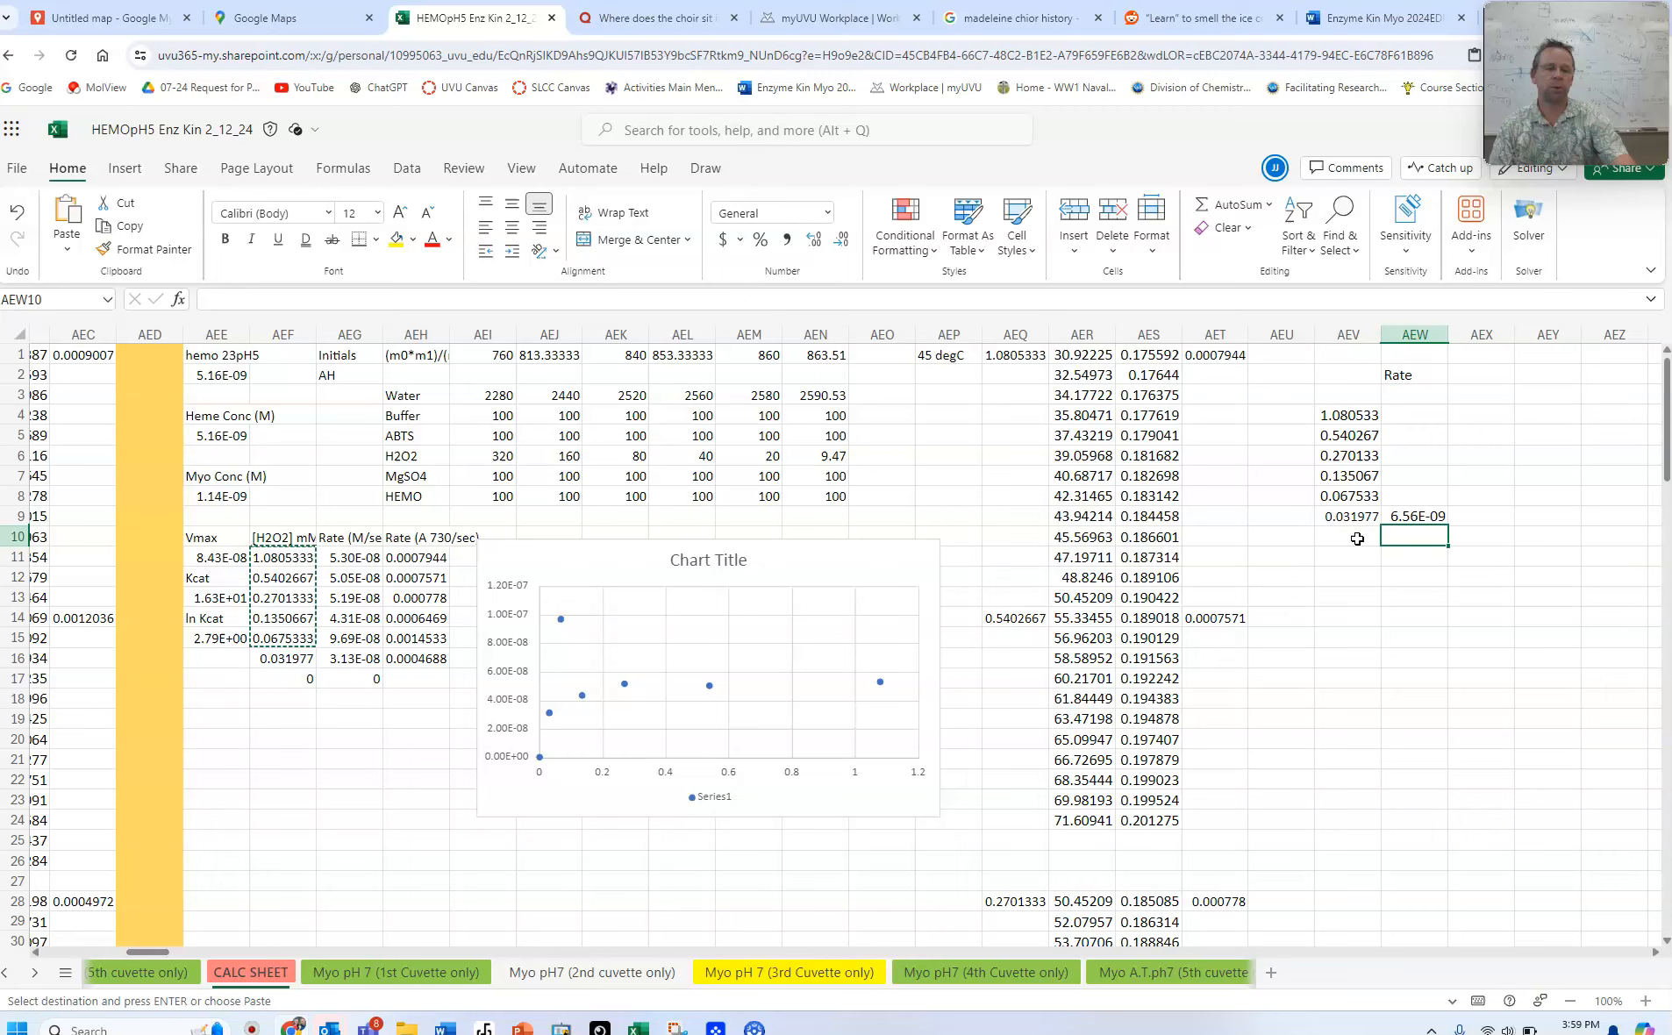
click(1347, 536)
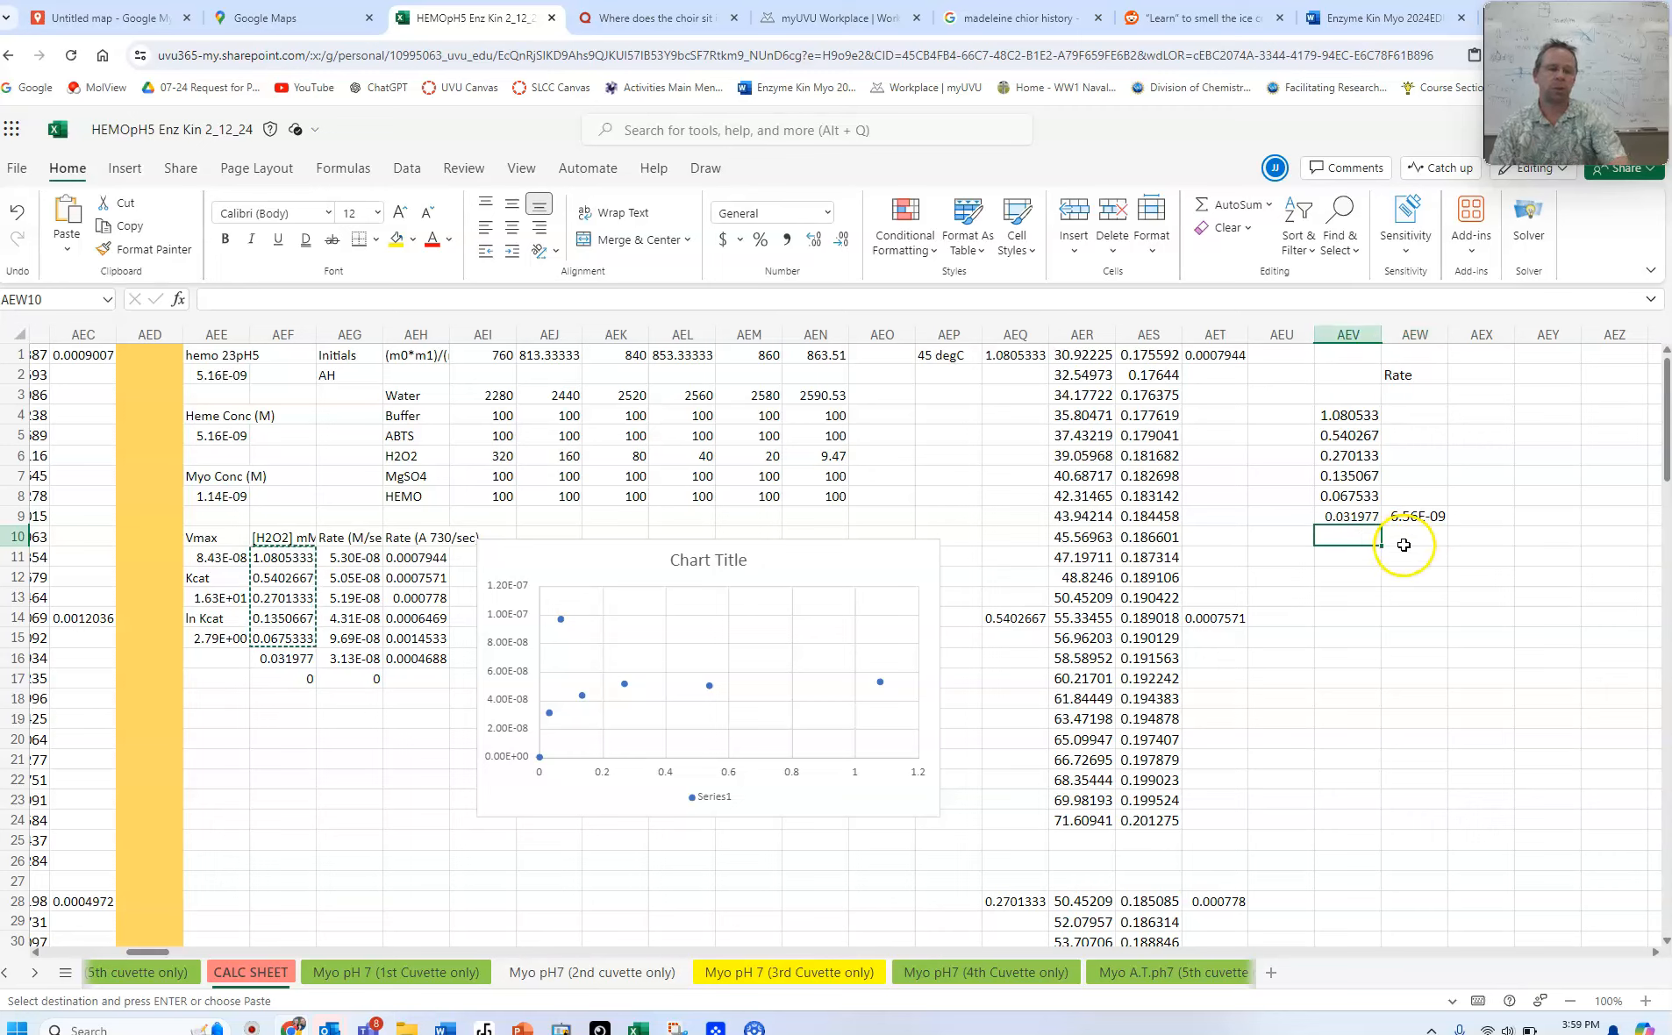
Enter a zero concentration in AEV10 and a zero rate in AEW10 below the 0.031977 / 6.56E-09 pair
text(0)
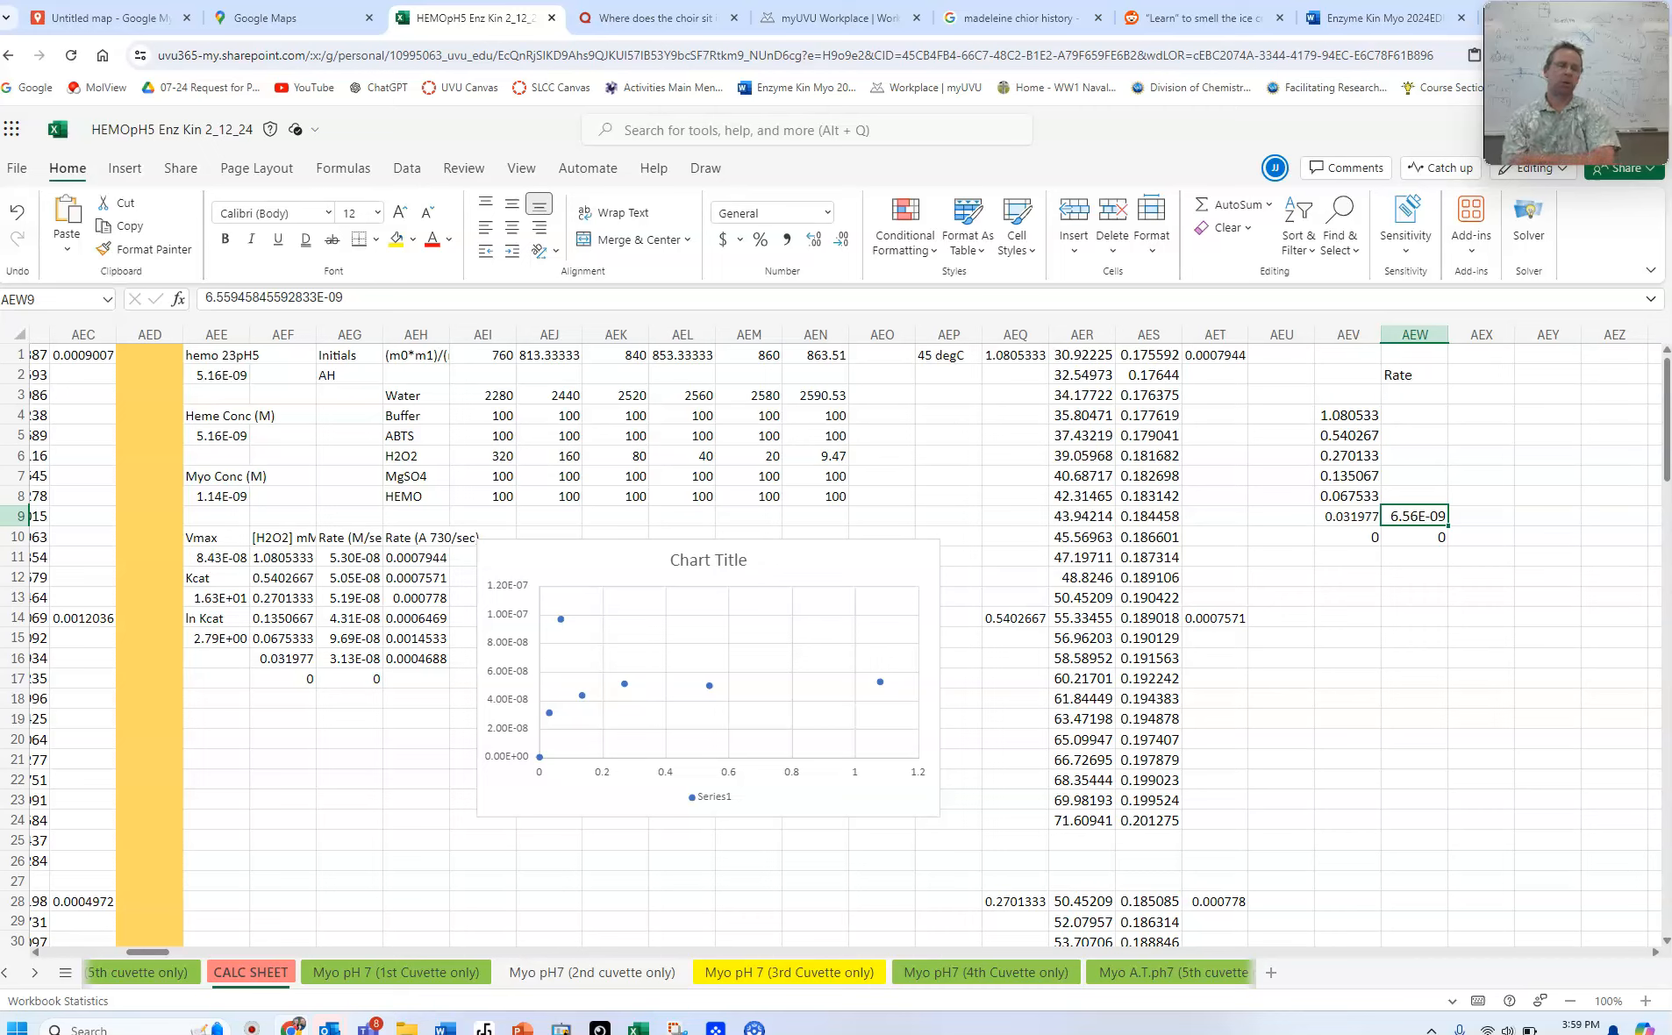
mouse_move(1416, 727)
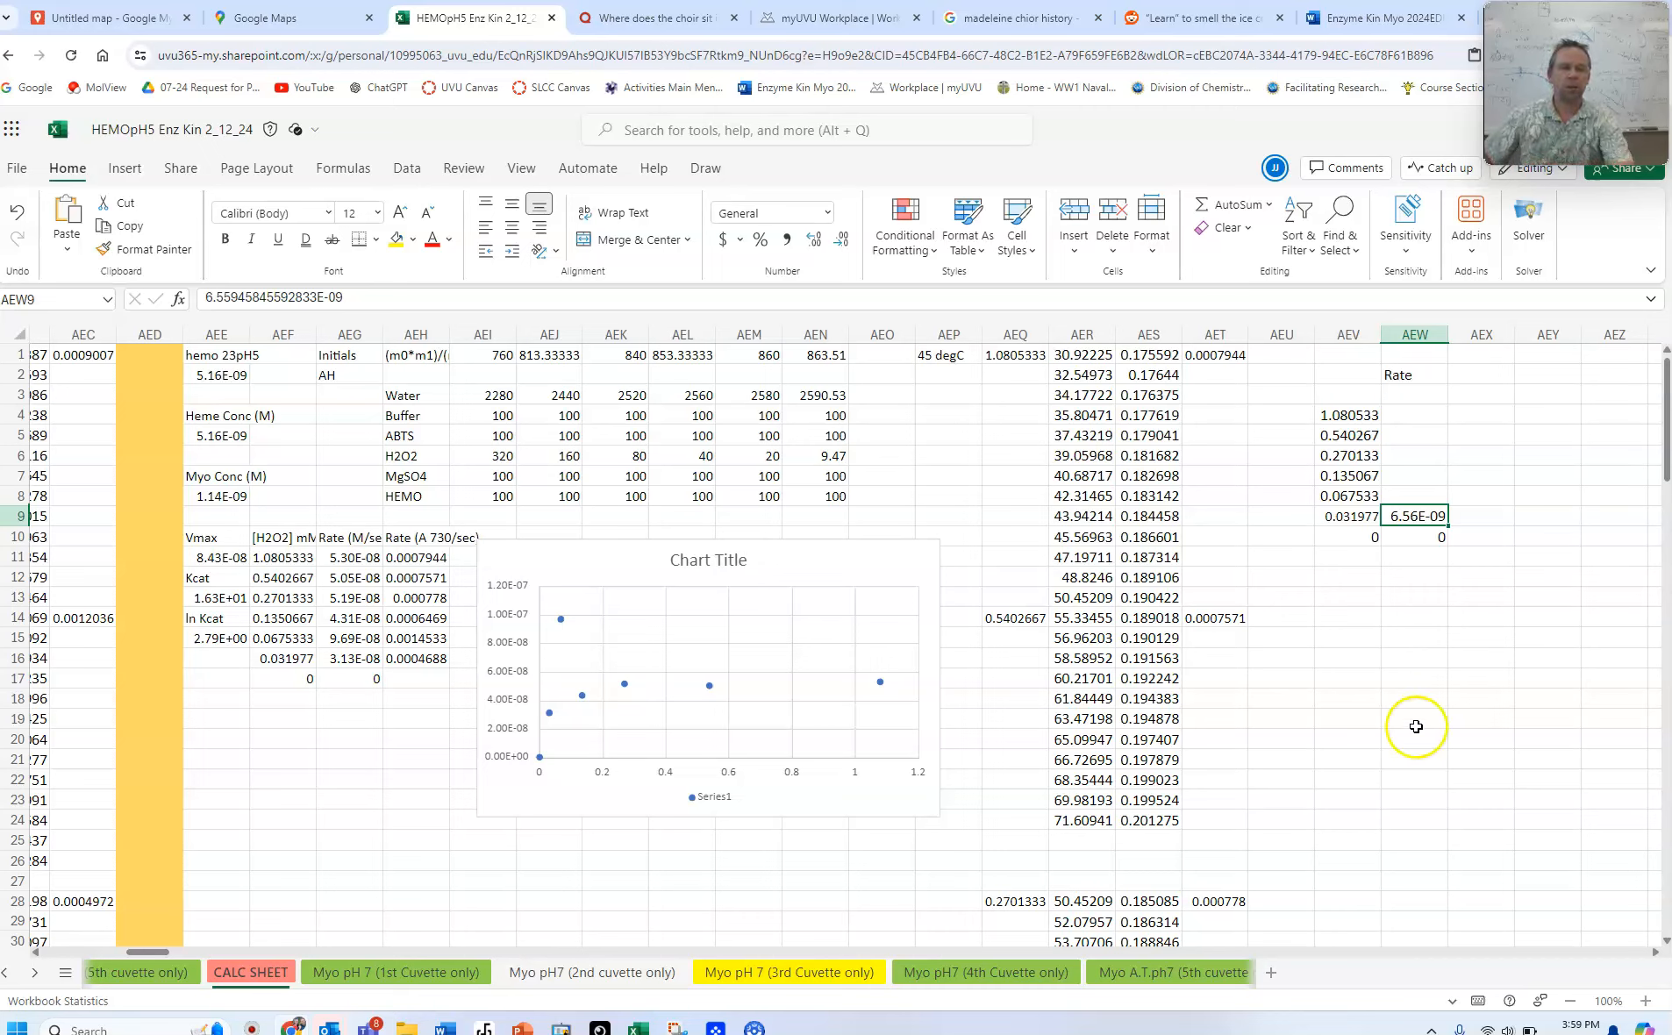
click(1347, 537)
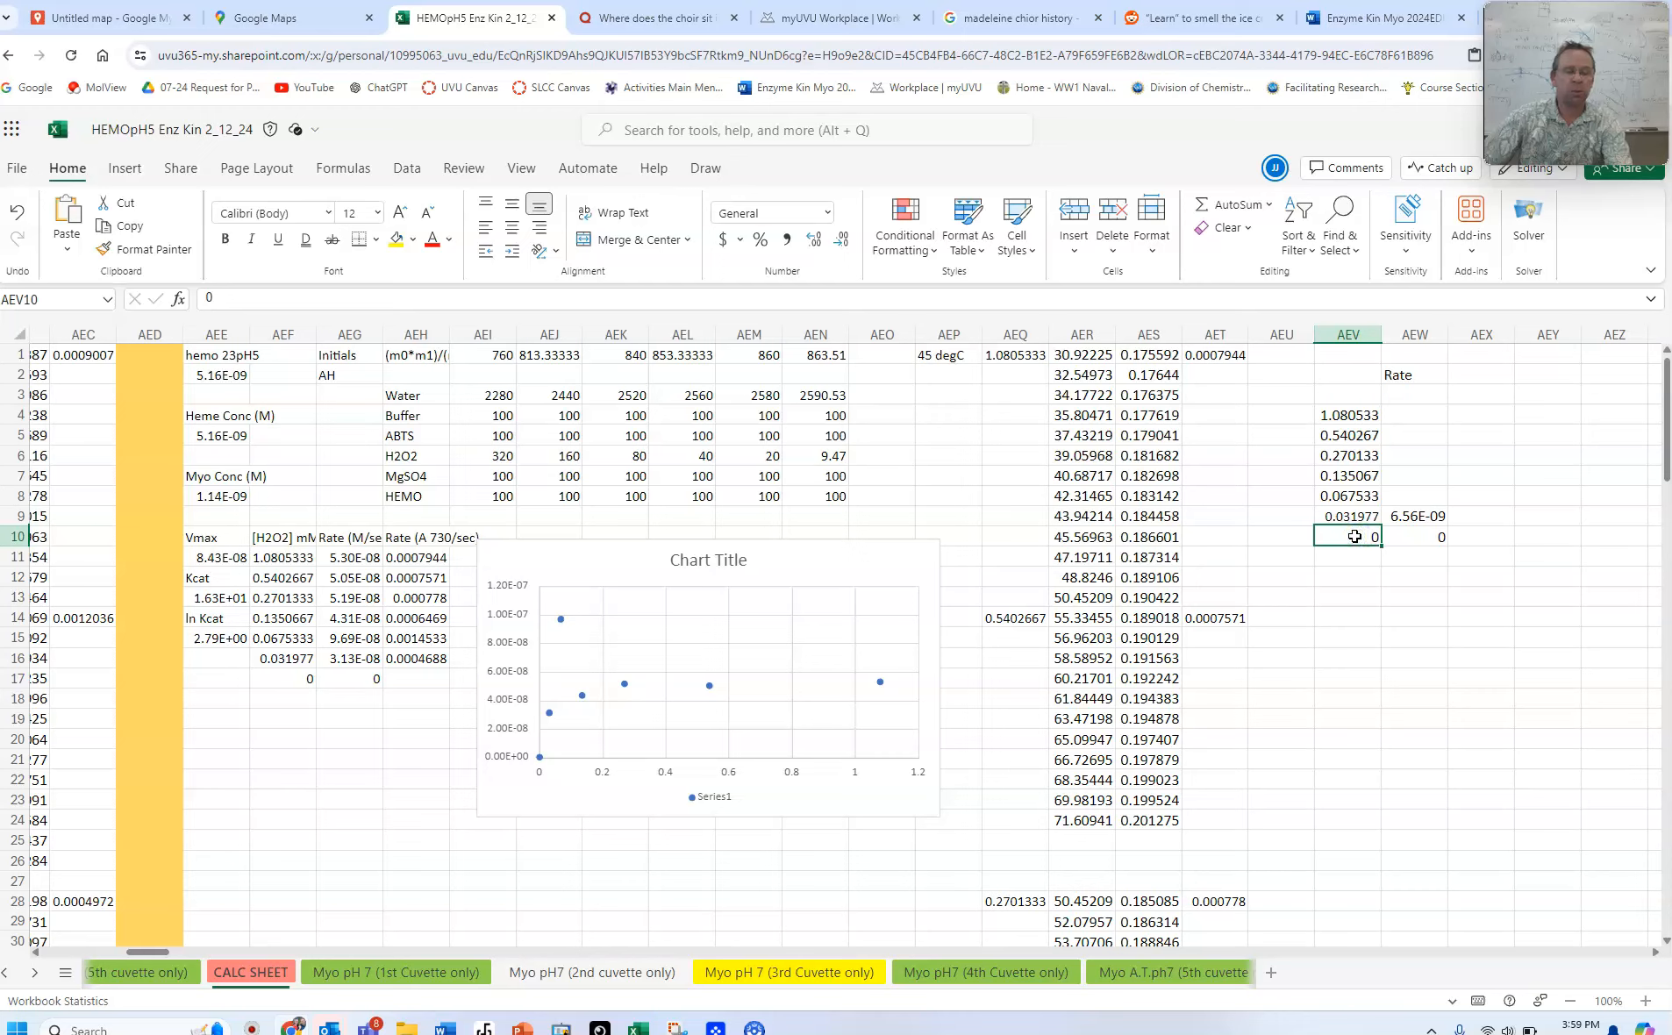
click(1414, 537)
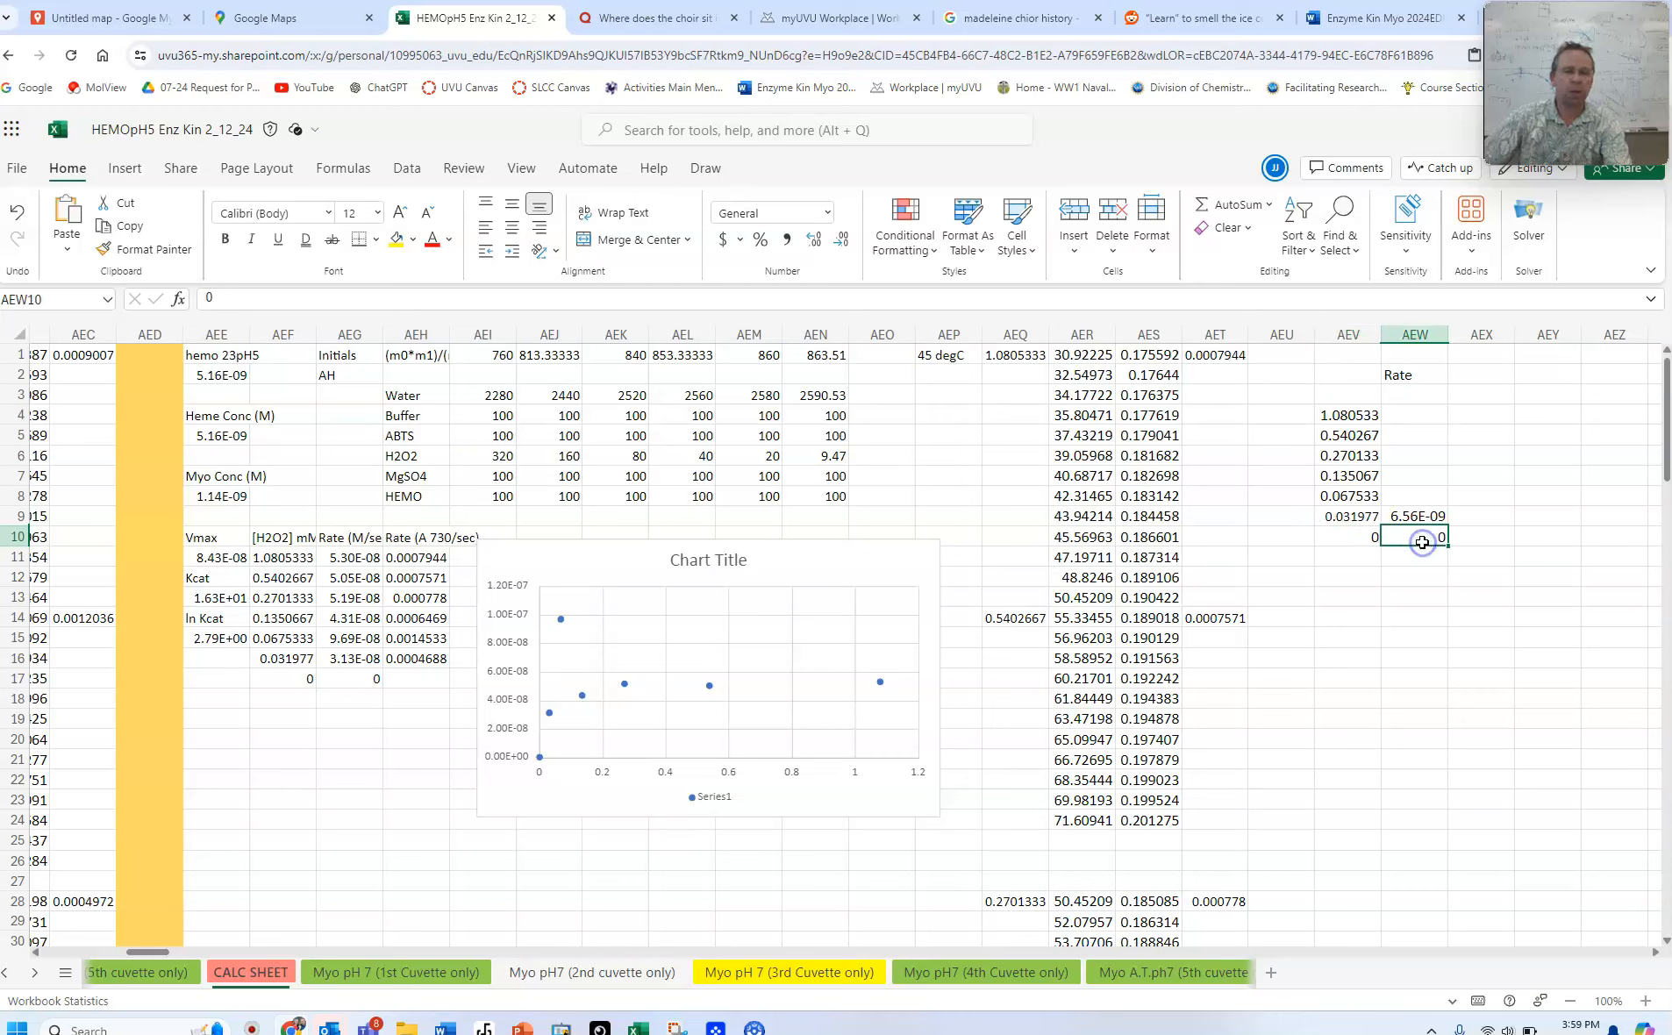
click(1414, 494)
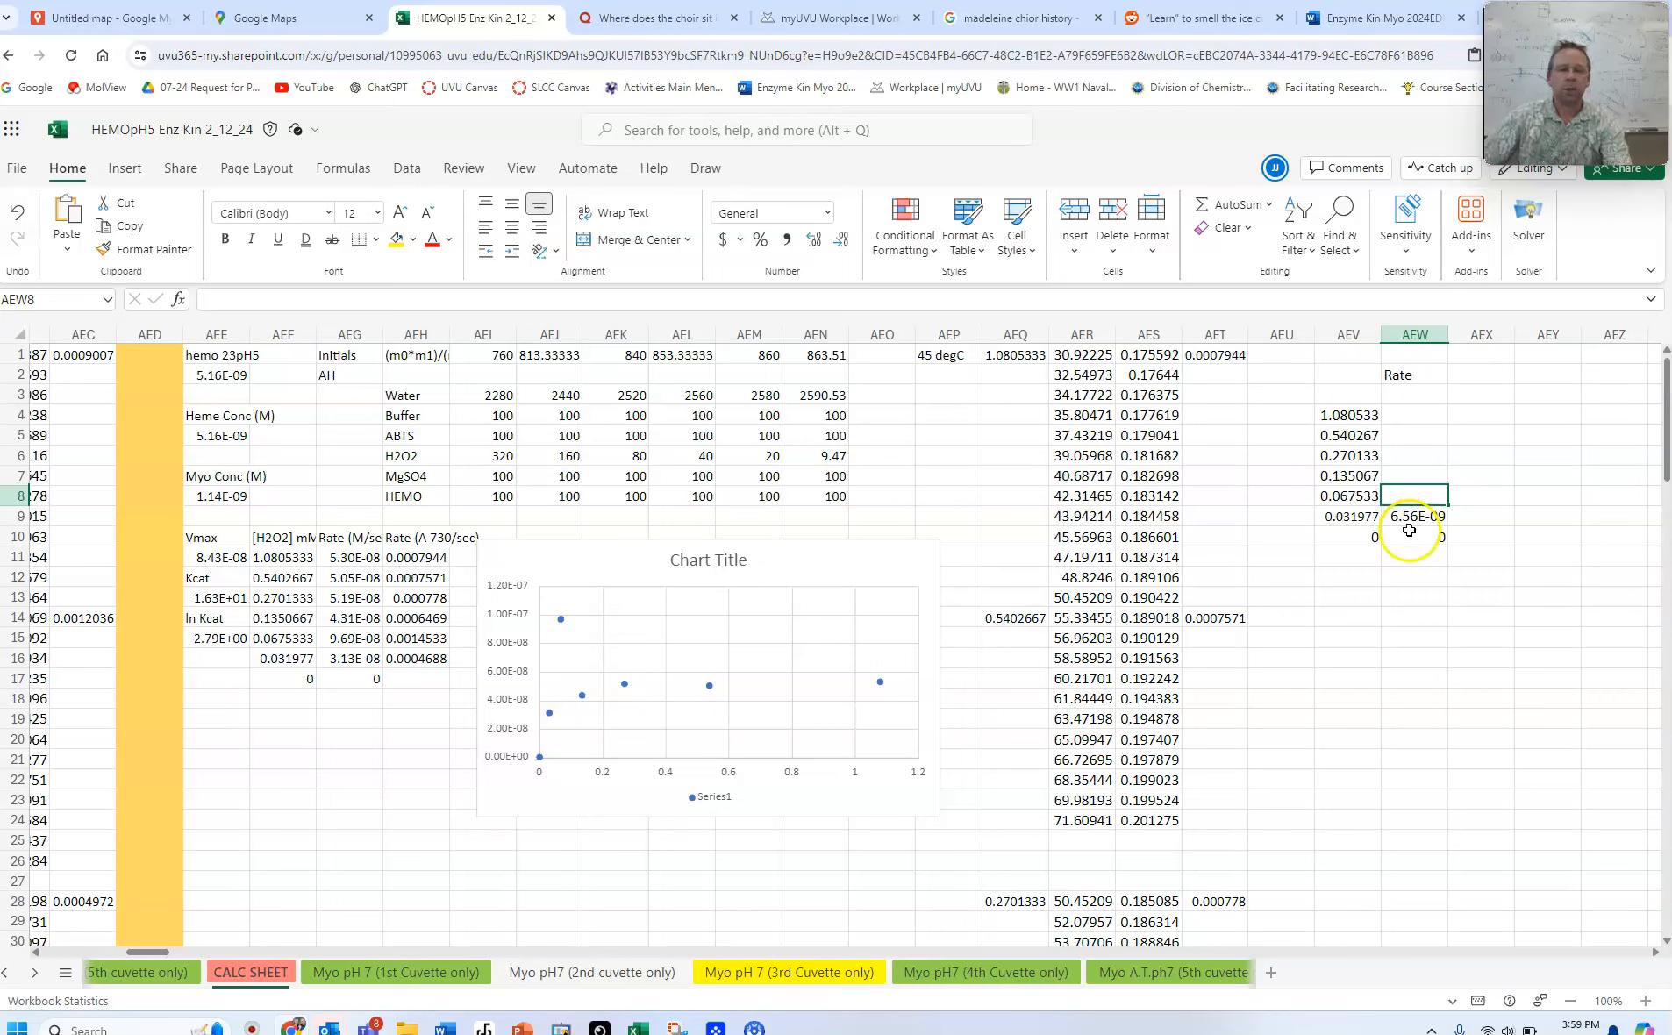
click(1416, 516)
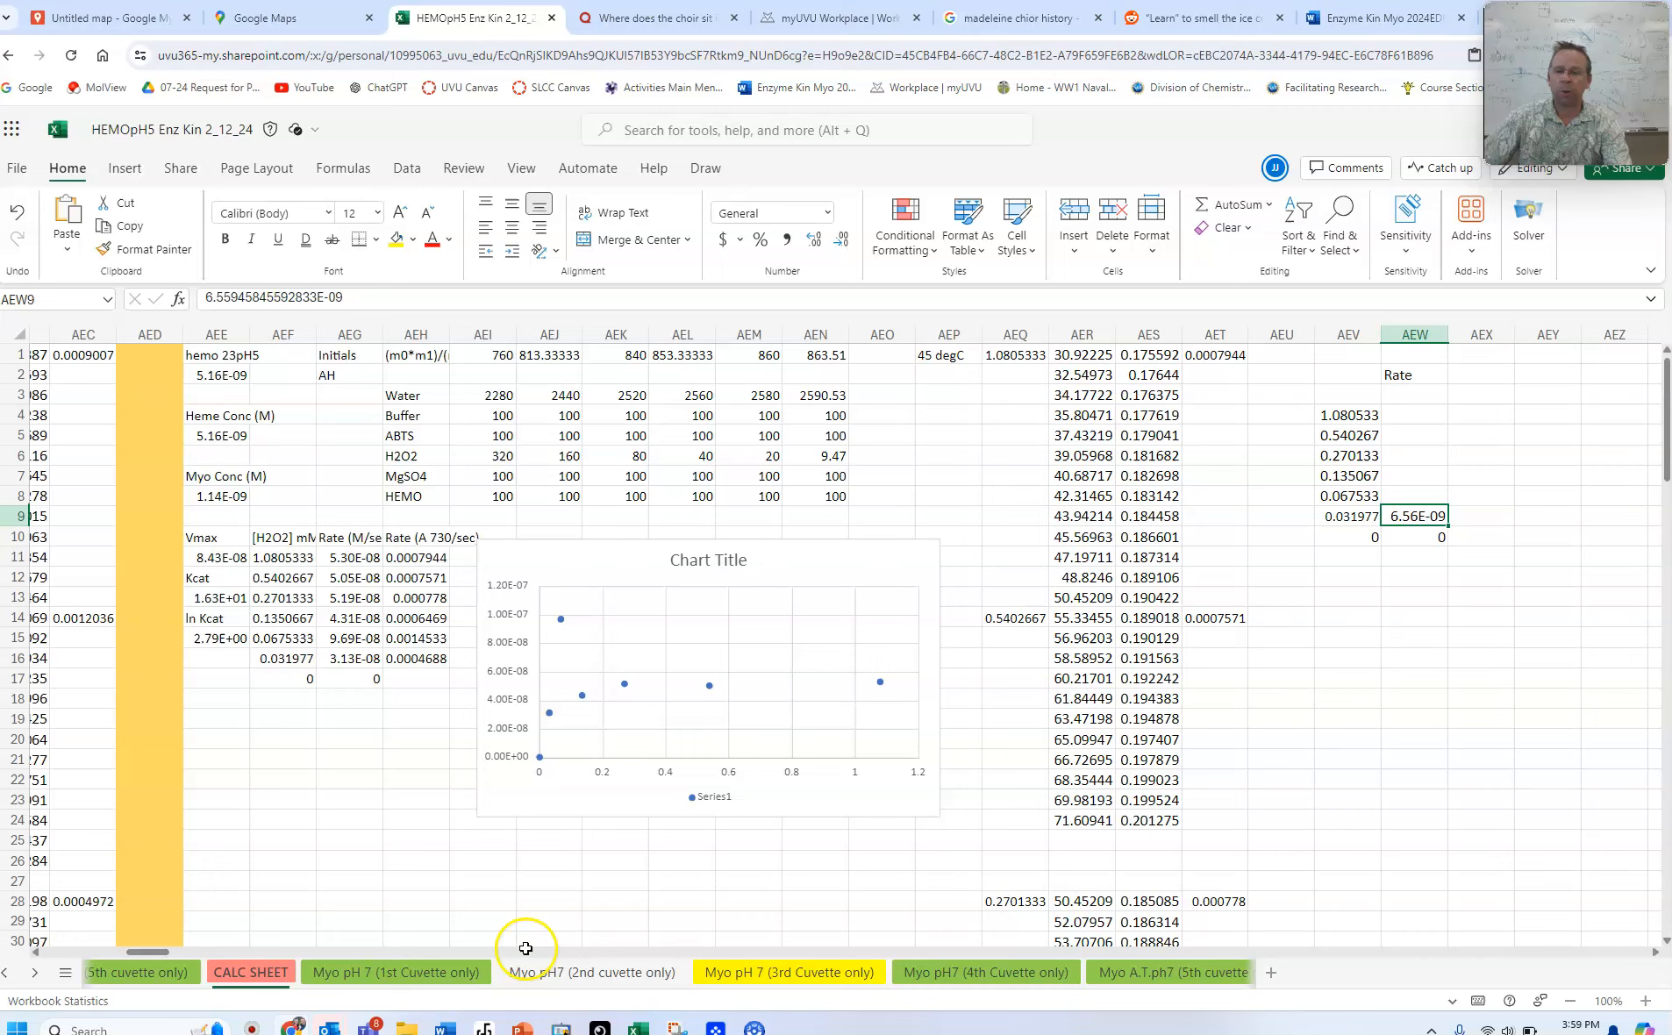
click(394, 972)
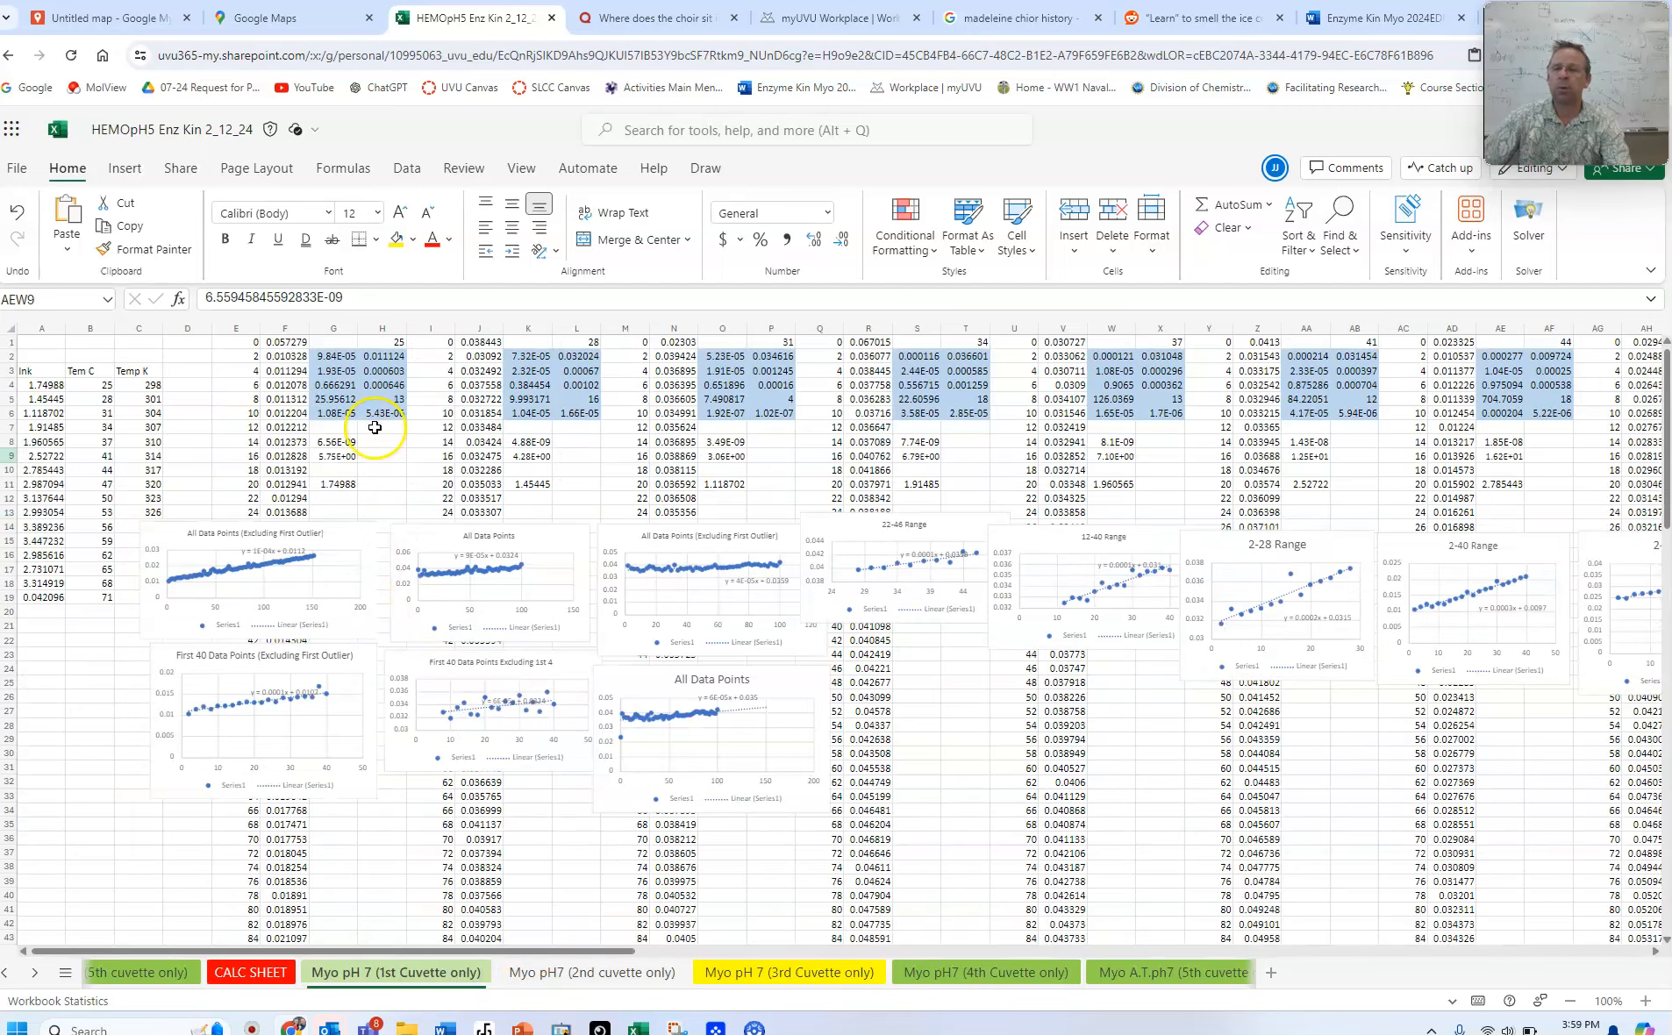
click(381, 340)
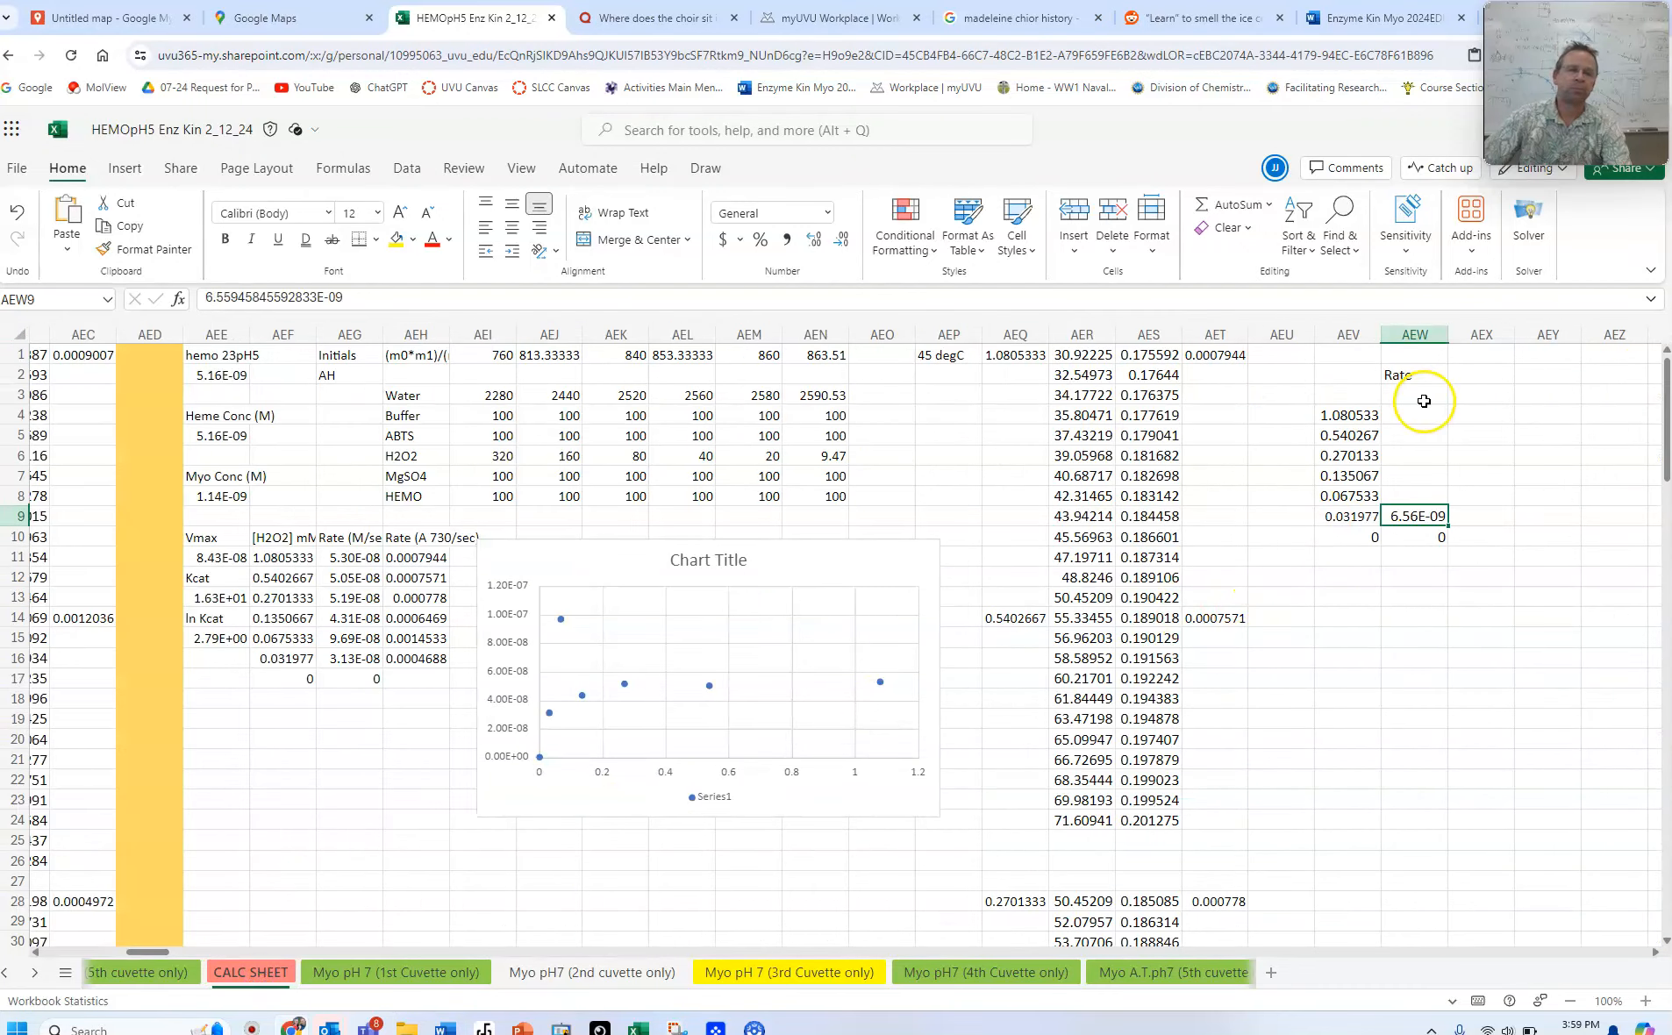
click(1347, 355)
text(25)
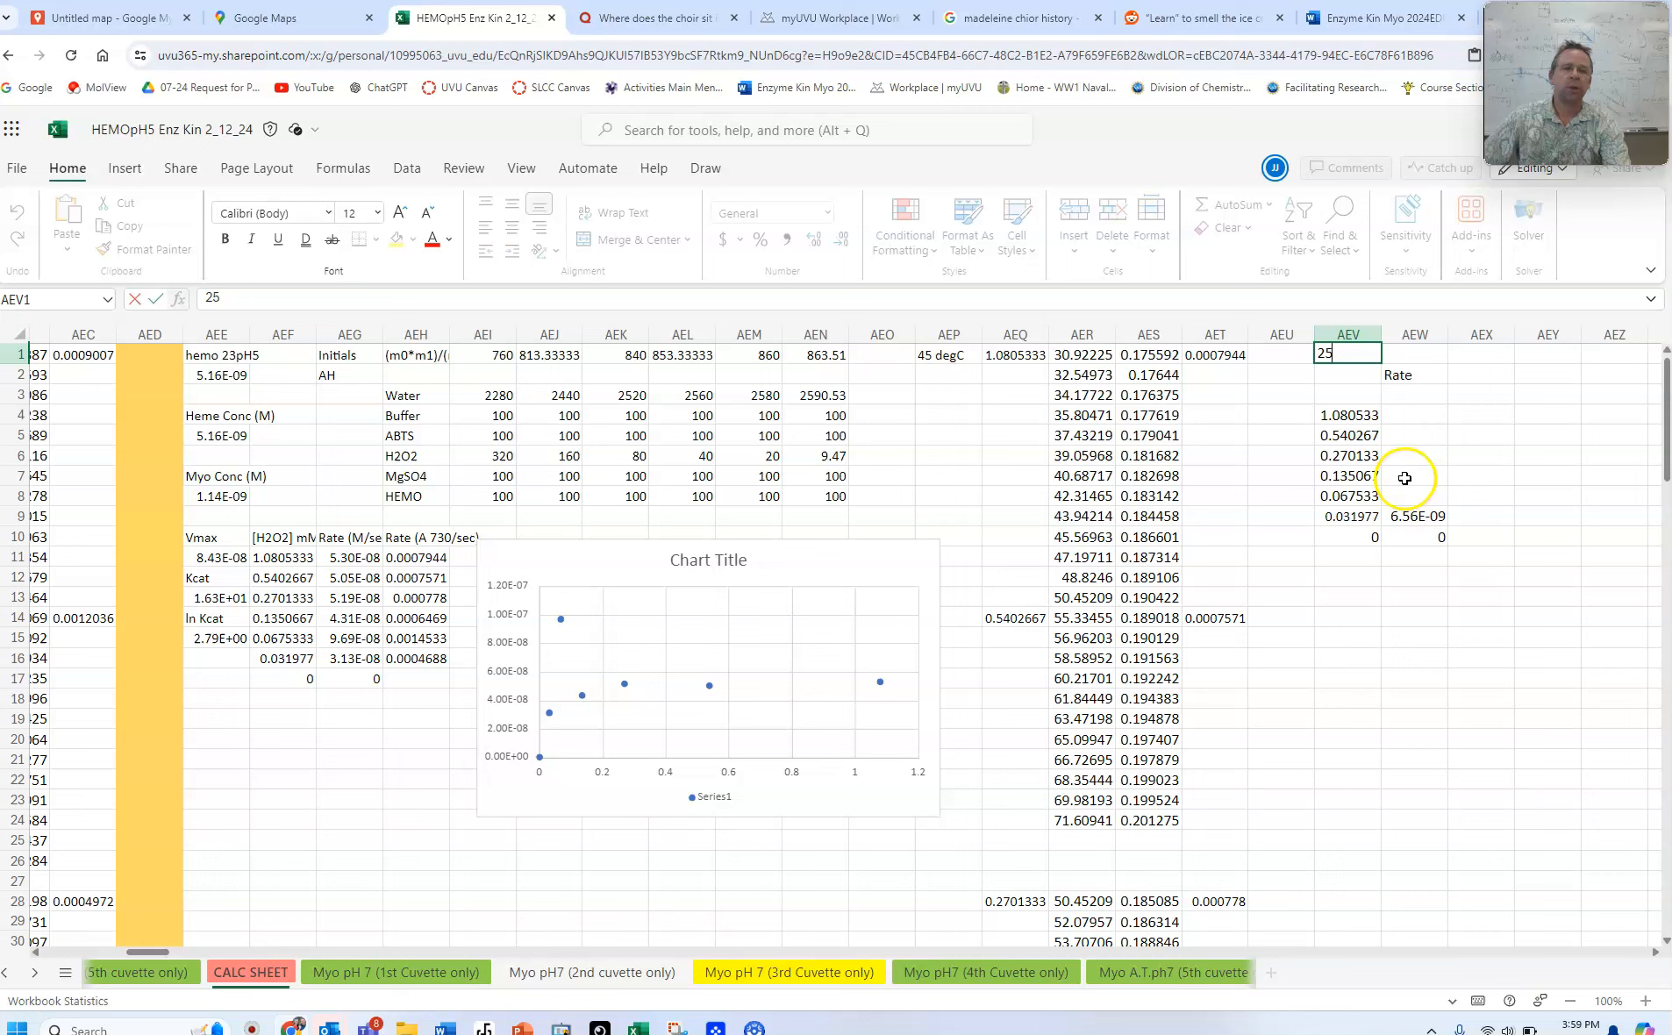
click(1403, 444)
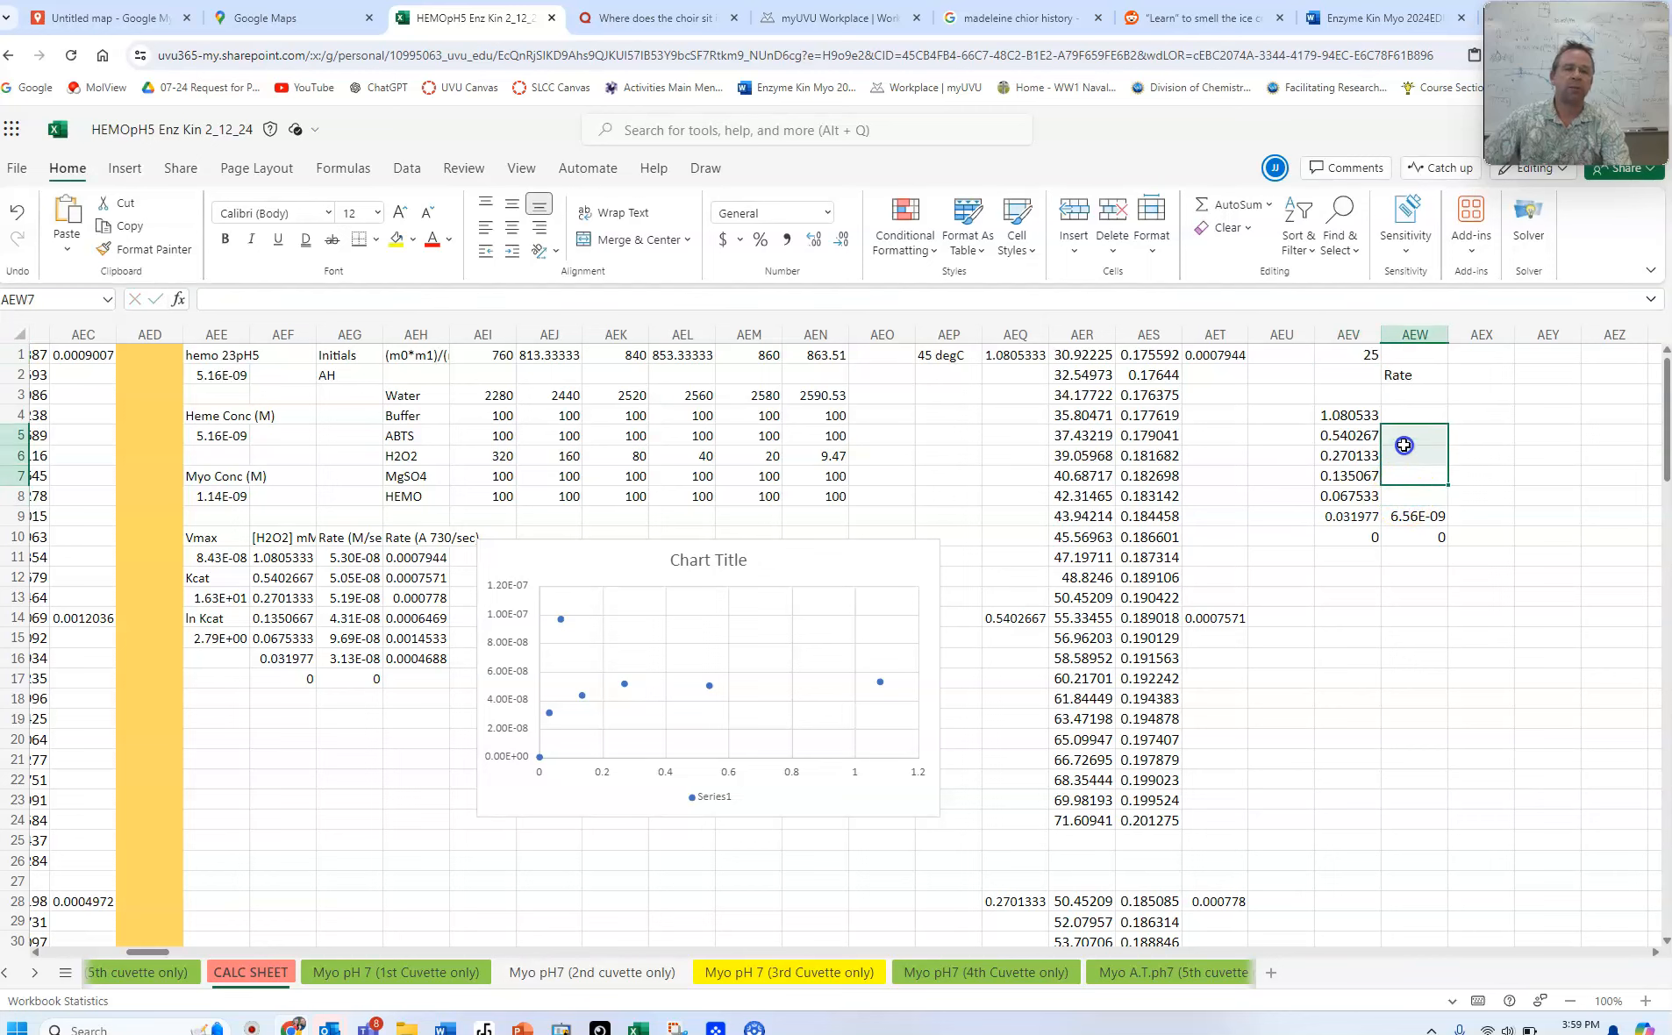
click(1414, 414)
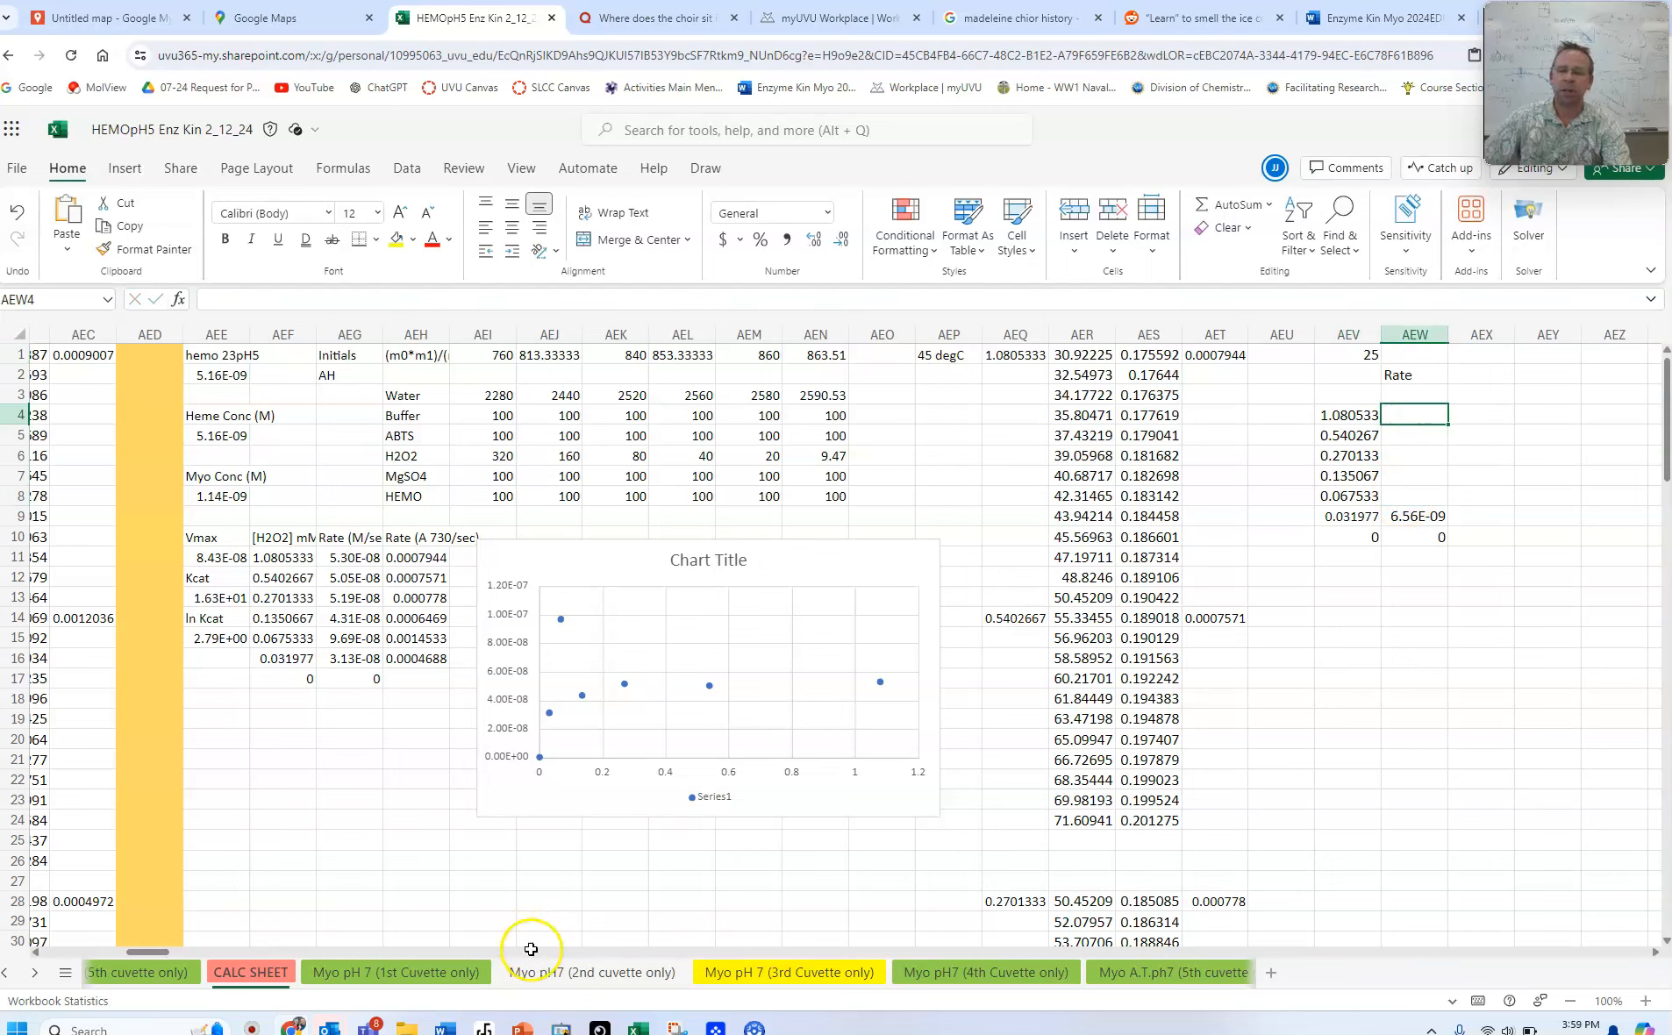
click(591, 972)
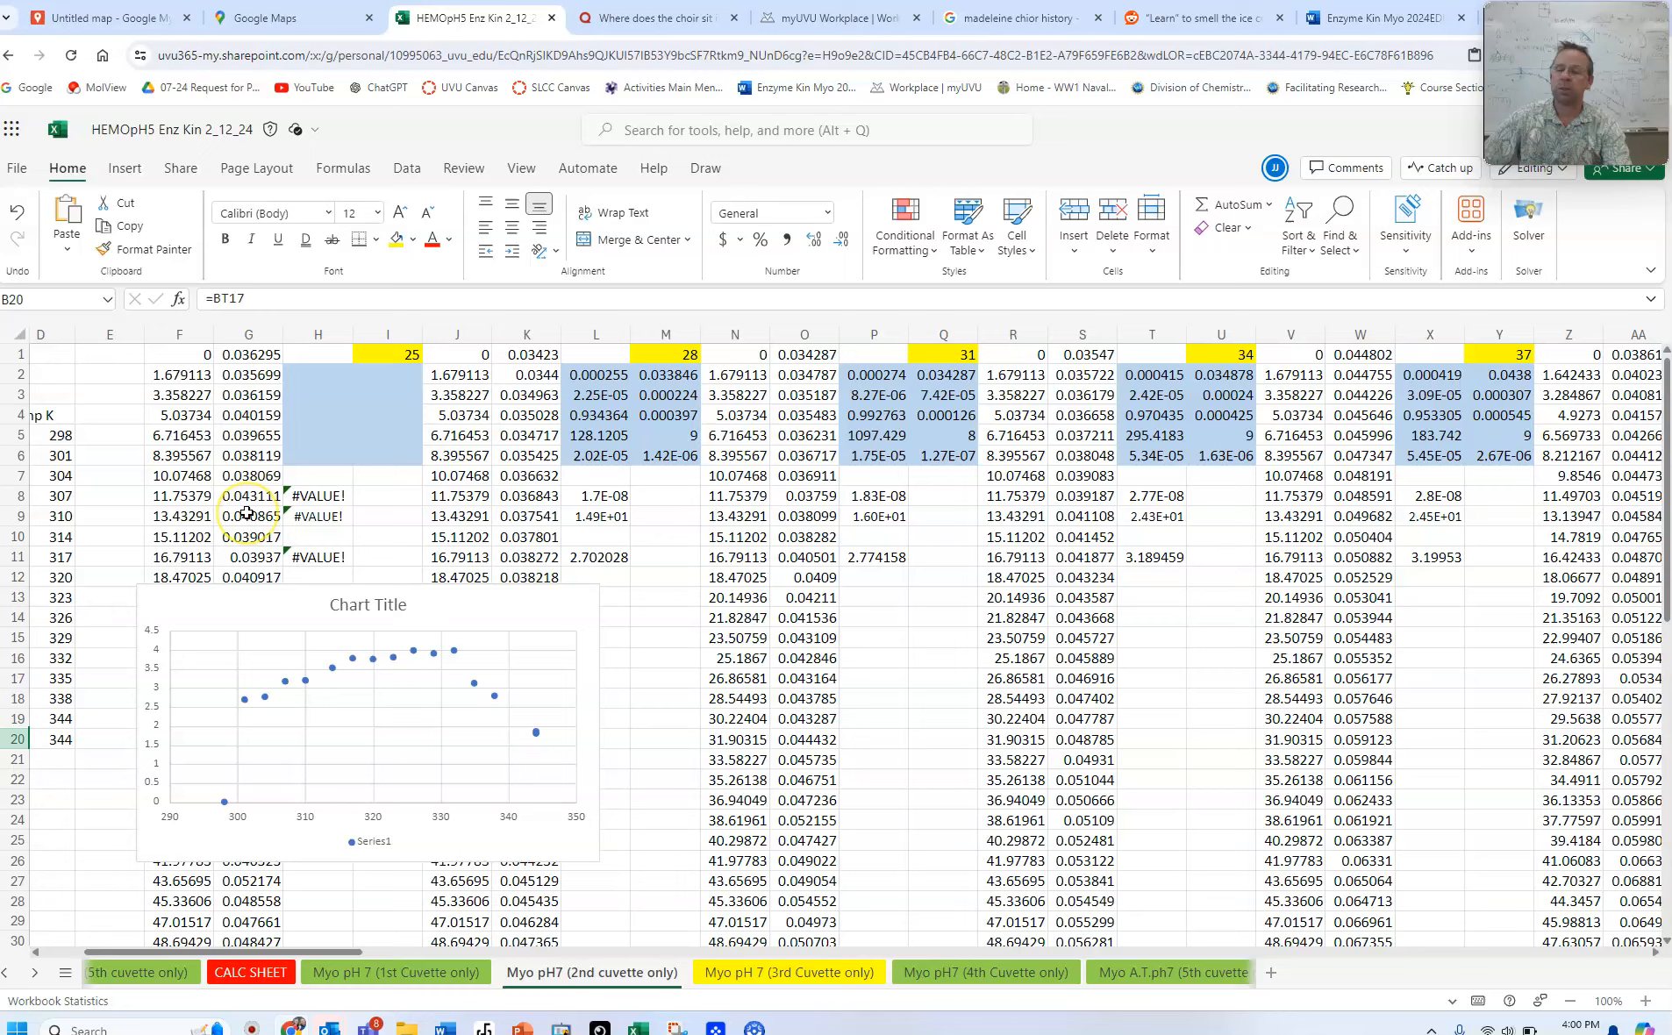
scroll(left, 3)
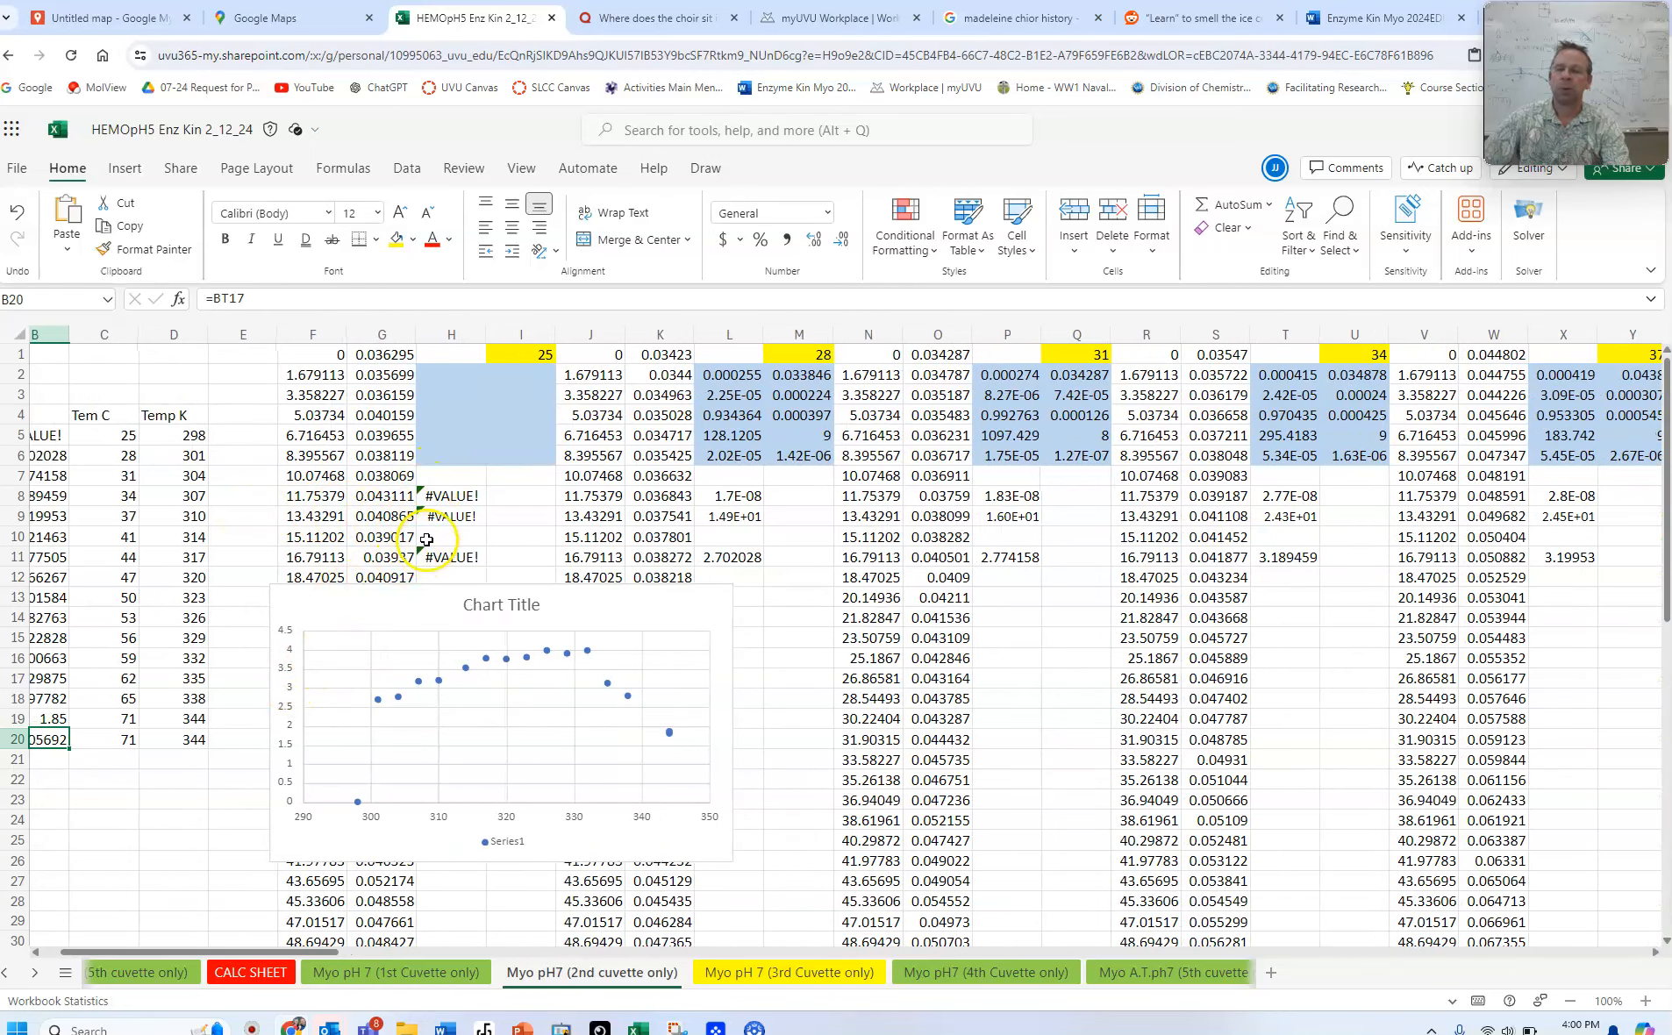
click(449, 496)
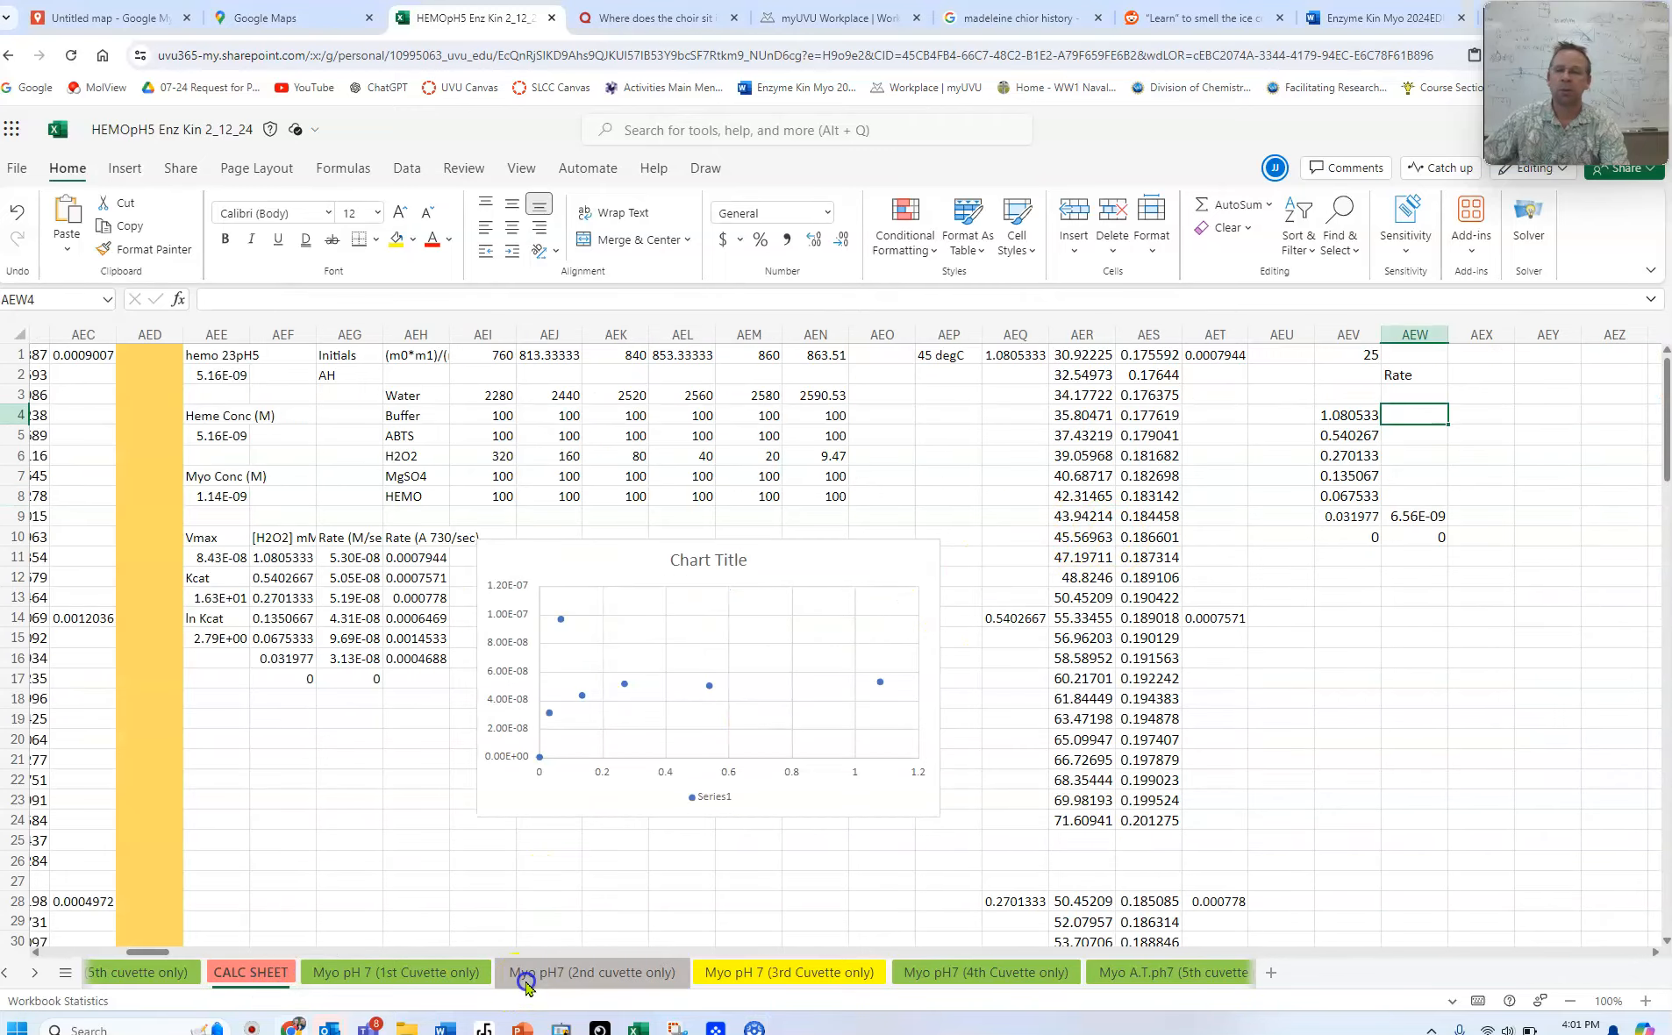
Paste the 2nd-cuvette rate 1.7E-08 as a value in AEW8 beside 0.067533 and select AEV4:AEW10 for charting
click(251, 972)
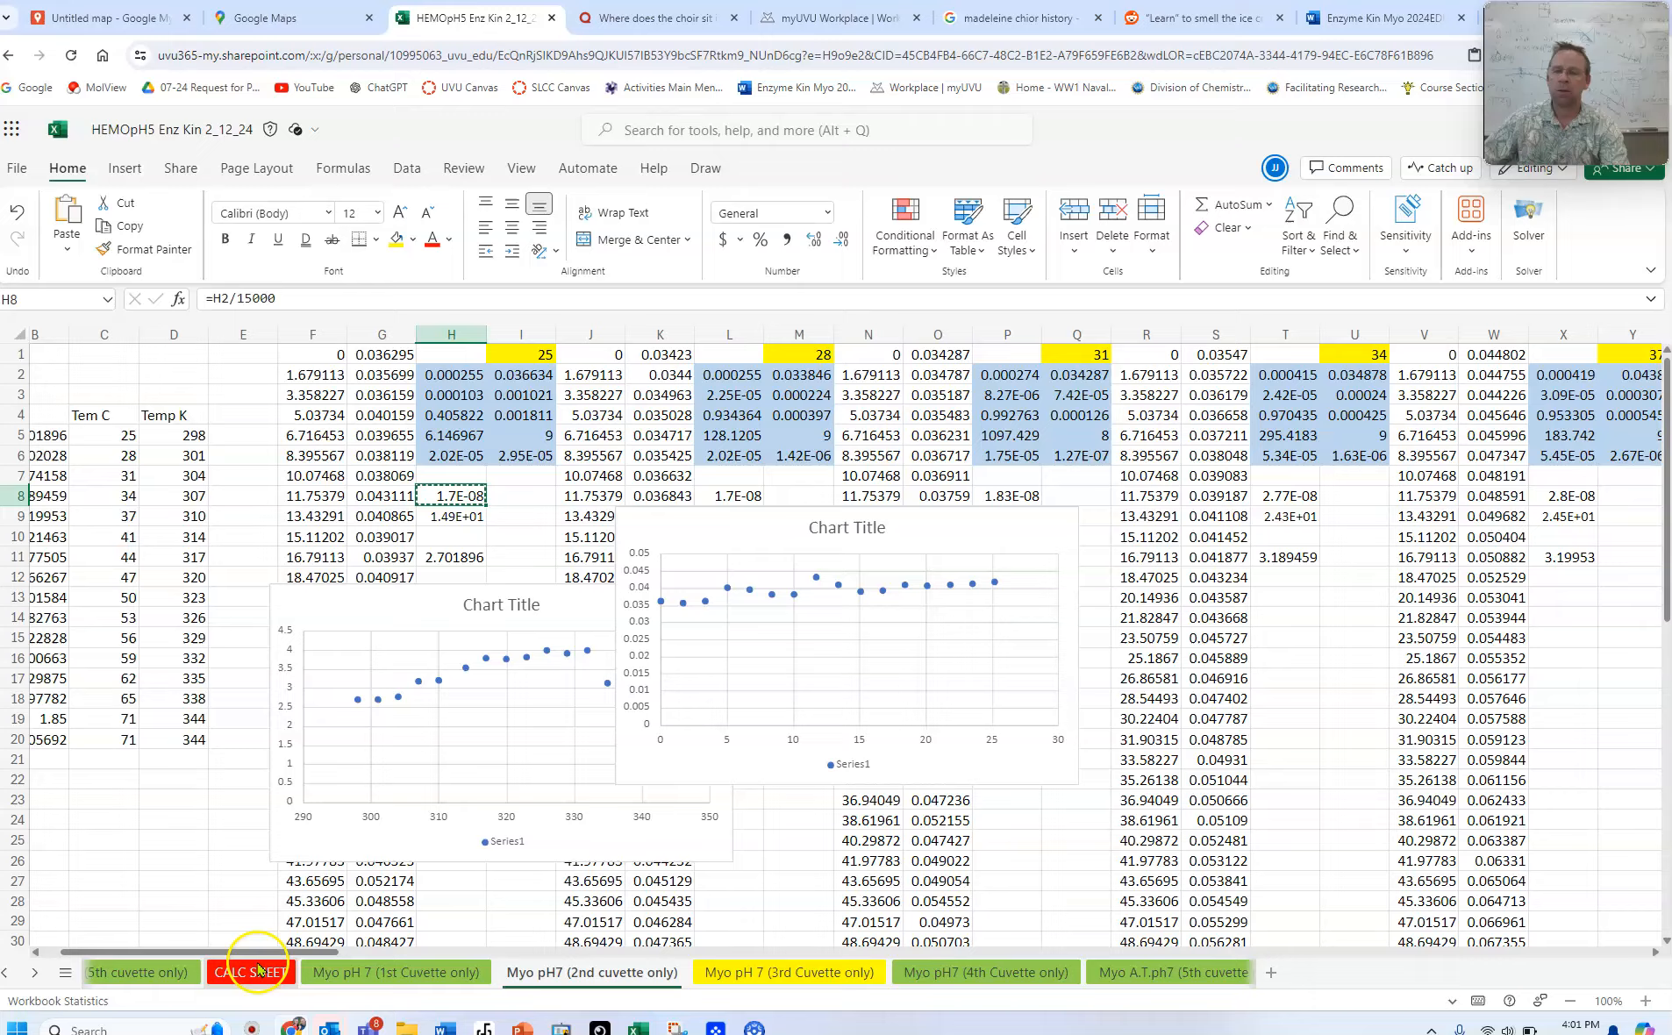
click(251, 972)
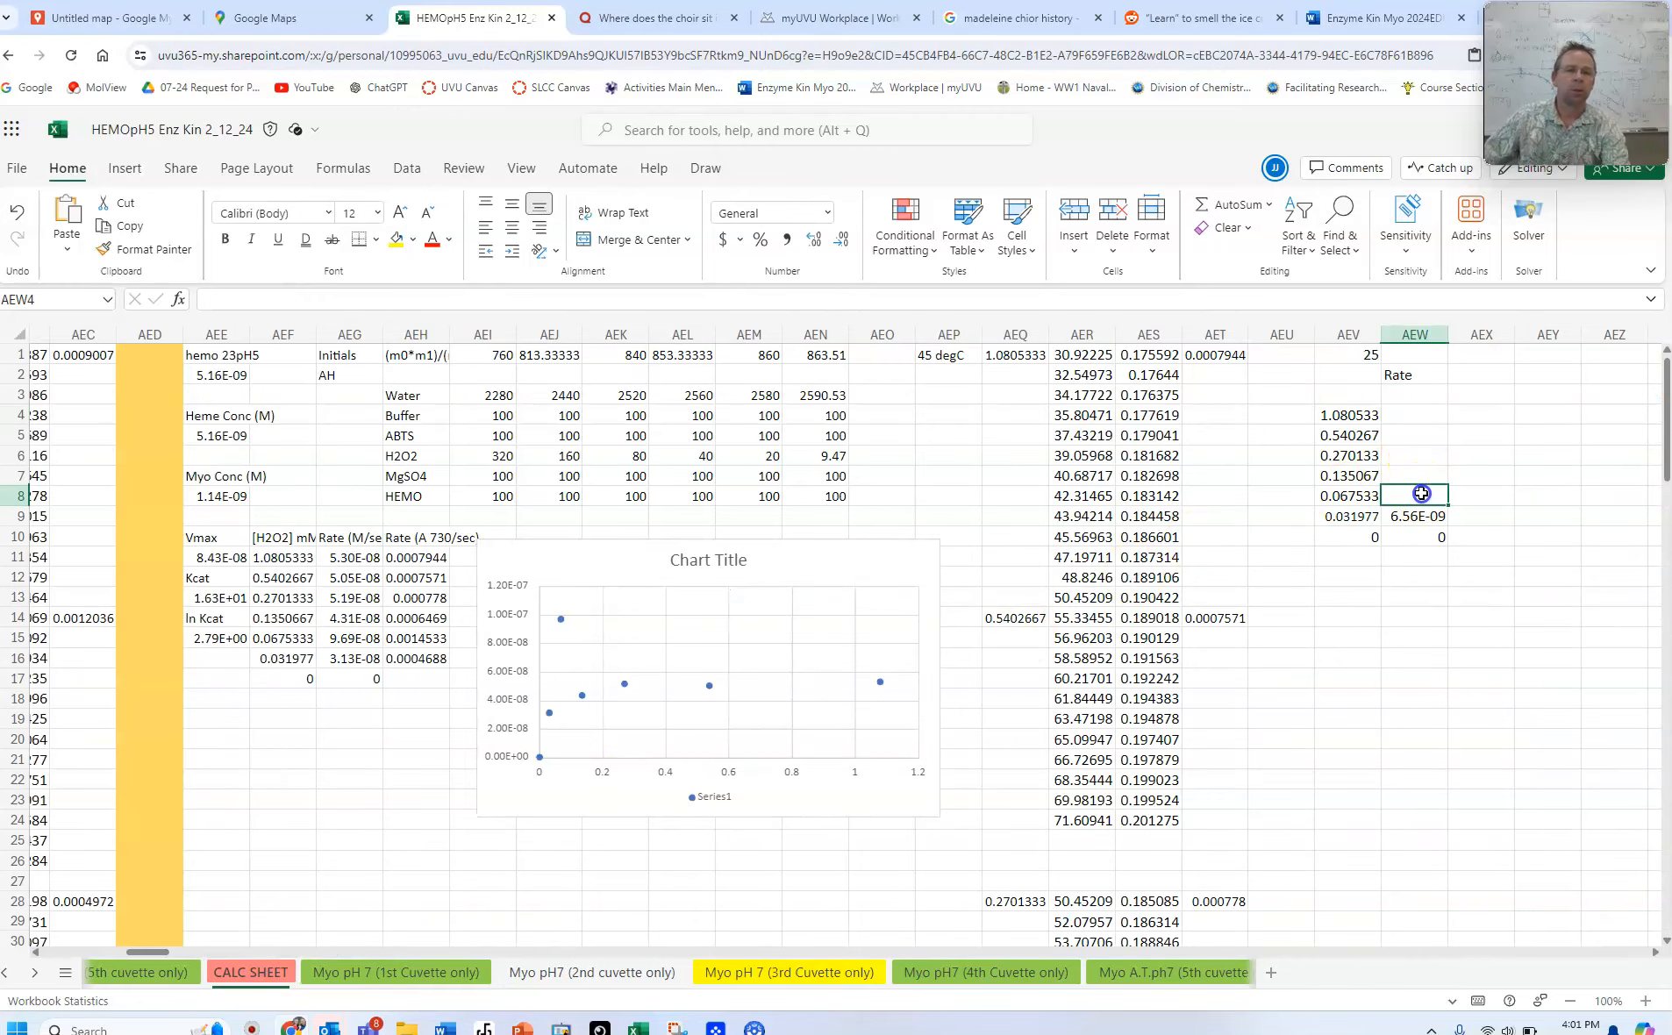
right_click(1420, 493)
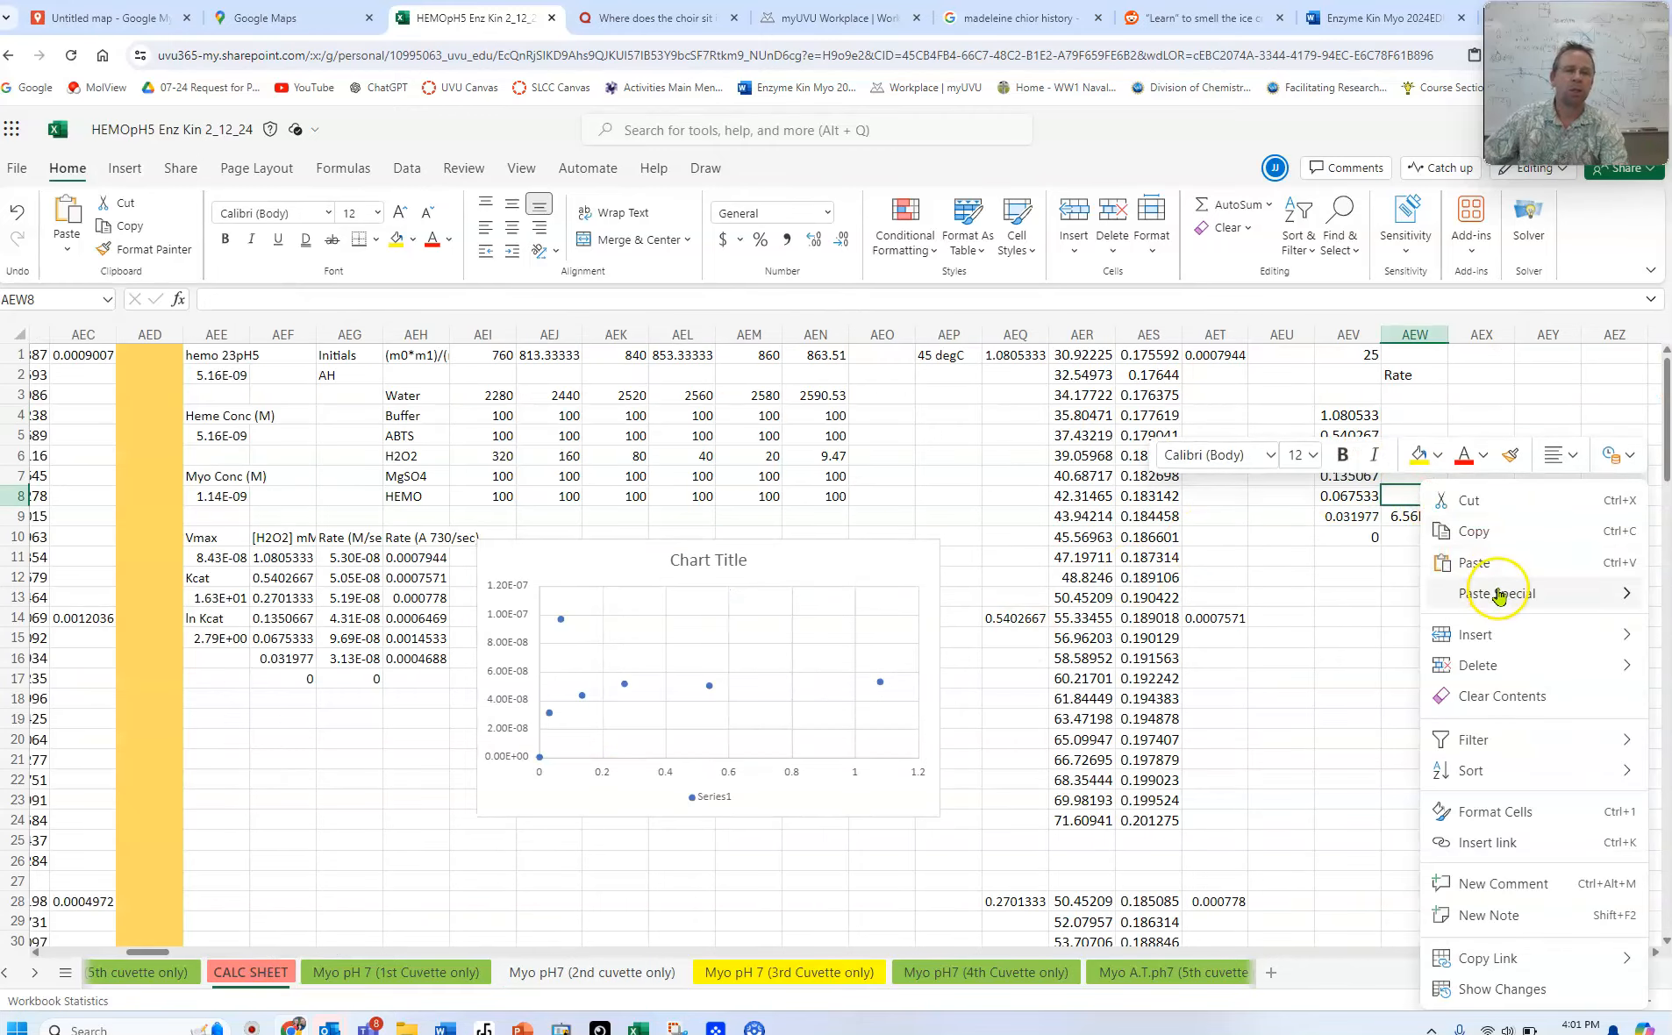
click(1476, 562)
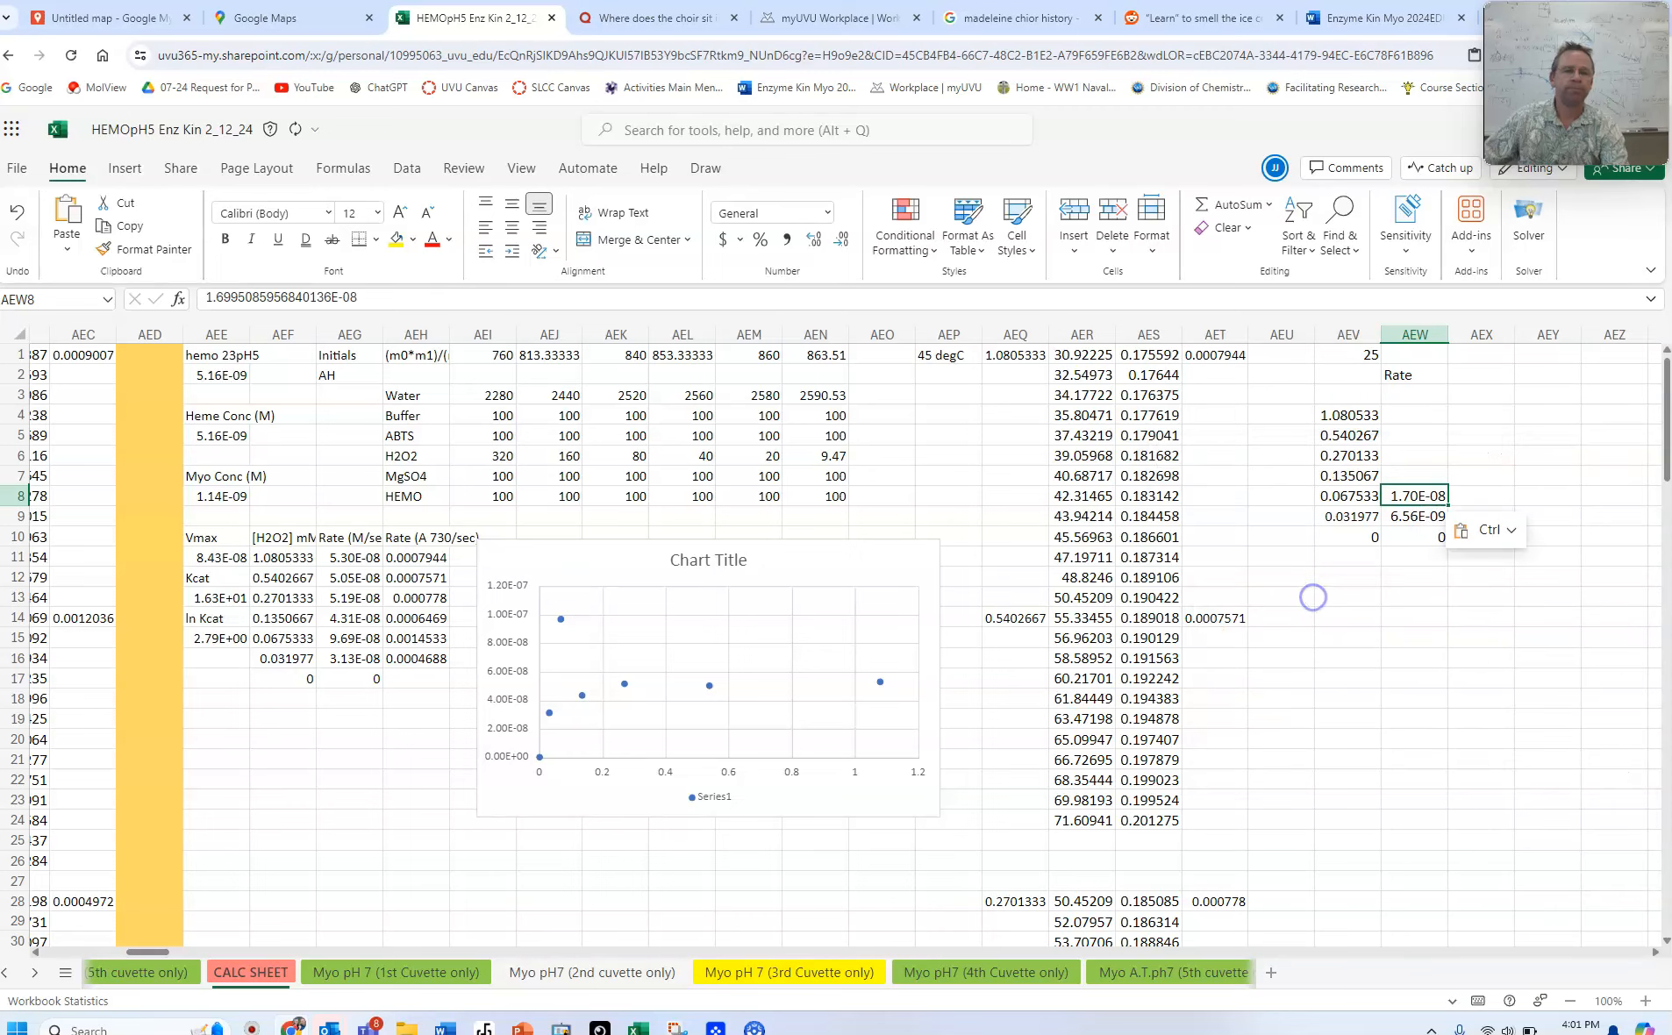
click(1415, 556)
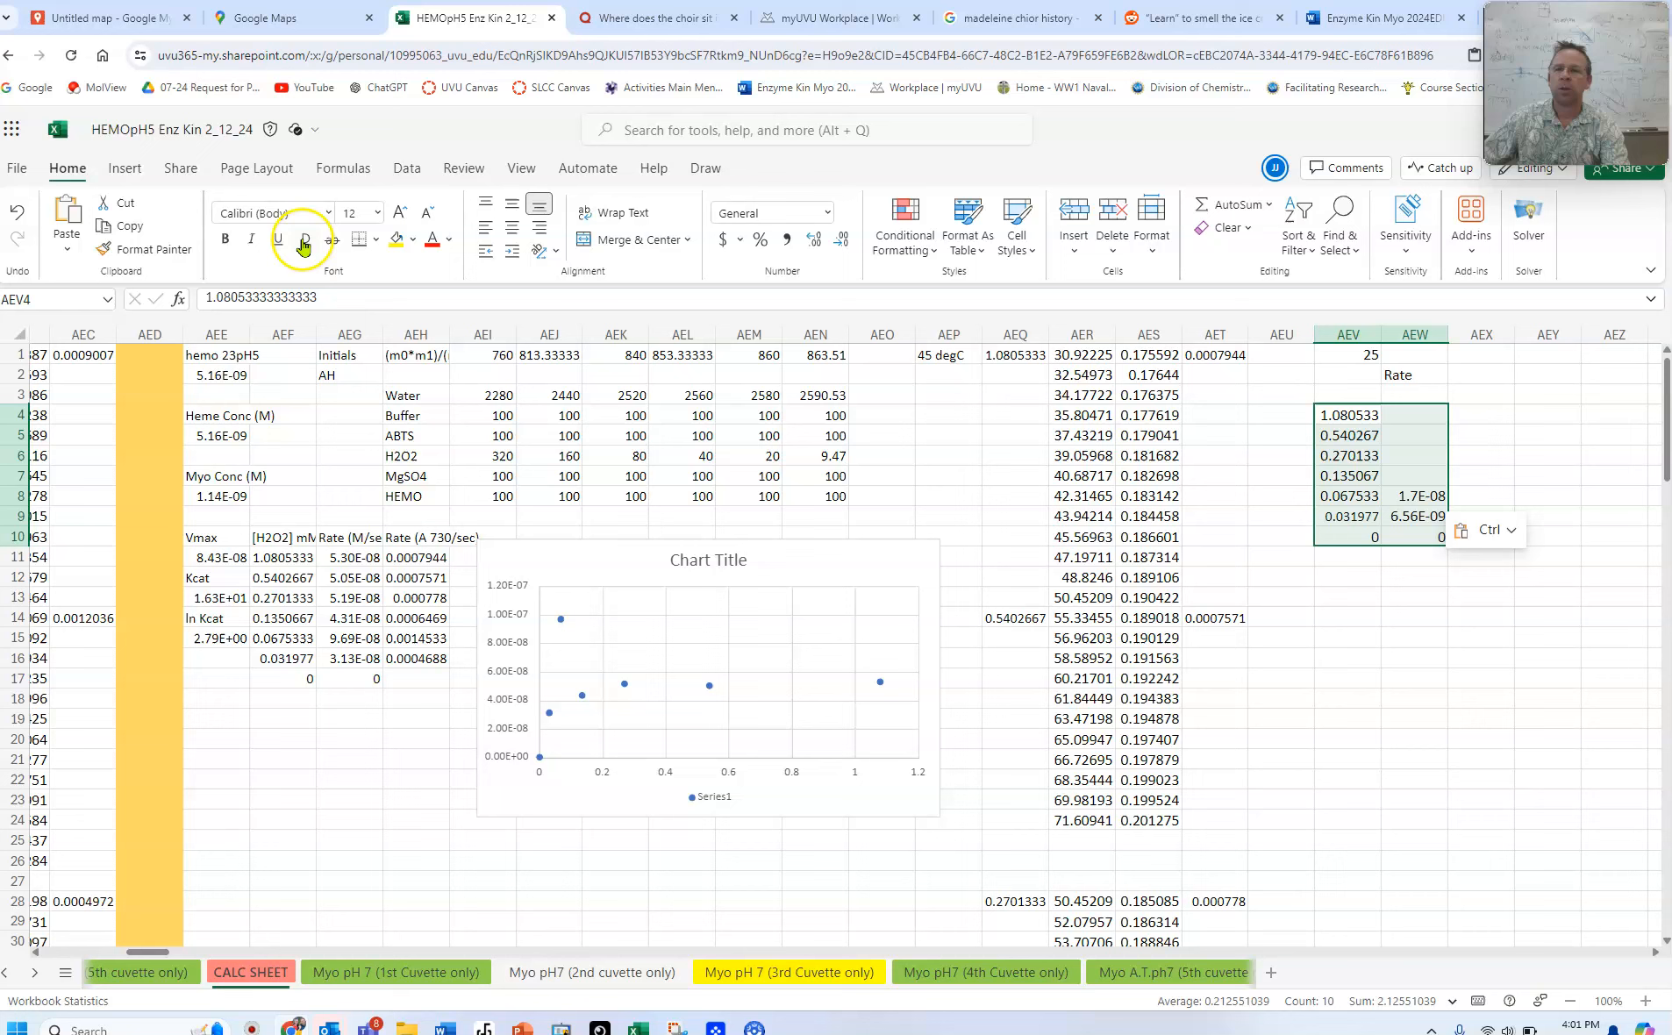
click(124, 167)
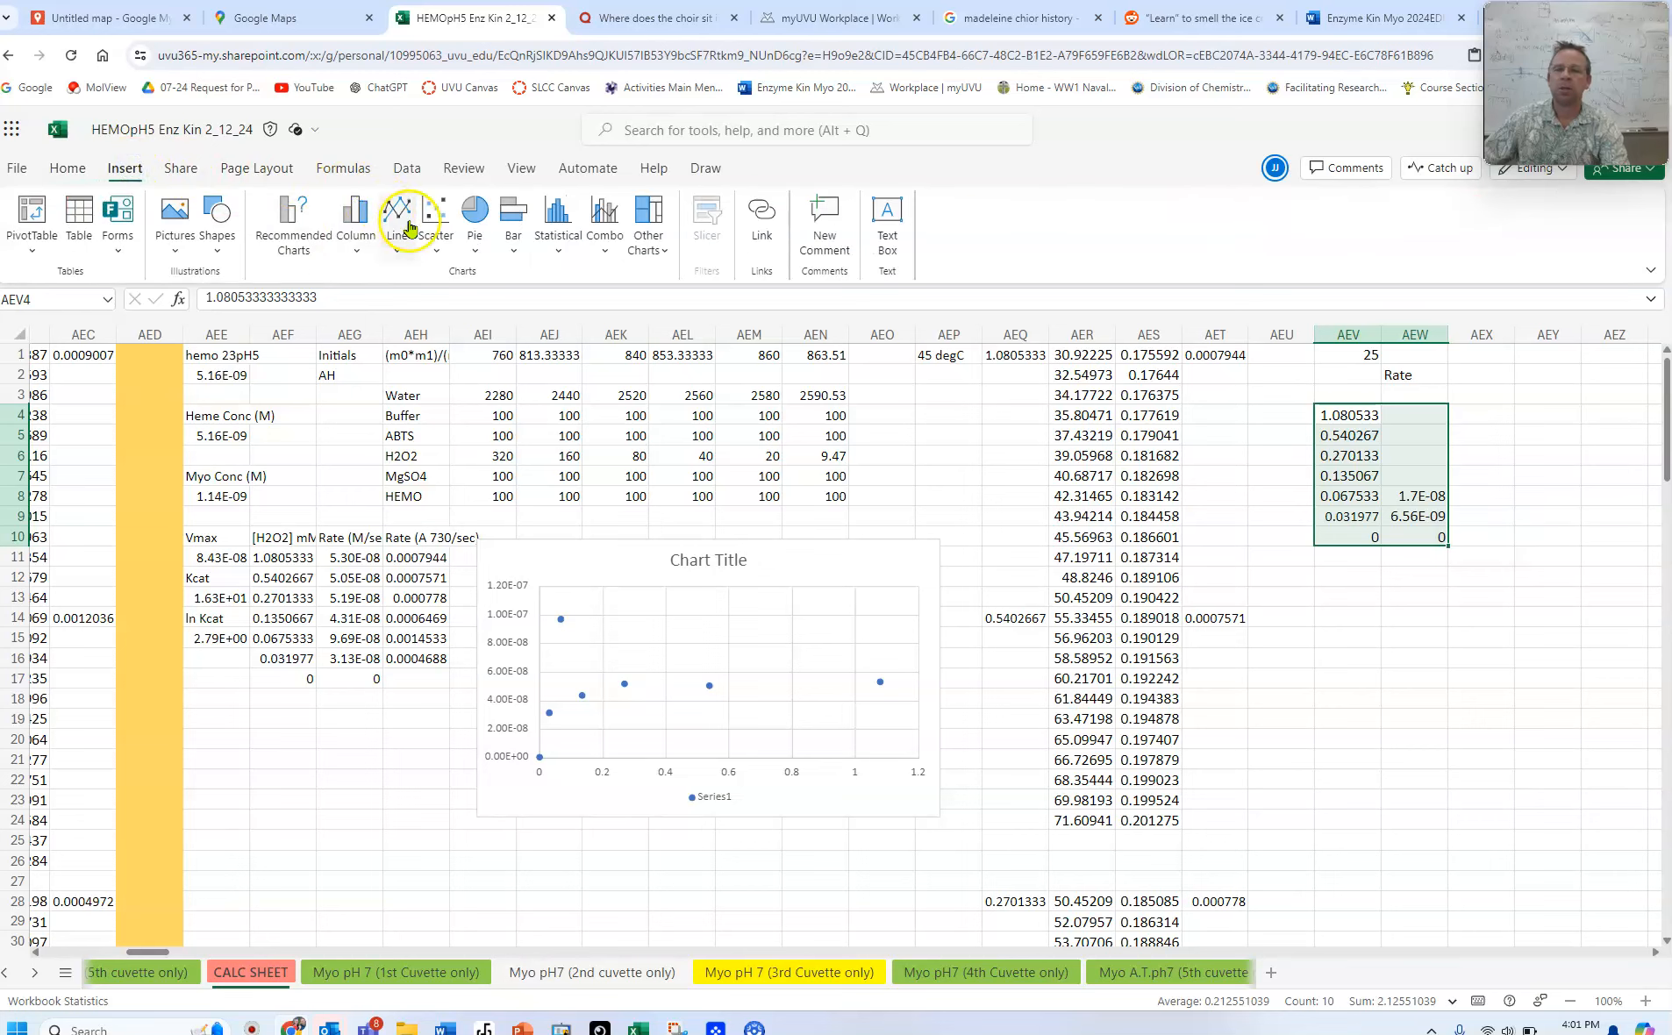
Insert a scatter chart of the AEV4:AEW10 concentration-vs-rate data
click(435, 214)
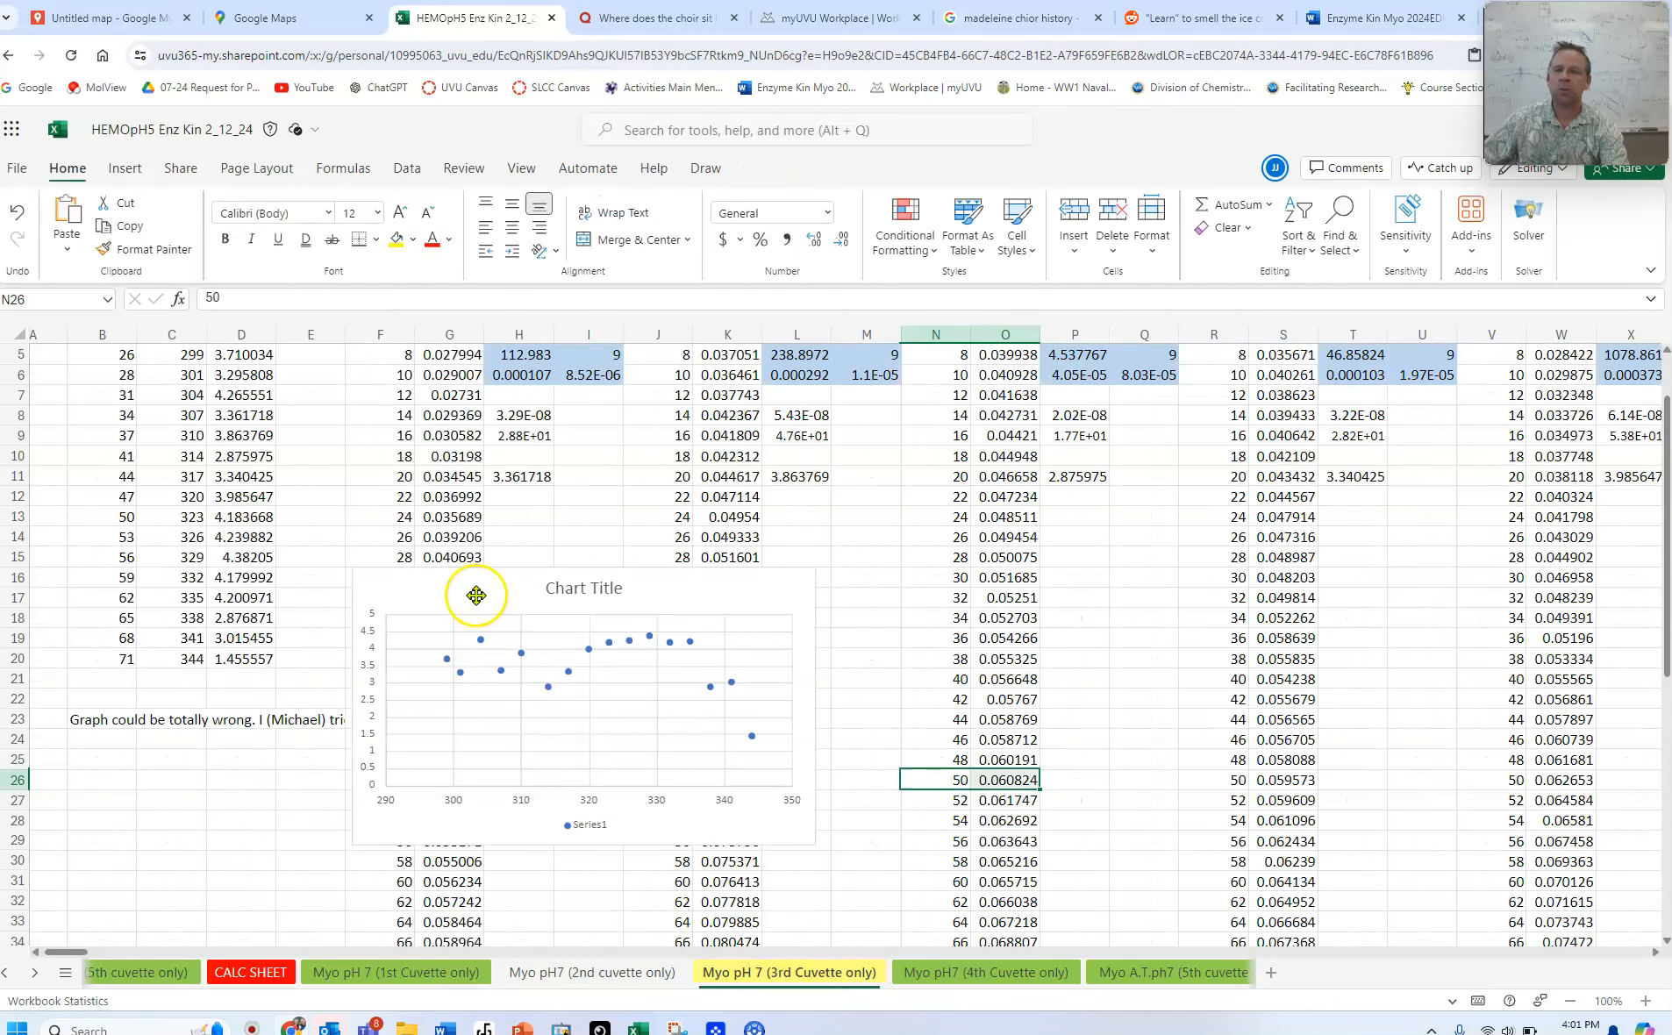
Copy the 3rd-cuvette rate 4.66E-08 from BH8 and paste it as a value in AEW7 beside 0.135067
scroll(up, 3)
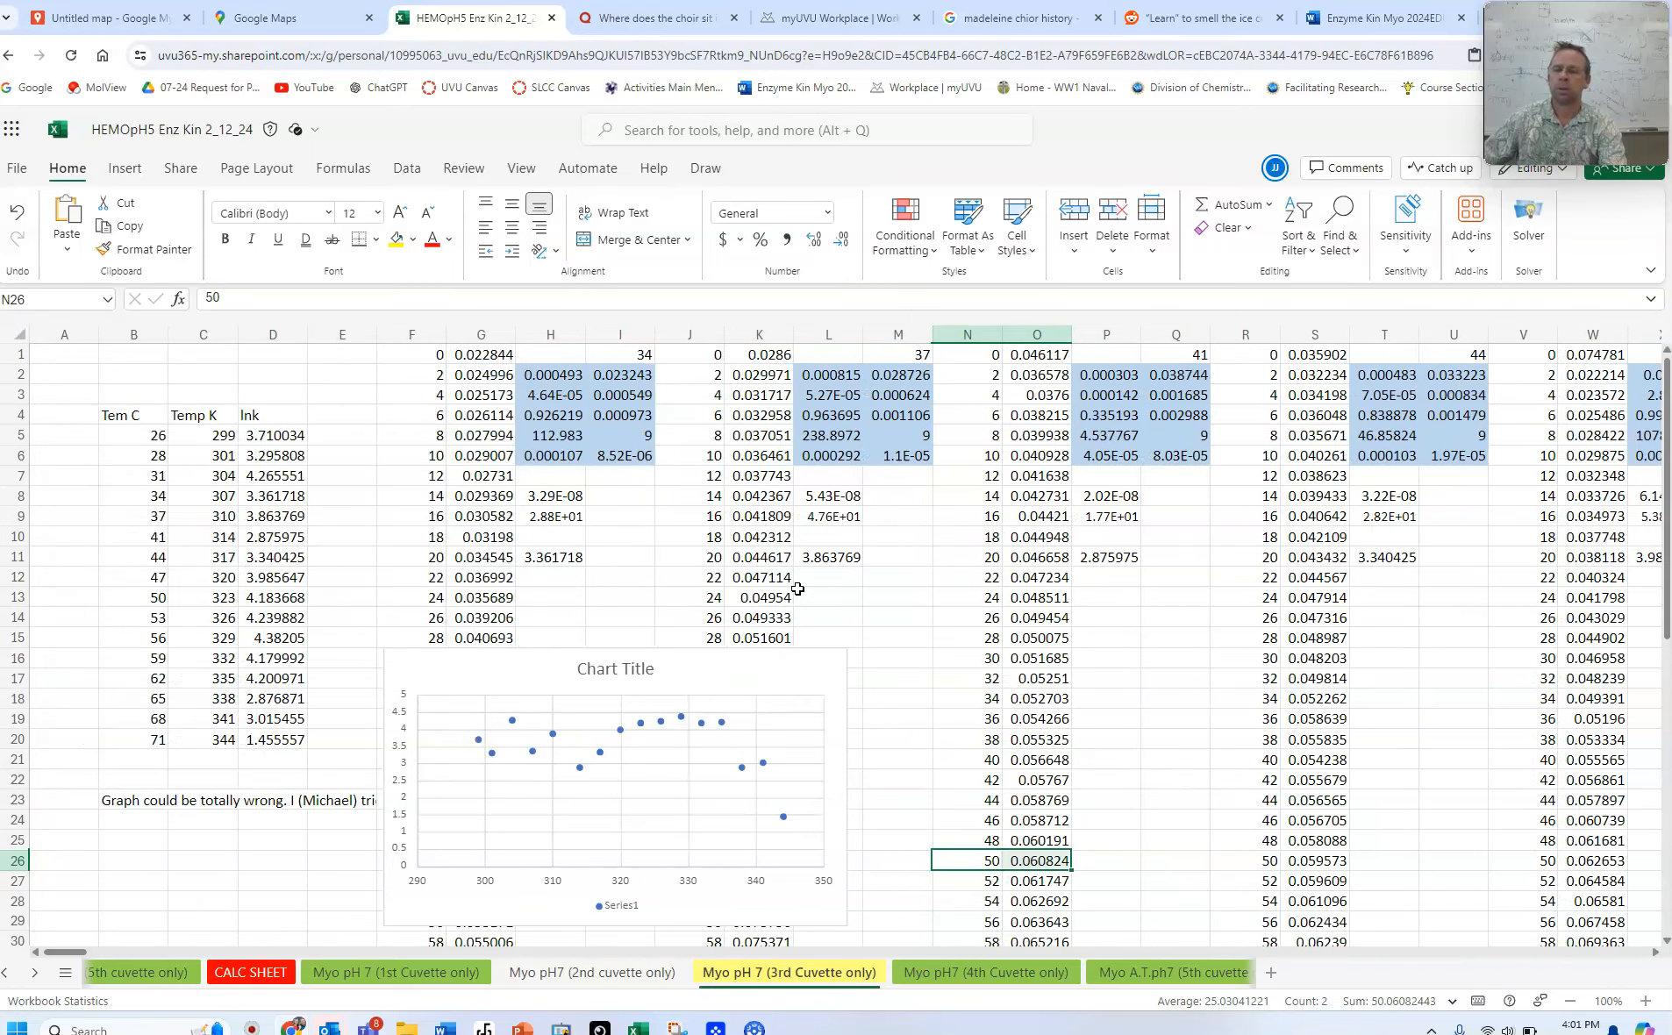
scroll(right, 3)
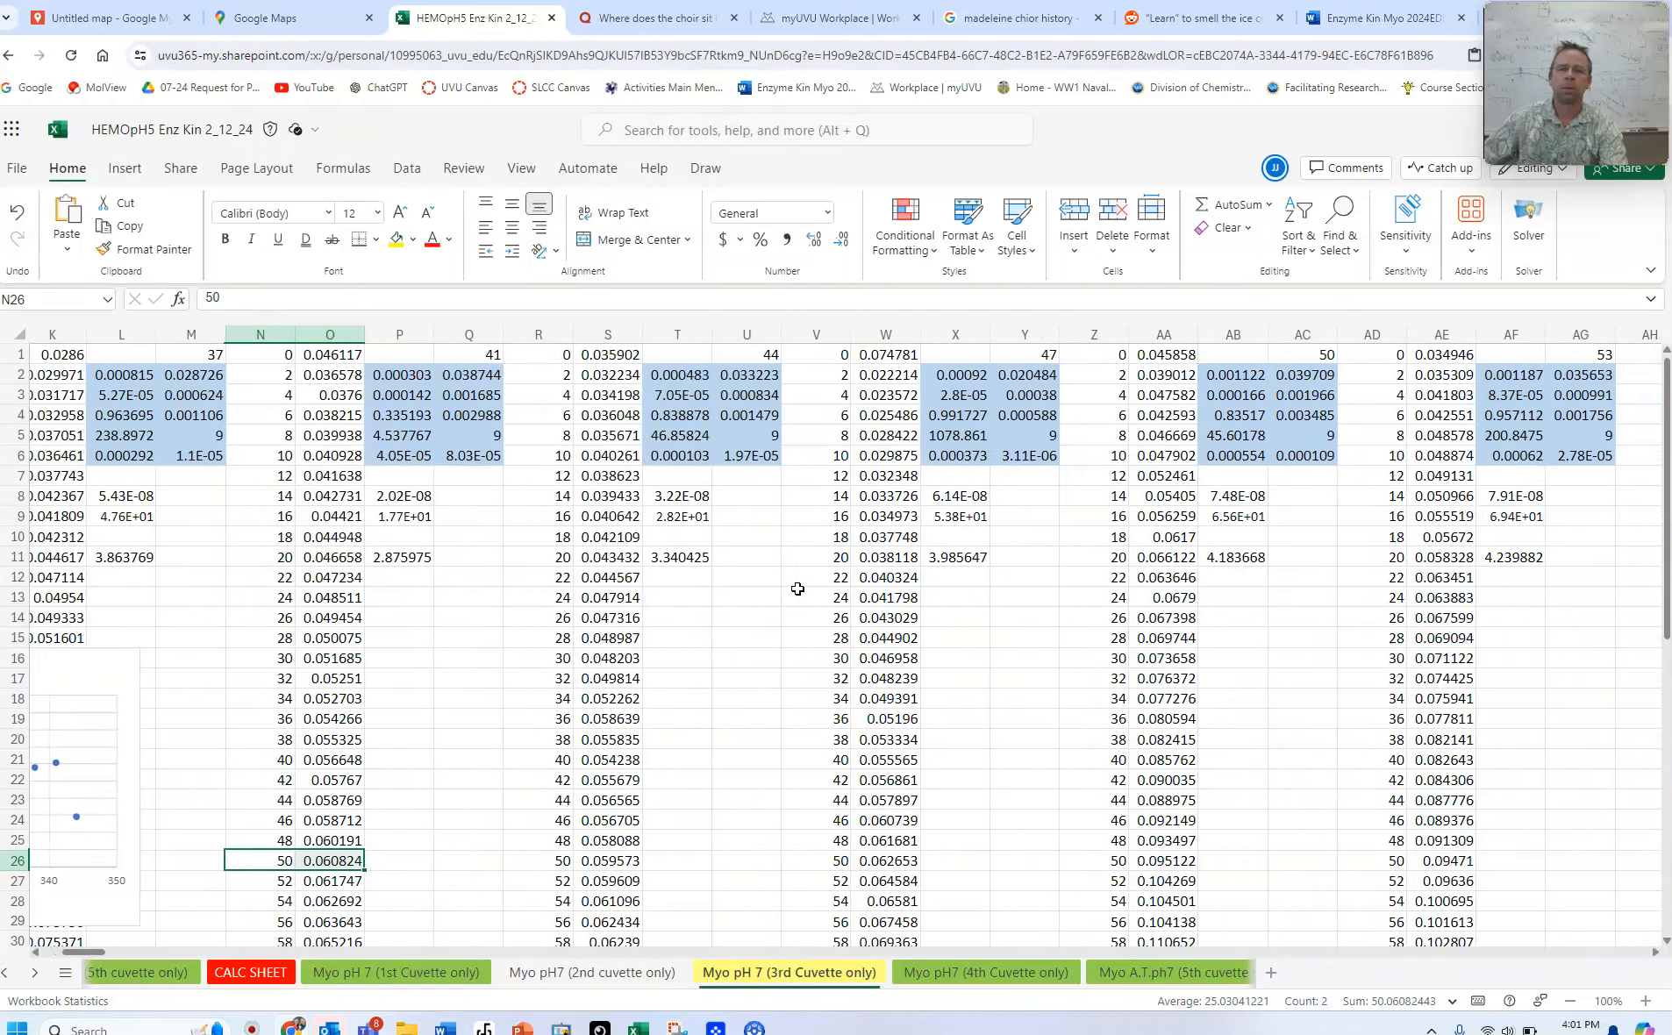
scroll(right, 3)
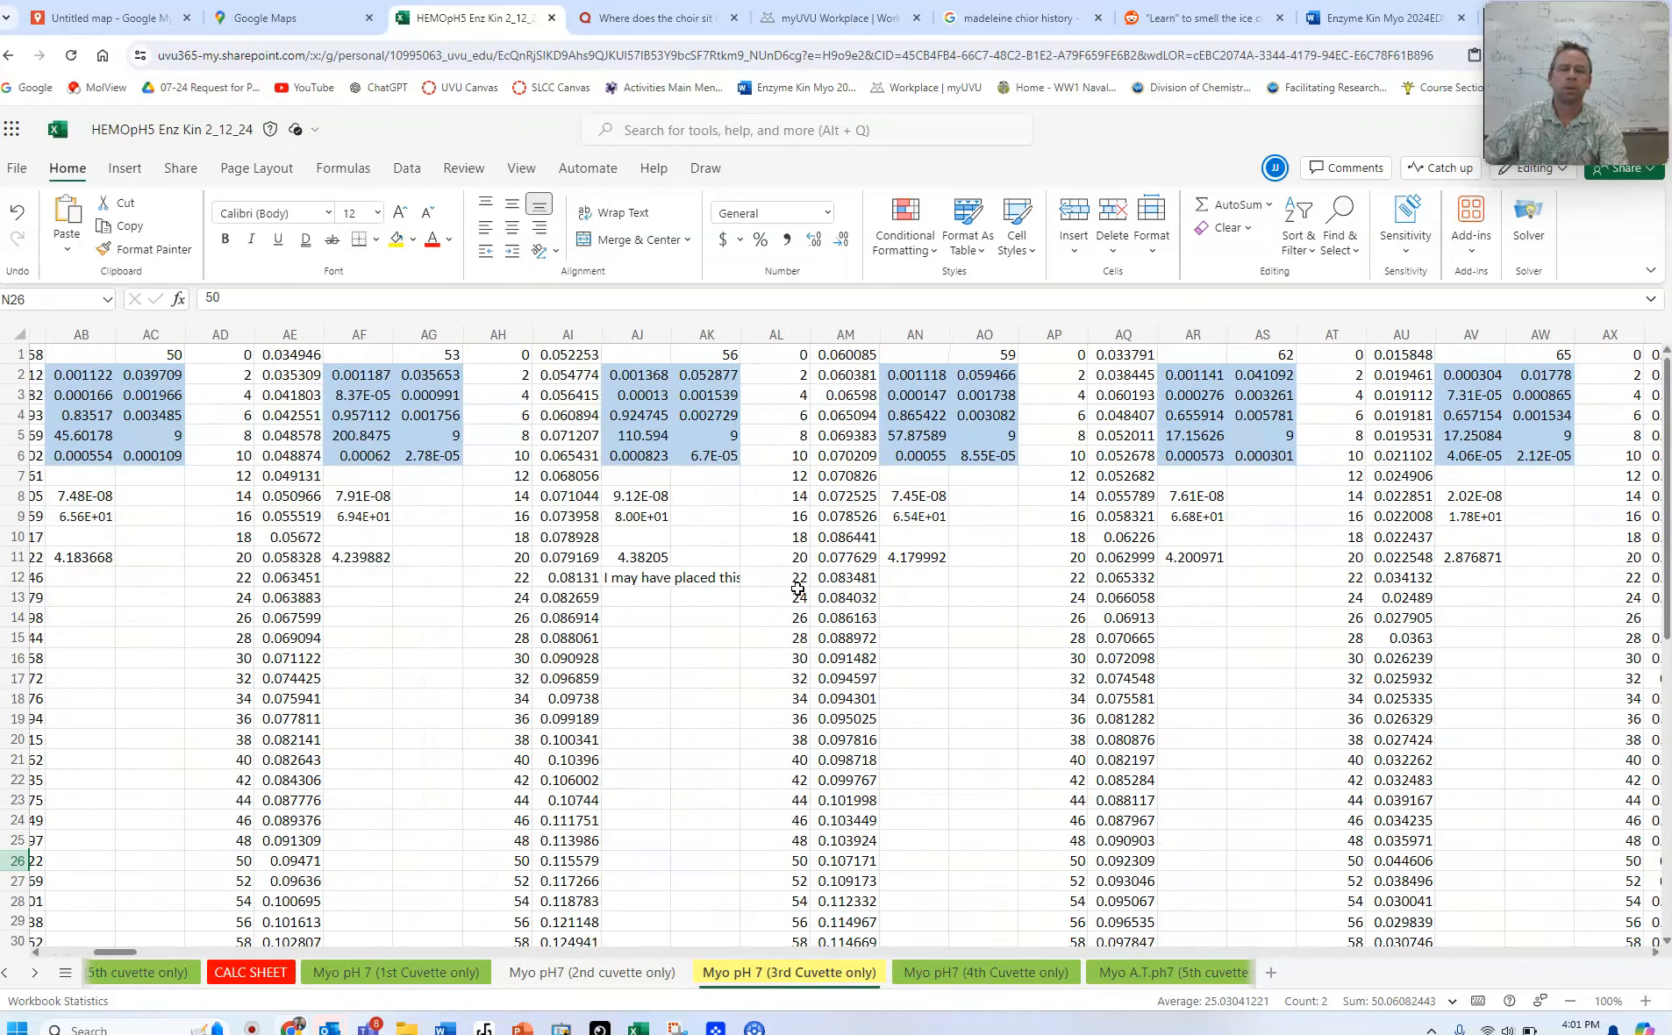
scroll(right, 3)
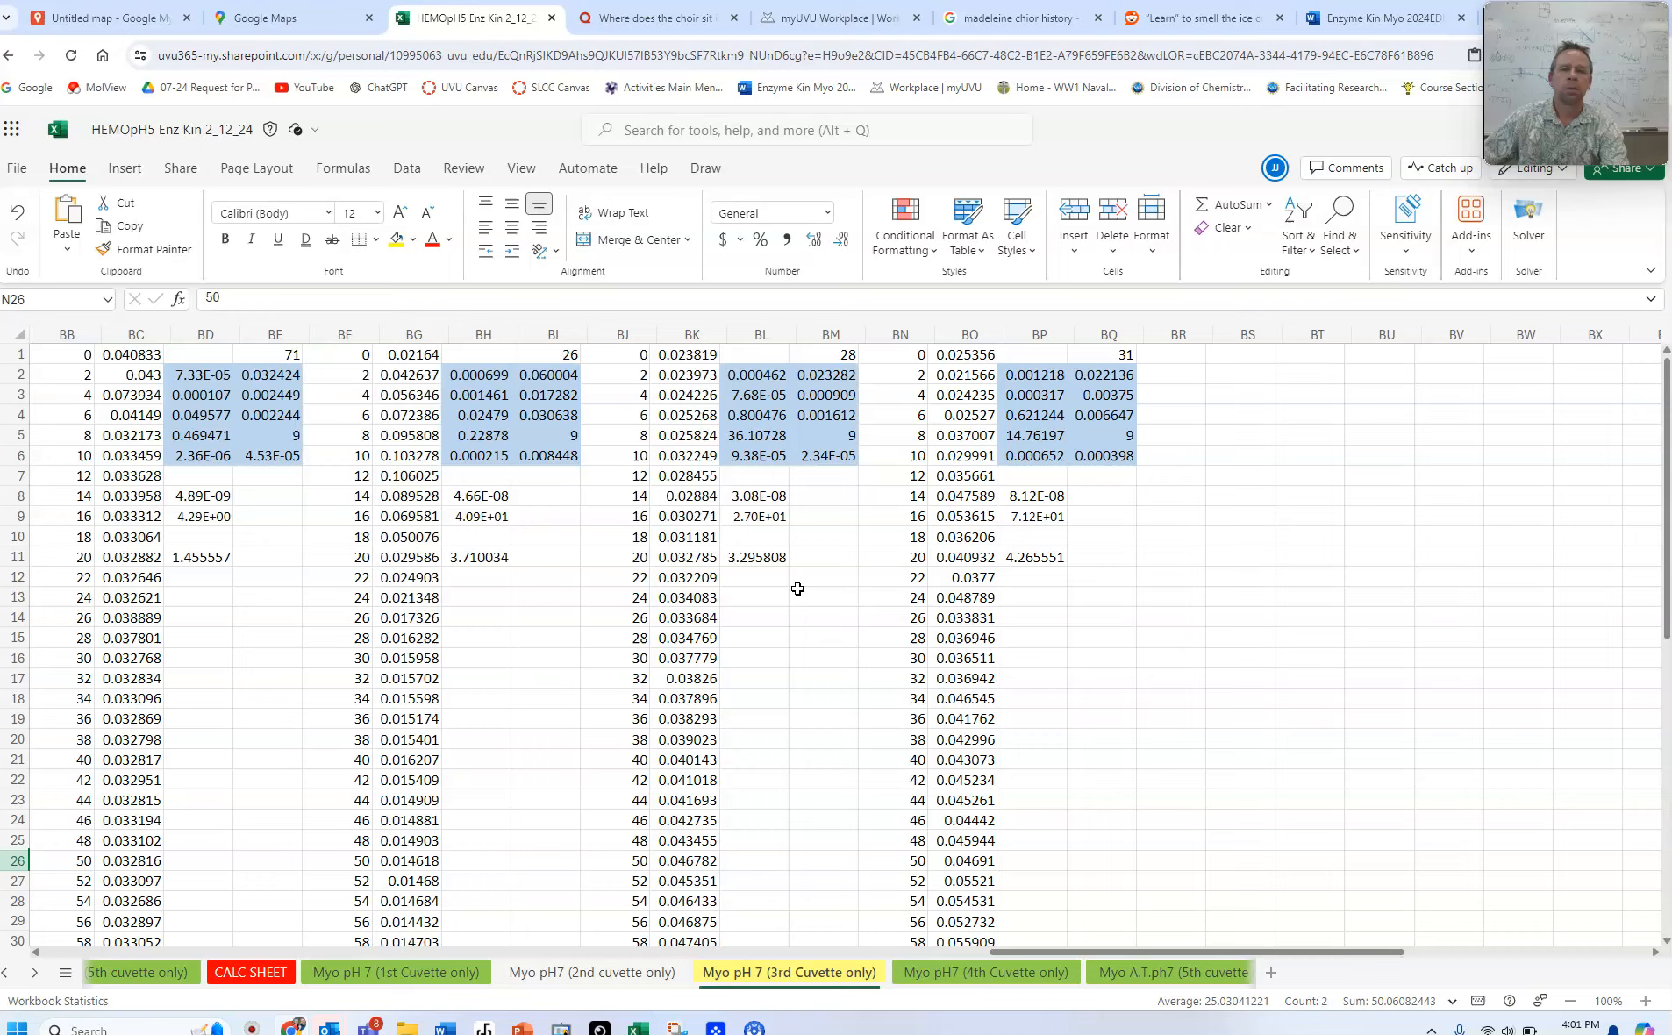
scroll(left, 3)
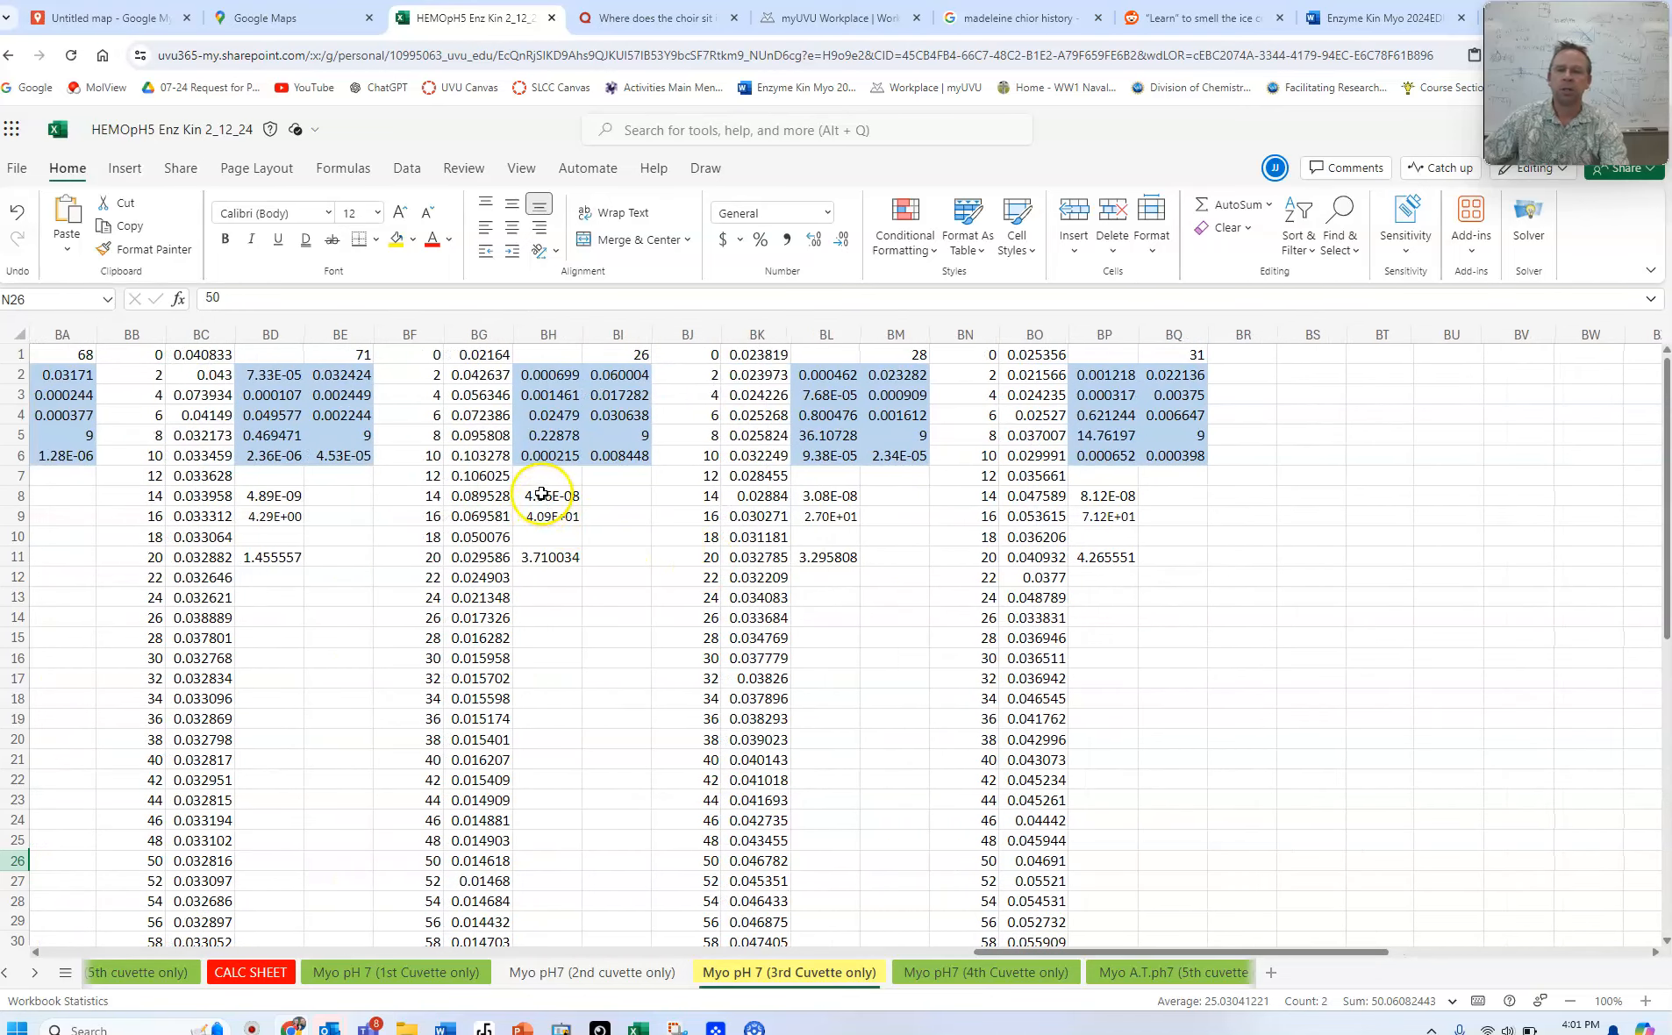
click(548, 494)
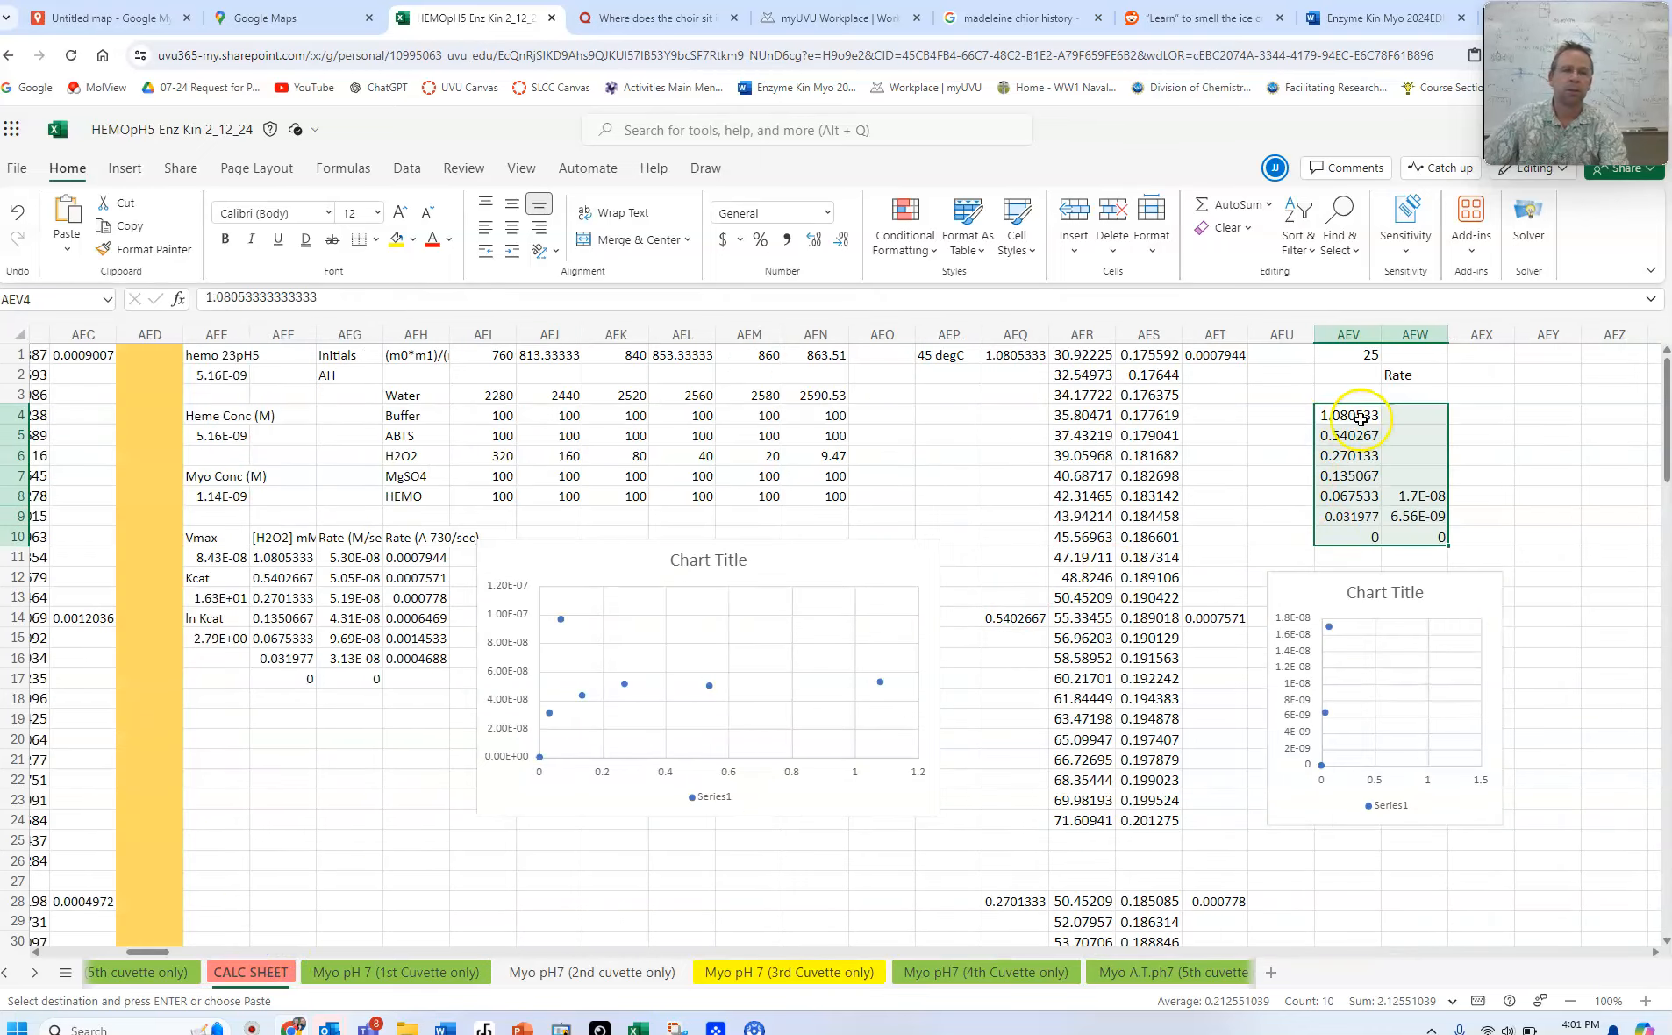
right_click(1373, 475)
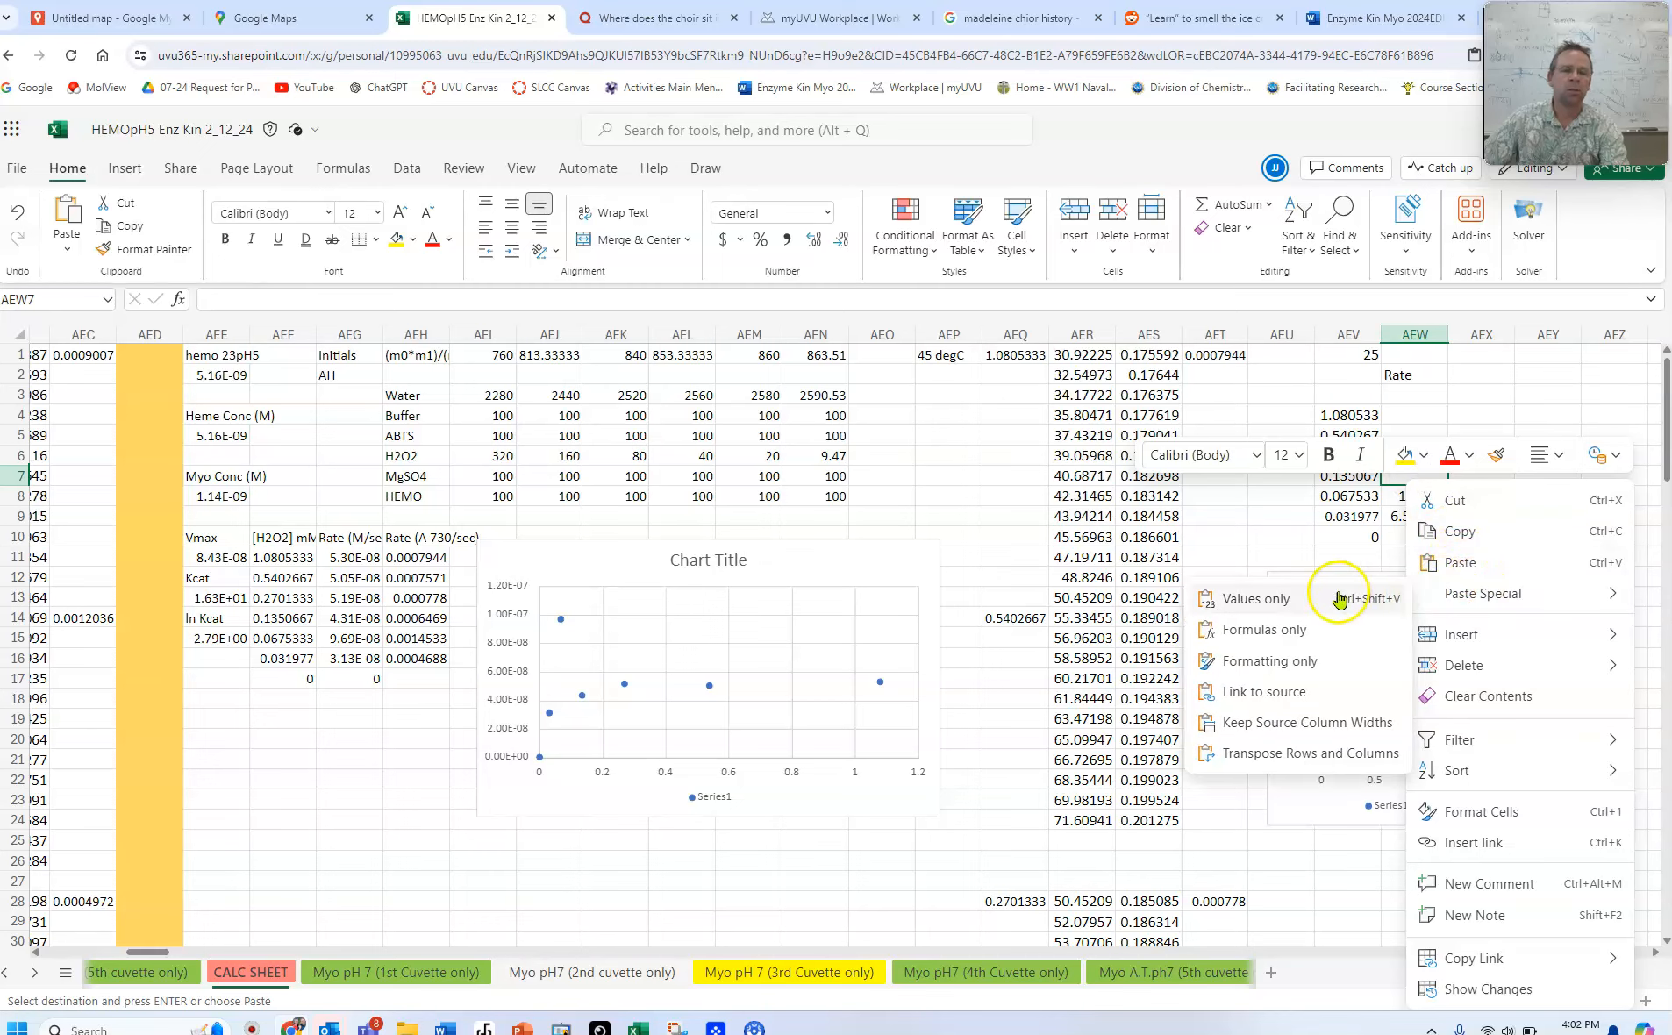
click(1255, 598)
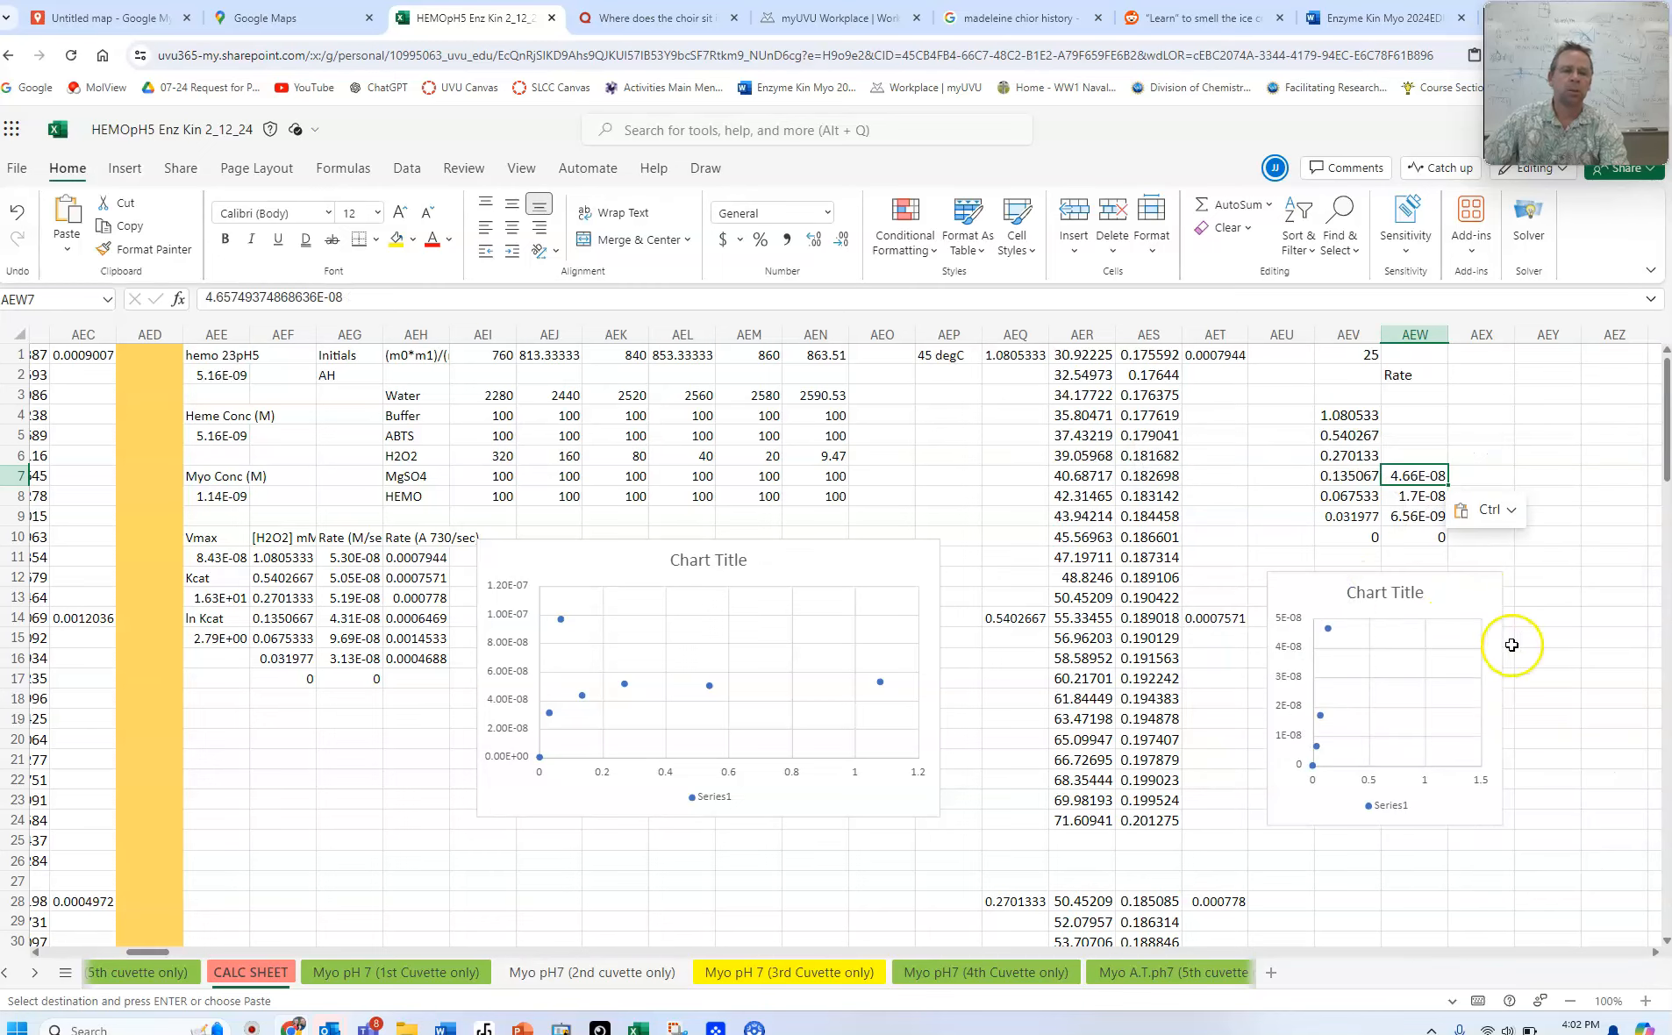
mouse_move(858, 967)
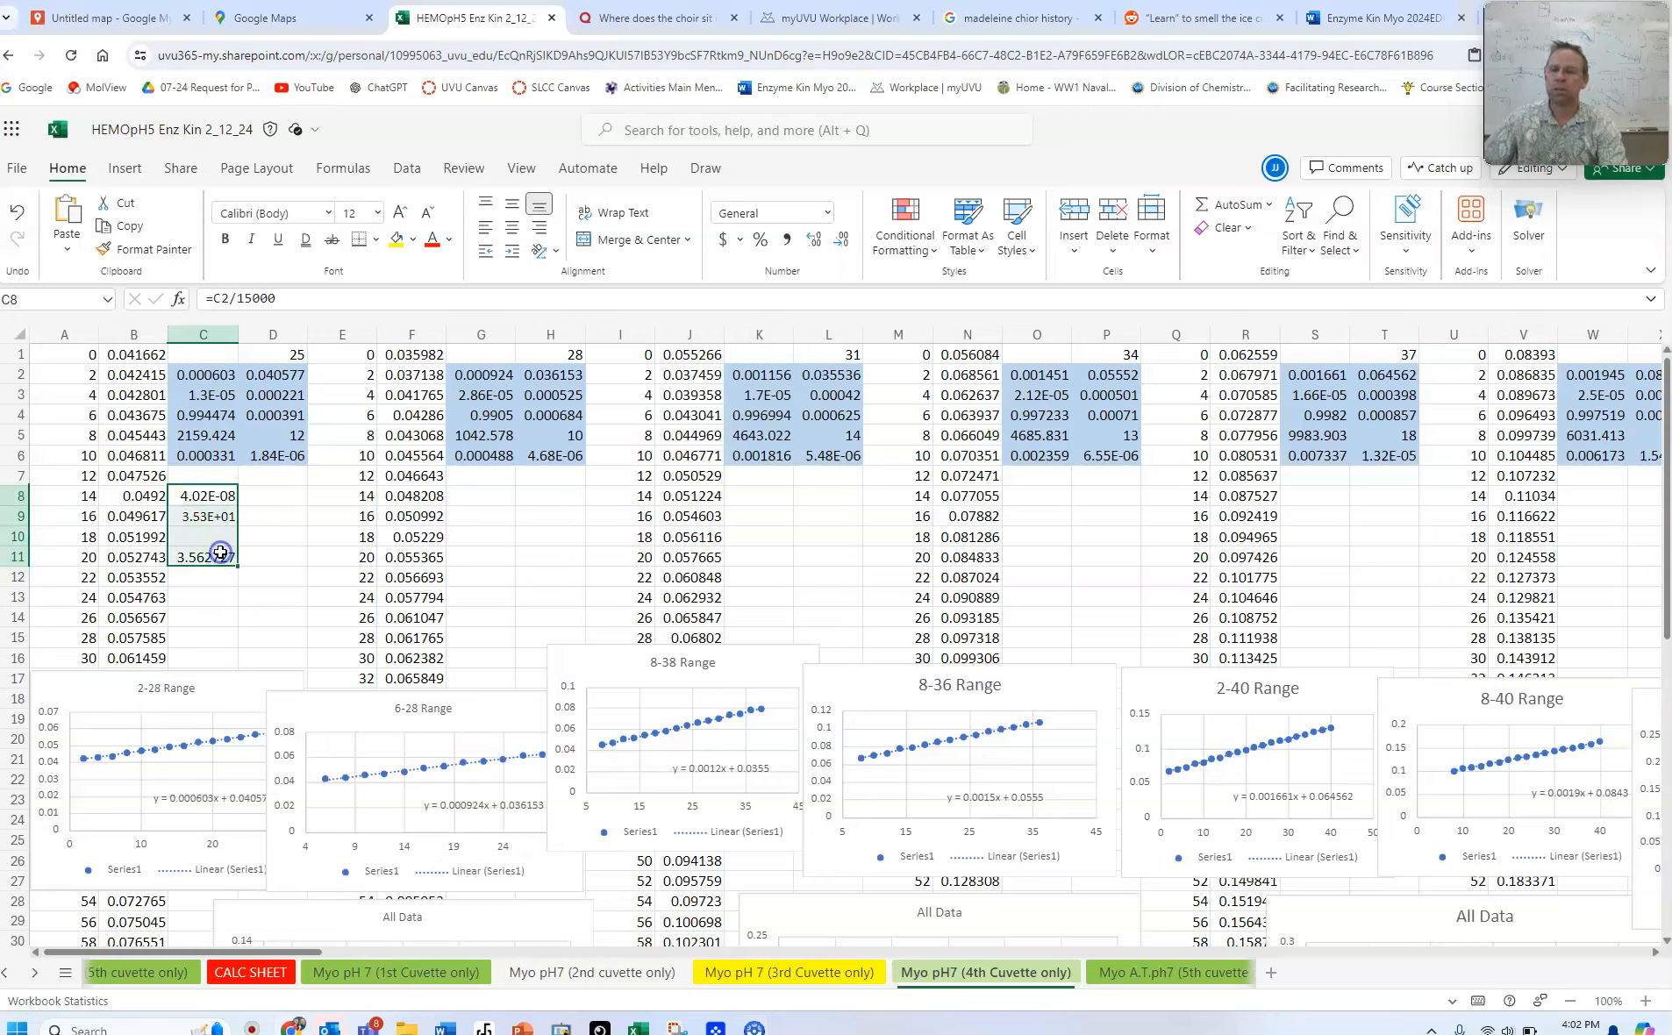
Copy the rate in C8 and paste it as a value, 4.02E-08, in AEW6 beside concentration 0.270133
click(480, 494)
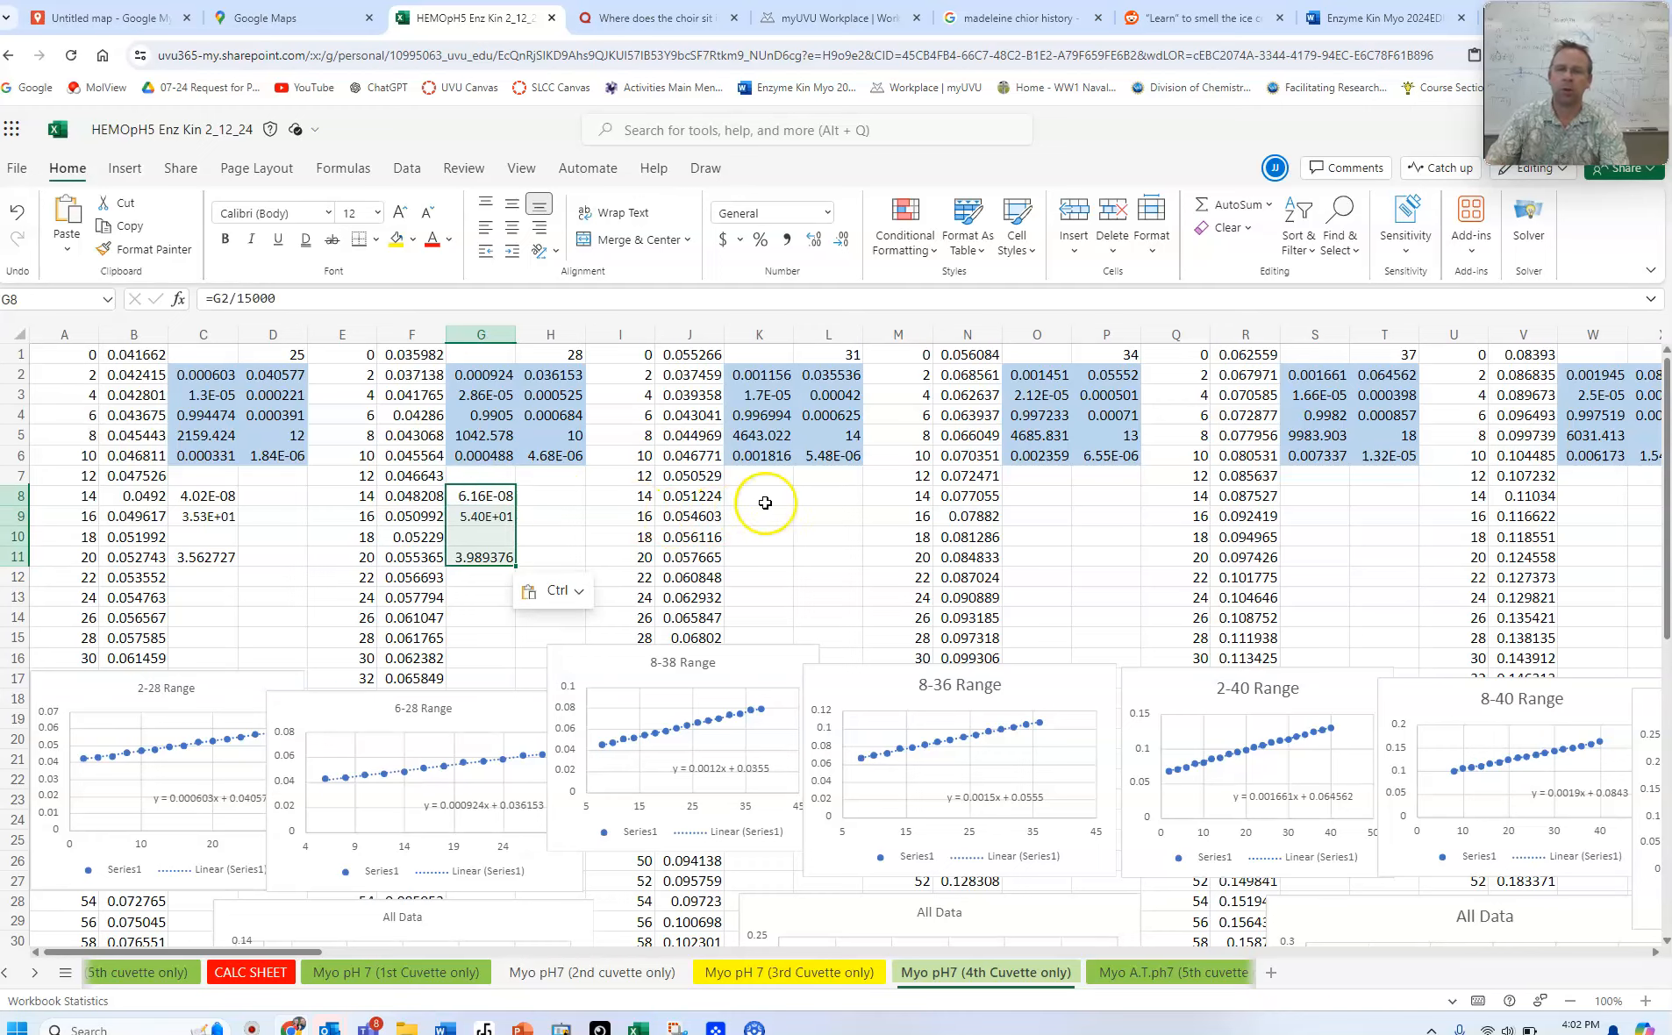
click(760, 496)
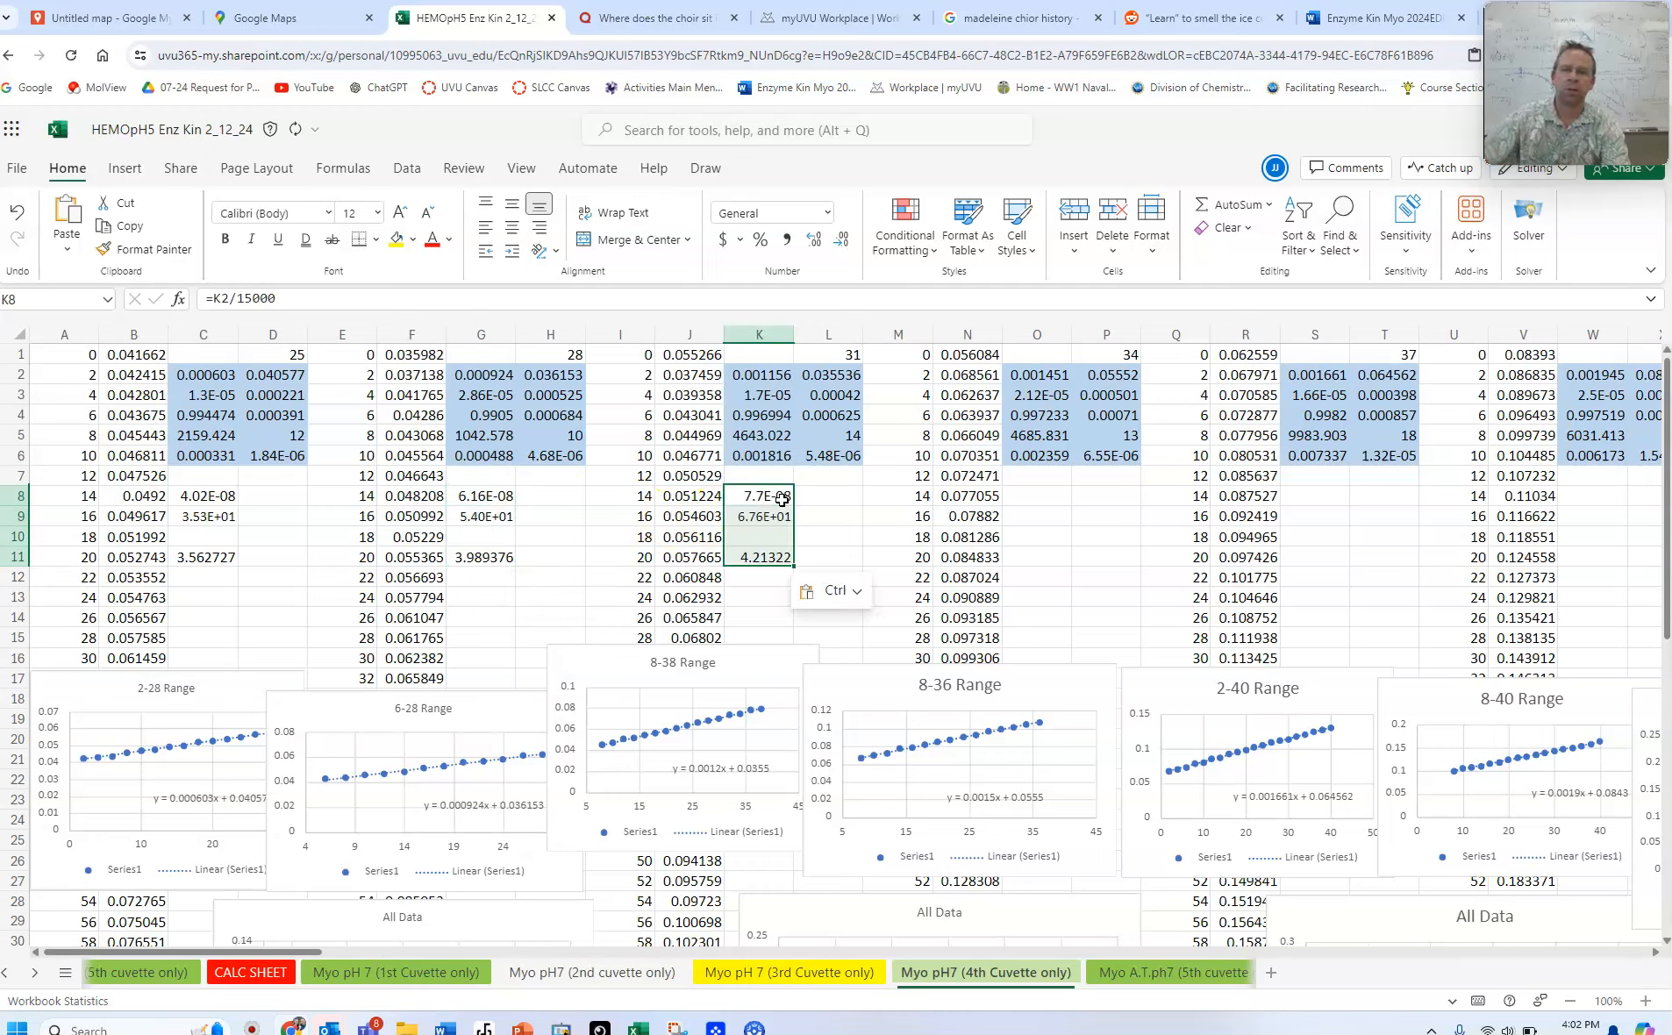
click(201, 497)
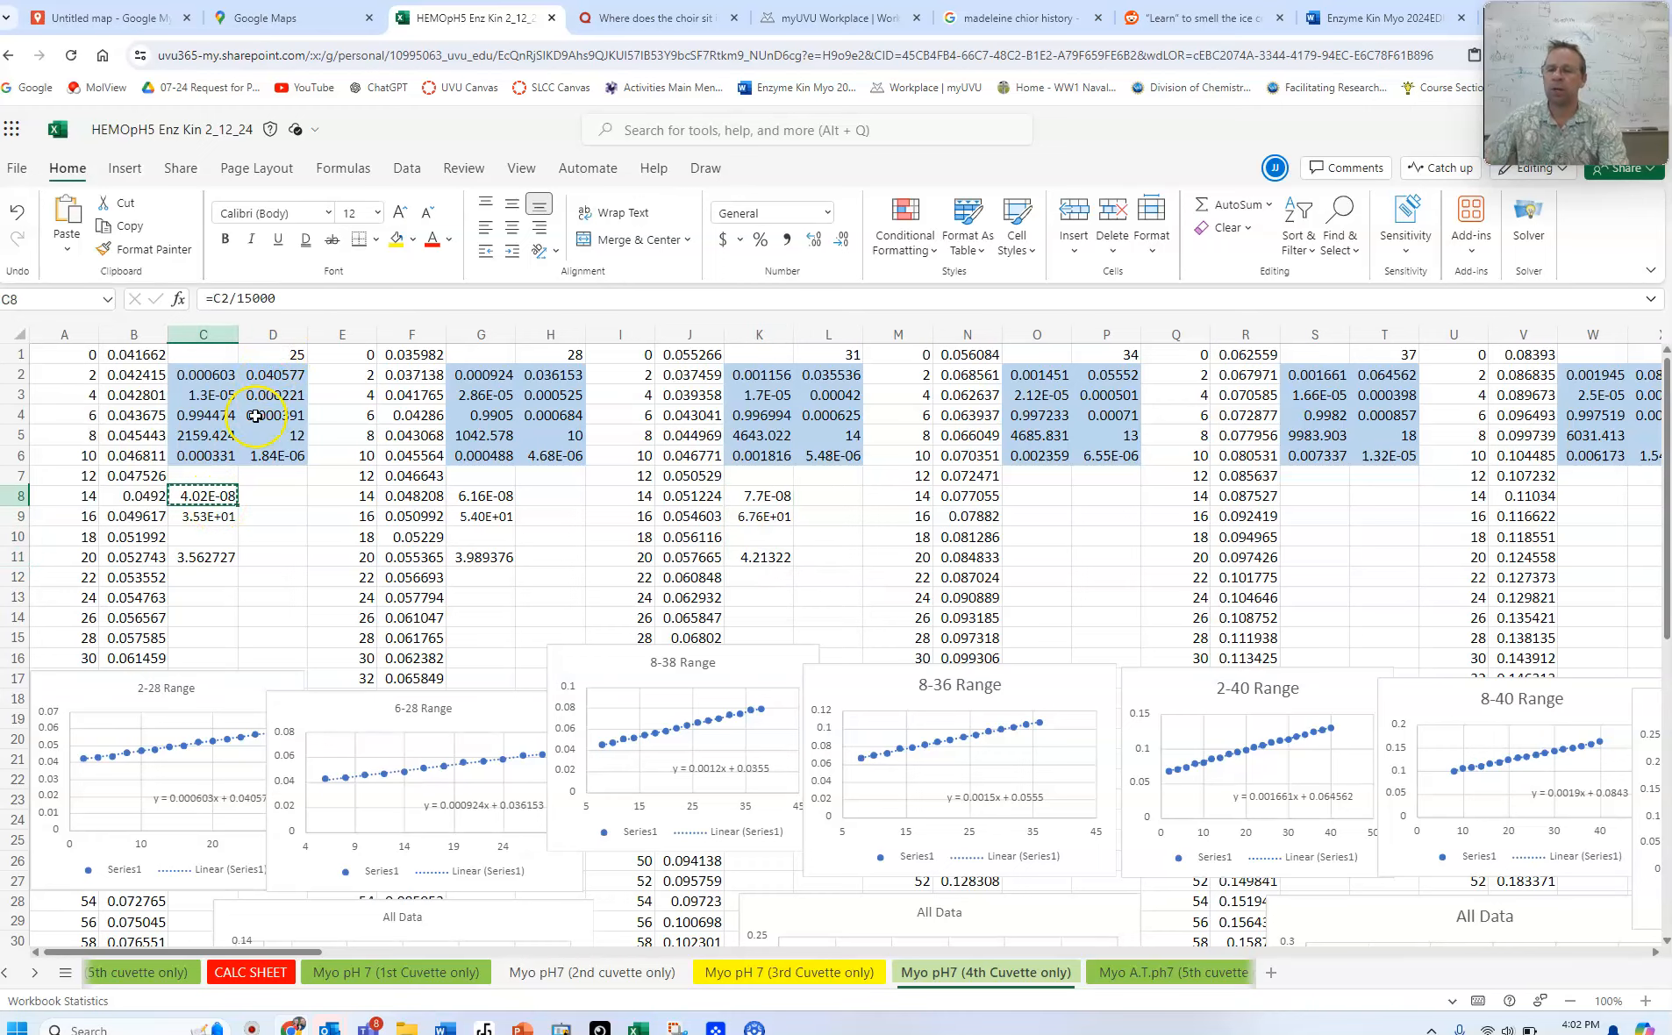
mouse_move(567, 947)
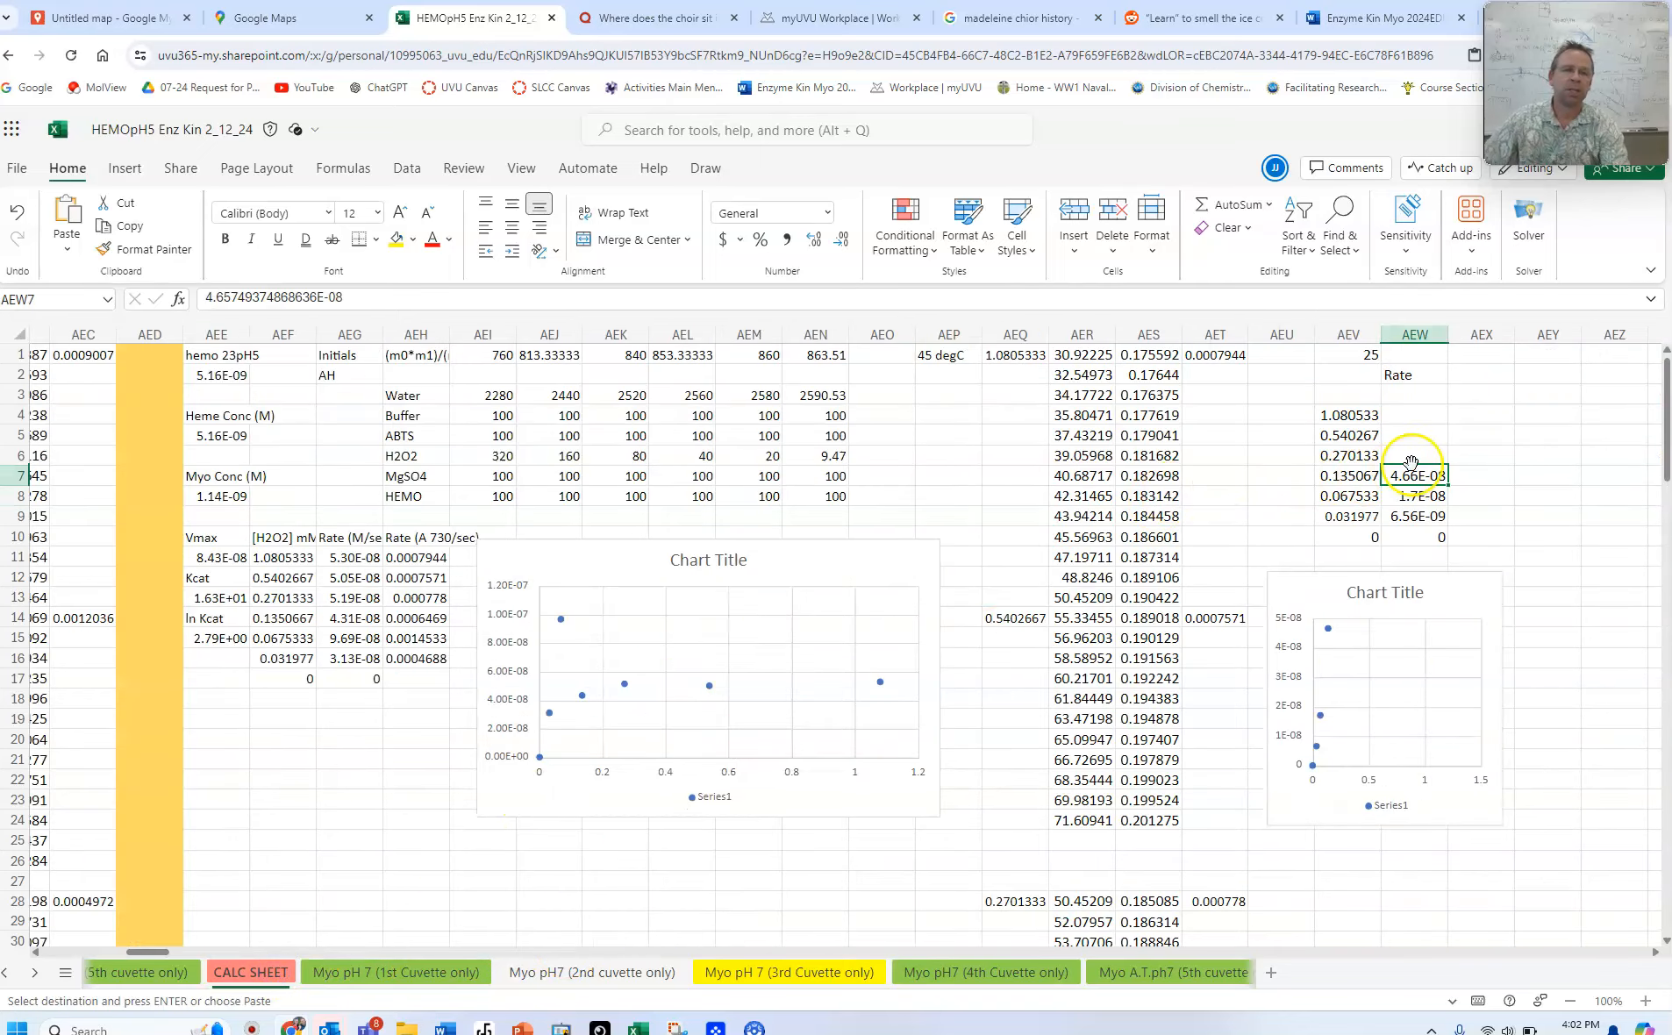
click(1414, 456)
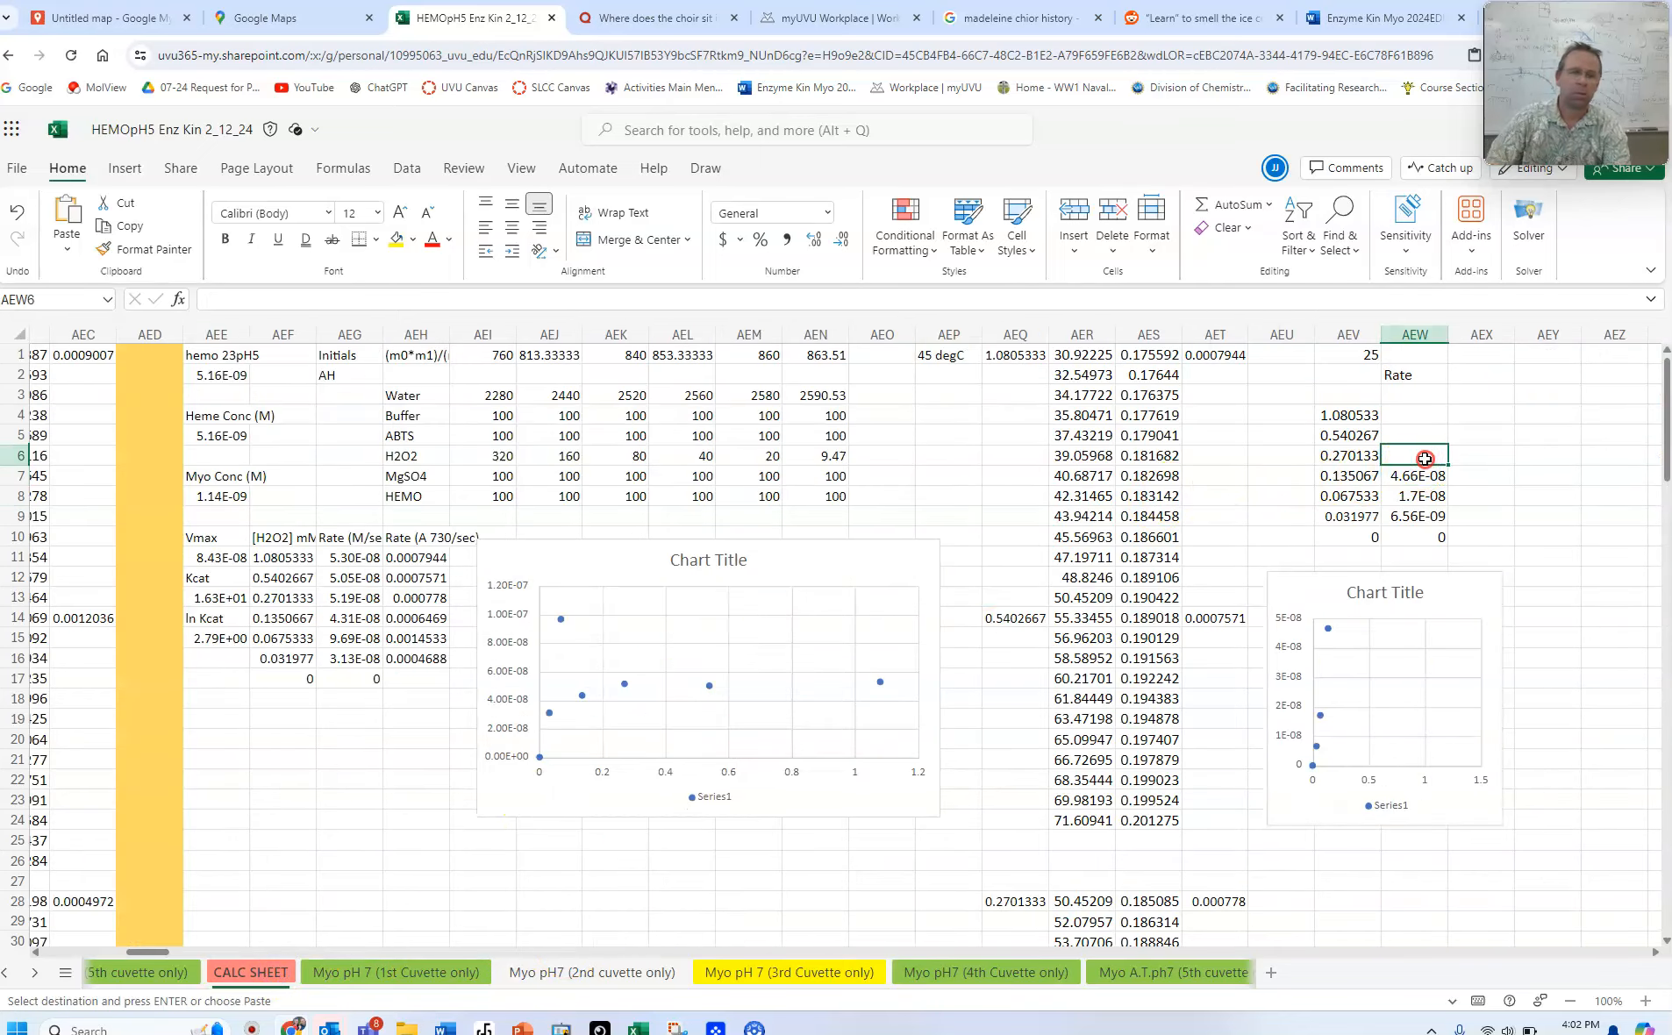
right_click(1425, 457)
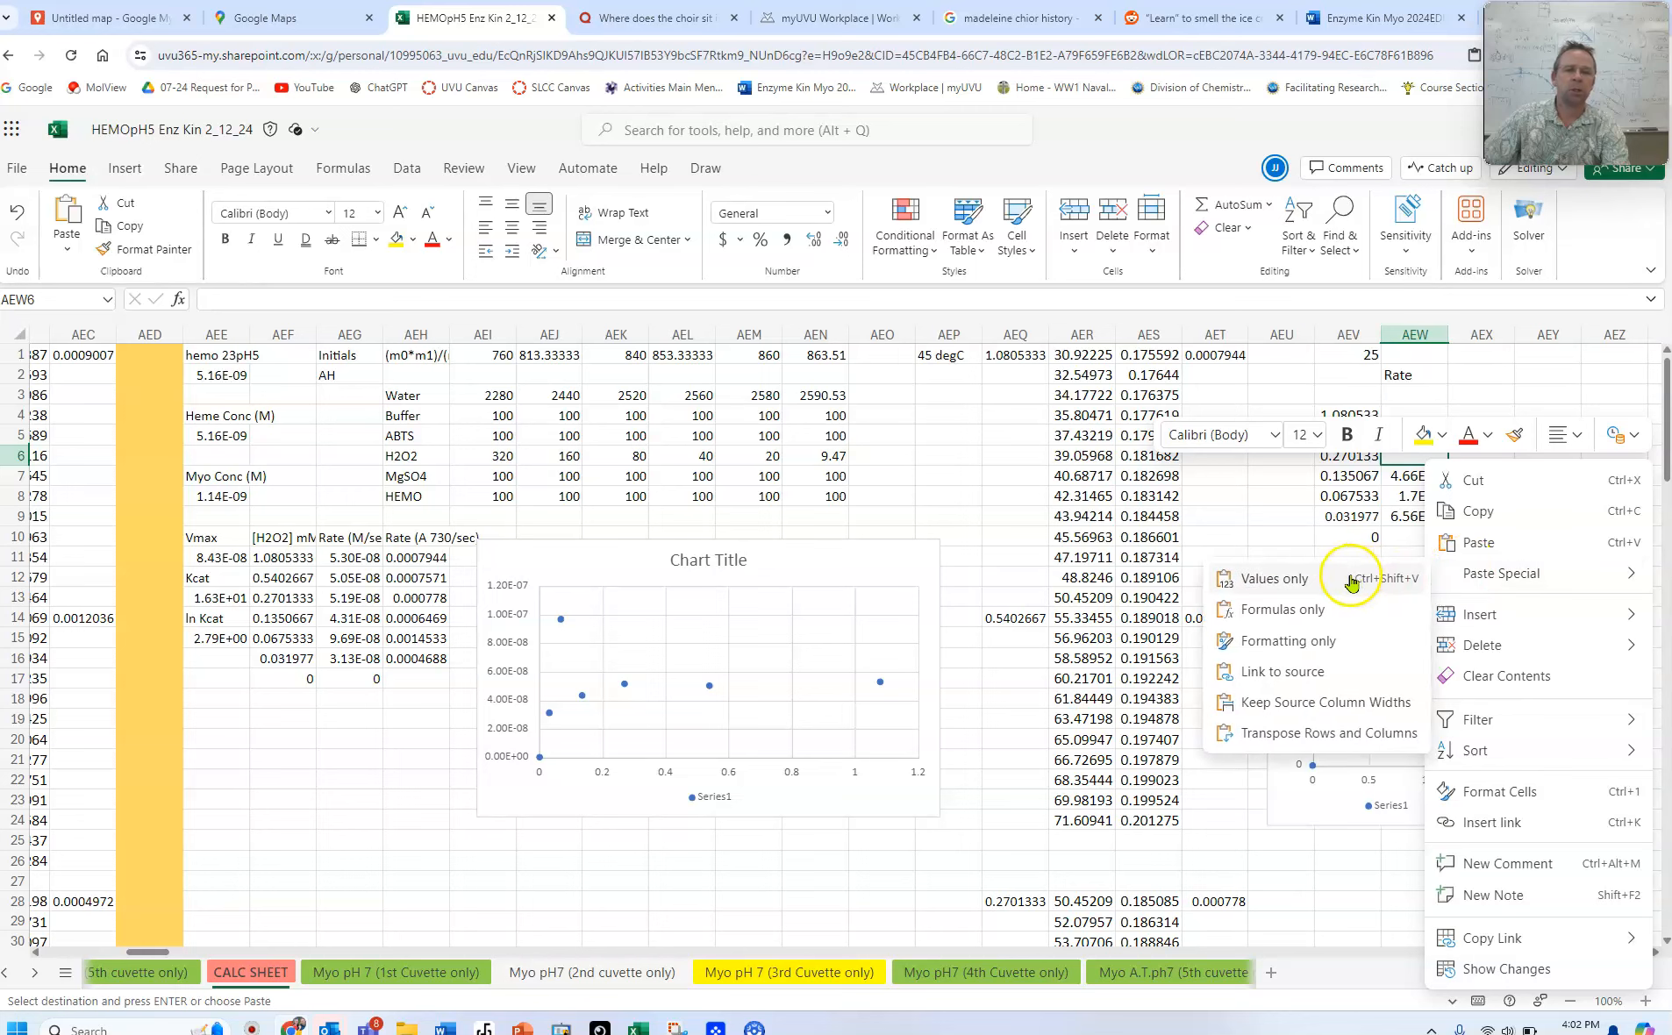
mouse_move(1293, 577)
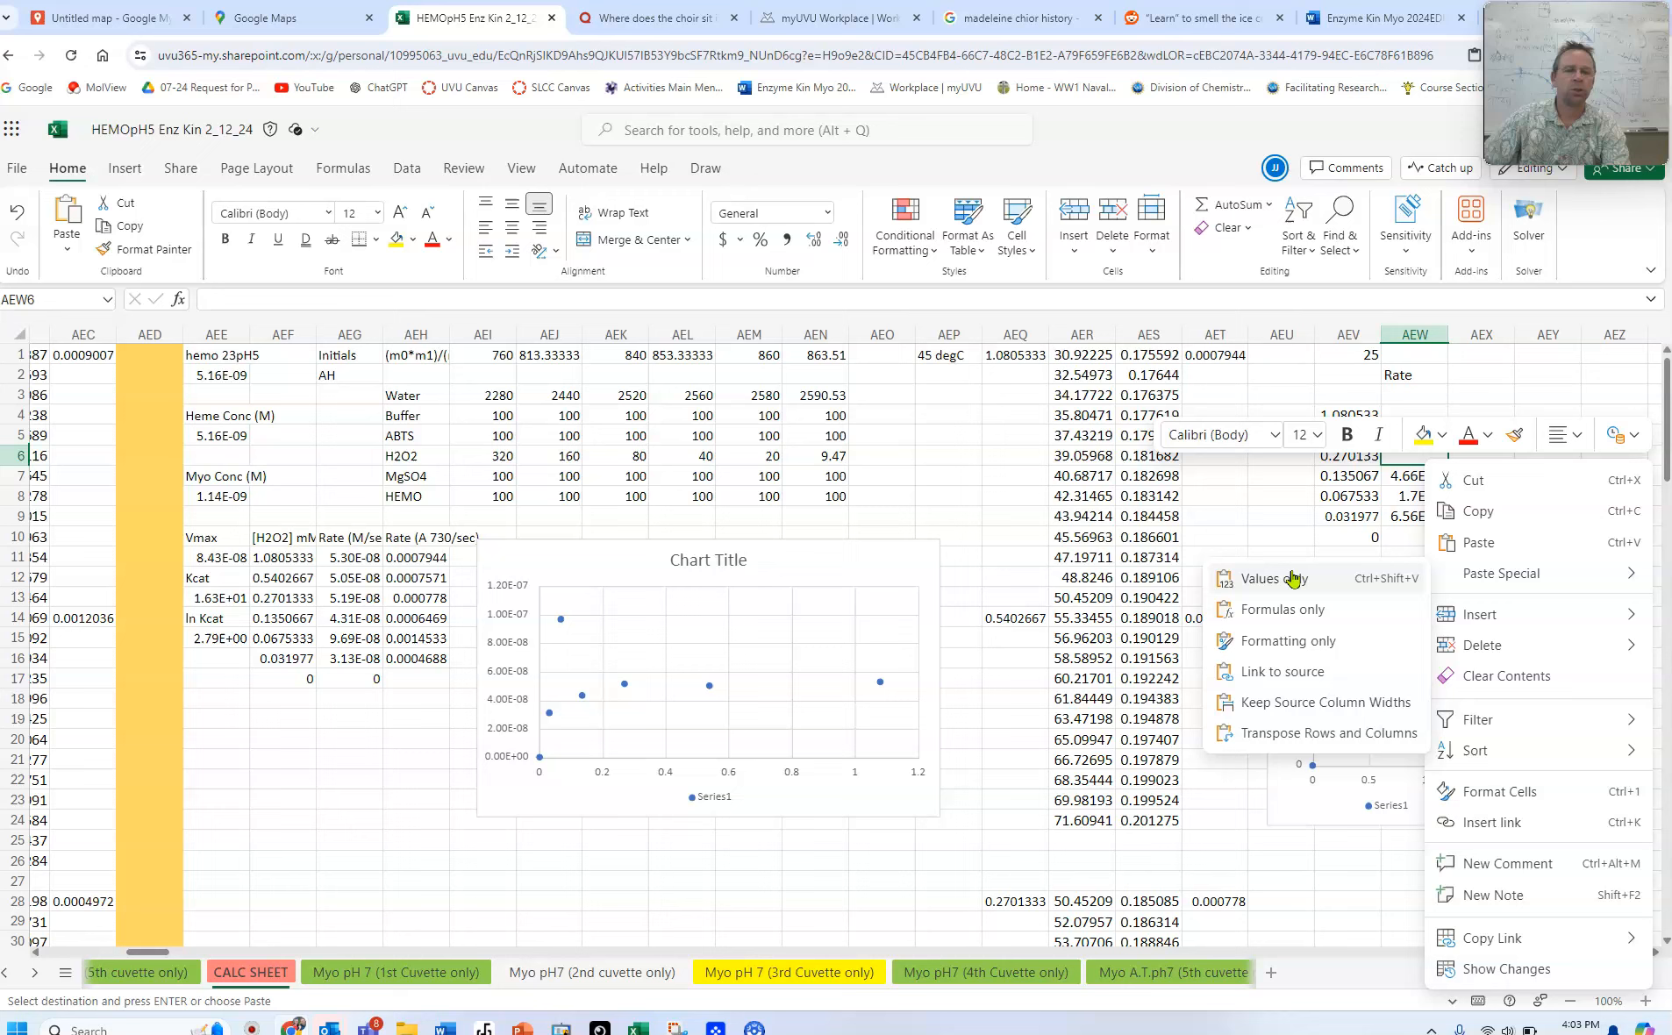
click(1269, 579)
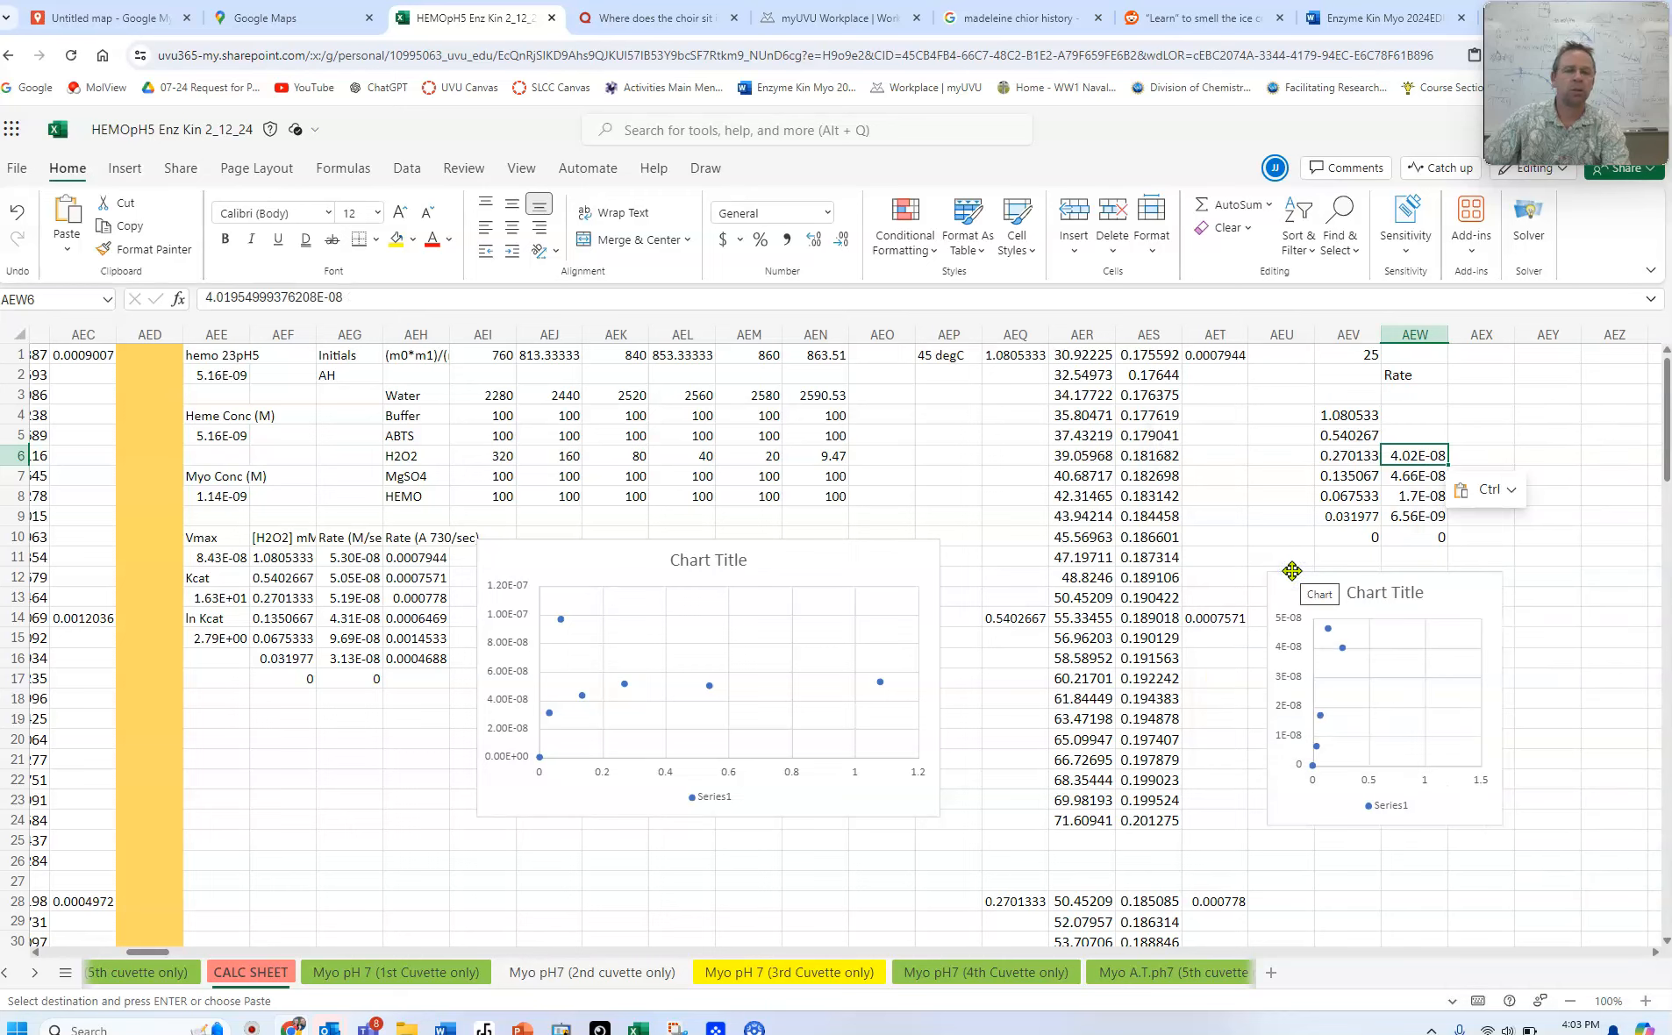
mouse_move(1018, 972)
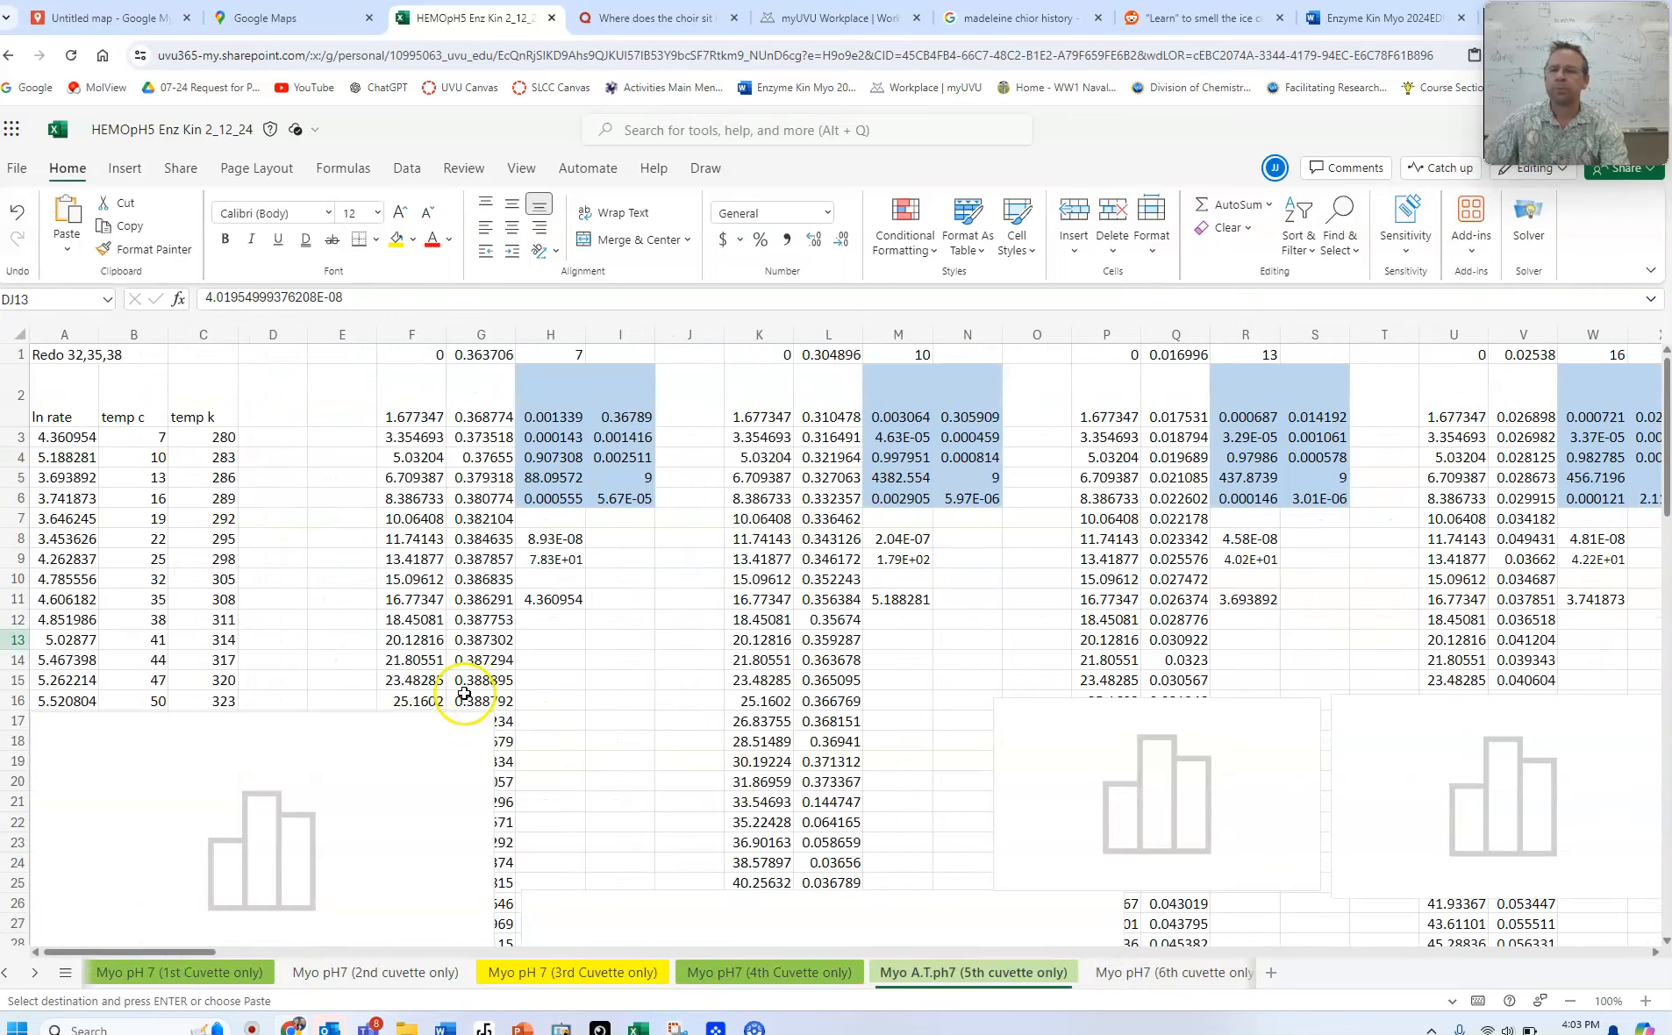
Paste the 8.1E-08 rate into AEW5 beside 0.540267 and review the completed 25 °C table in AEV4:AEW10
scroll(right, 3)
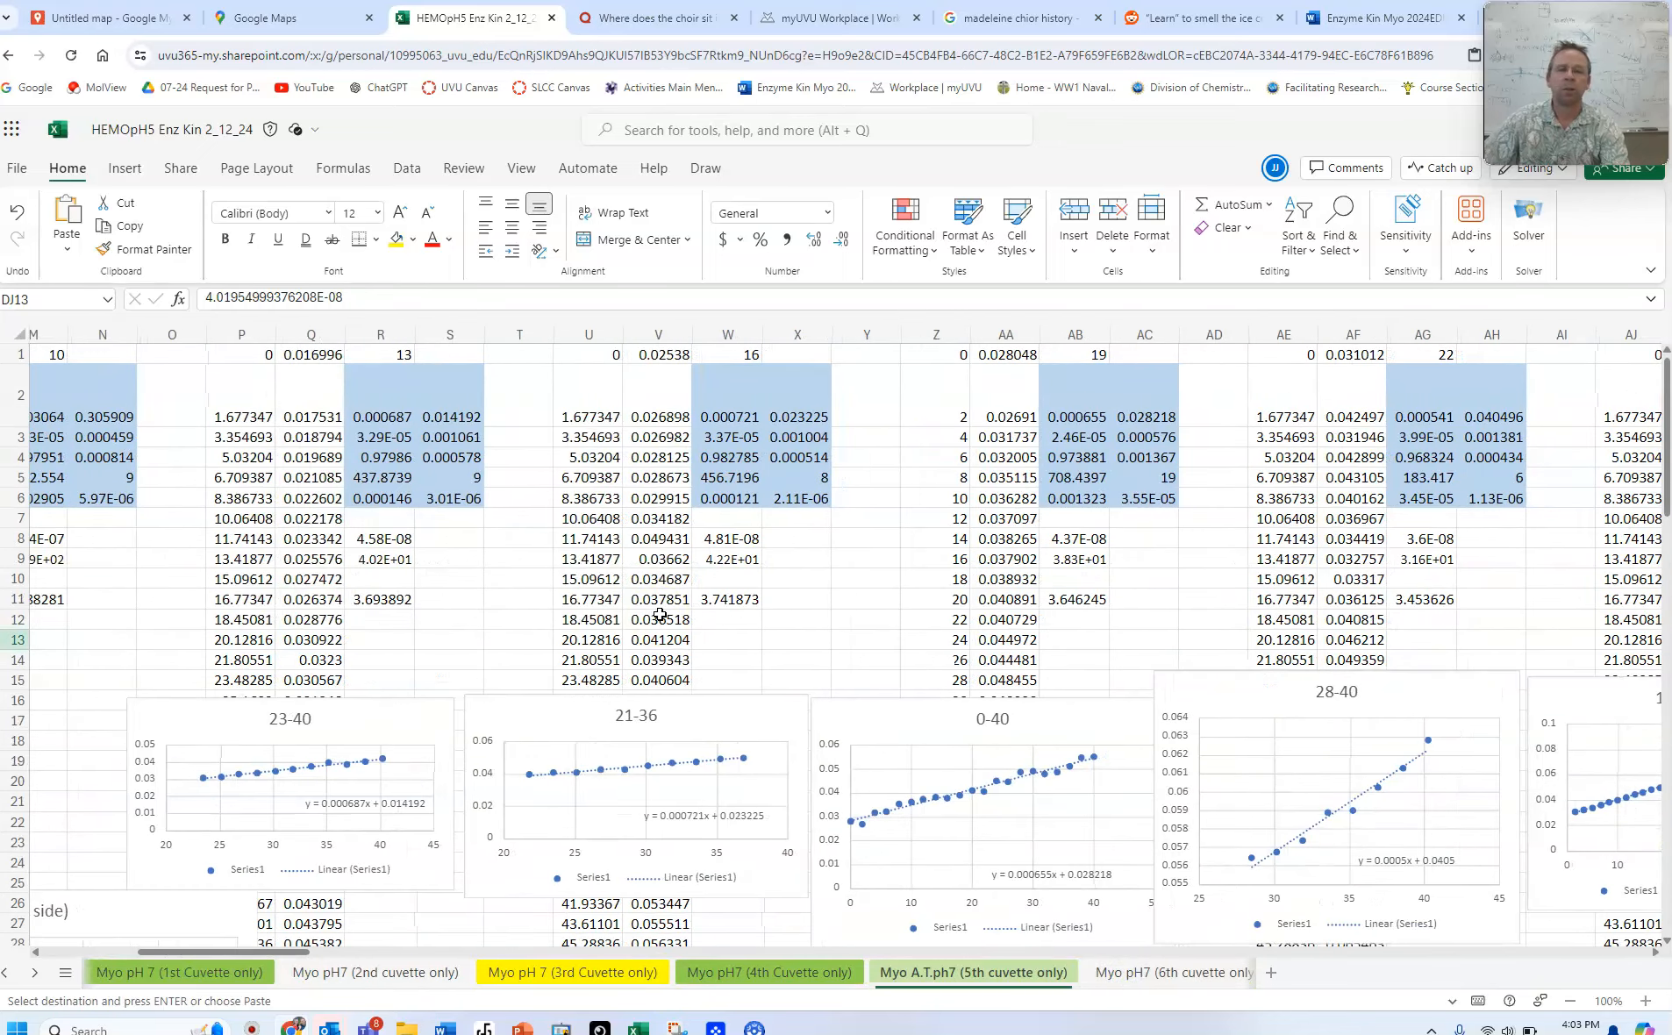
scroll(right, 3)
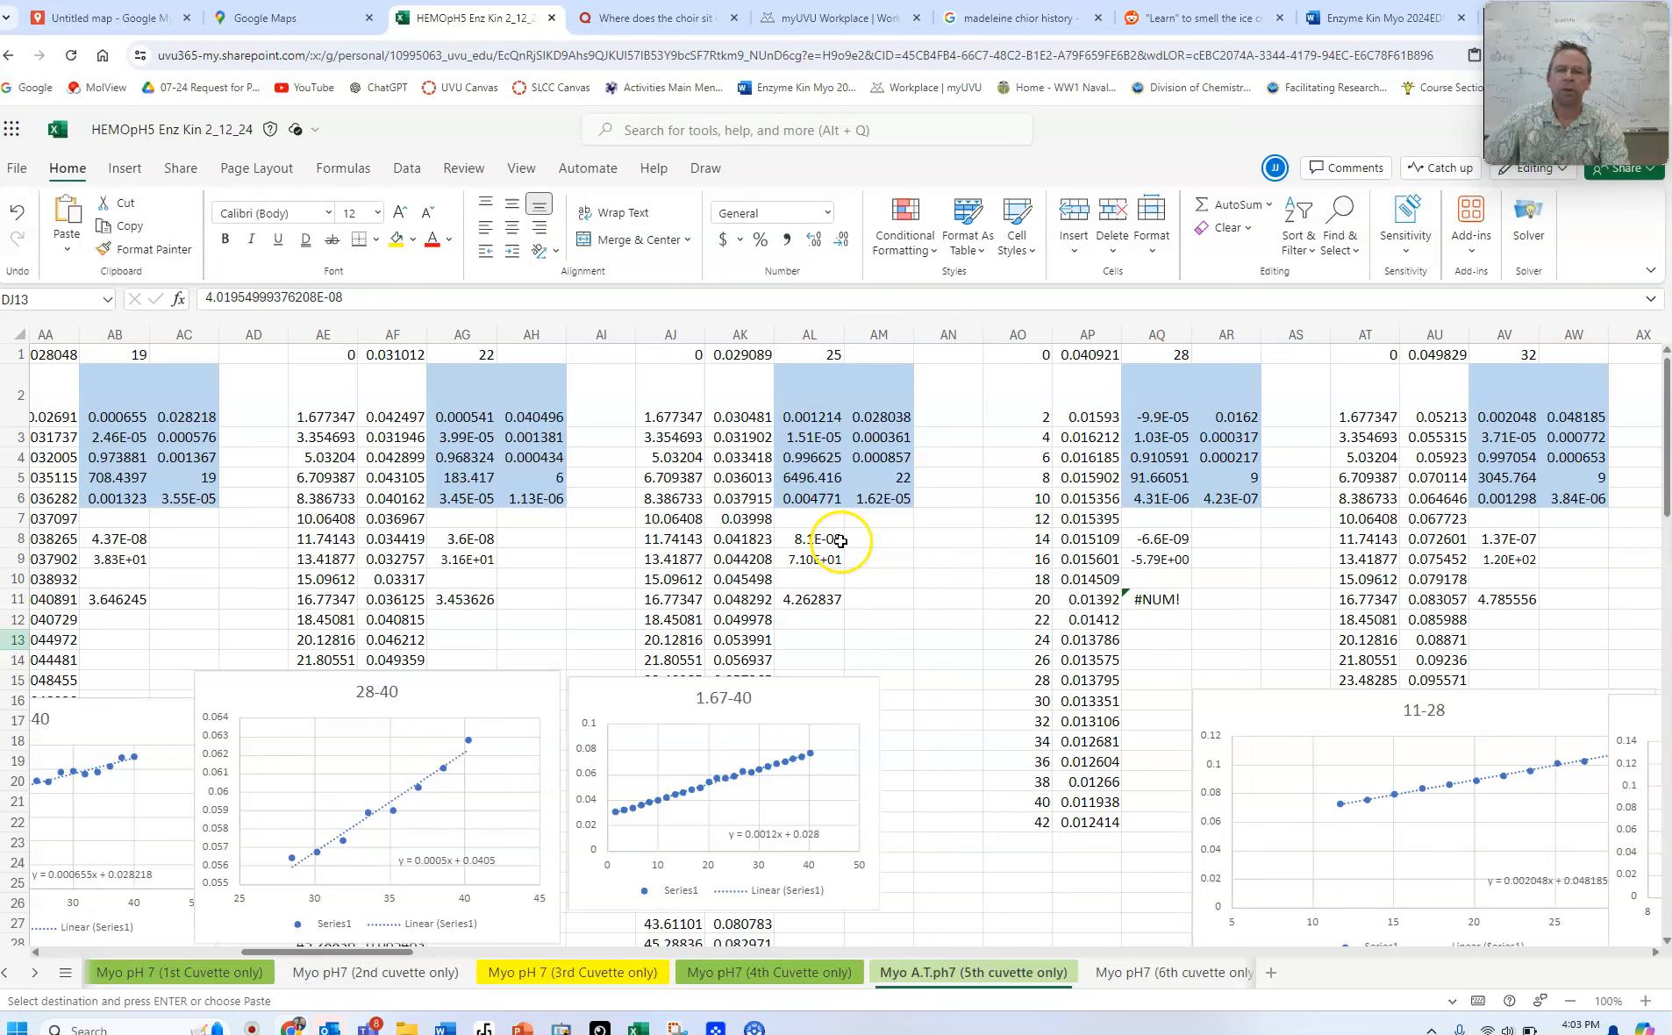
click(809, 539)
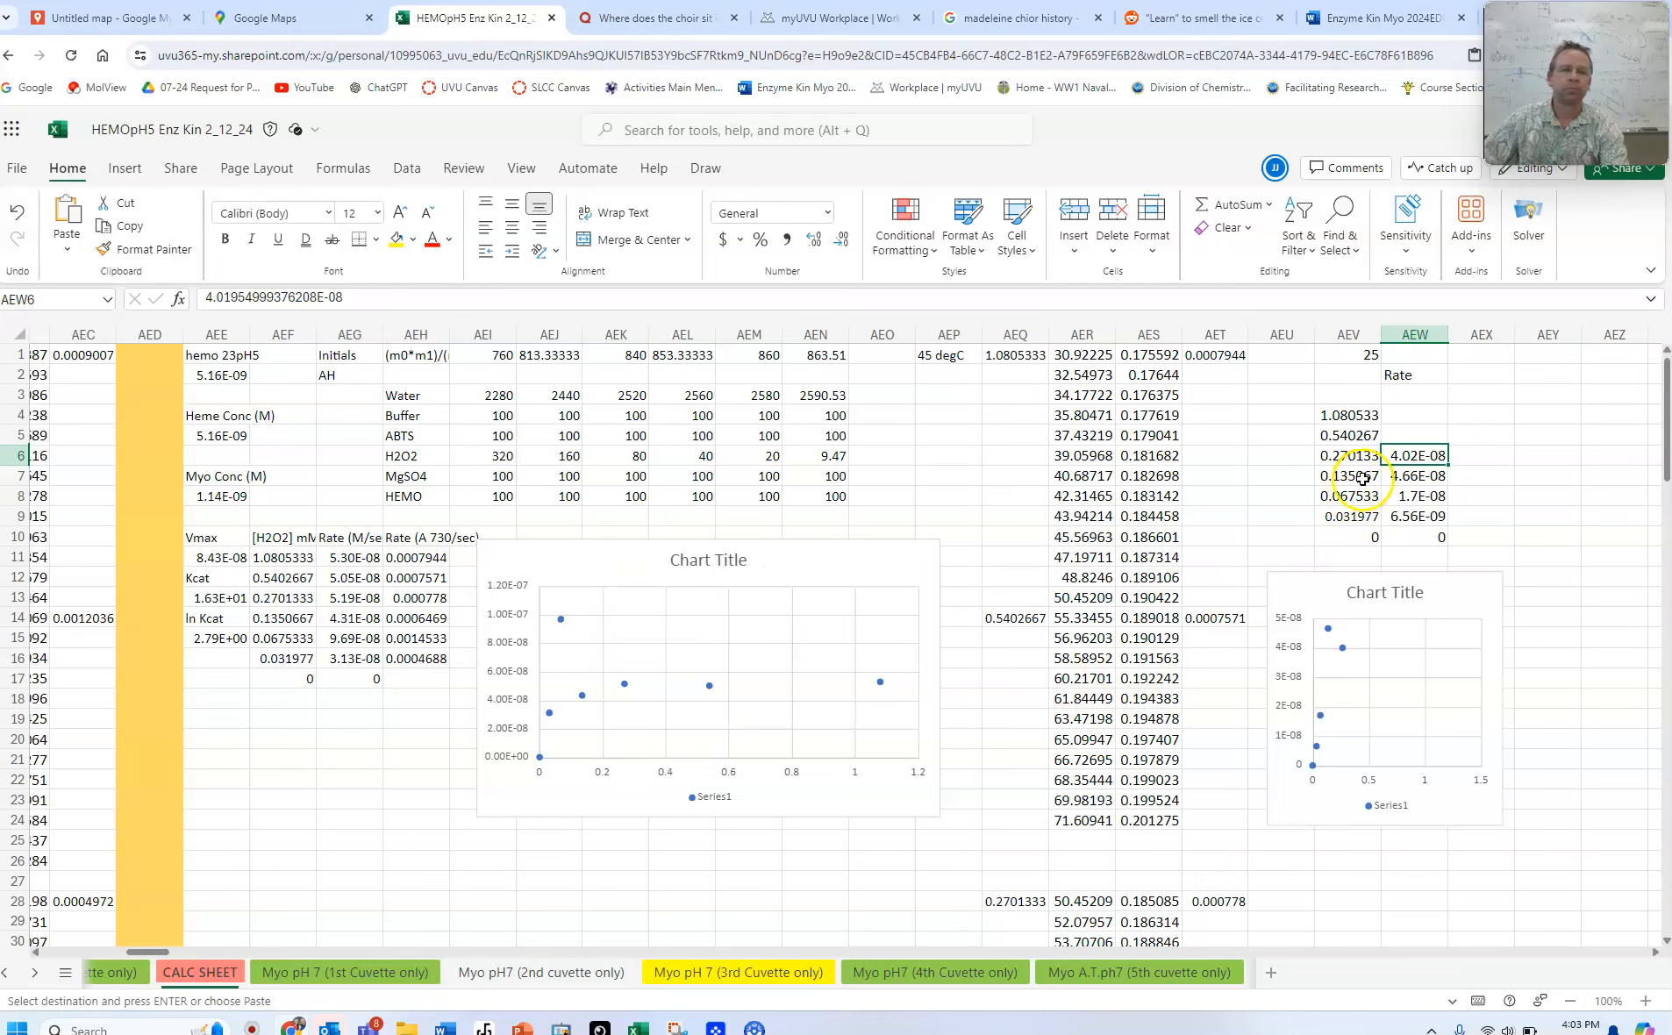
click(1414, 435)
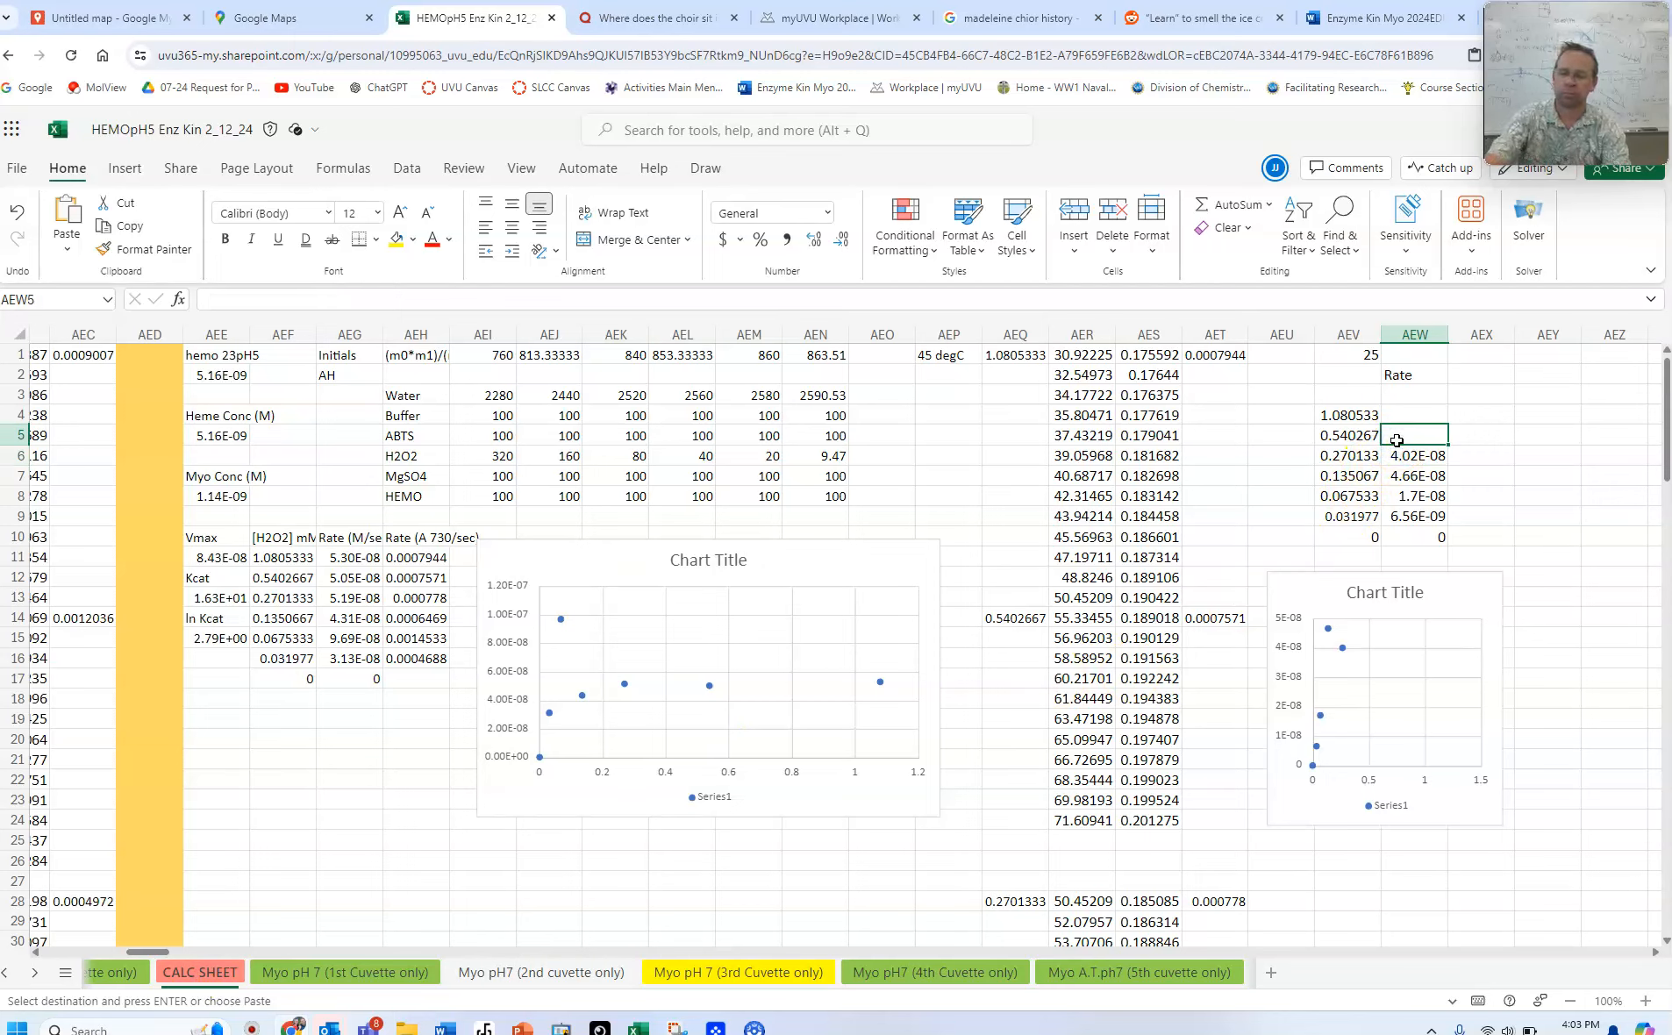
key(ctrl+v)
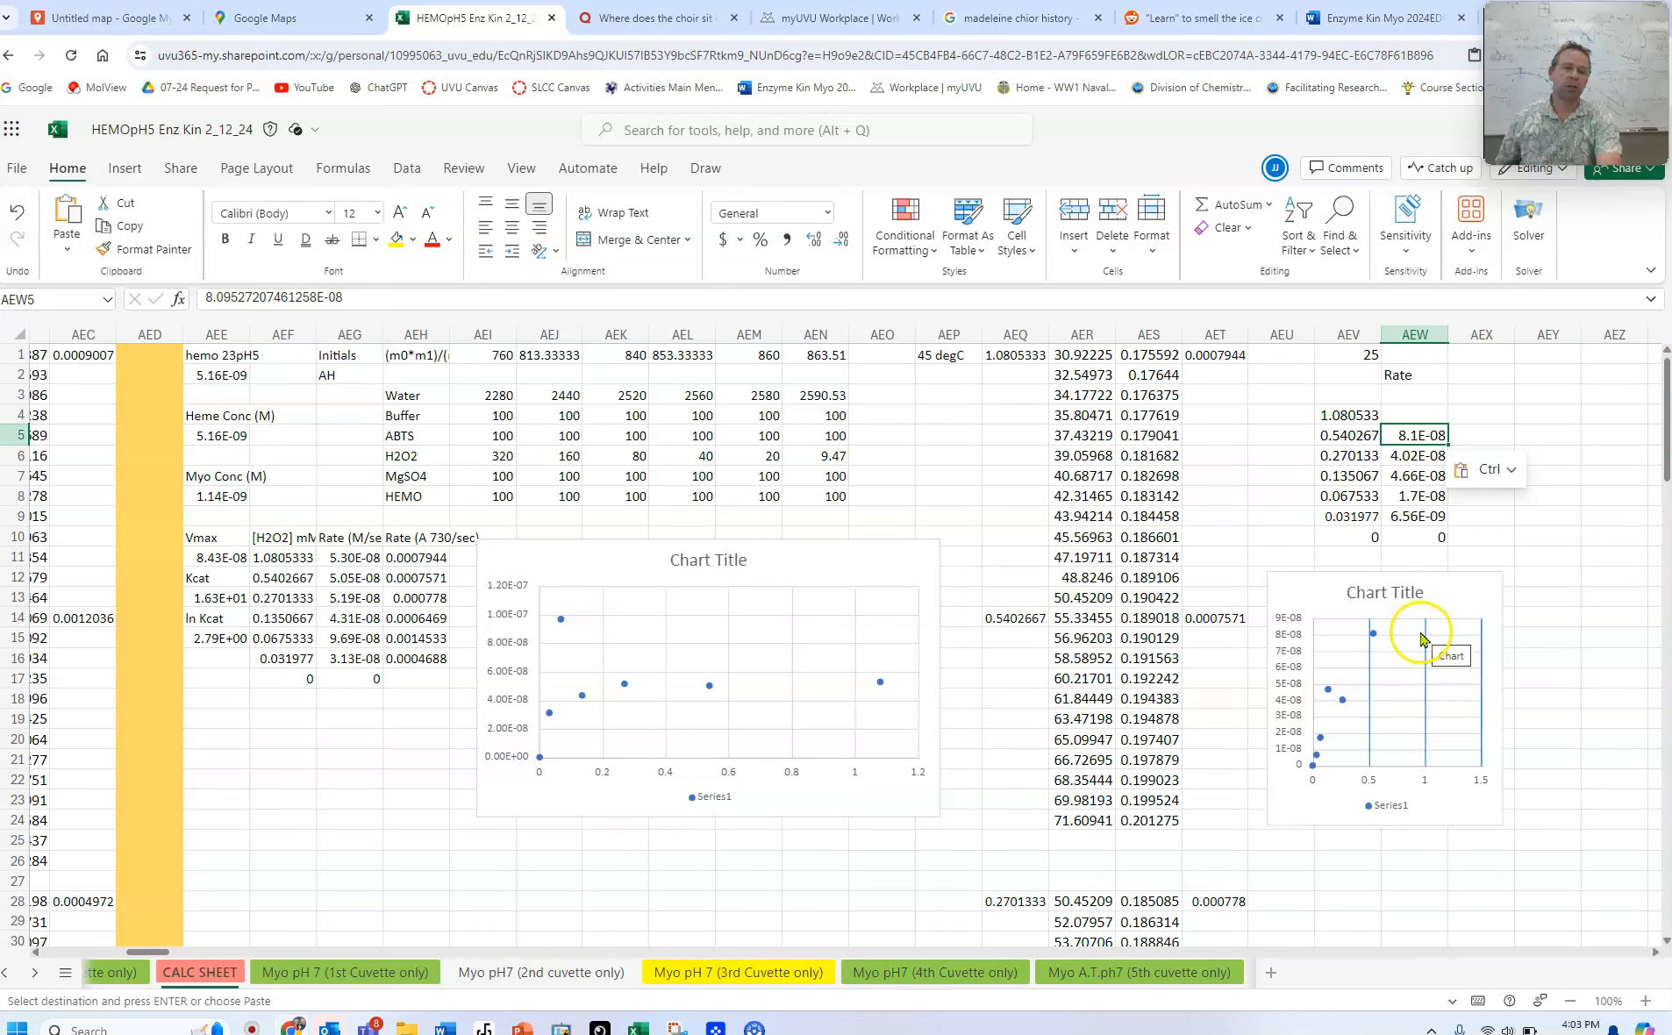
mouse_move(1393, 484)
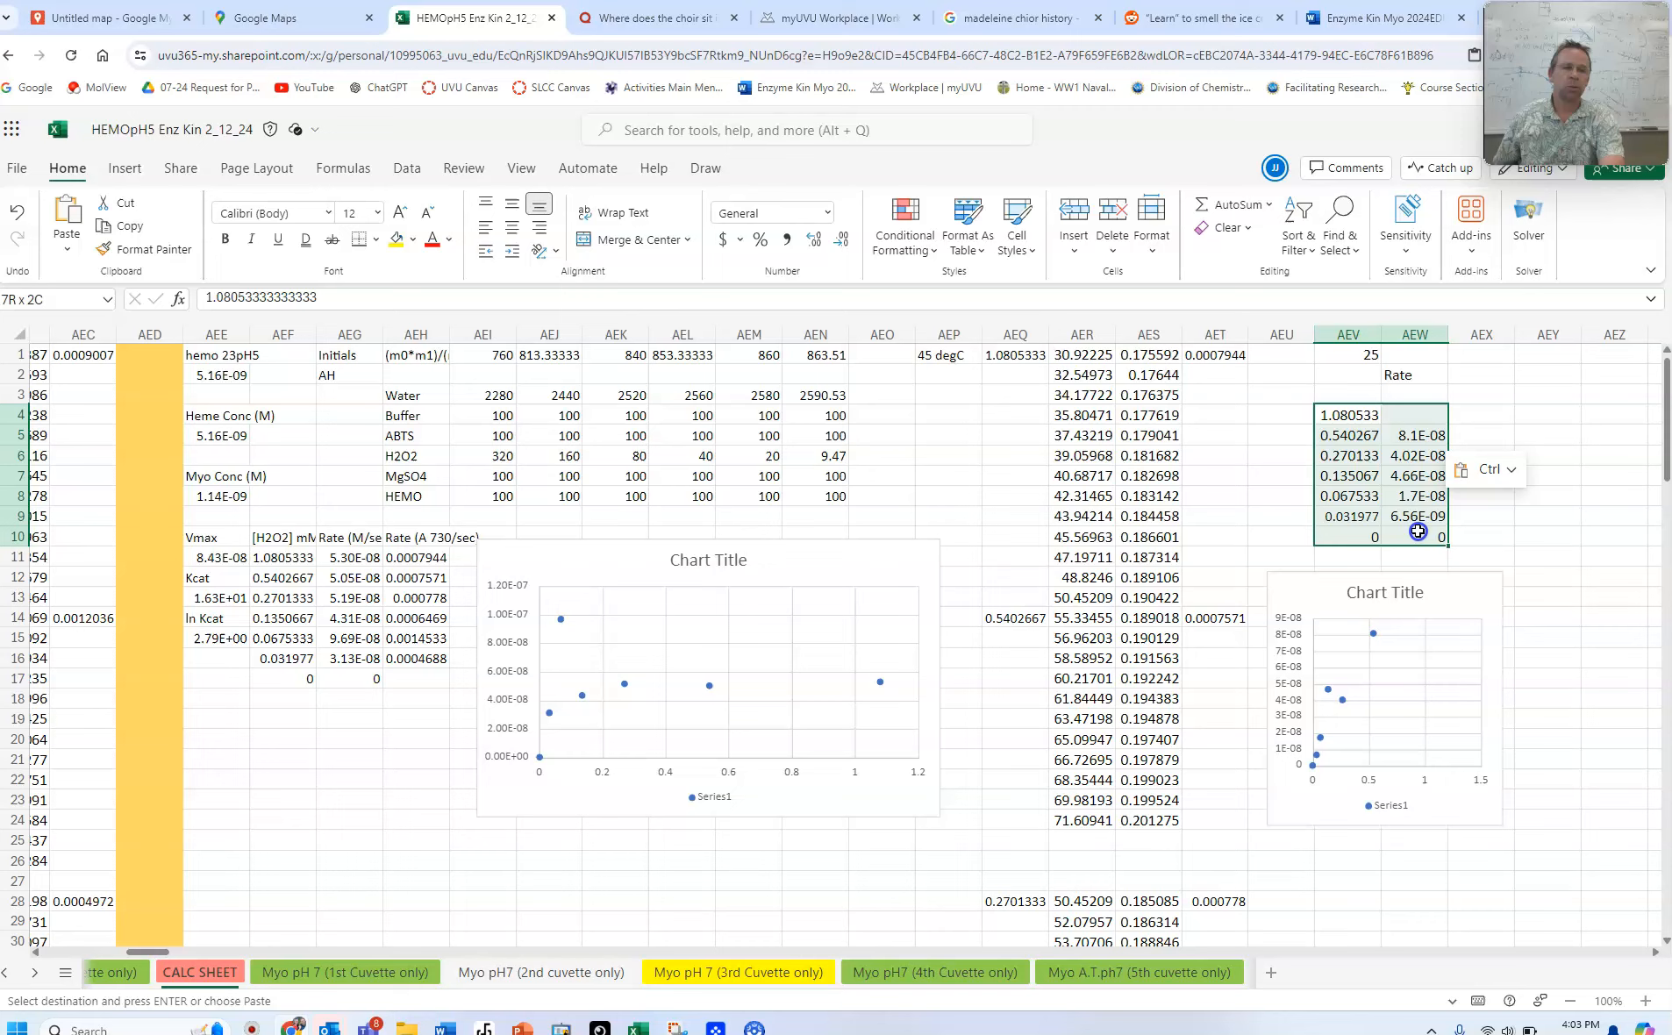
click(1345, 414)
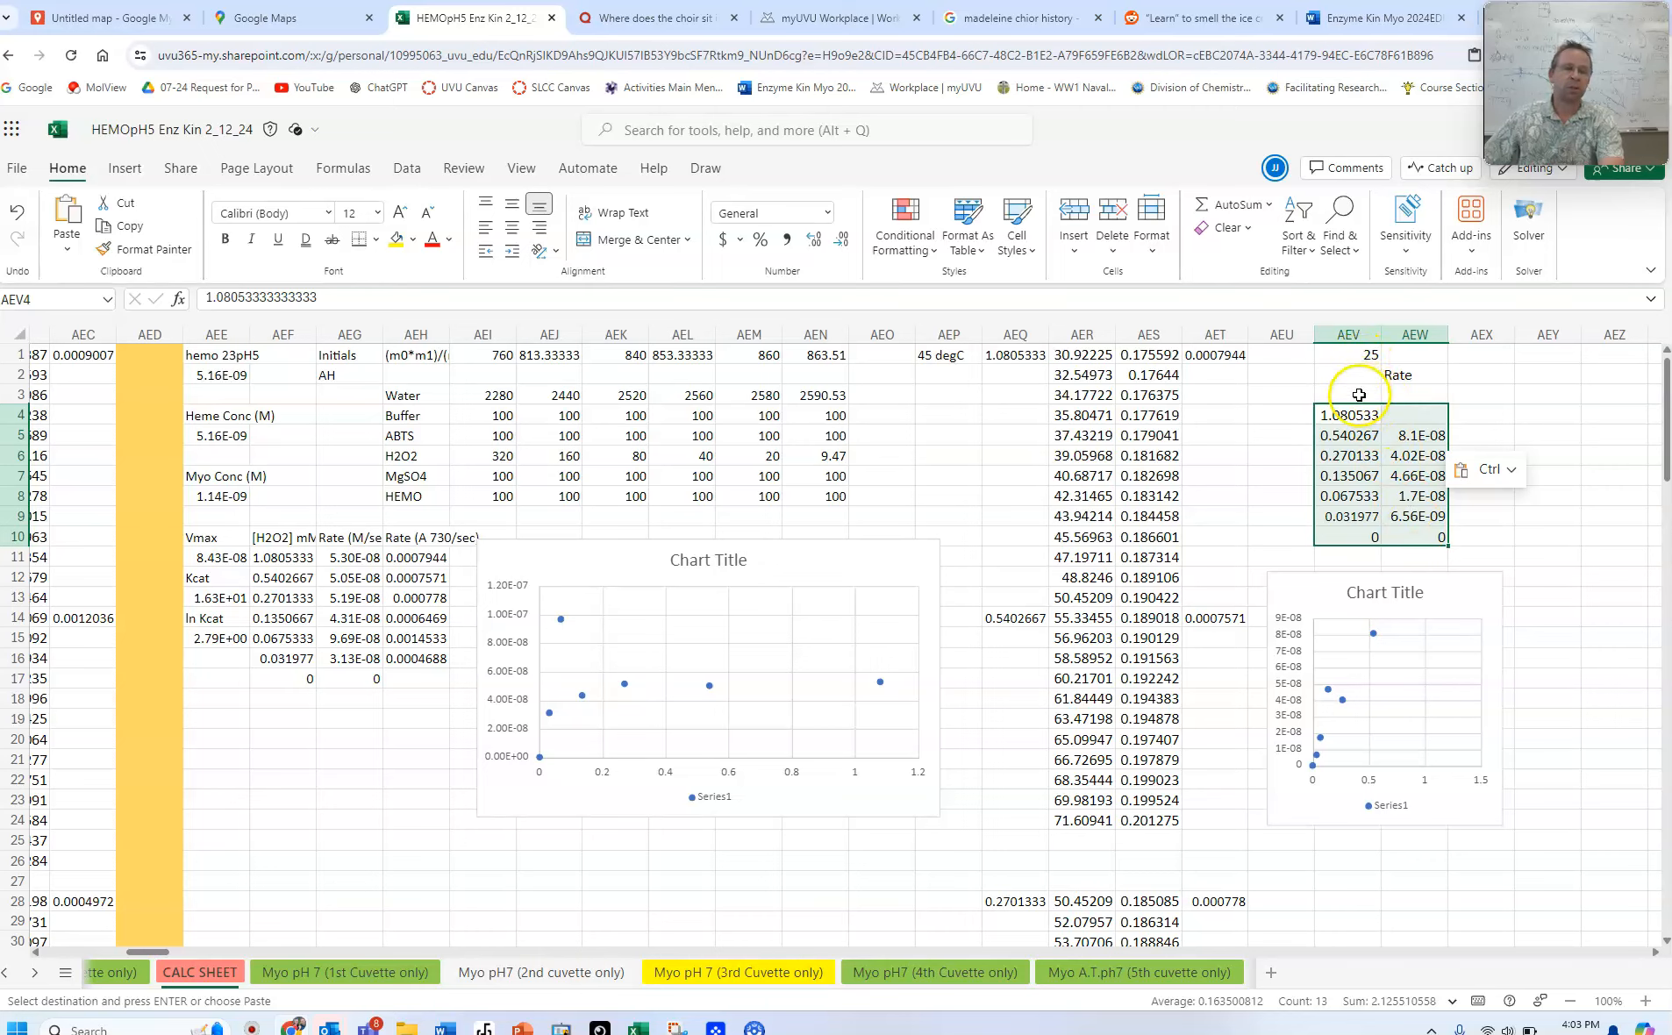
click(1412, 414)
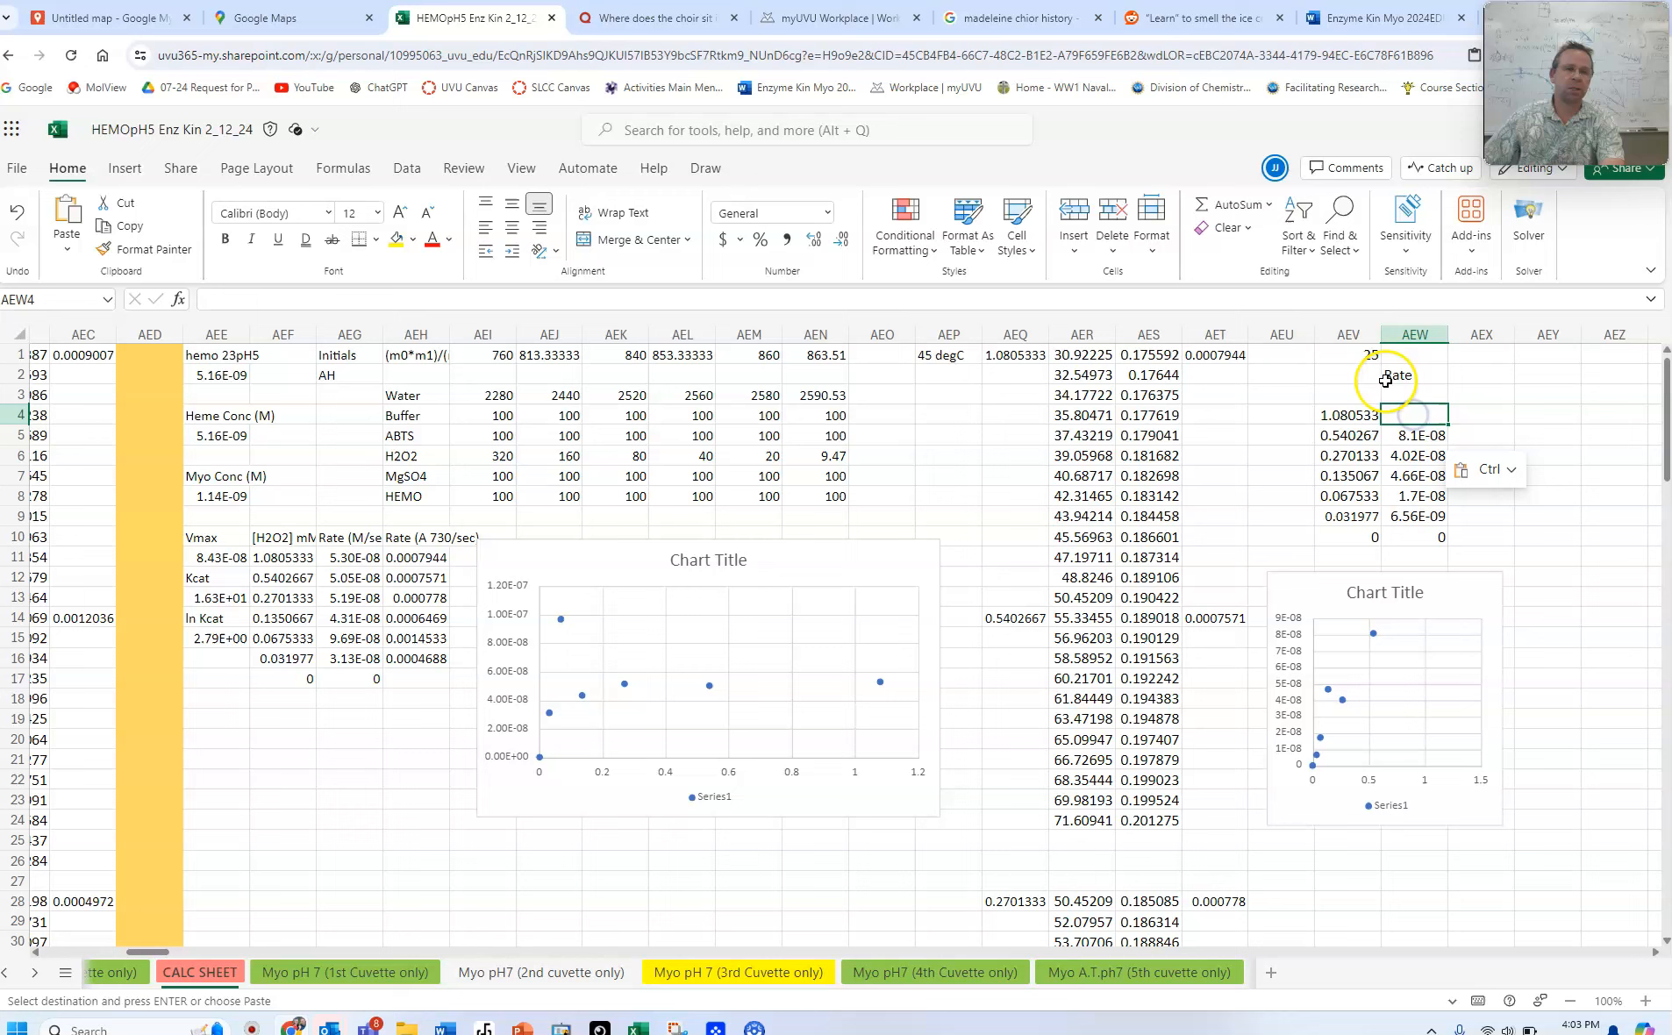
mouse_move(714, 846)
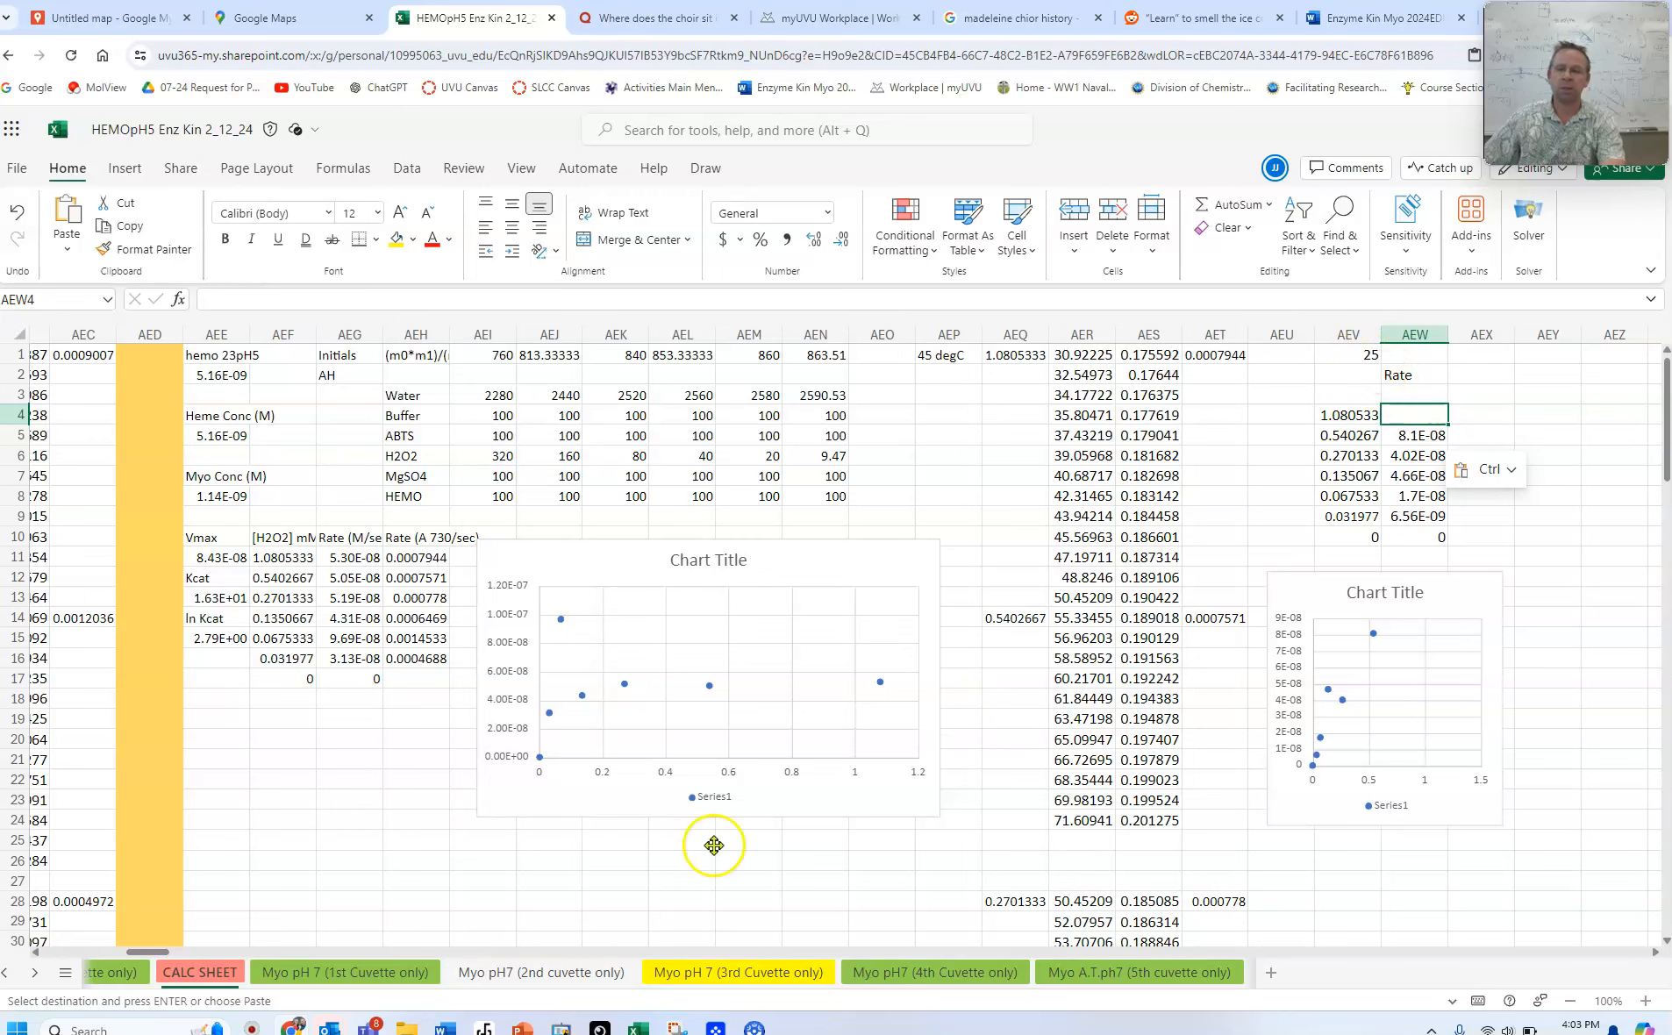
Check the K8 rate formula on the 1st cuvette sheet, then return to CALC SHEET for a 28 heading
click(344, 971)
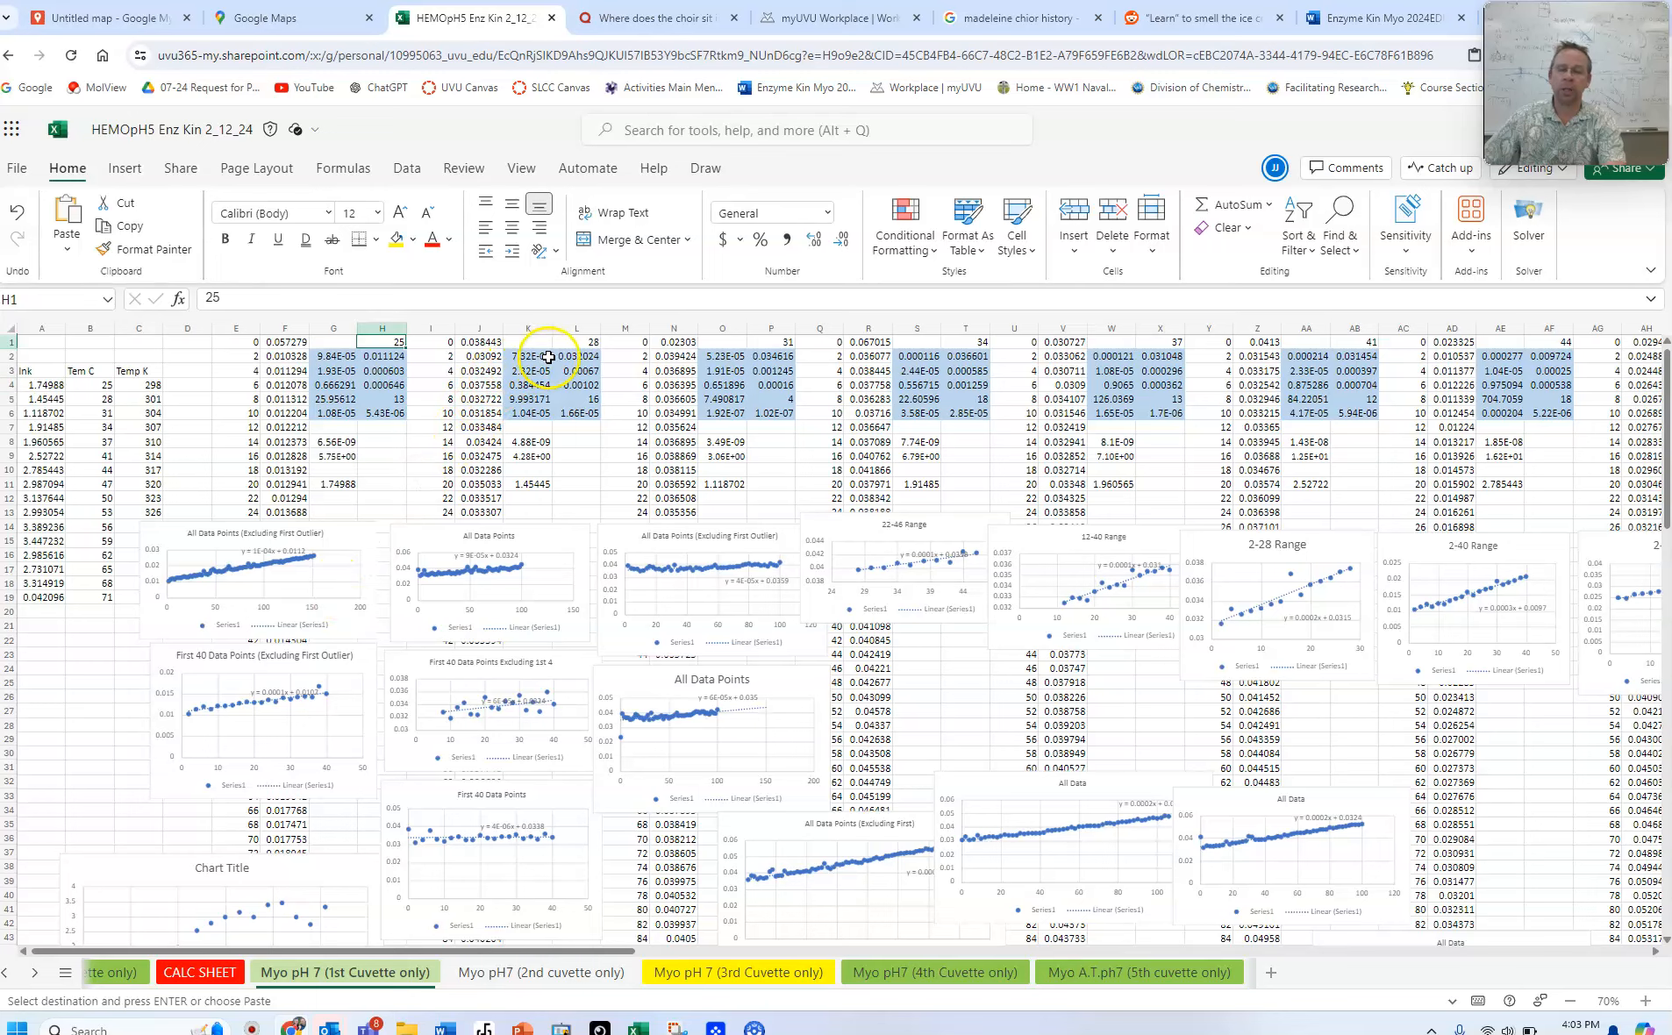
click(531, 442)
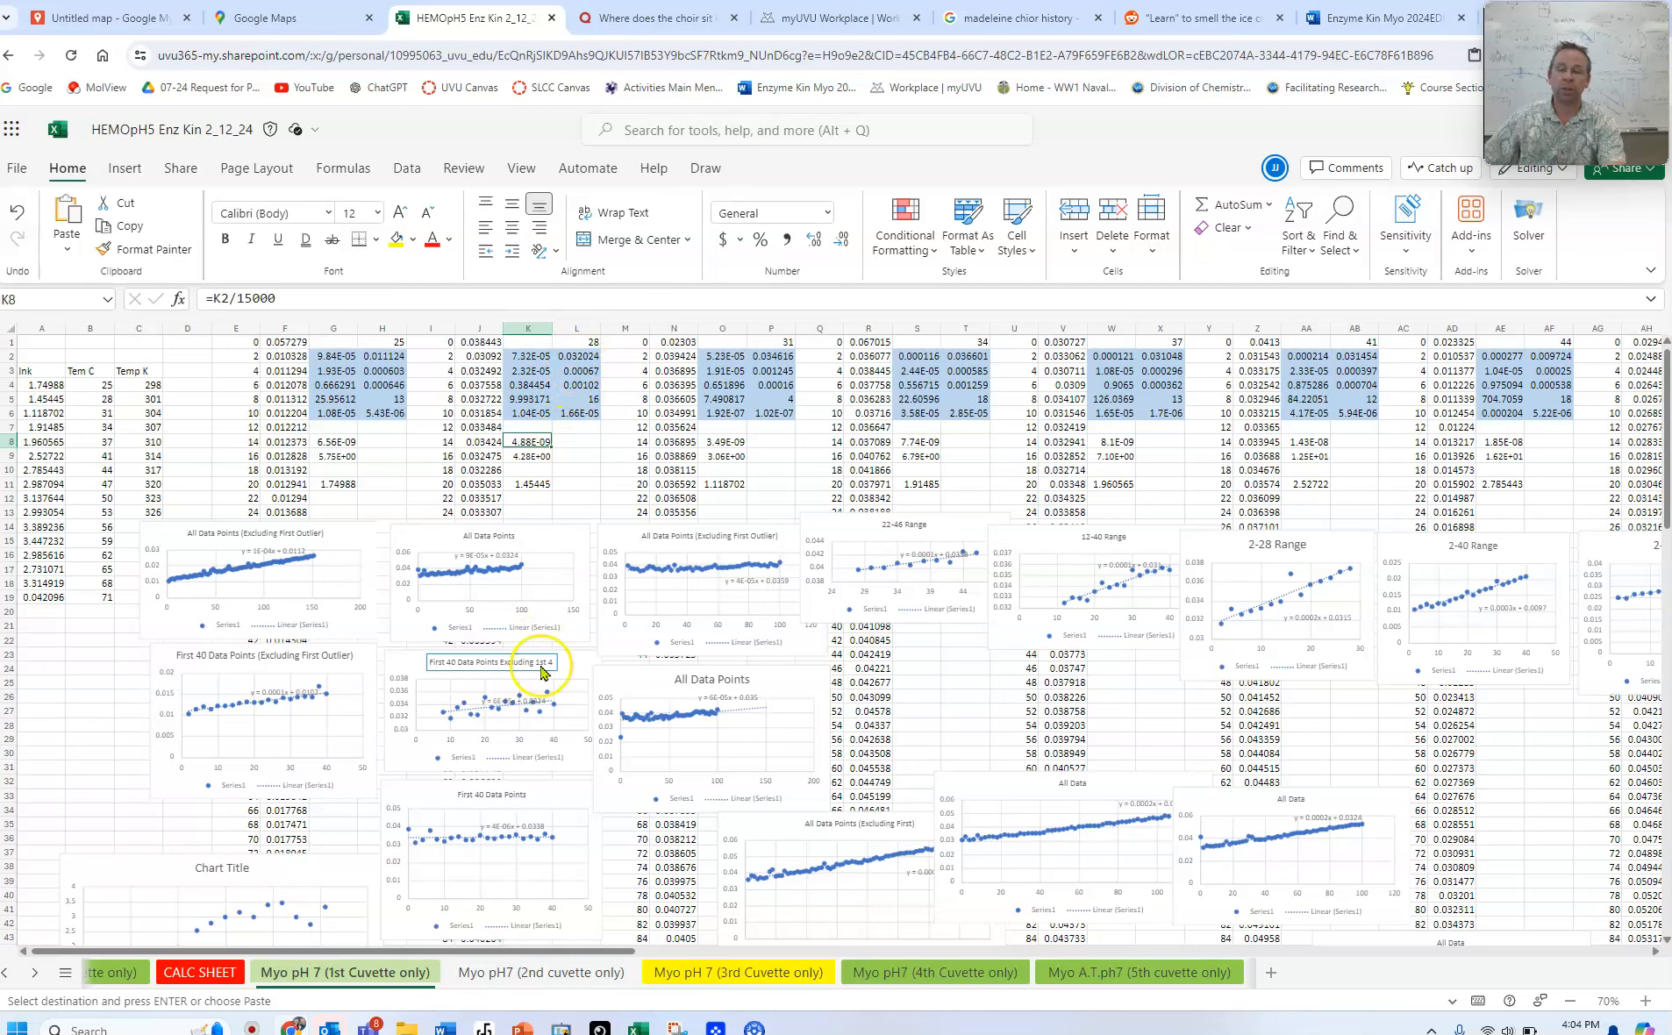
click(200, 972)
text(28)
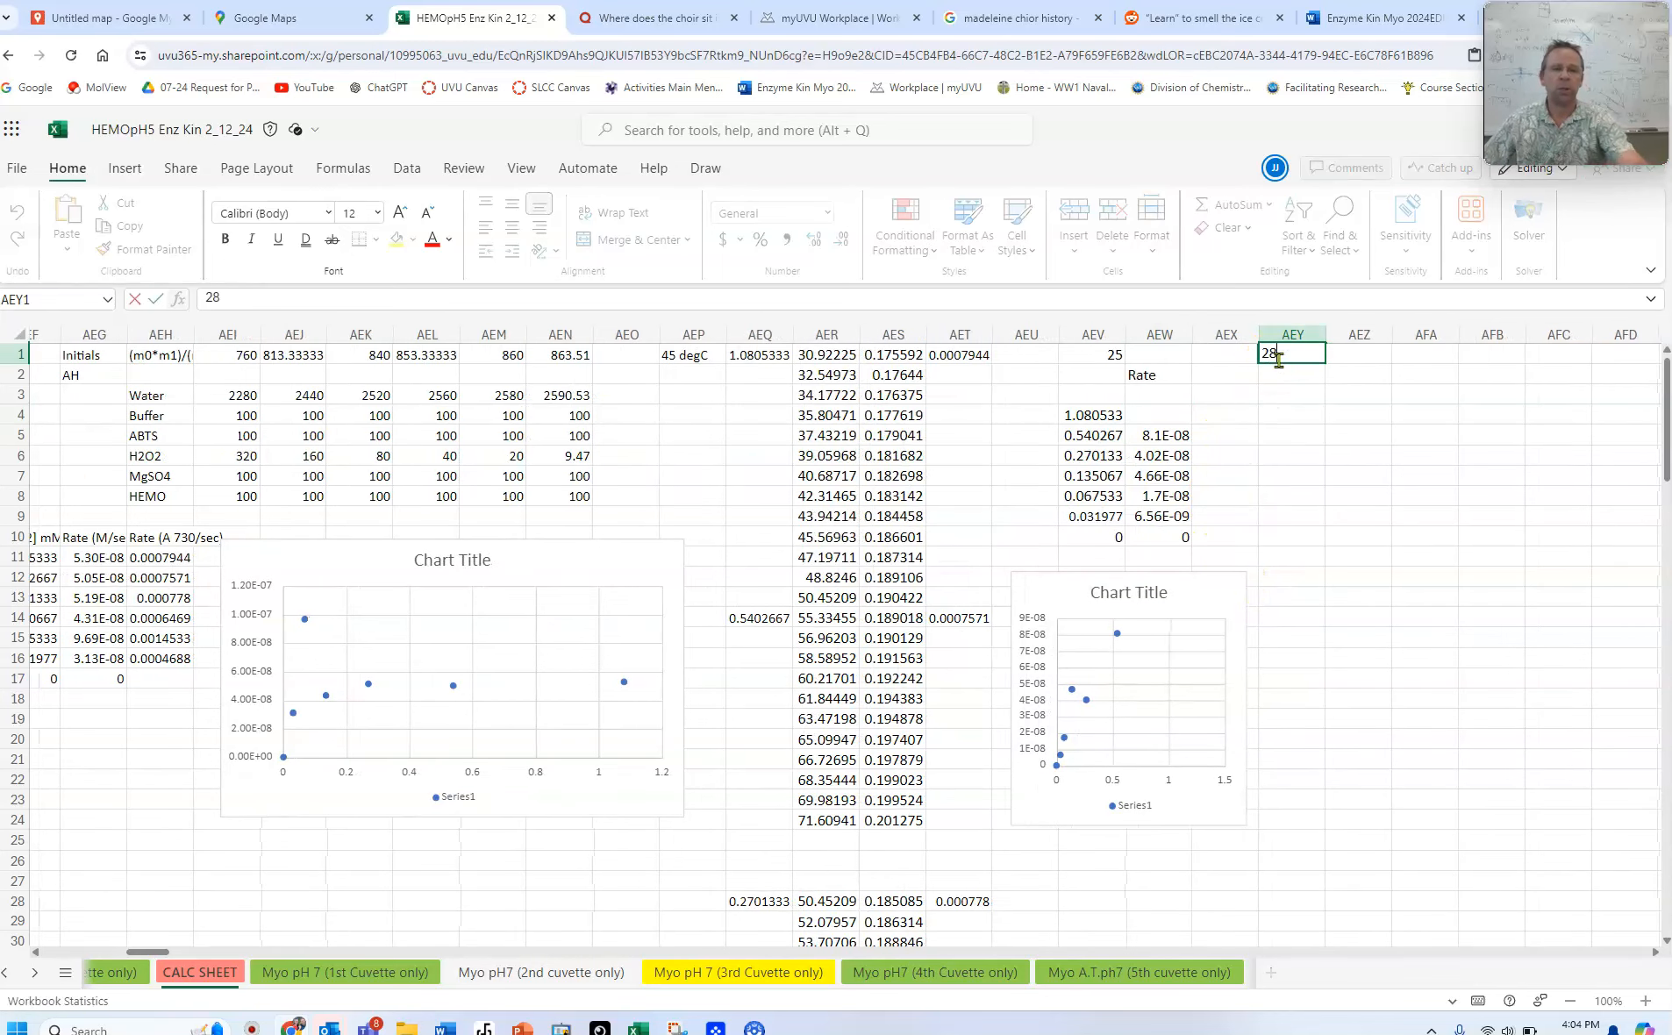
Paste the seven concentrations under 28 and duplicate the scatter chart onto AEY4:AEZ10
click(1091, 414)
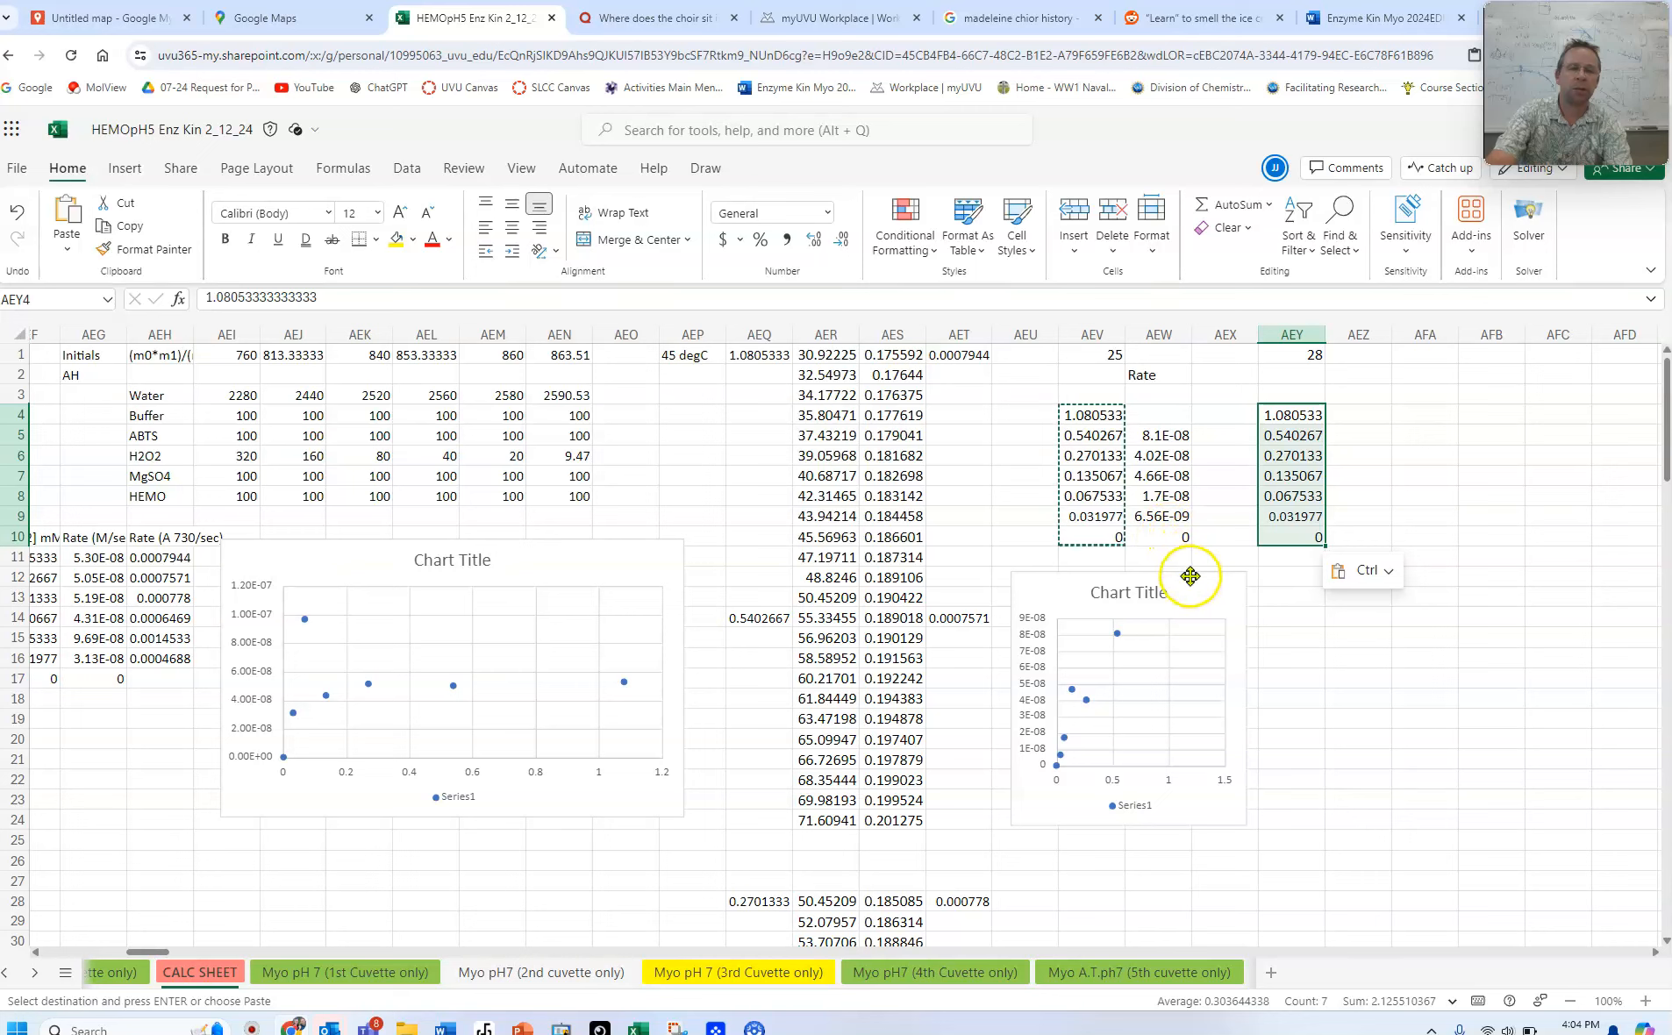
click(1293, 577)
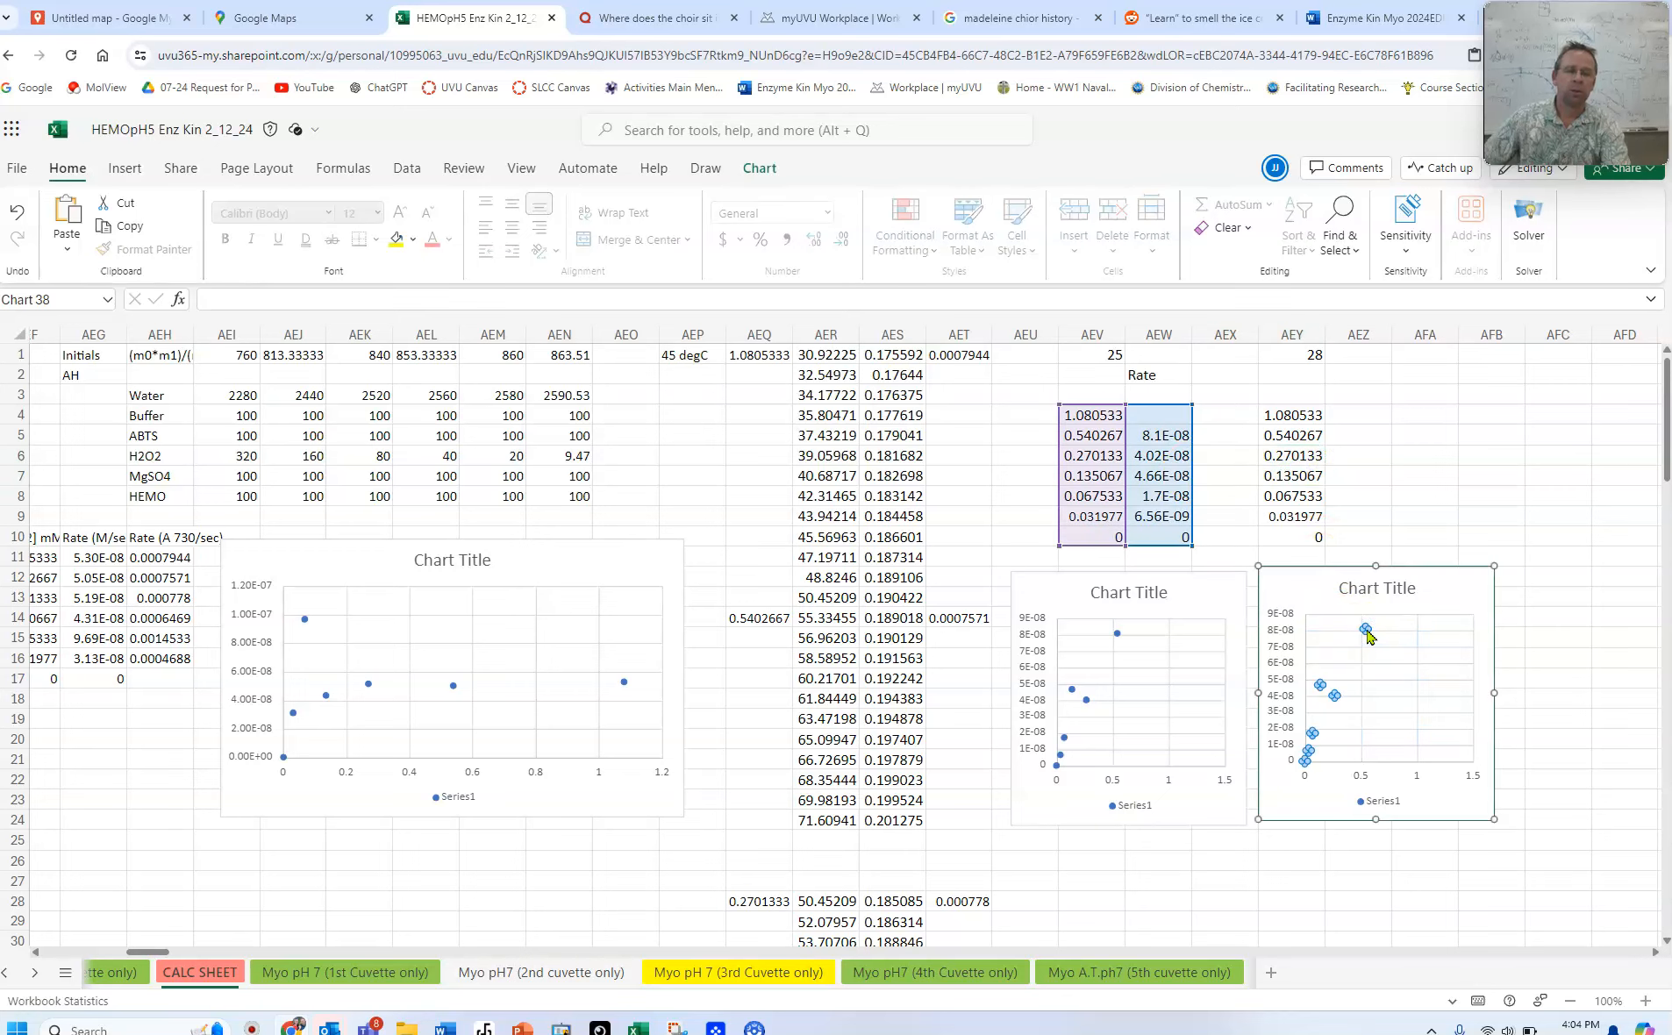
click(1224, 496)
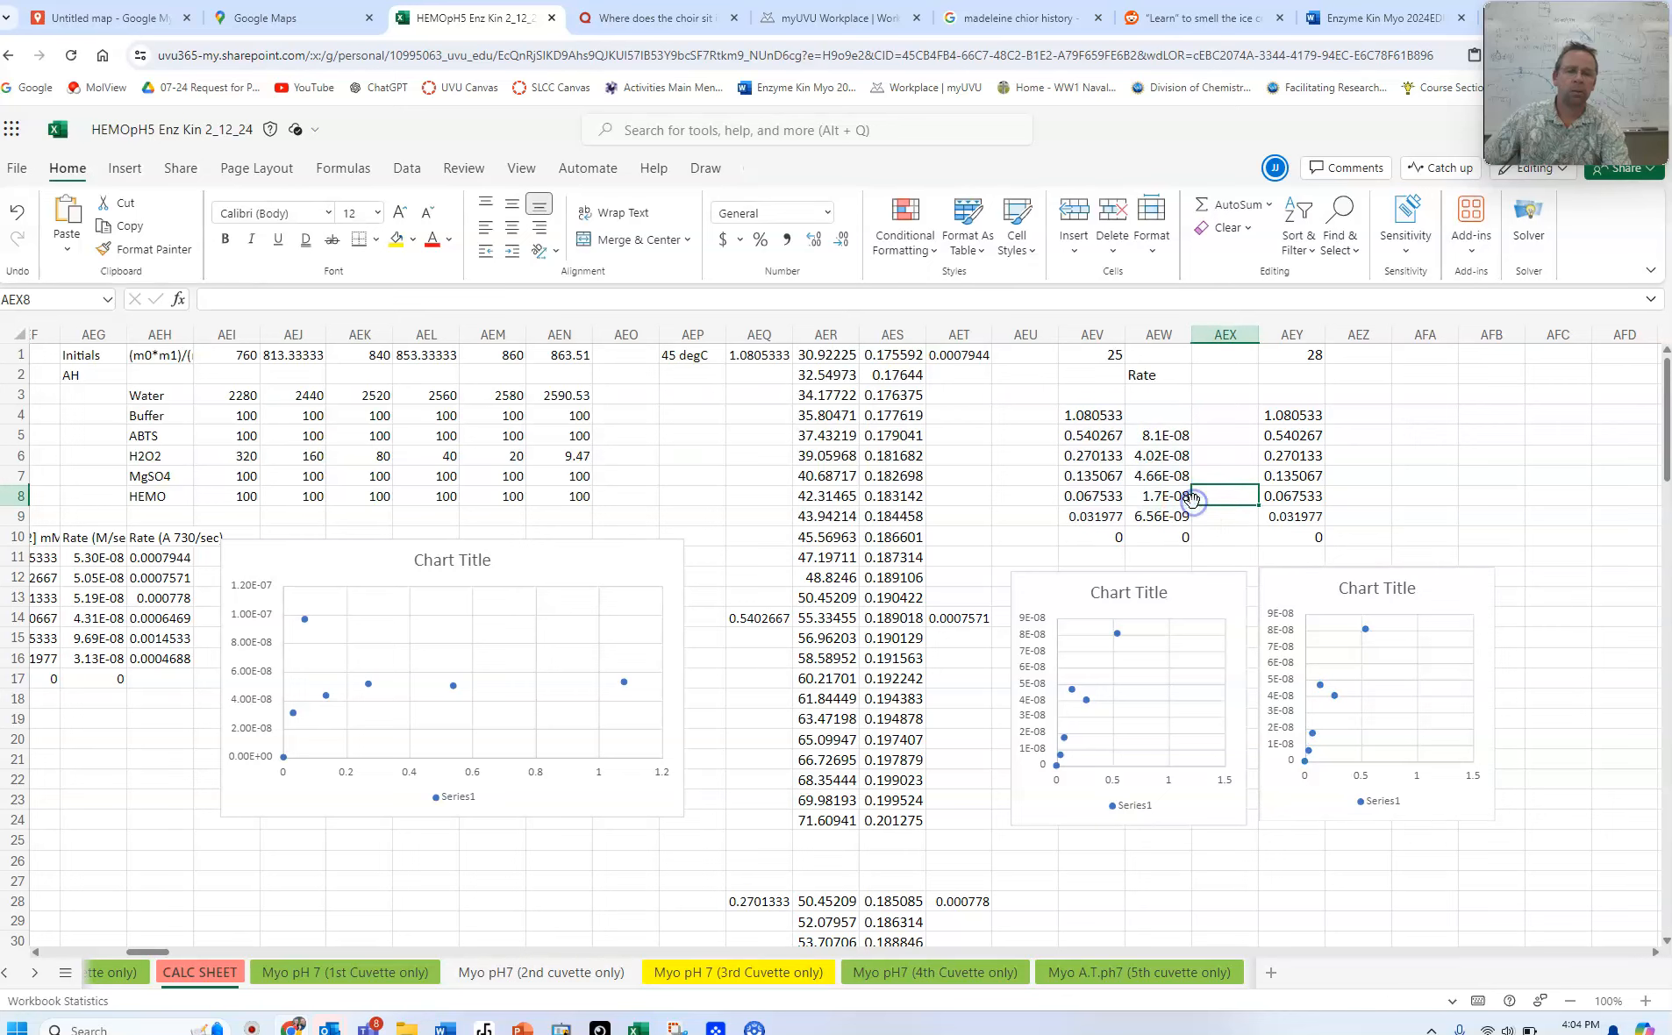
click(1376, 693)
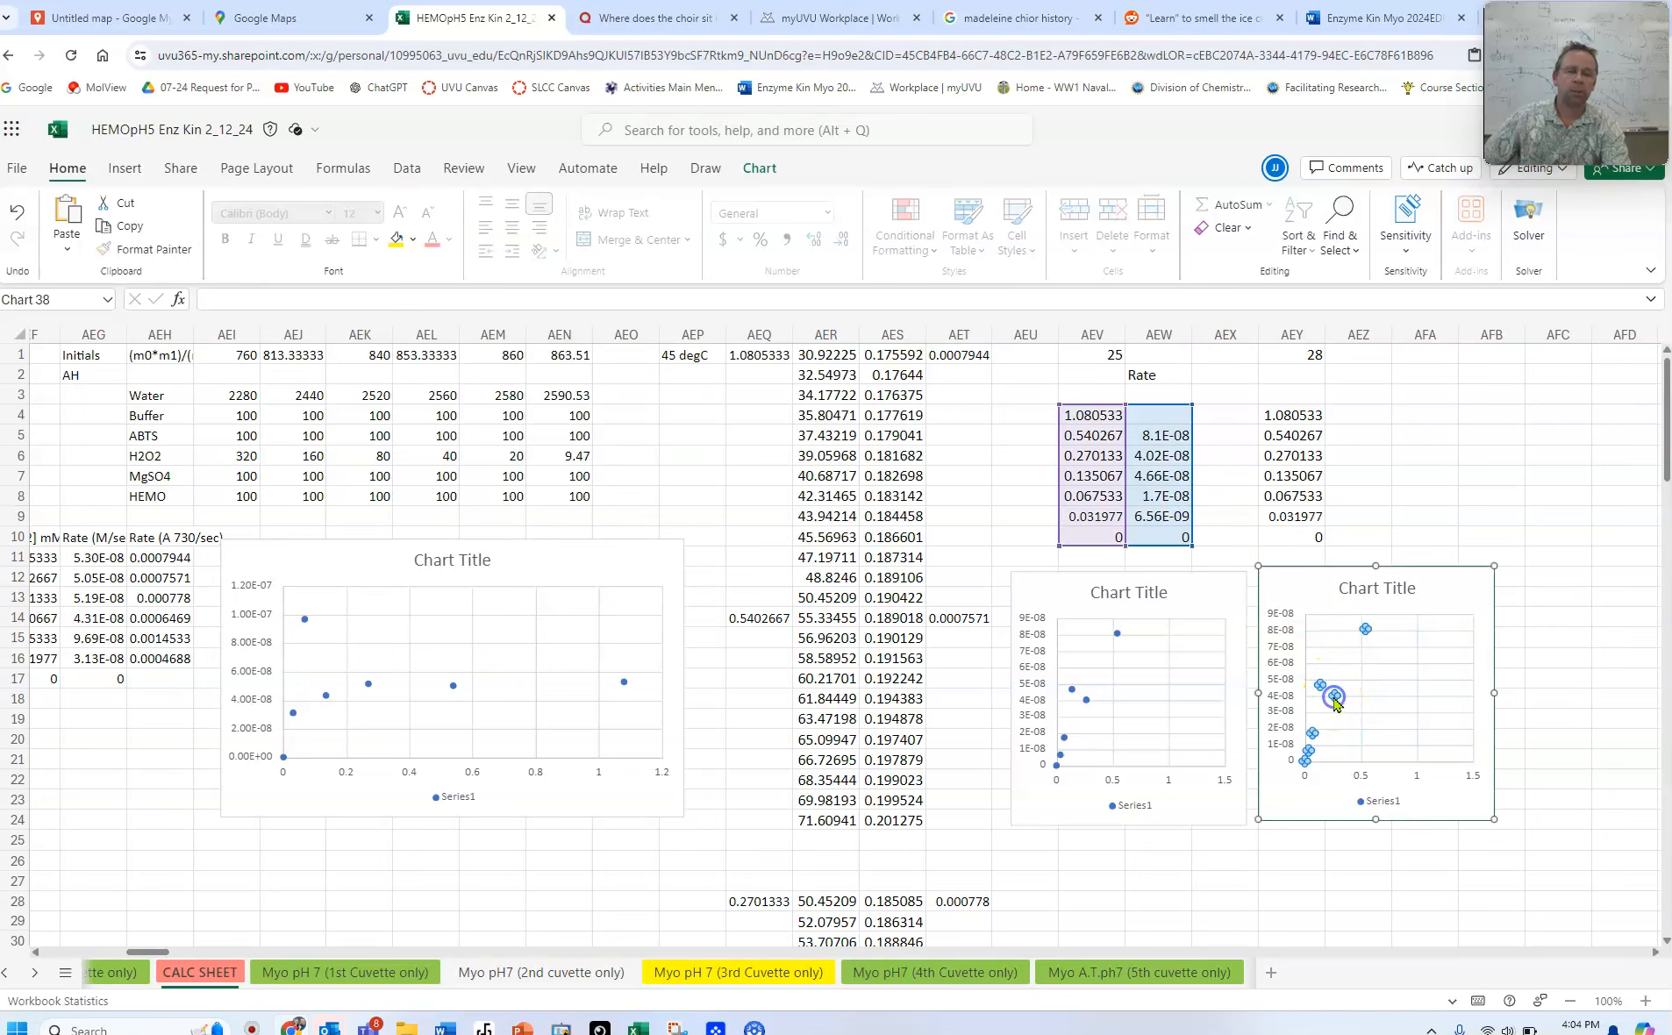
click(1331, 493)
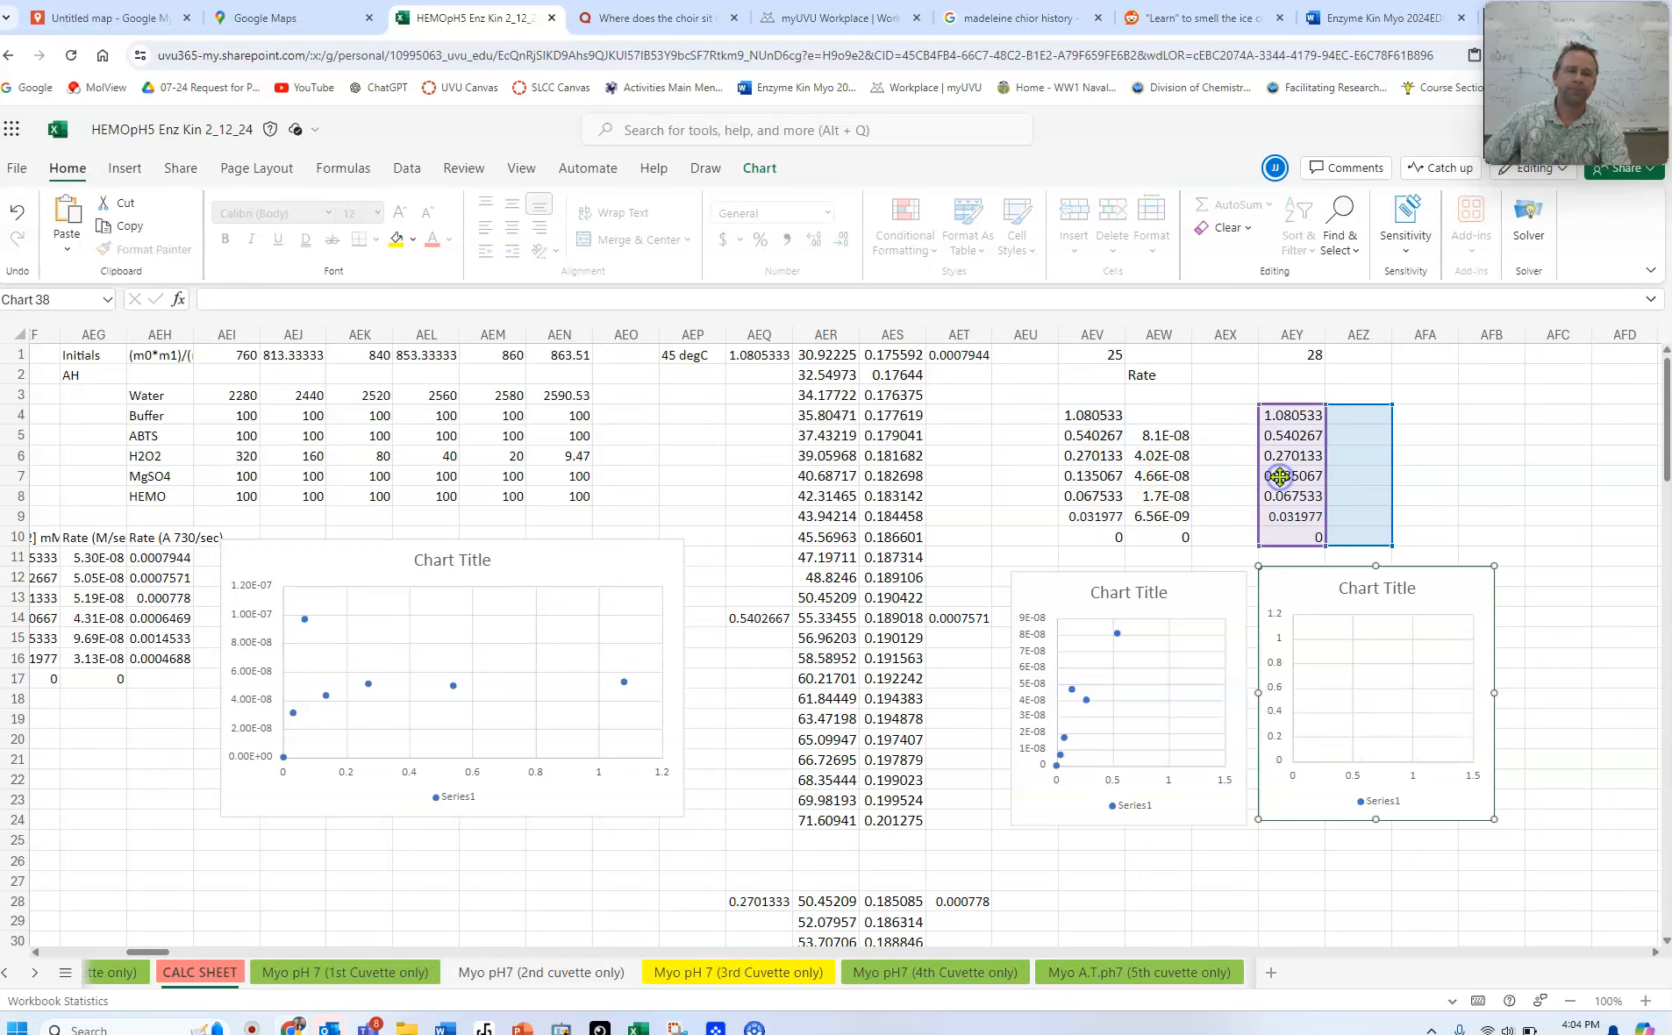
mouse_move(1314, 637)
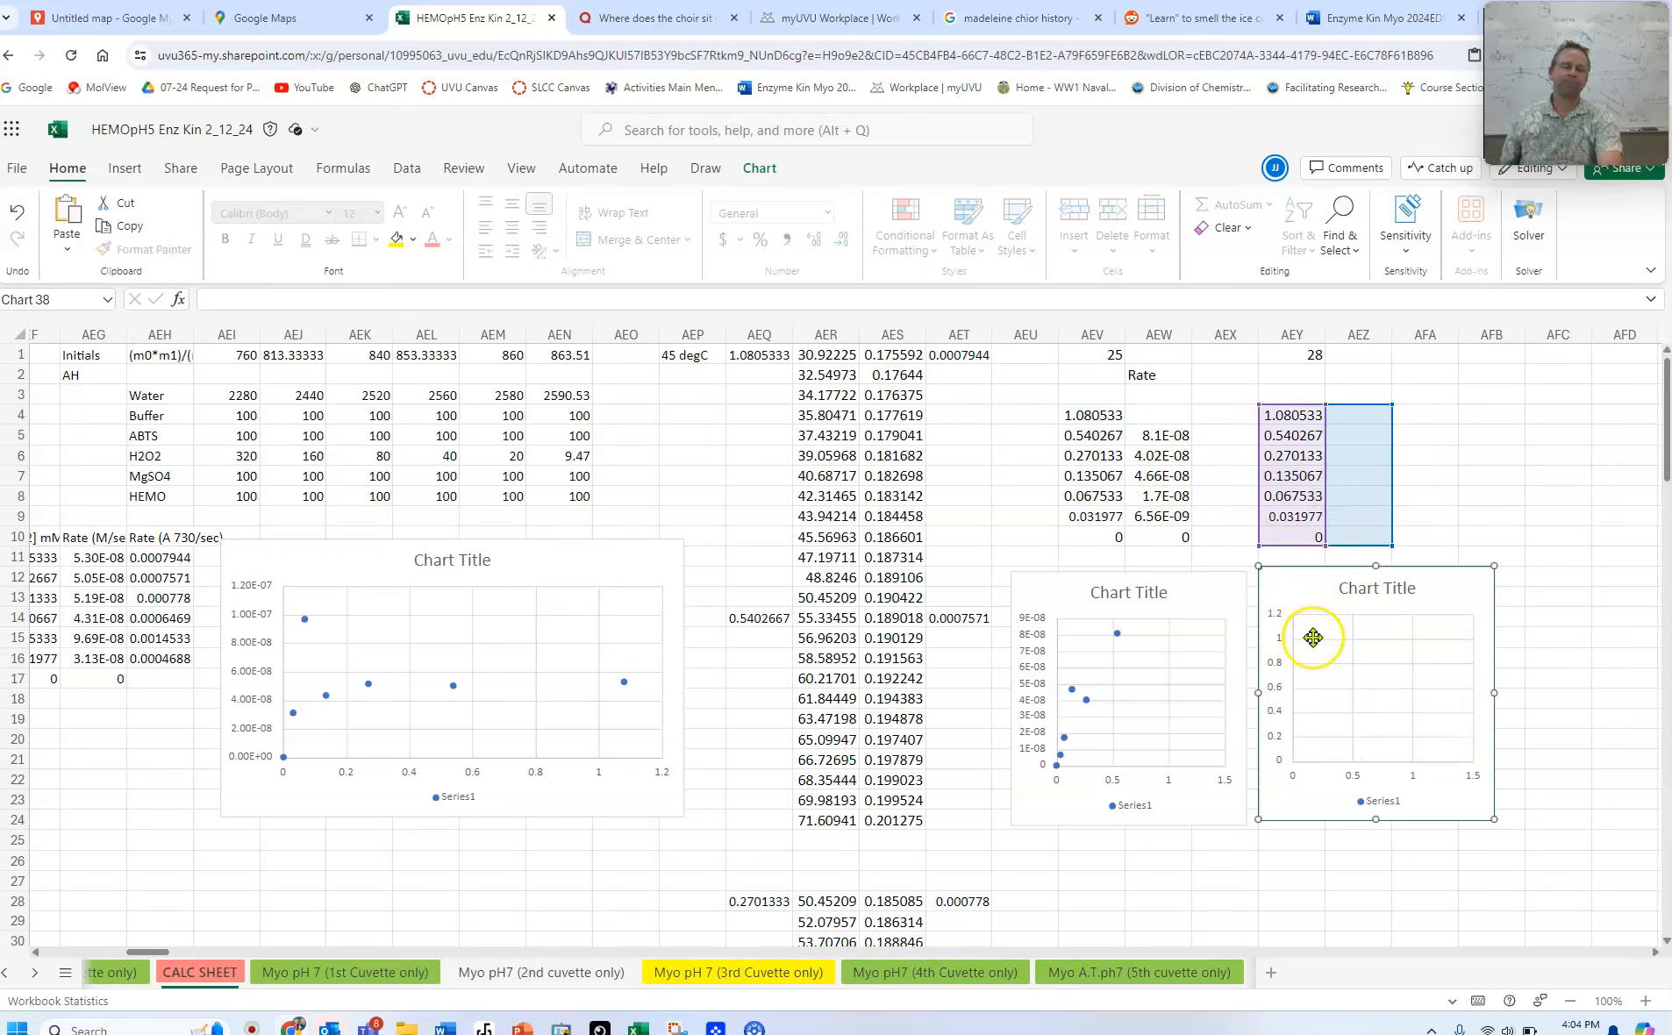
mouse_move(1039, 798)
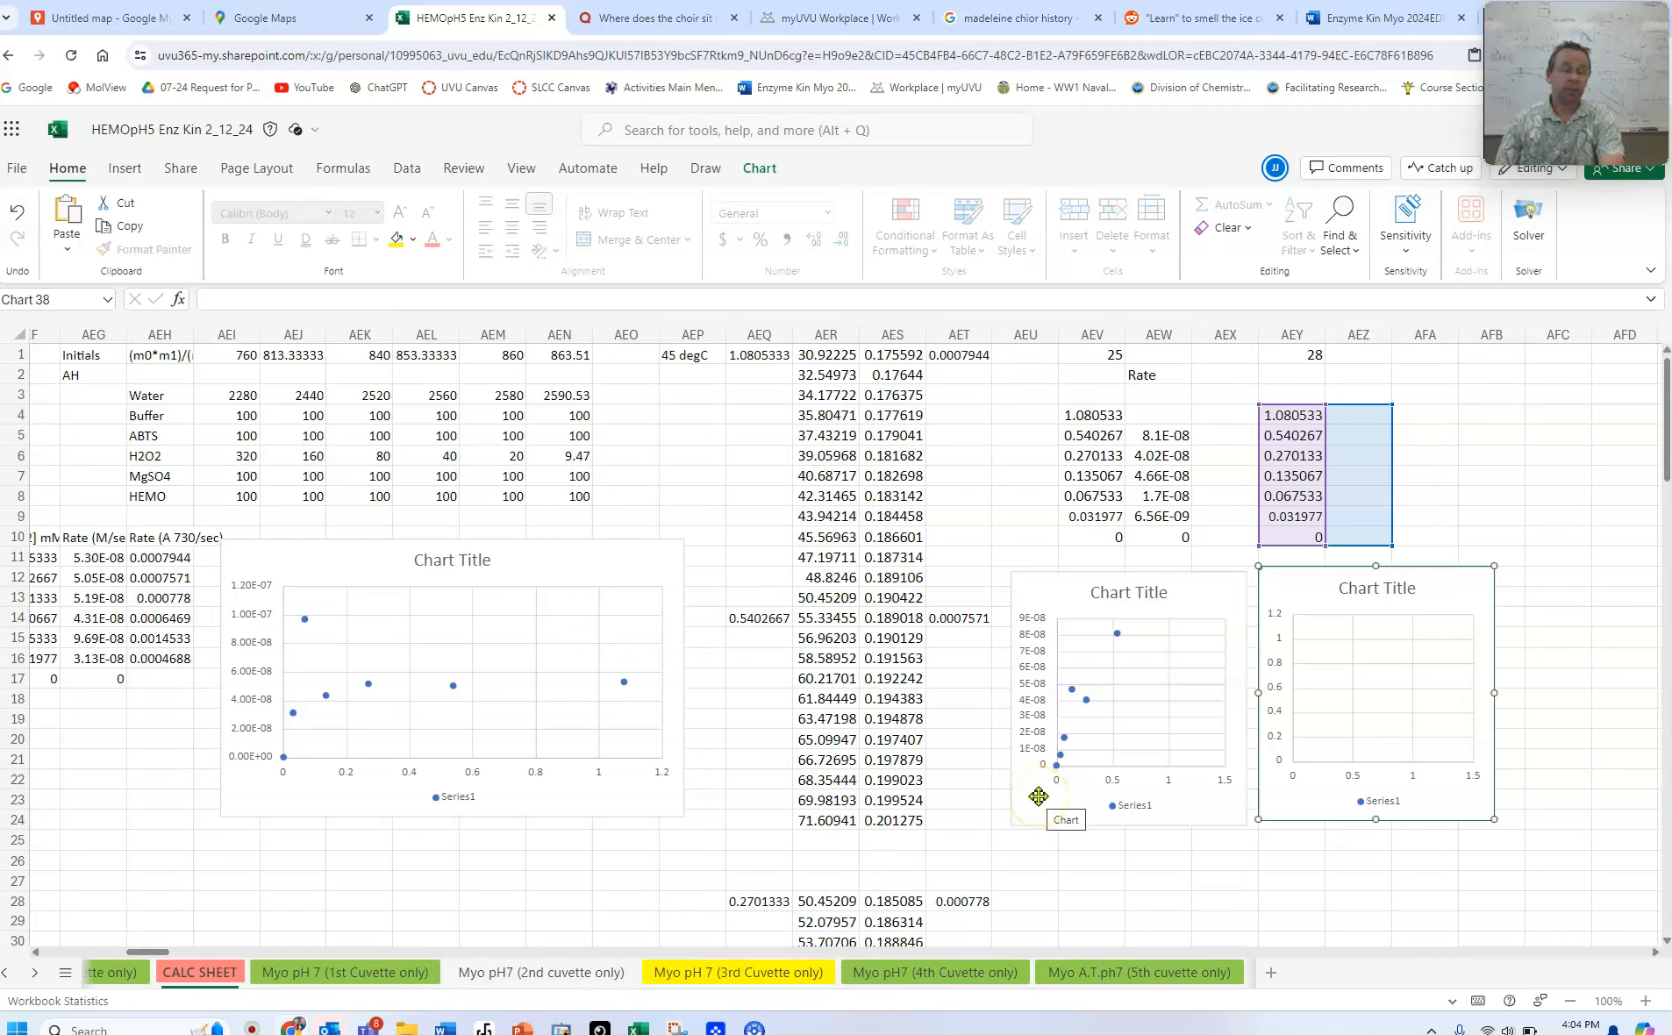